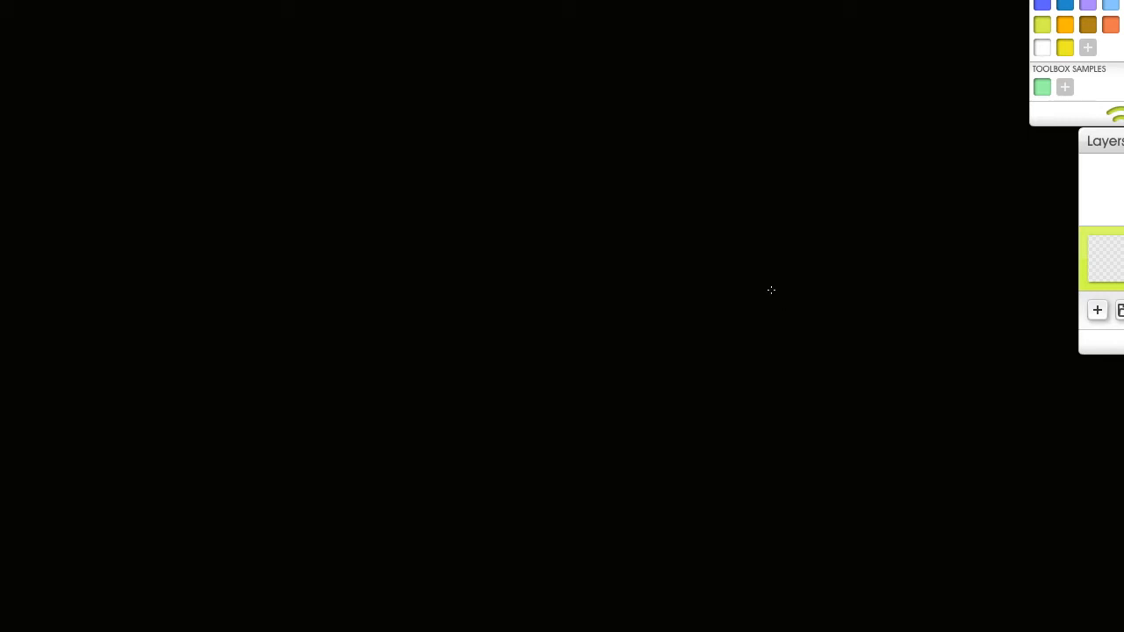
pyautogui.moveTo(776, 284)
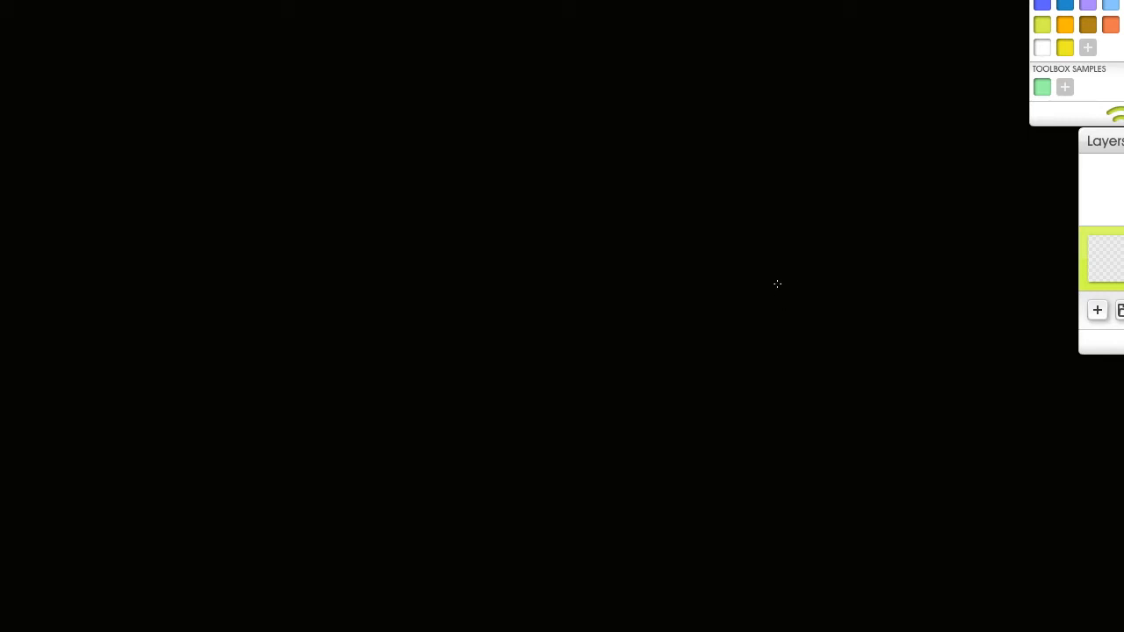
pyautogui.moveTo(766, 289)
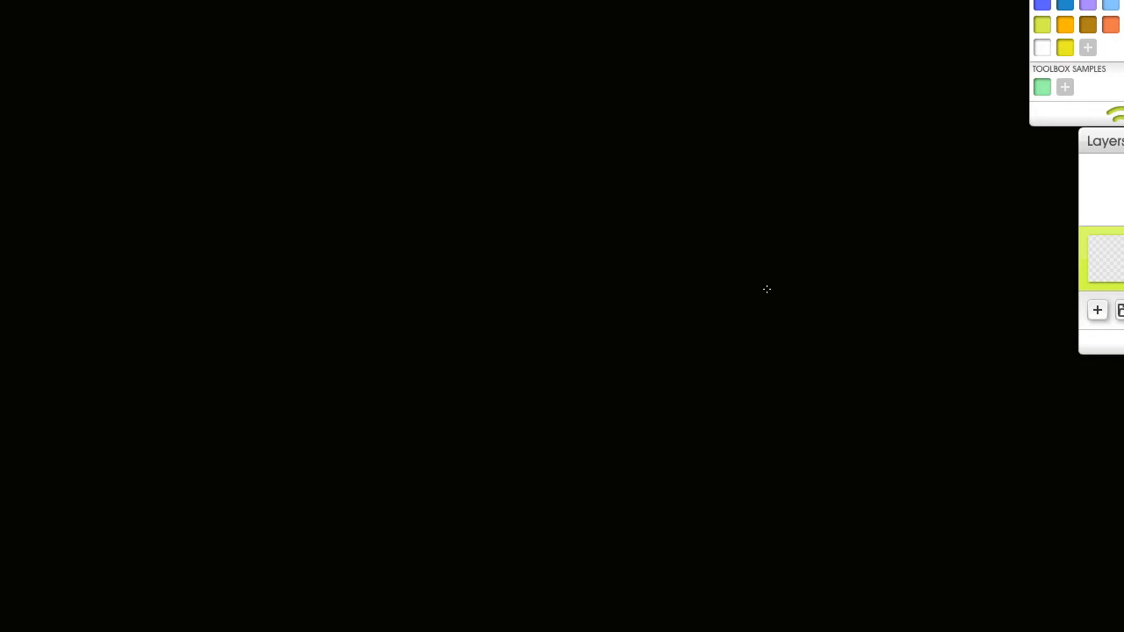
pyautogui.moveTo(760, 287)
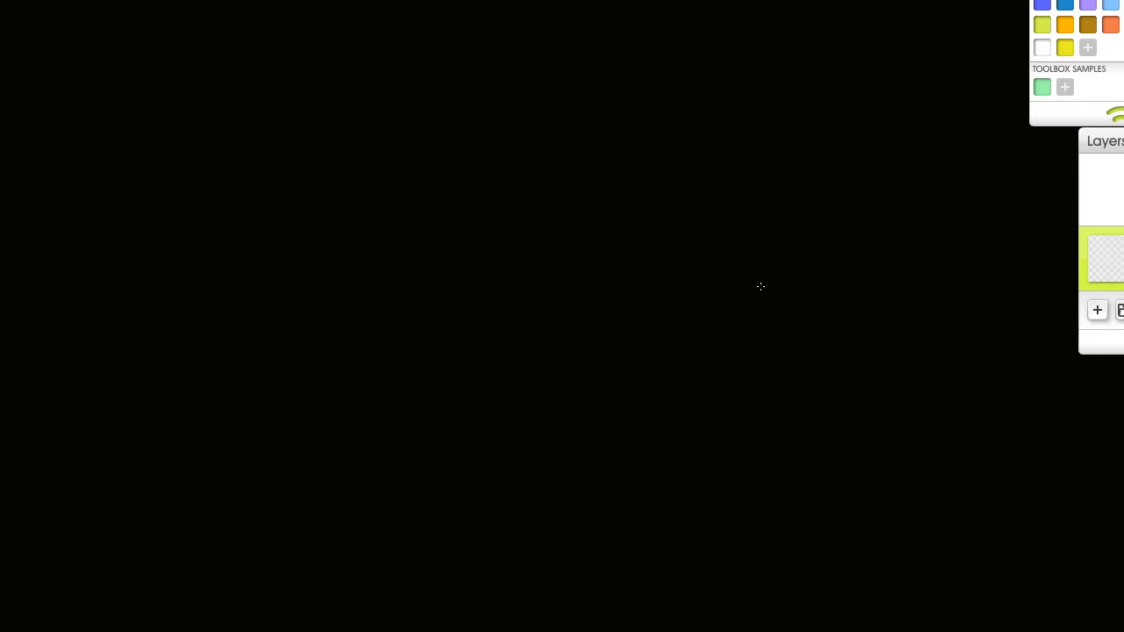
pyautogui.moveTo(761, 279)
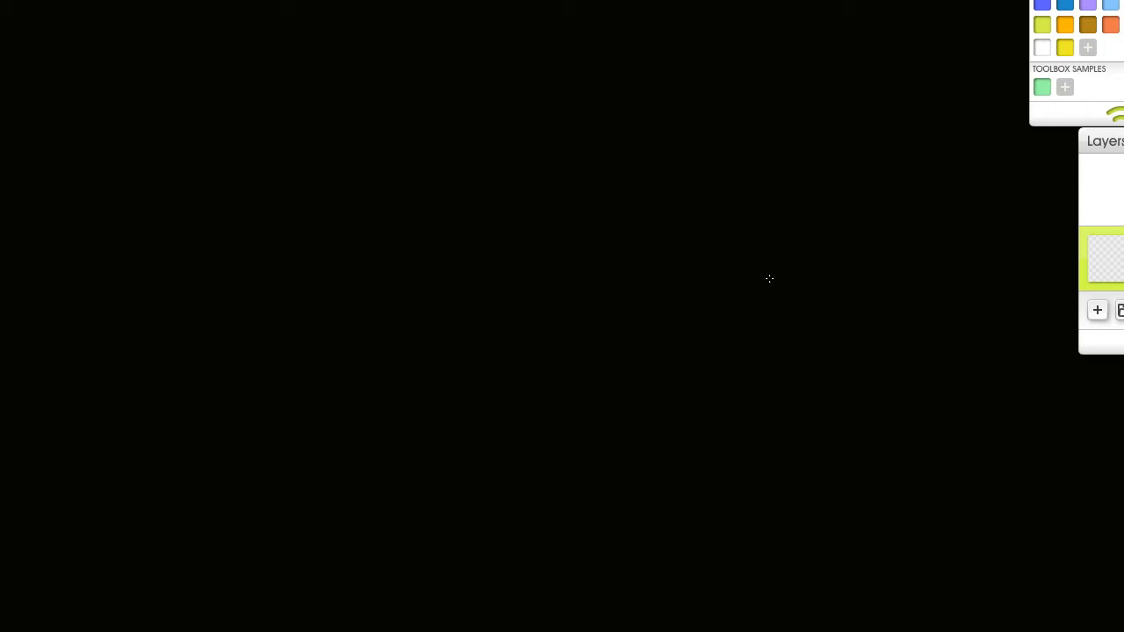
pyautogui.moveTo(775, 276)
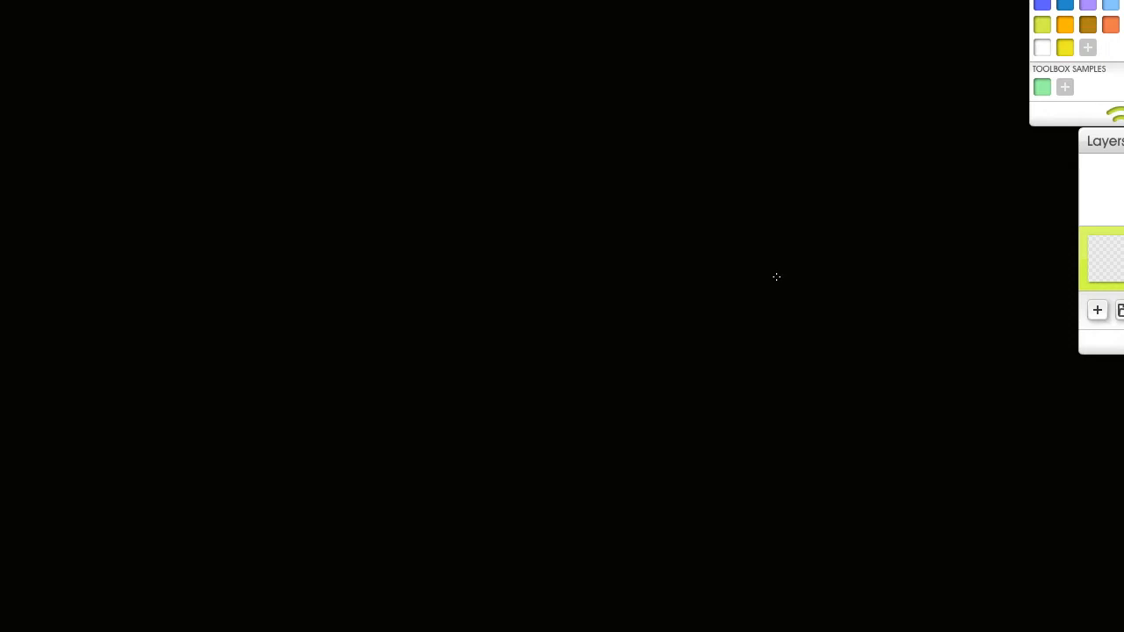
pyautogui.moveTo(554, 402)
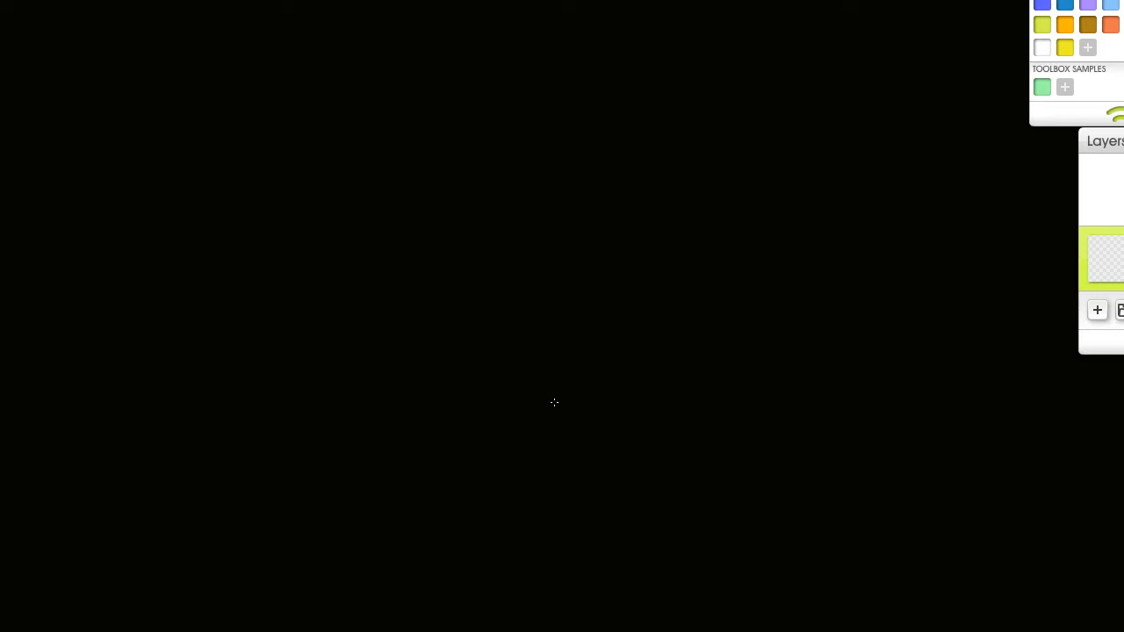
pyautogui.moveTo(72, 41)
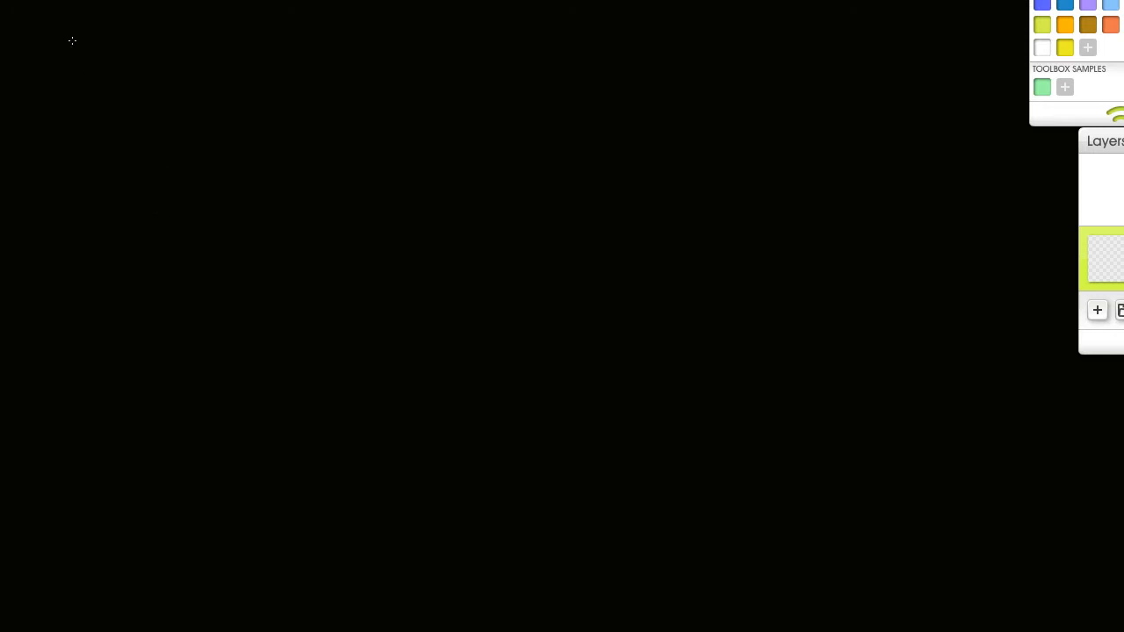
pyautogui.moveTo(34, 34)
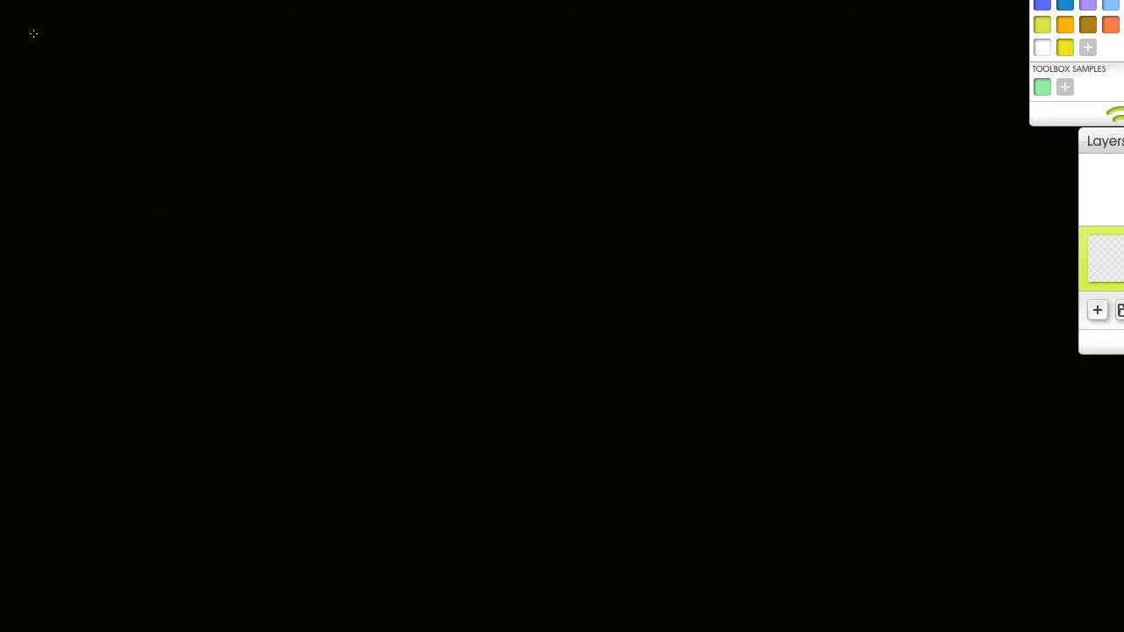
pyautogui.moveTo(74, 33)
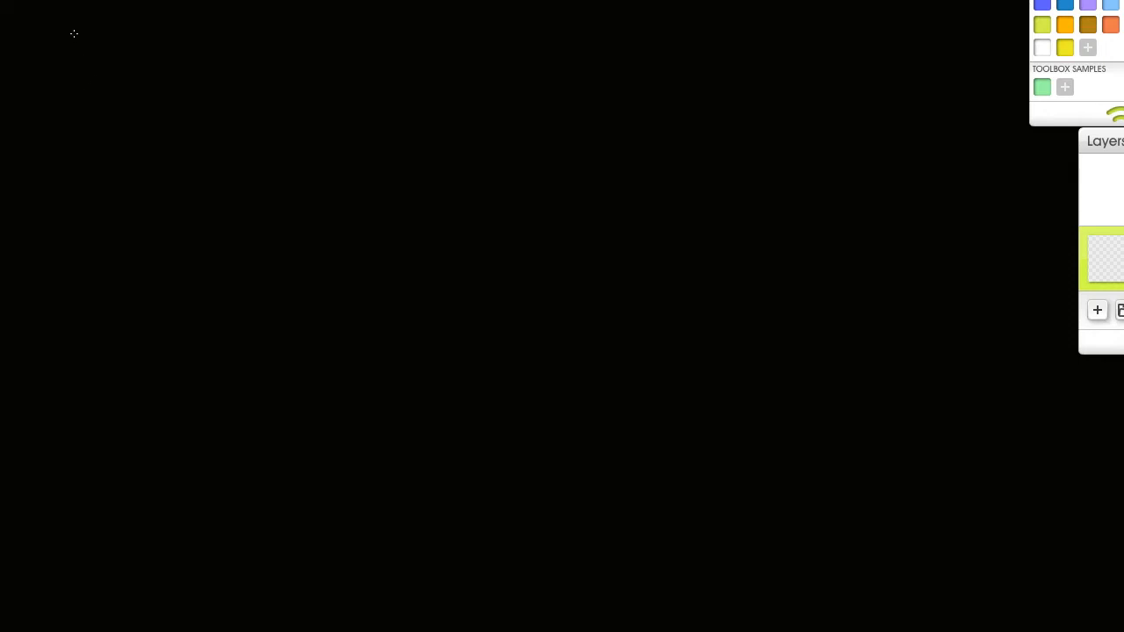
pyautogui.moveTo(687, 135)
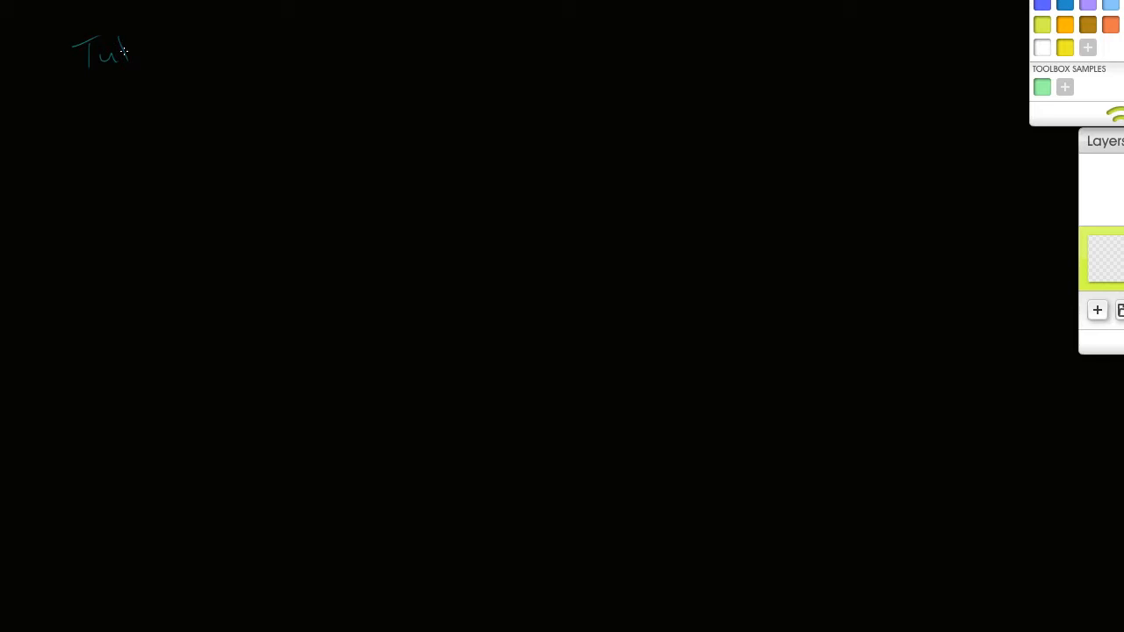
# Step: Handwrite the heading "Tubby's" and the arrowed item "Tubby Burgers" below it
pyautogui.moveTo(123, 53); pyautogui.dragTo(189, 71)
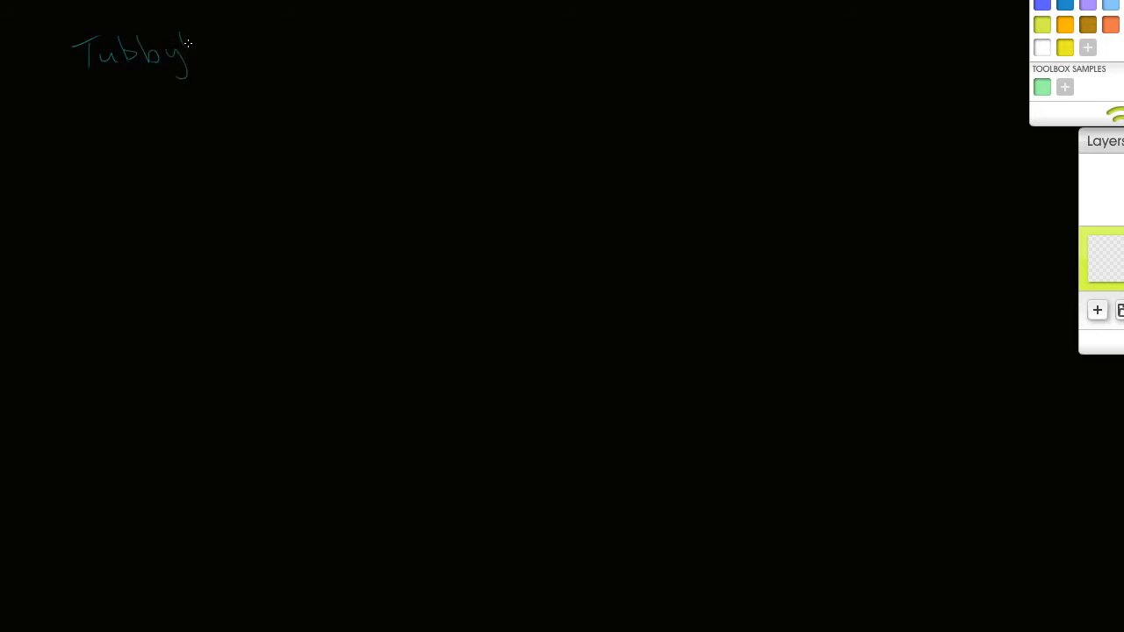
pyautogui.moveTo(200, 39); pyautogui.dragTo(206, 61)
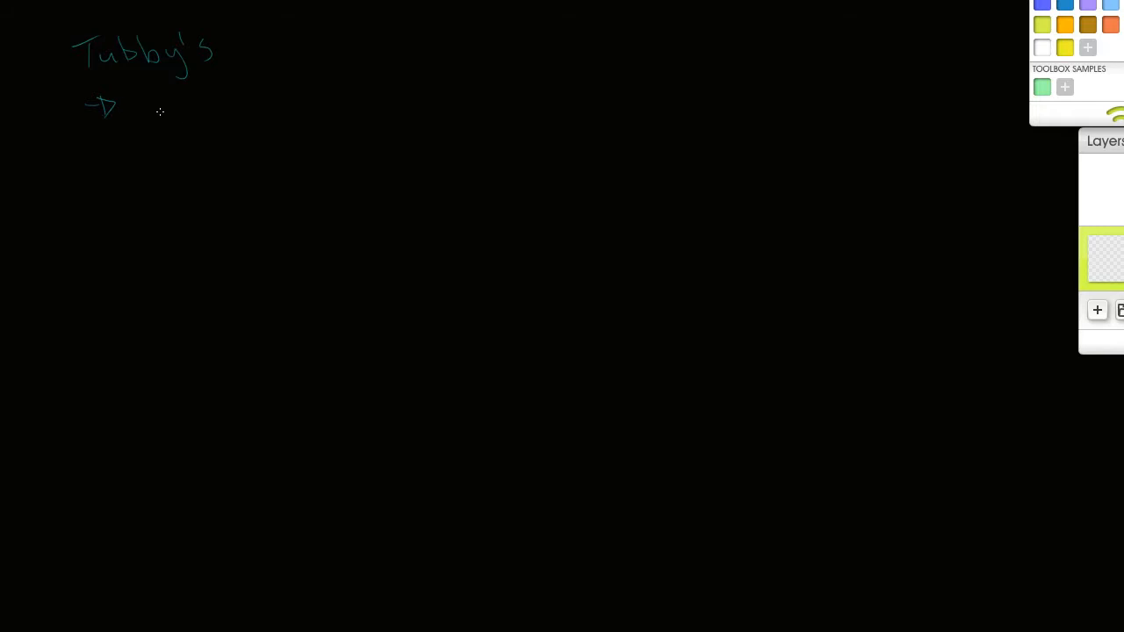
pyautogui.moveTo(175, 109)
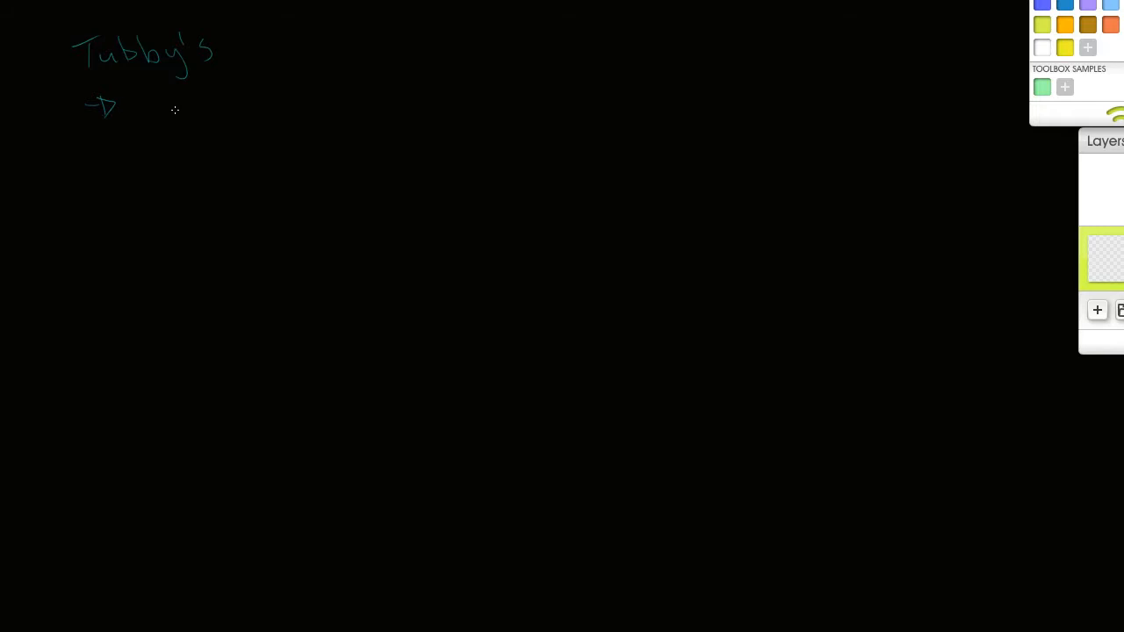
pyautogui.moveTo(131, 92); pyautogui.dragTo(149, 114)
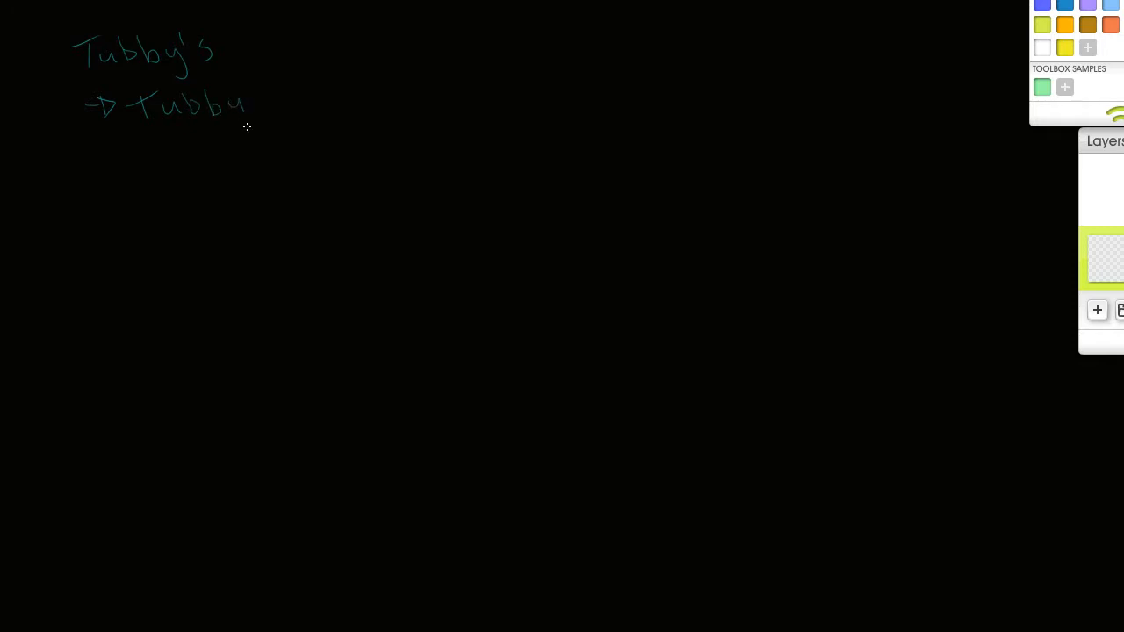
pyautogui.moveTo(264, 105); pyautogui.dragTo(338, 101)
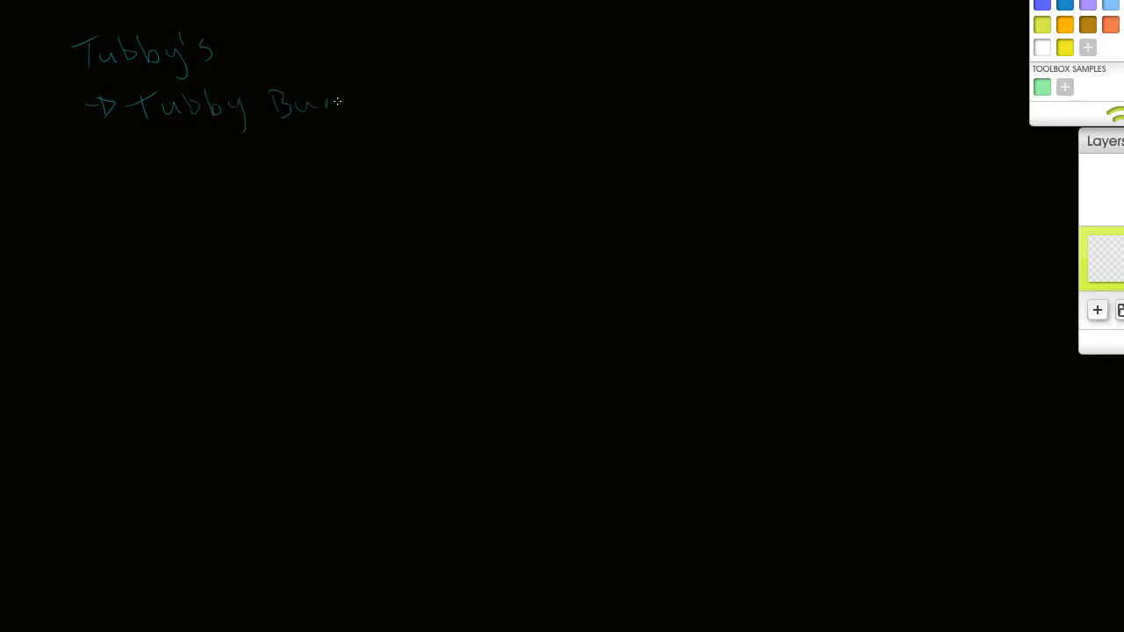
pyautogui.moveTo(334, 101); pyautogui.dragTo(411, 105)
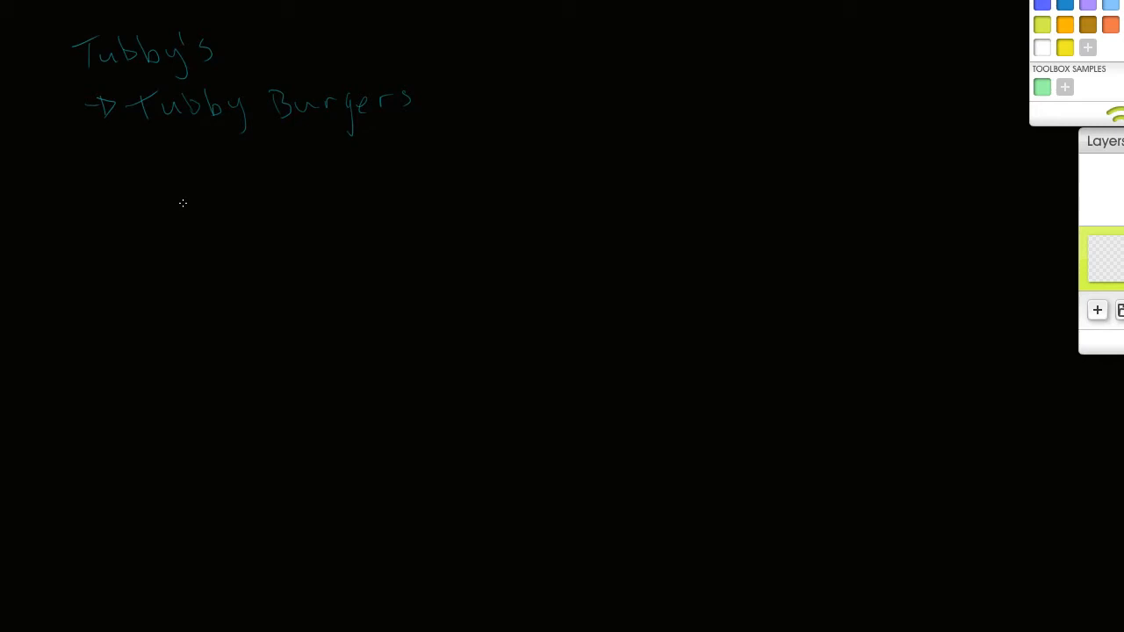
# Step: Add a second arrowed item, "Chili Cheese Franks", beneath Tubby Burgers
pyautogui.moveTo(86, 157); pyautogui.dragTo(112, 152)
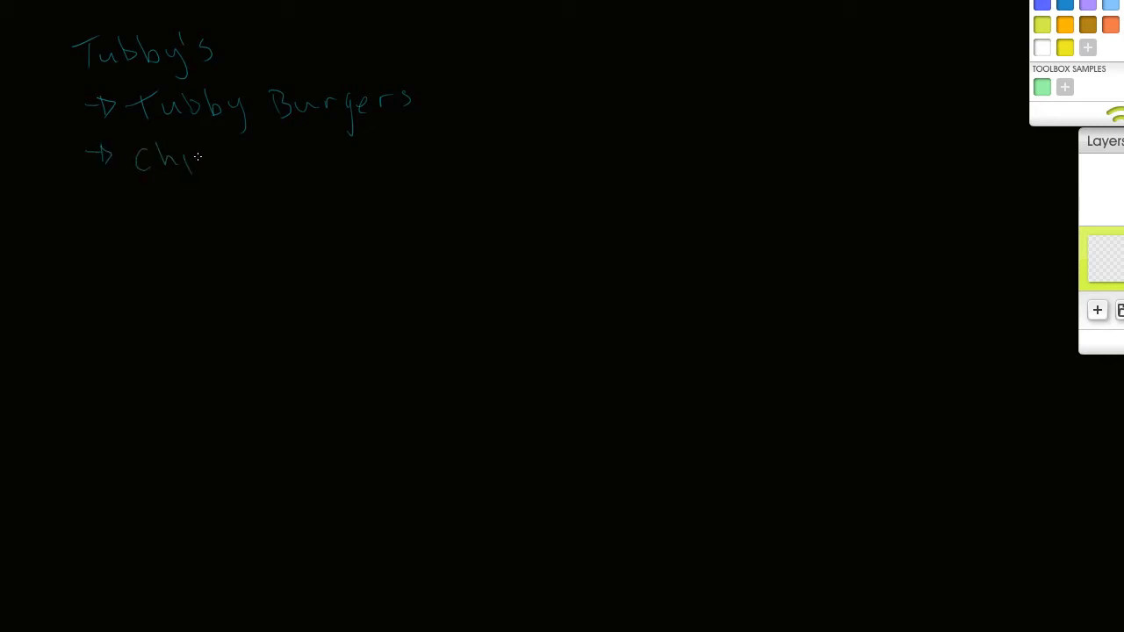
pyautogui.moveTo(198, 145); pyautogui.dragTo(211, 171)
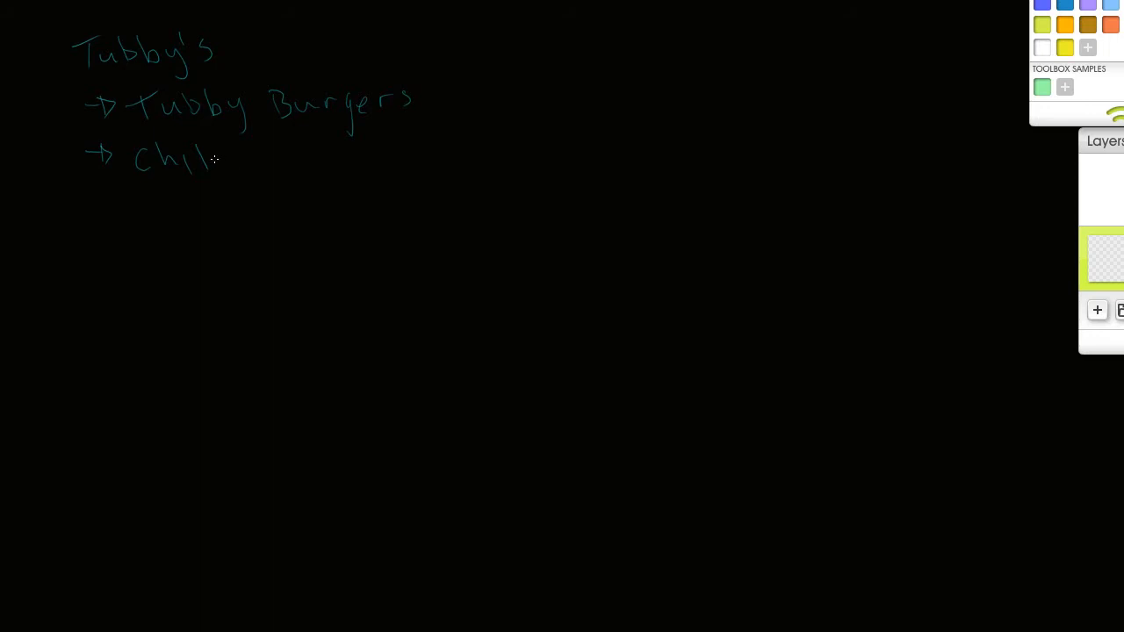
pyautogui.moveTo(228, 154); pyautogui.dragTo(254, 172)
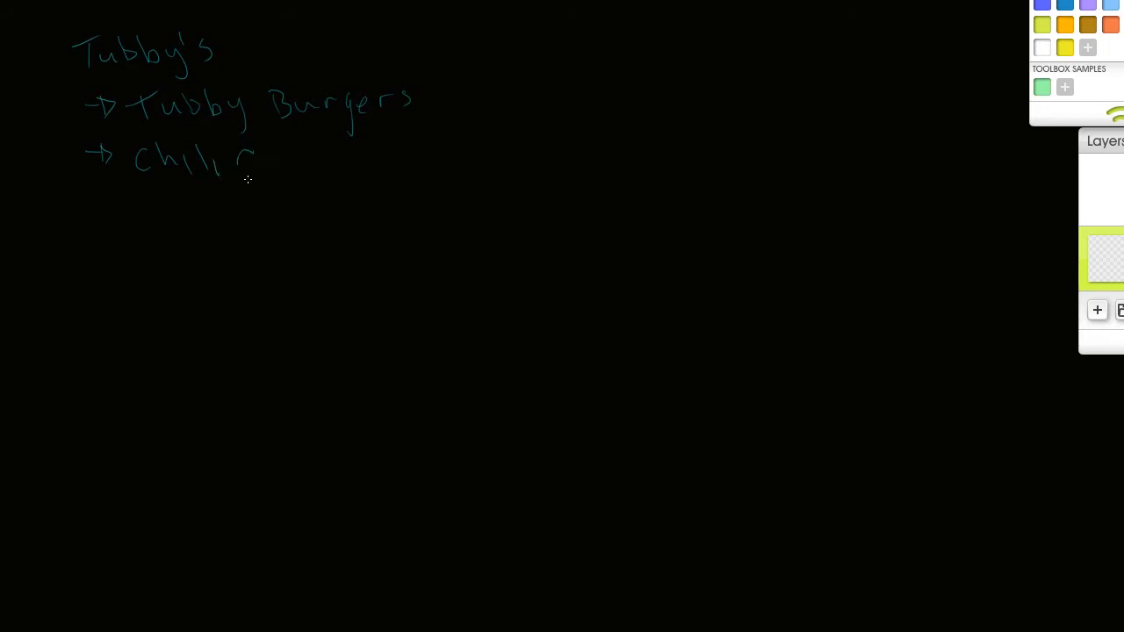
pyautogui.moveTo(238, 163); pyautogui.dragTo(316, 162)
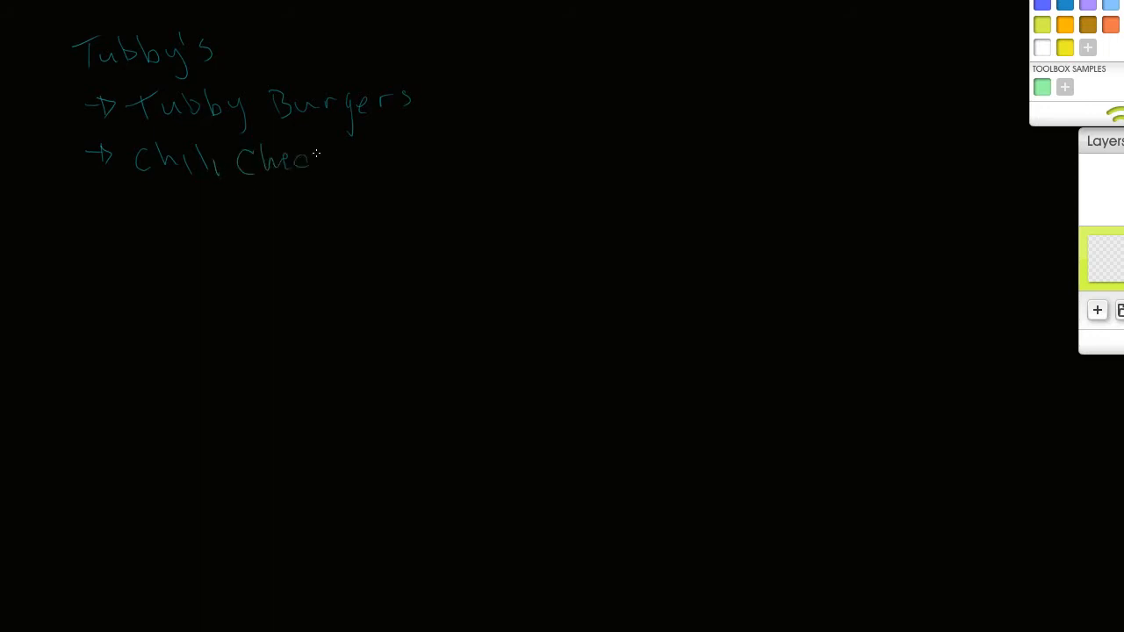
pyautogui.moveTo(312, 158); pyautogui.dragTo(338, 157)
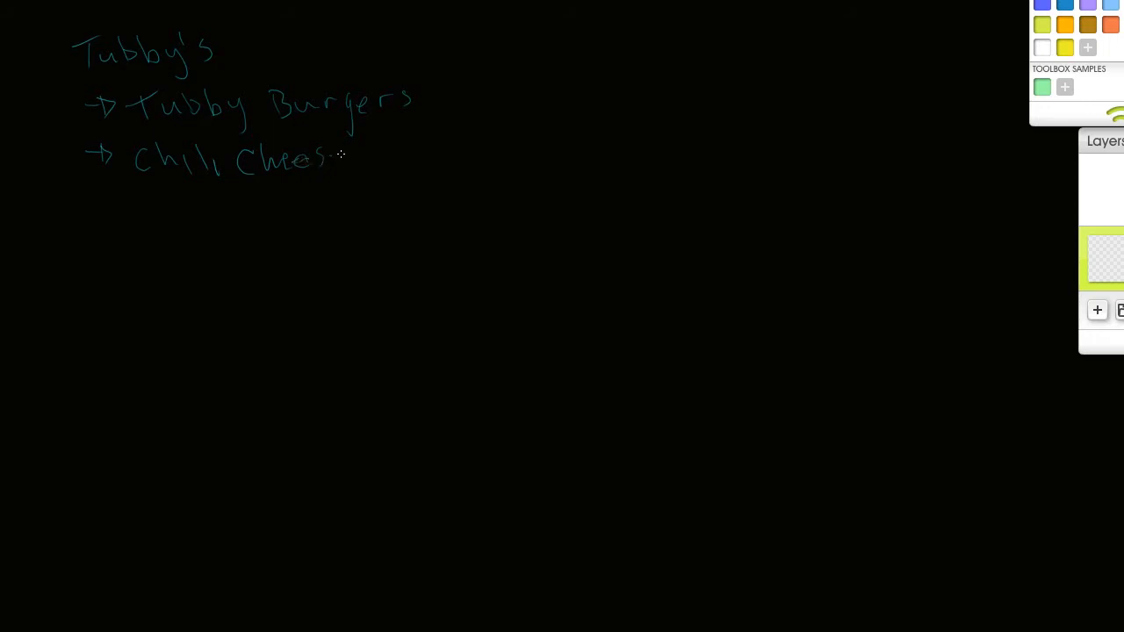
pyautogui.moveTo(342, 158); pyautogui.dragTo(417, 158)
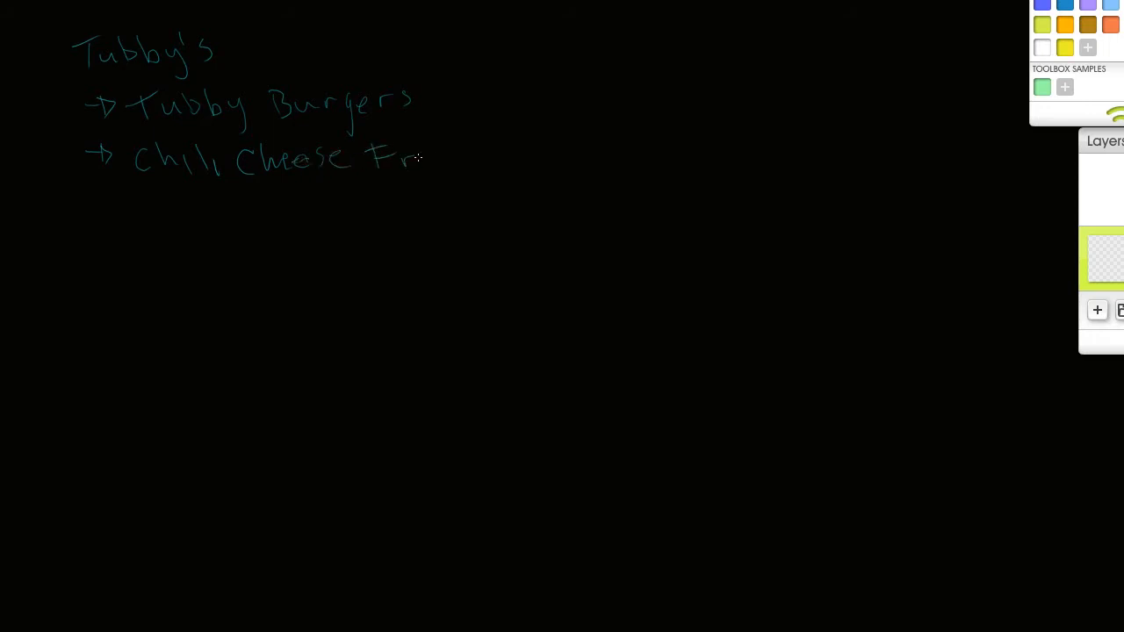
pyautogui.moveTo(421, 158); pyautogui.dragTo(487, 162)
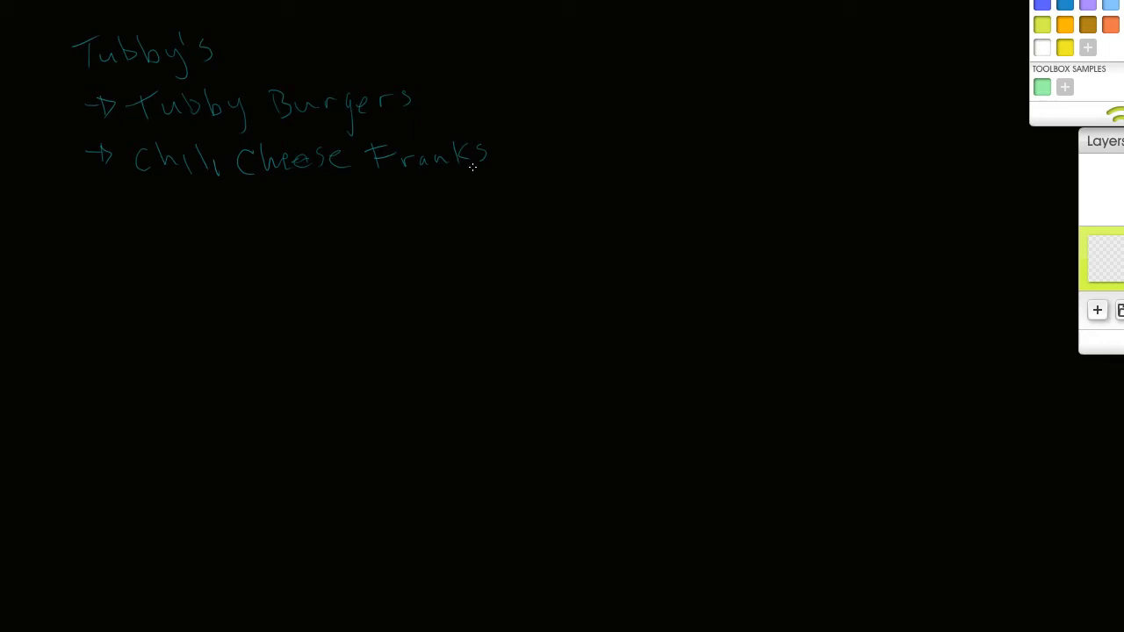
pyautogui.moveTo(480, 169)
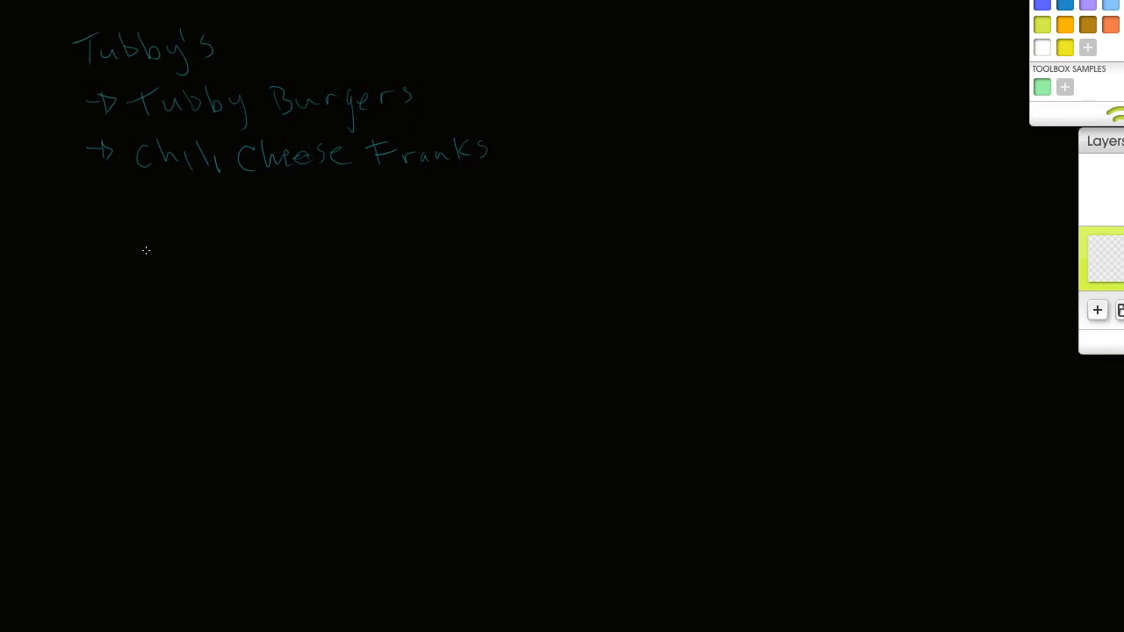
pyautogui.moveTo(93, 204)
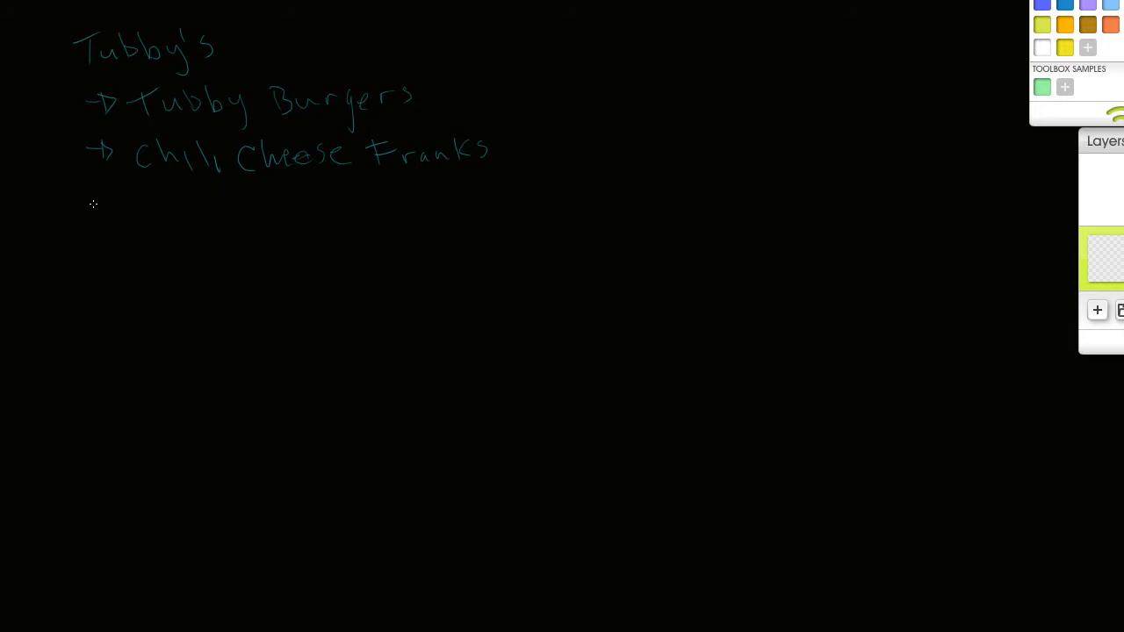
# Step: Handwrite the store list "T1, T2, T3" under the items
pyautogui.moveTo(79, 202); pyautogui.dragTo(110, 202)
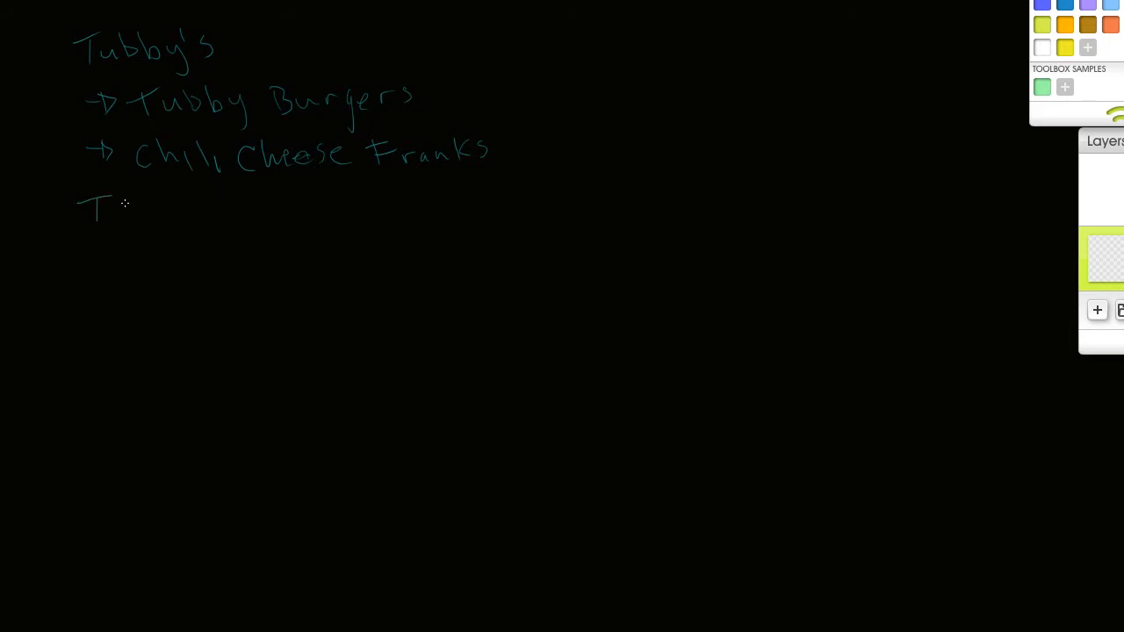
pyautogui.moveTo(115, 211); pyautogui.dragTo(153, 224)
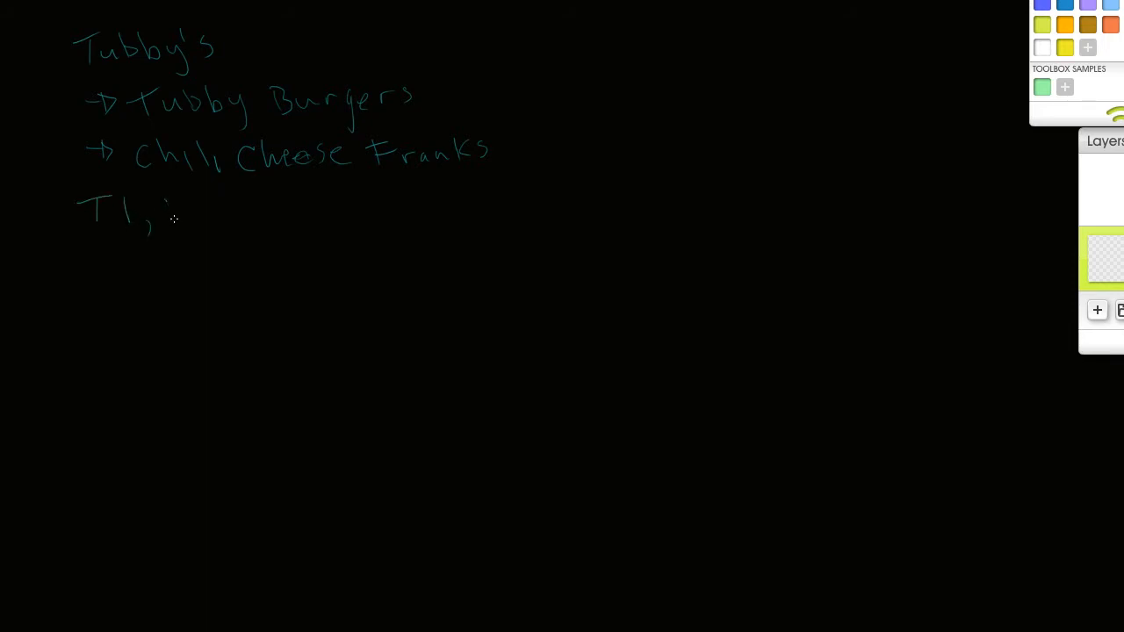
pyautogui.moveTo(175, 211); pyautogui.dragTo(264, 210)
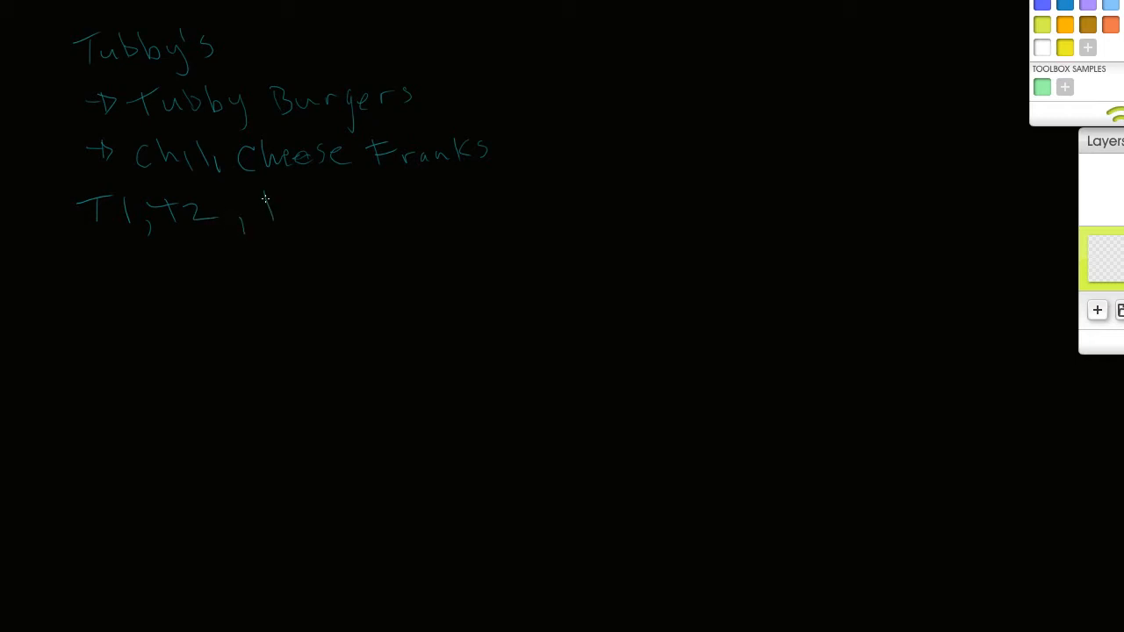
pyautogui.moveTo(263, 211); pyautogui.dragTo(316, 219)
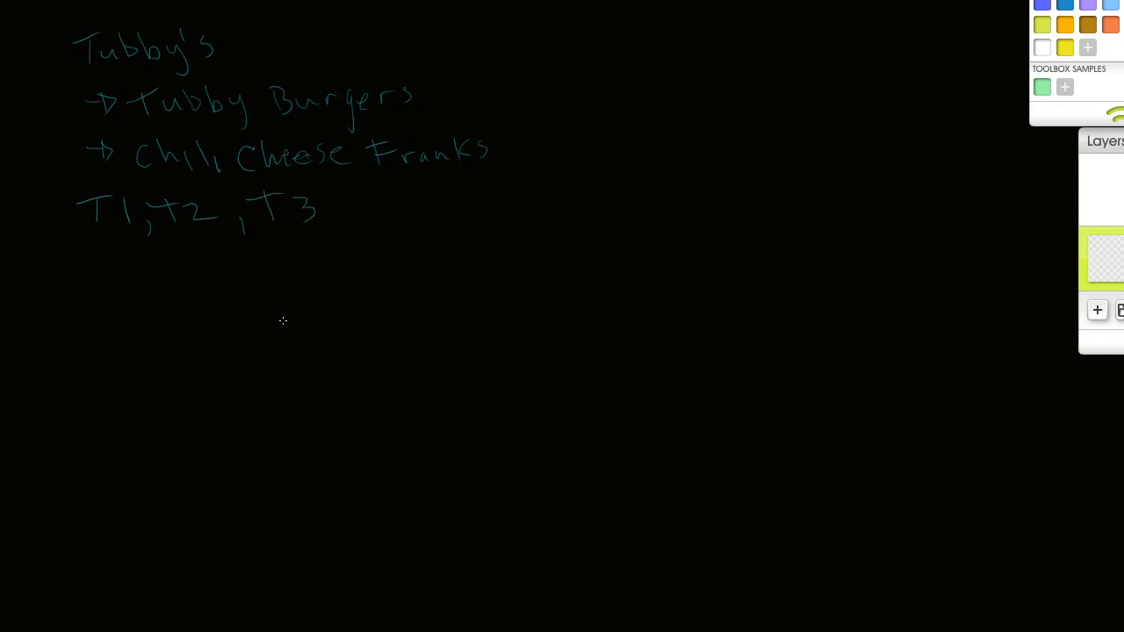
pyautogui.moveTo(86, 271)
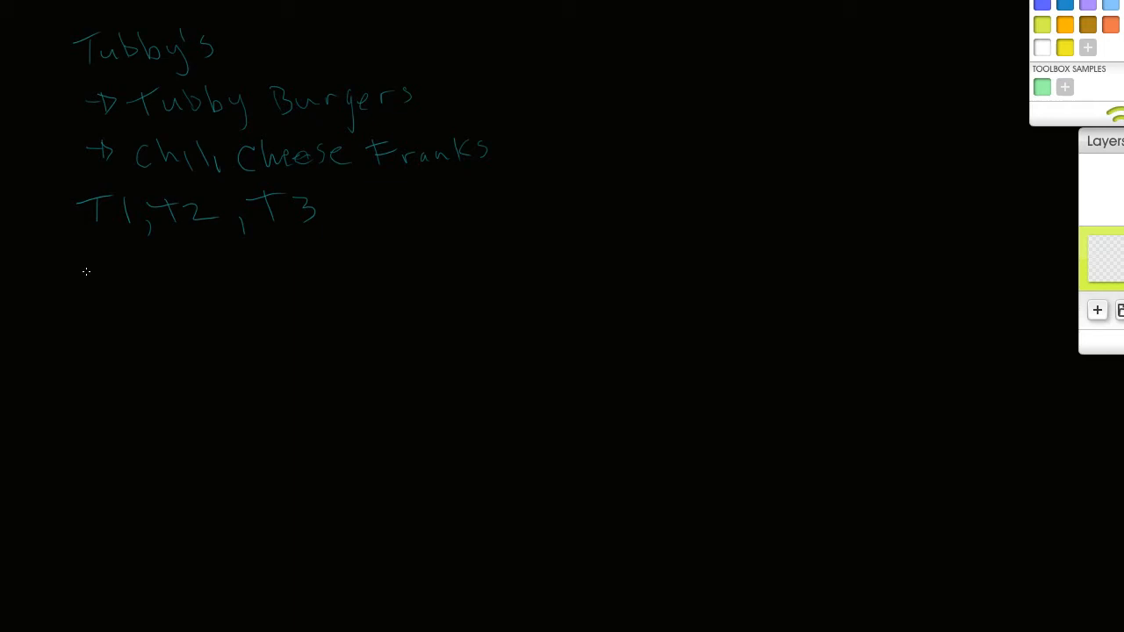
# Step: Write the T1 row: 10 Employees, 1066 TB, CF
pyautogui.moveTo(55, 264); pyautogui.dragTo(83, 298)
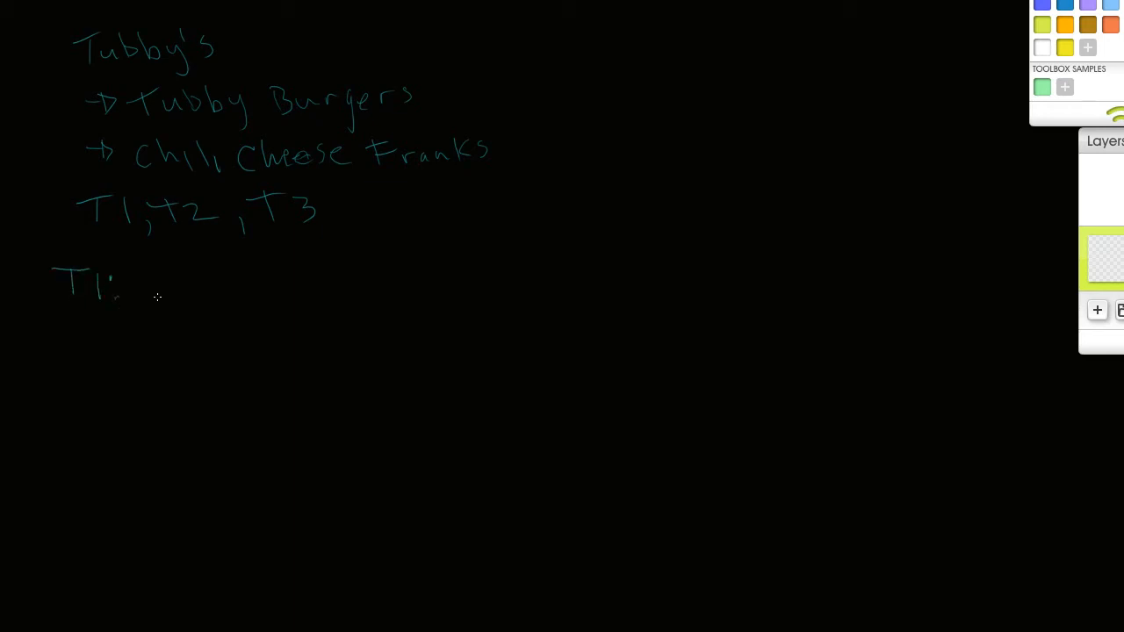
pyautogui.moveTo(147, 291)
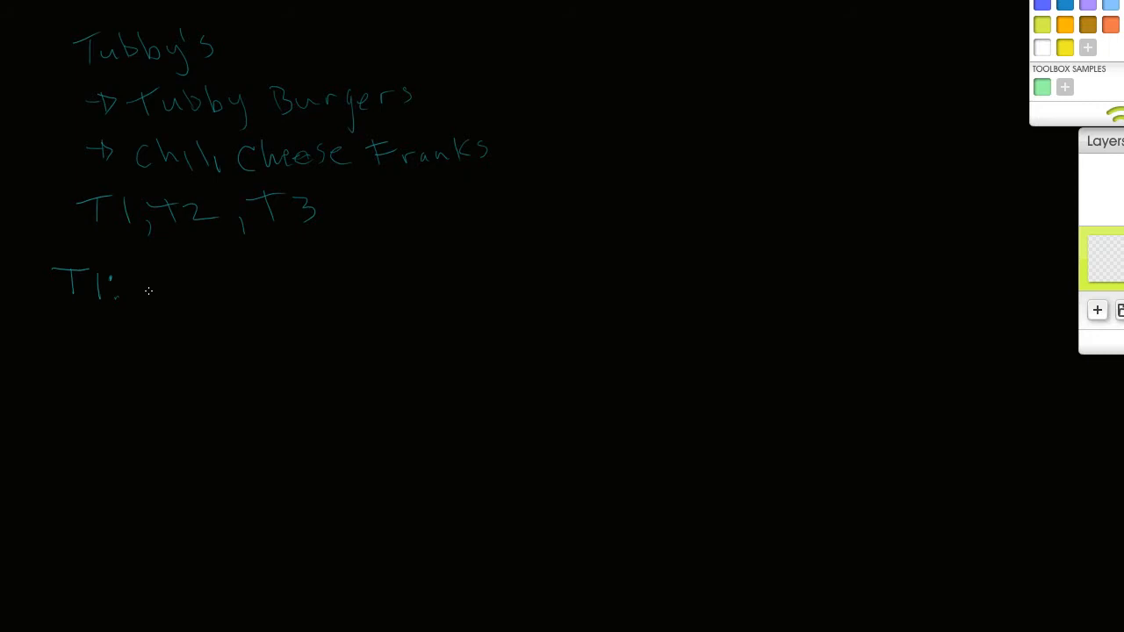
pyautogui.moveTo(143, 289)
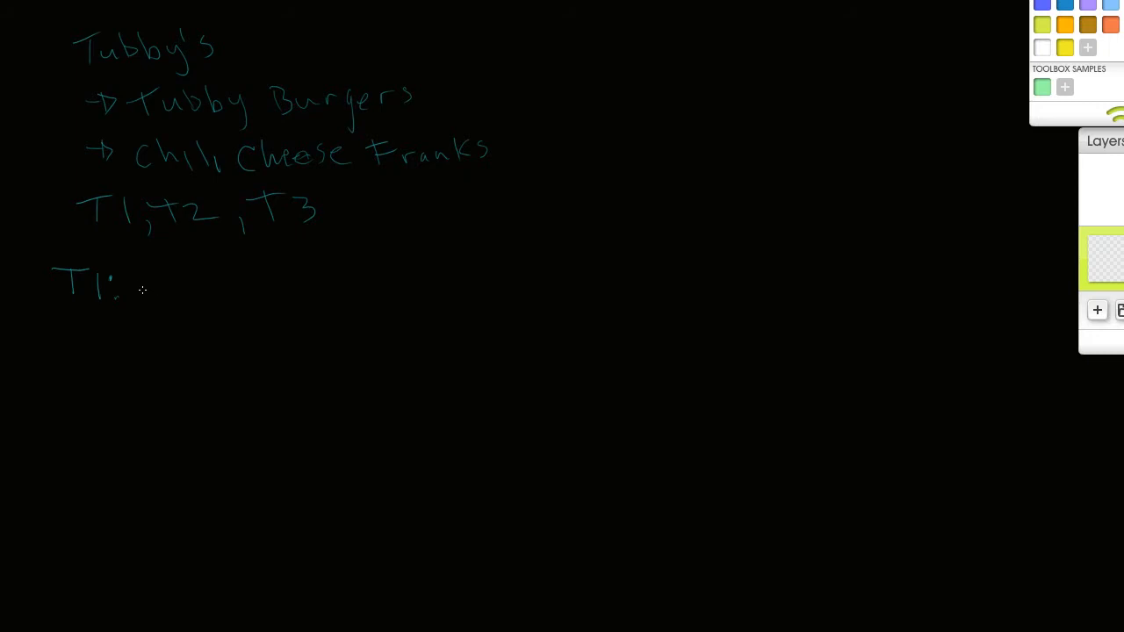
pyautogui.moveTo(136, 305)
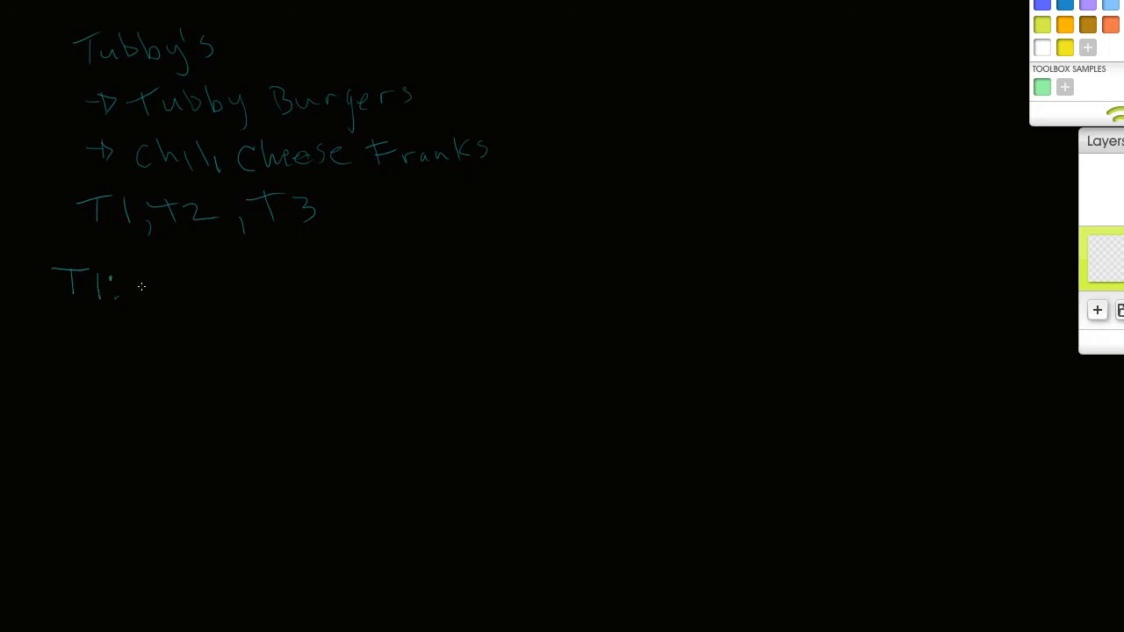
pyautogui.moveTo(145, 272); pyautogui.dragTo(145, 294)
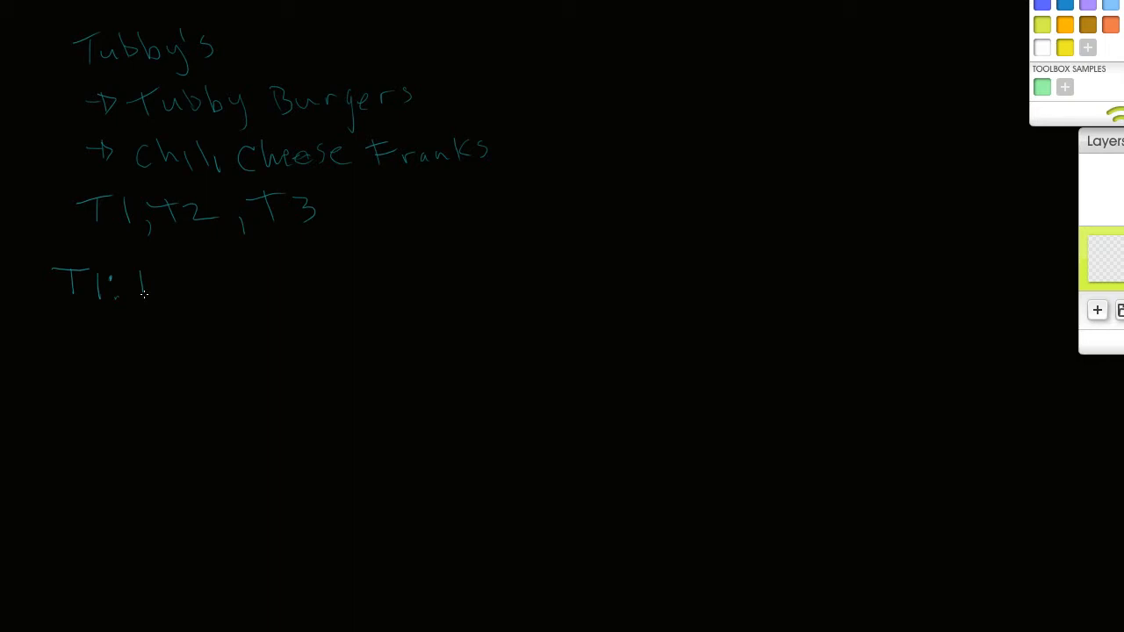
pyautogui.moveTo(145, 281); pyautogui.dragTo(197, 286)
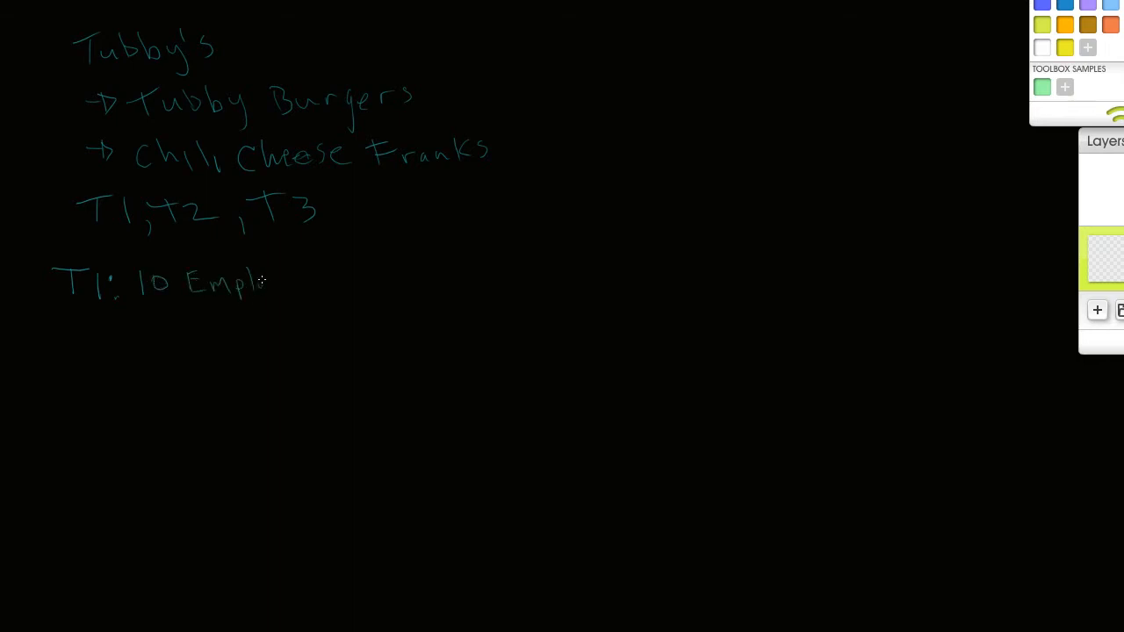
pyautogui.moveTo(263, 281); pyautogui.dragTo(338, 281)
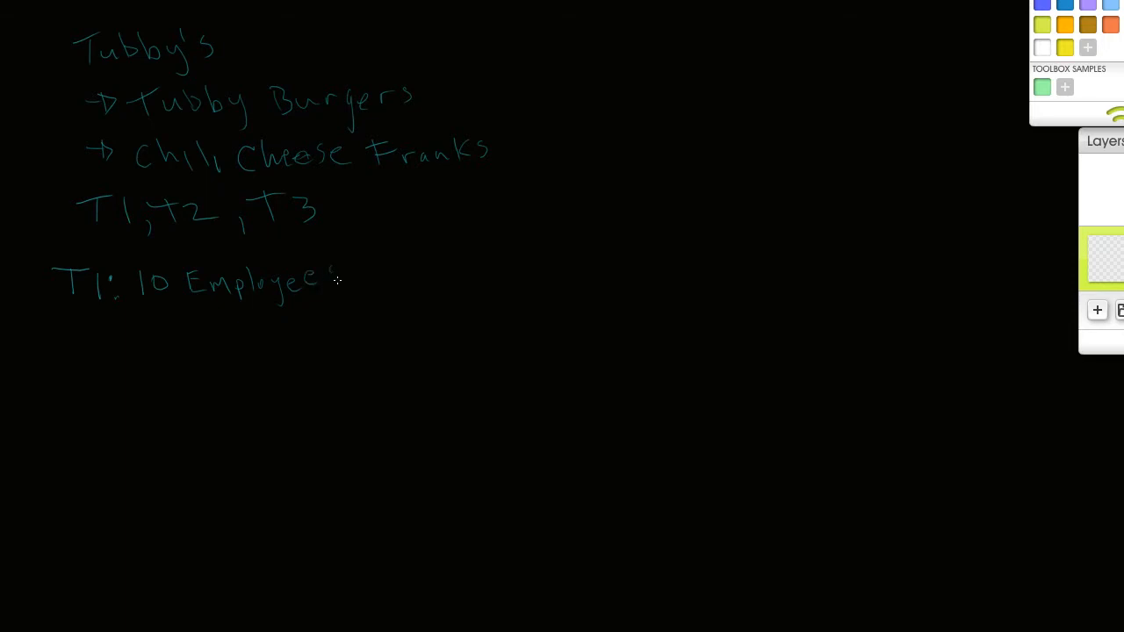
pyautogui.moveTo(359, 290); pyautogui.dragTo(360, 308)
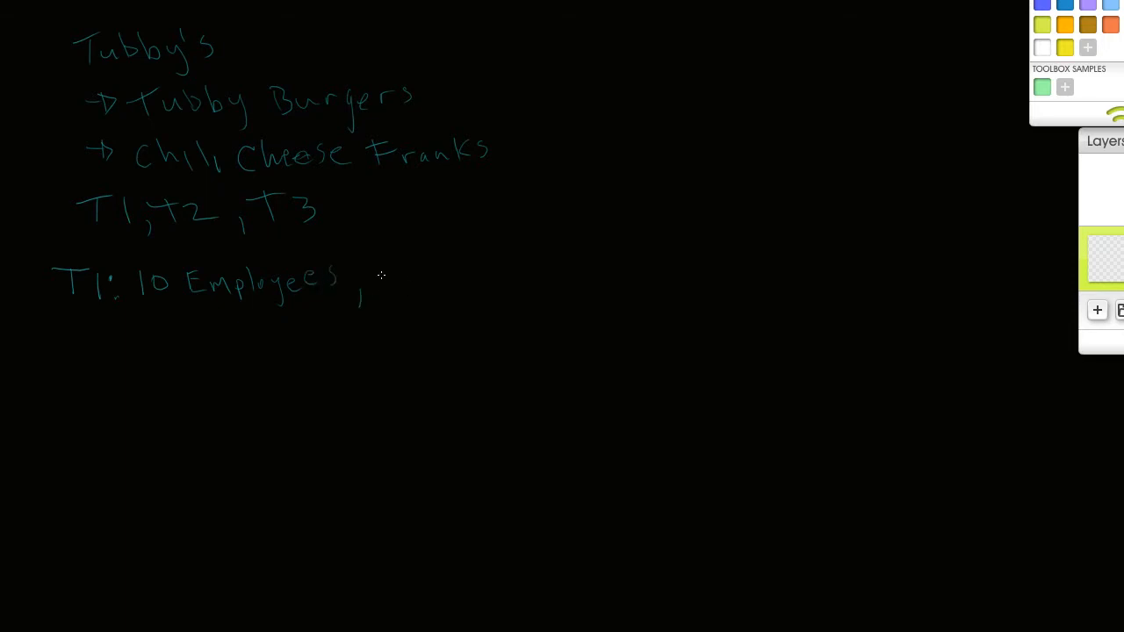
pyautogui.moveTo(384, 267); pyautogui.dragTo(387, 285)
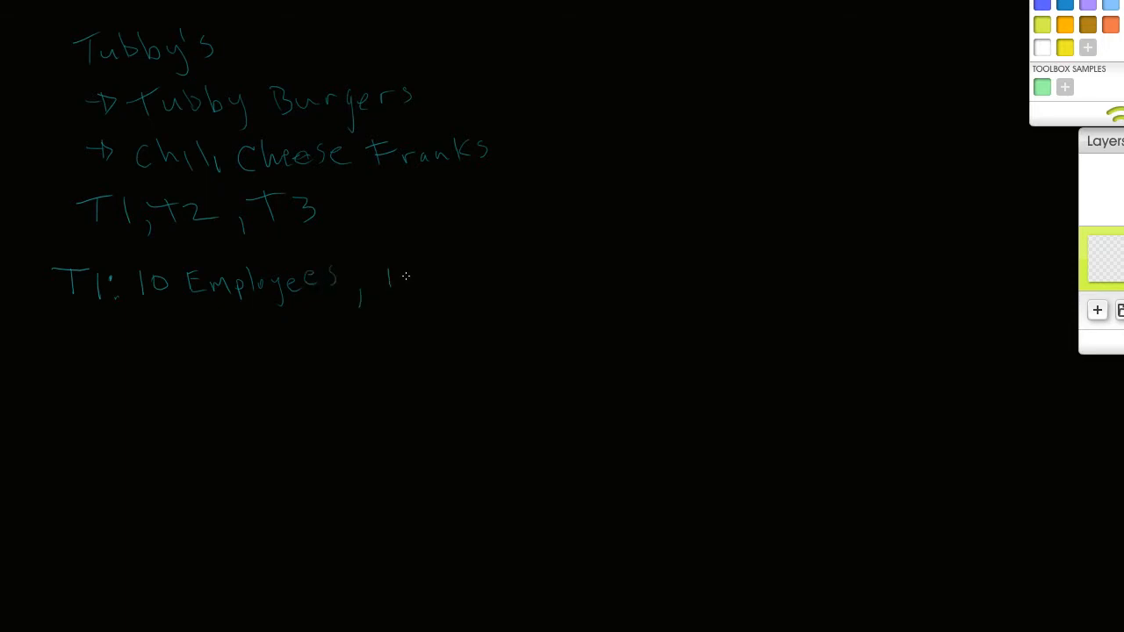
pyautogui.moveTo(387, 277); pyautogui.dragTo(453, 281)
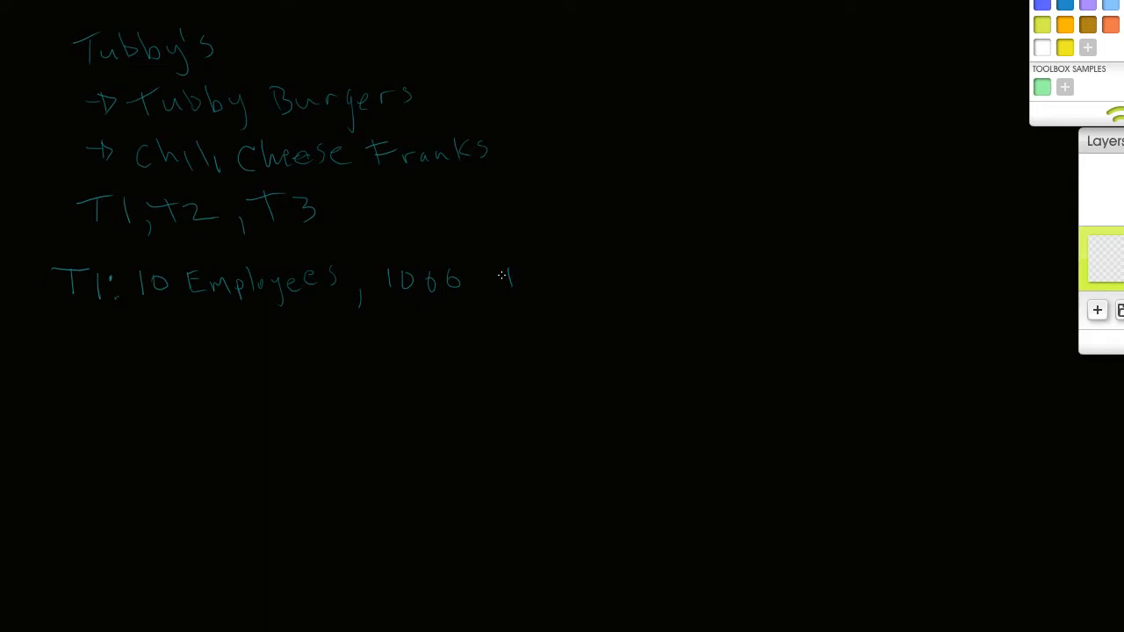
pyautogui.moveTo(501, 281); pyautogui.dragTo(562, 302)
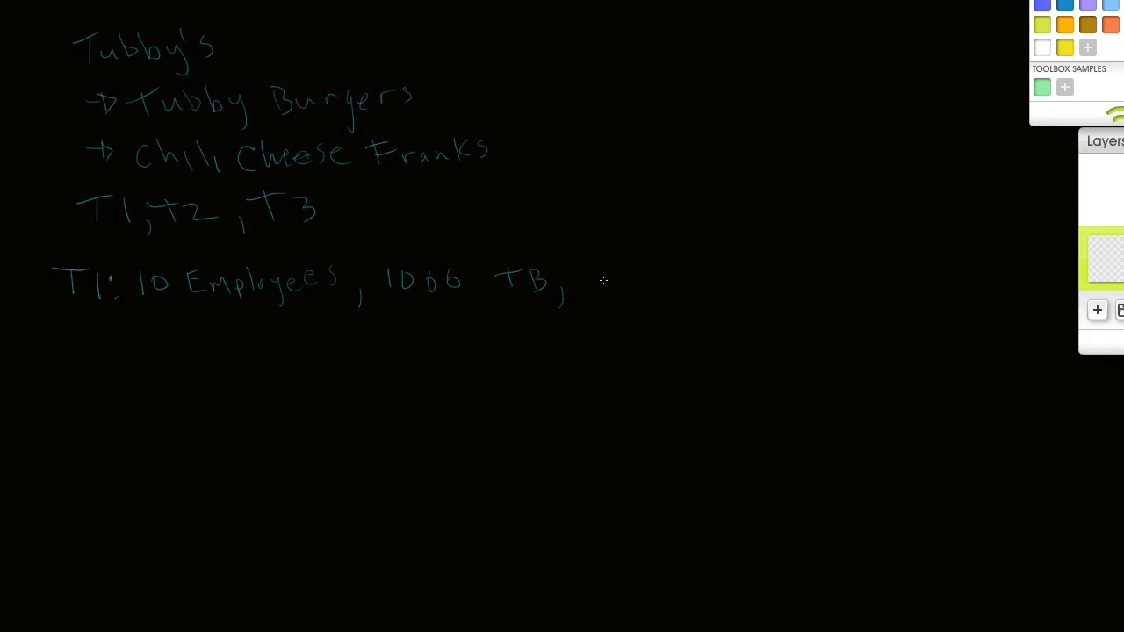
pyautogui.moveTo(593, 275)
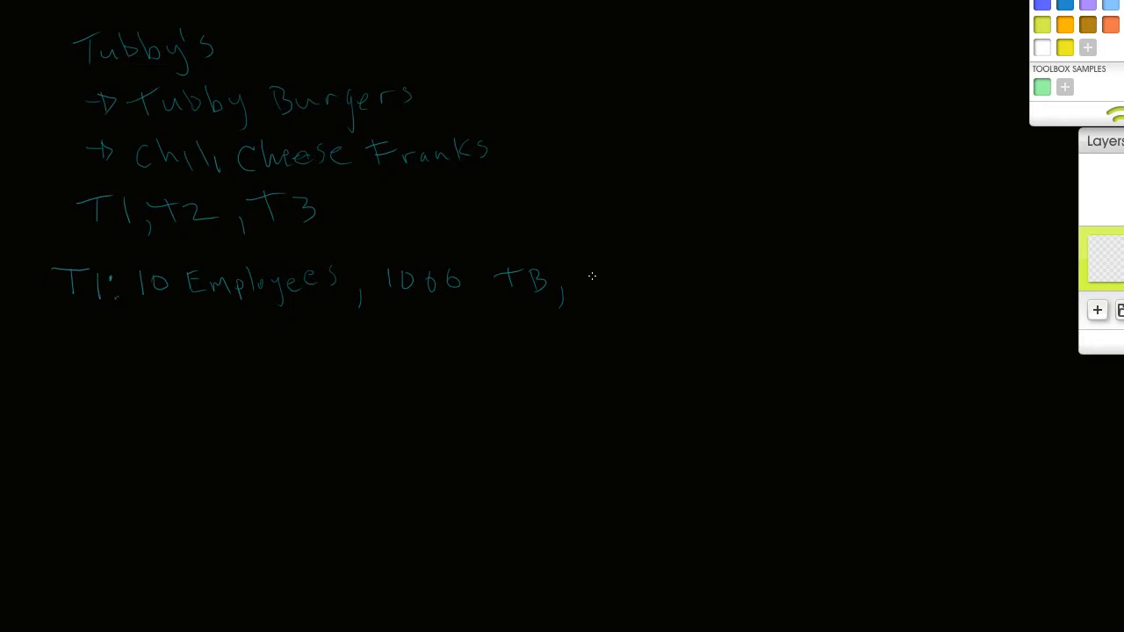
pyautogui.moveTo(597, 273); pyautogui.dragTo(610, 285)
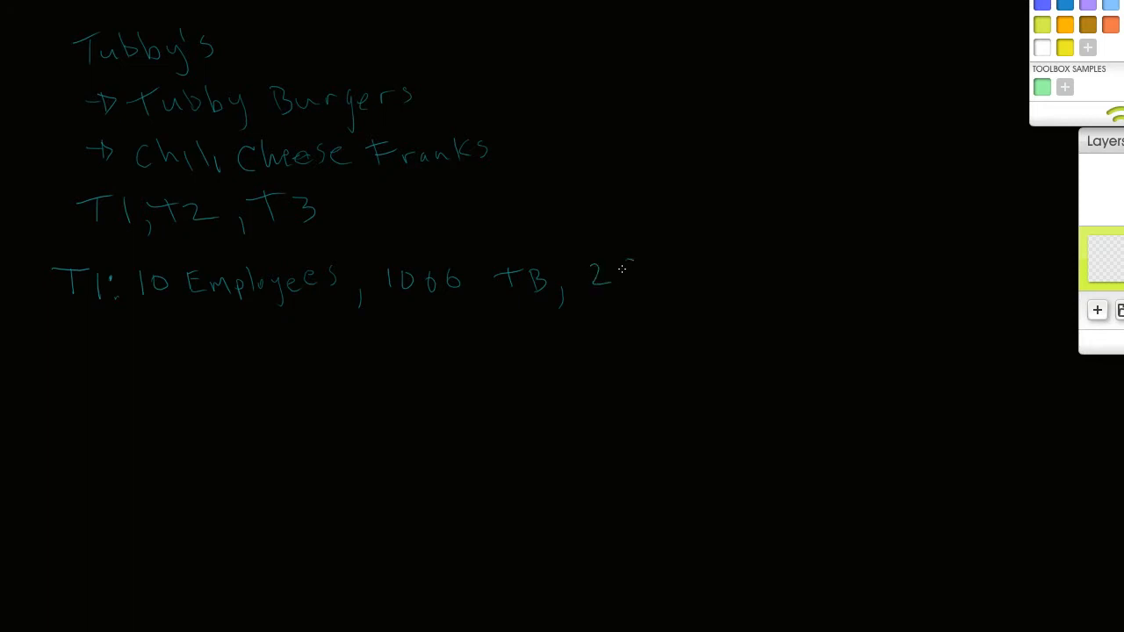
pyautogui.moveTo(624, 272); pyautogui.dragTo(654, 272)
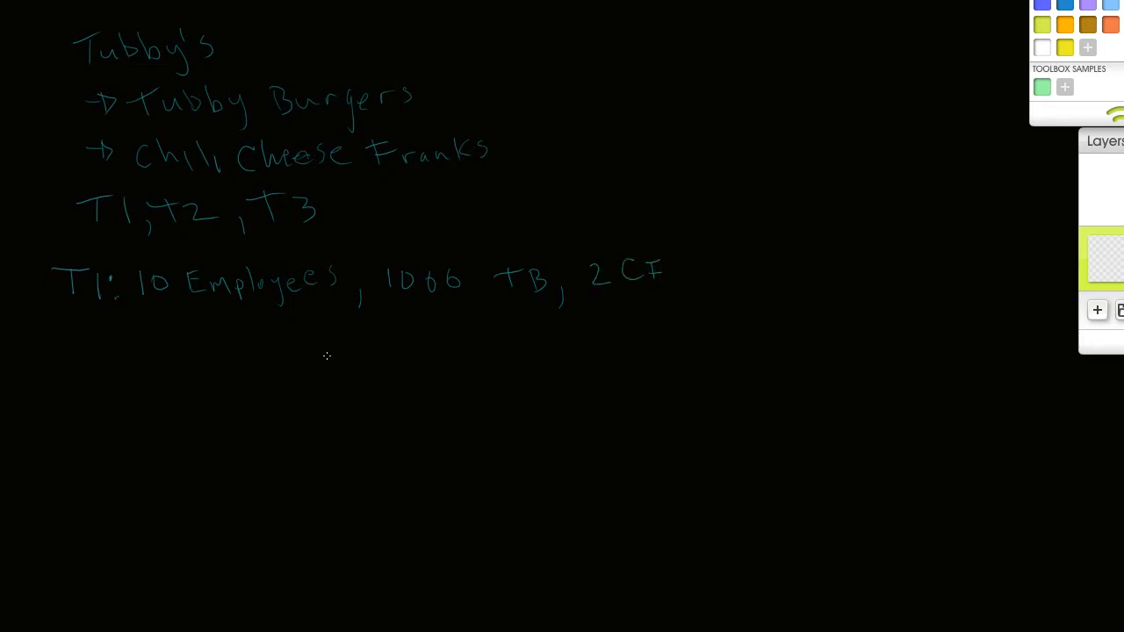
# Step: Write the T2 row with ditto marks, 400 TB, 50CF, correcting T1's frank figure to 20
pyautogui.moveTo(55, 321); pyautogui.dragTo(101, 351)
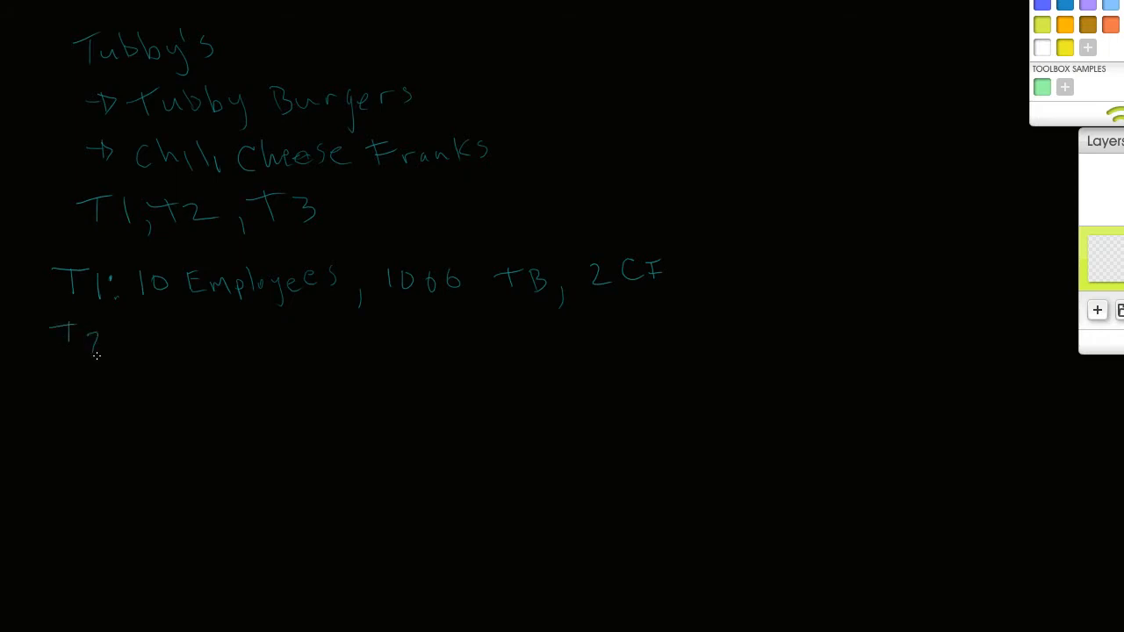
pyautogui.moveTo(88, 338); pyautogui.dragTo(101, 347)
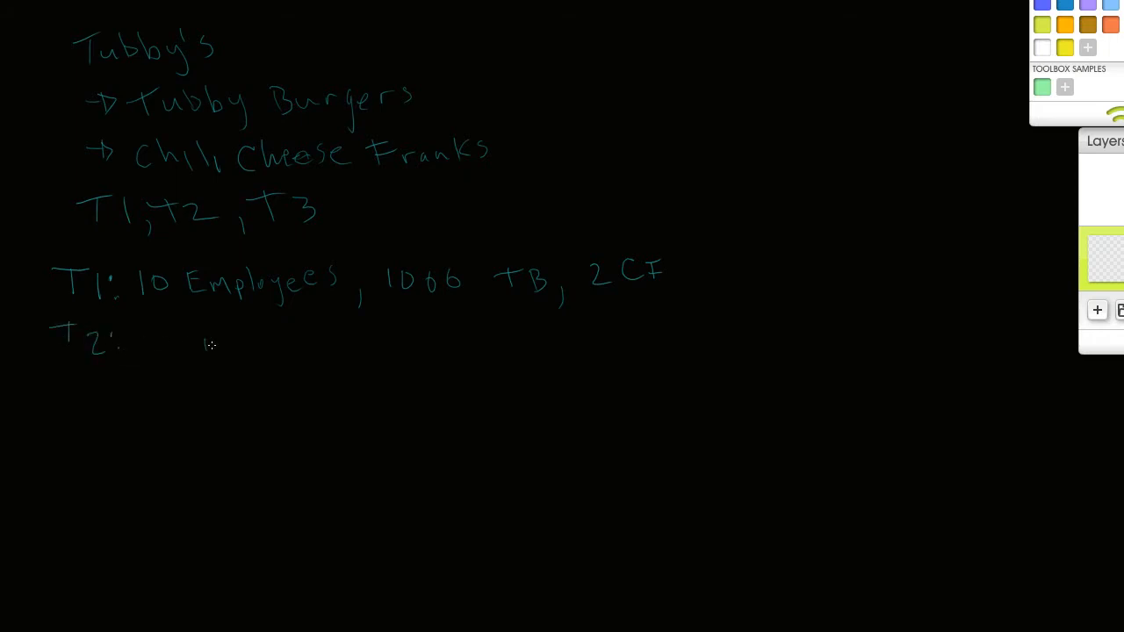
pyautogui.moveTo(211, 338); pyautogui.dragTo(352, 369)
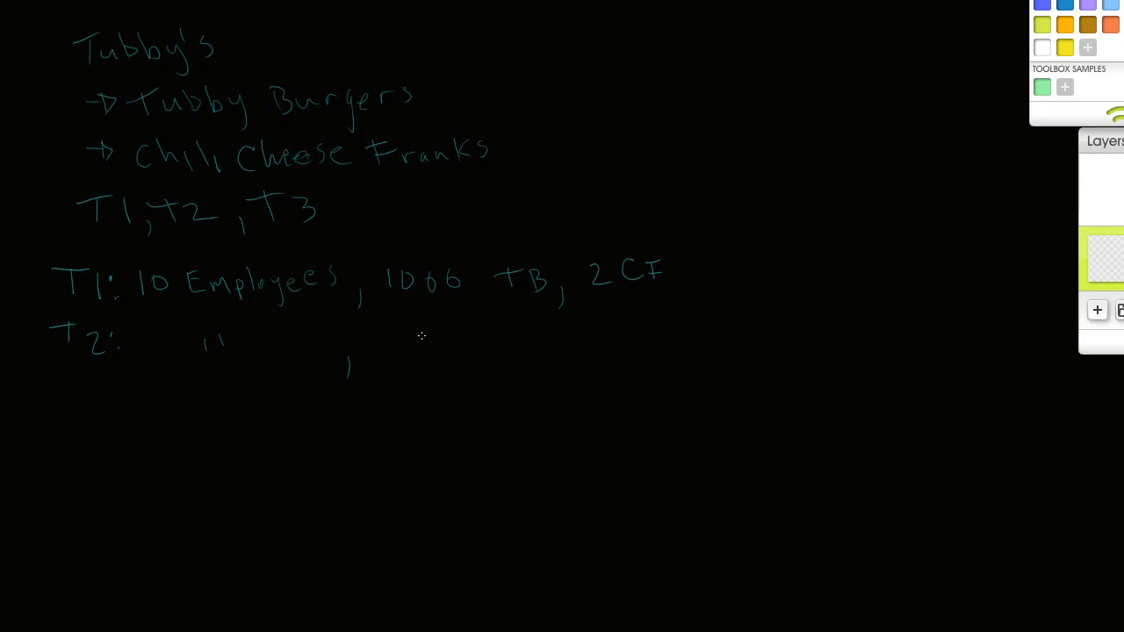
pyautogui.moveTo(399, 344)
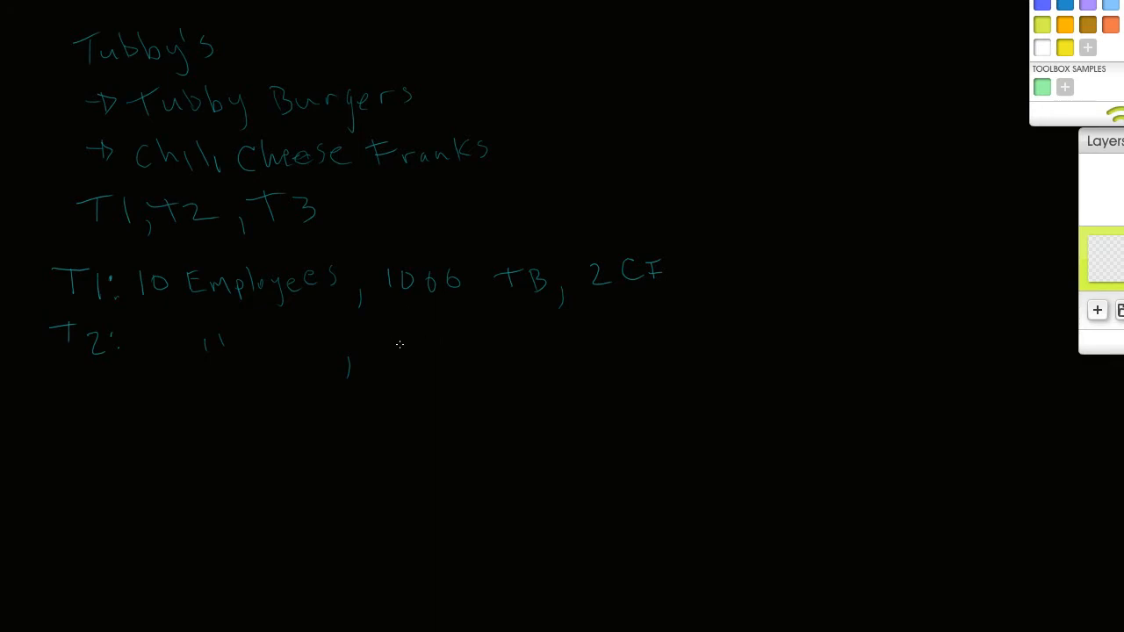
pyautogui.moveTo(399, 356); pyautogui.dragTo(452, 356)
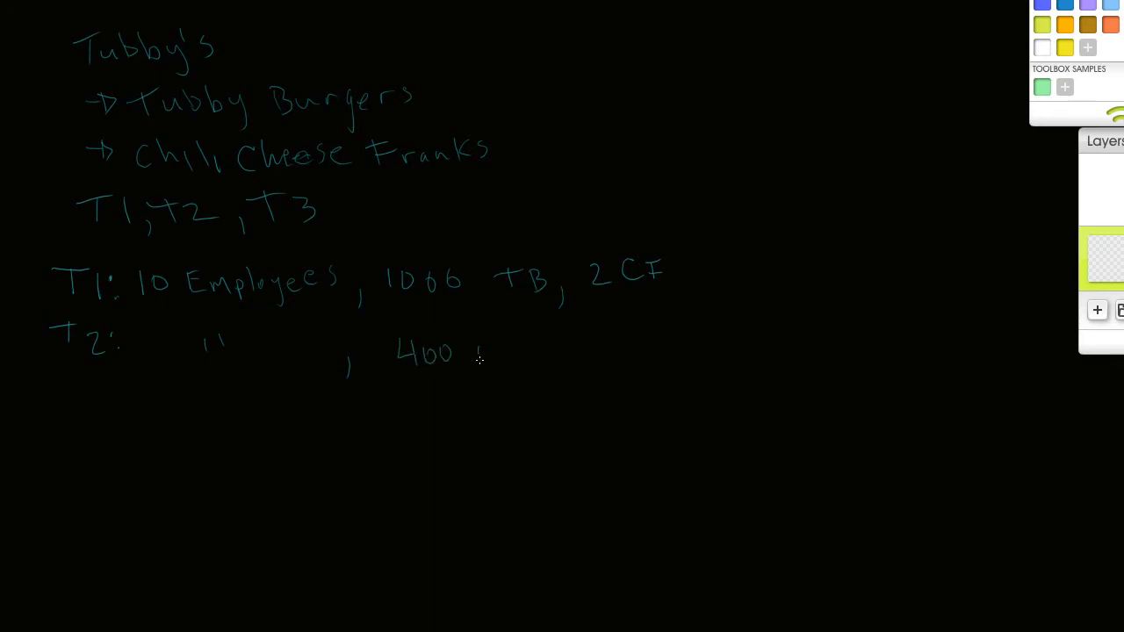
pyautogui.moveTo(479, 352); pyautogui.dragTo(531, 364)
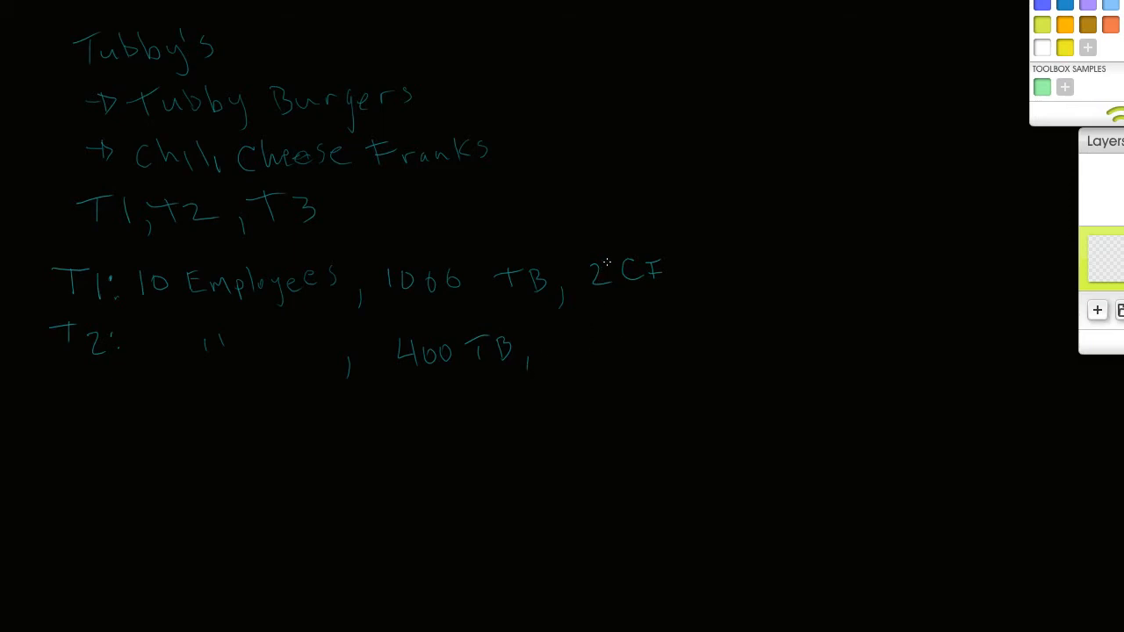
pyautogui.moveTo(605, 268); pyautogui.dragTo(615, 281)
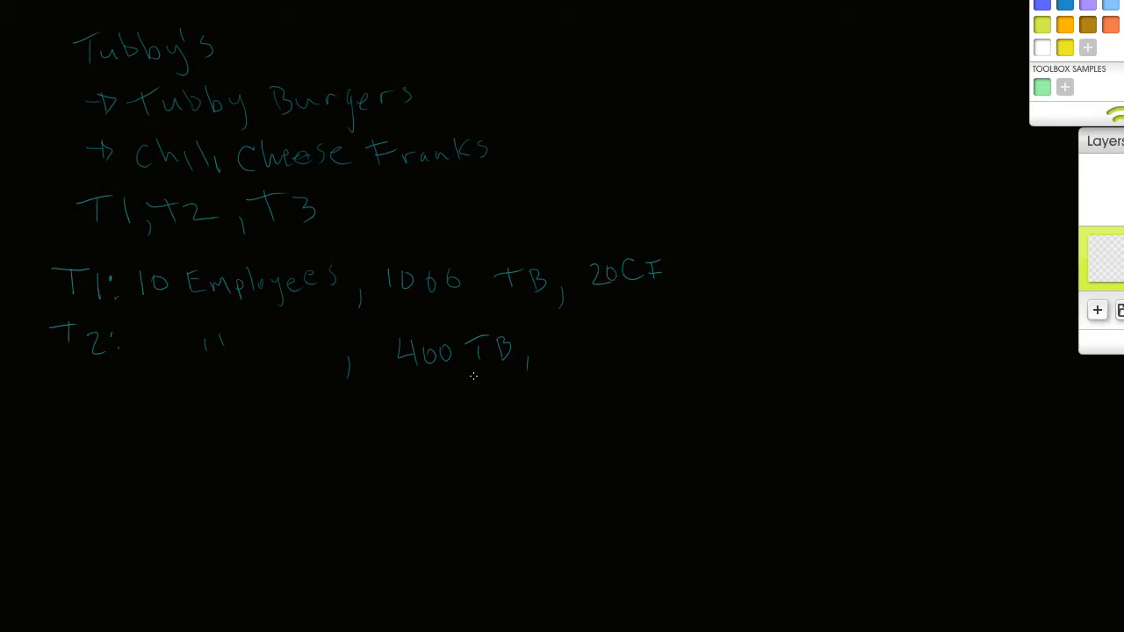
pyautogui.moveTo(571, 334)
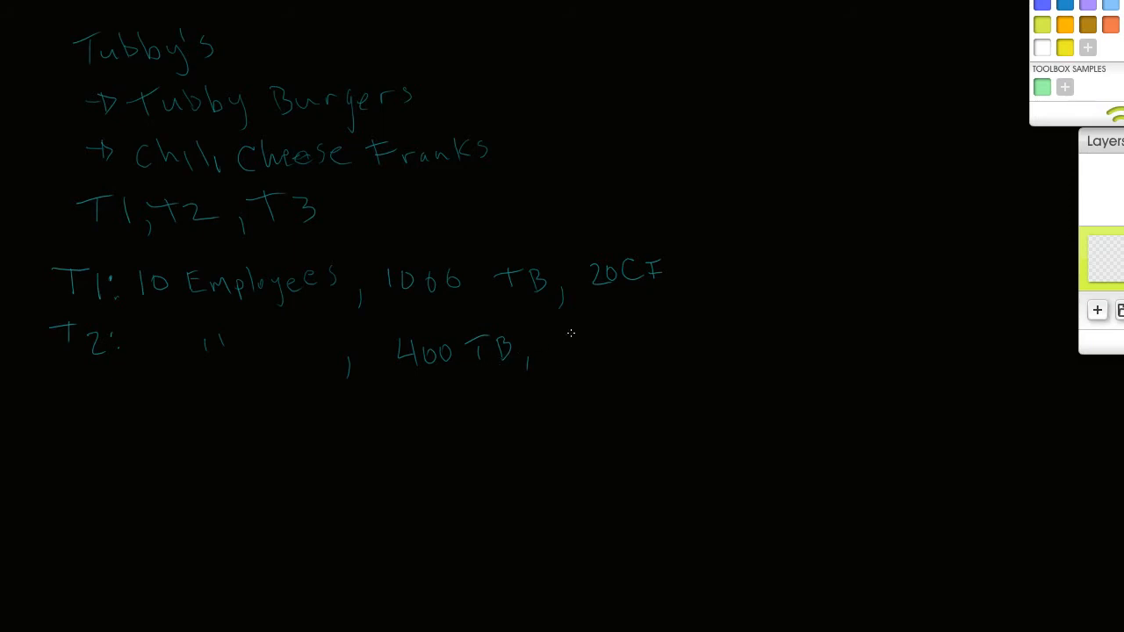
pyautogui.moveTo(562, 347); pyautogui.dragTo(592, 351)
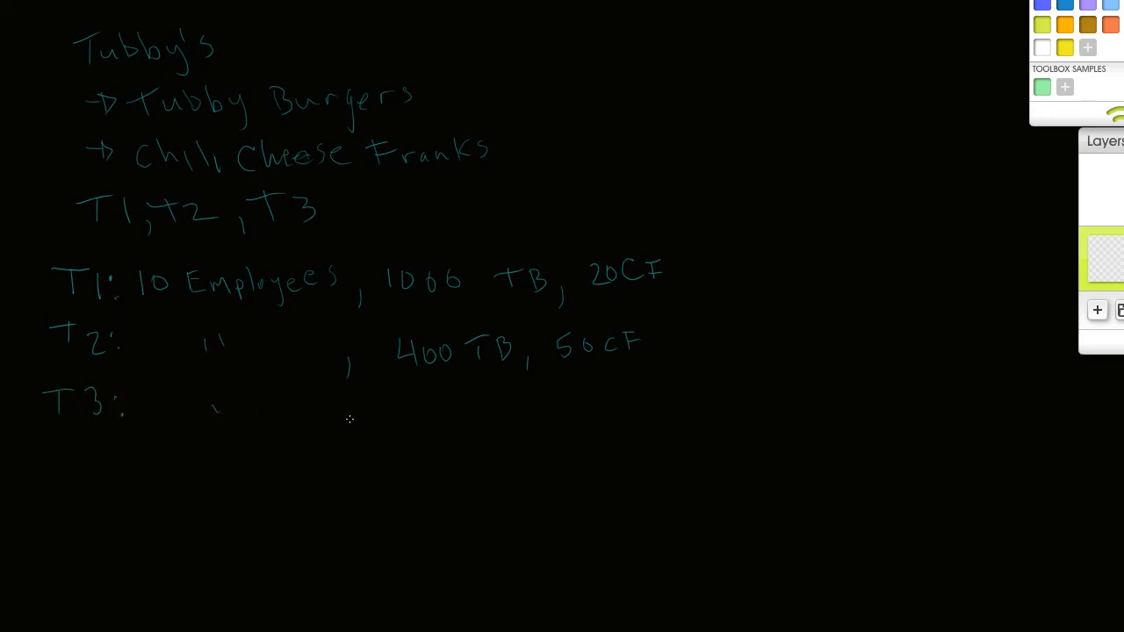
# Step: Write the T3 row with ditto marks, 200TB and 150CF
pyautogui.moveTo(213, 395); pyautogui.dragTo(233, 417)
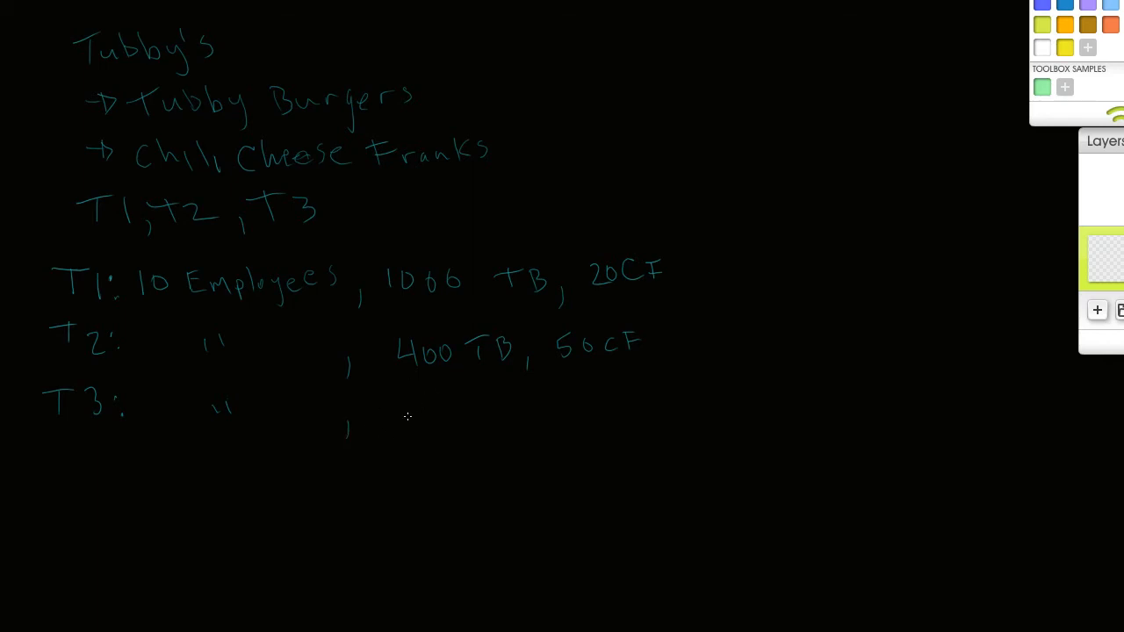
pyautogui.moveTo(408, 417); pyautogui.dragTo(505, 413)
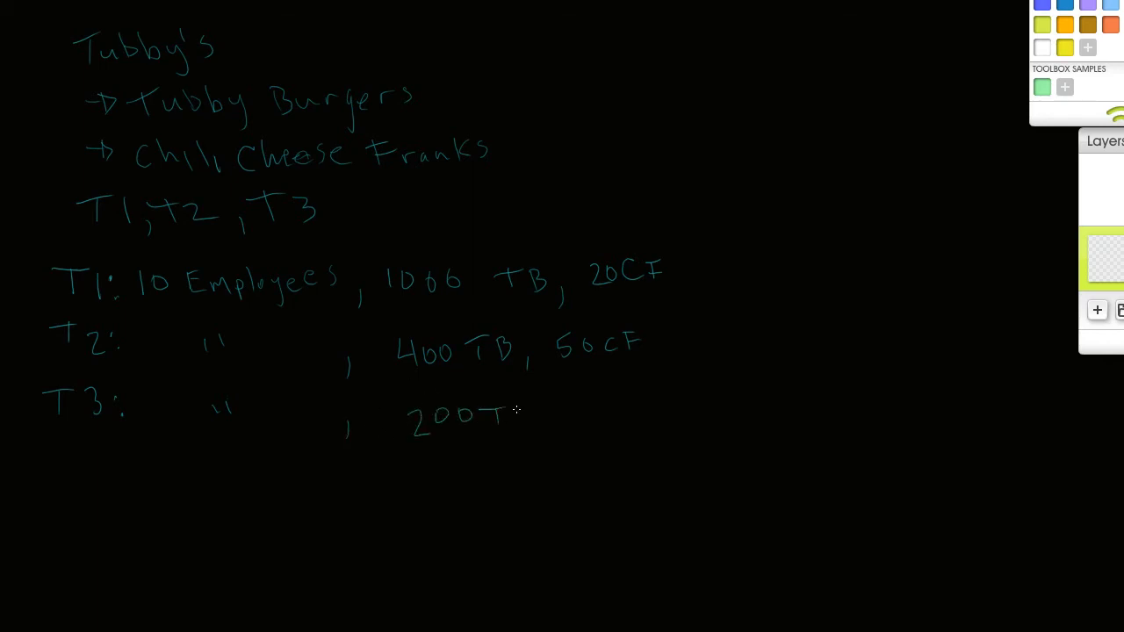
pyautogui.moveTo(496, 417); pyautogui.dragTo(549, 430)
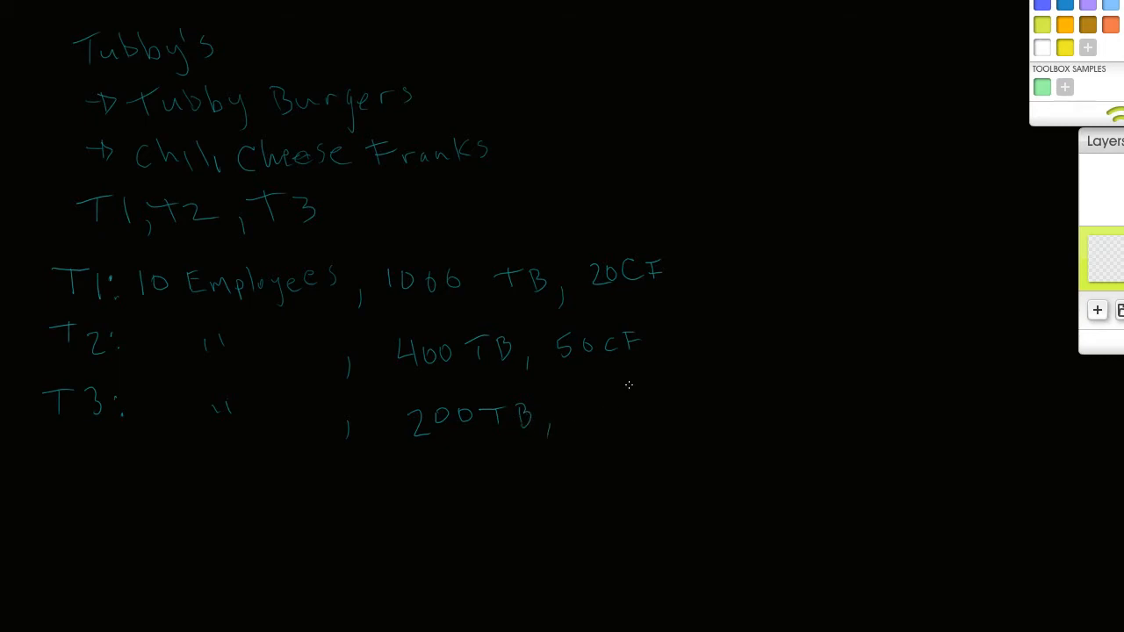
pyautogui.moveTo(609, 395)
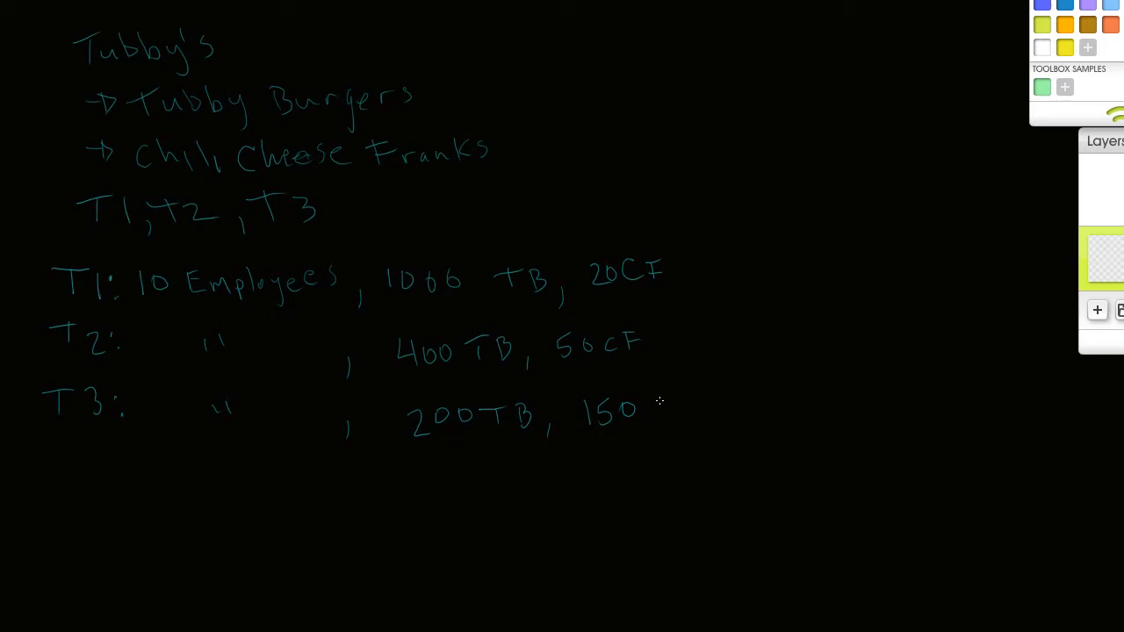
pyautogui.moveTo(652, 409); pyautogui.dragTo(689, 409)
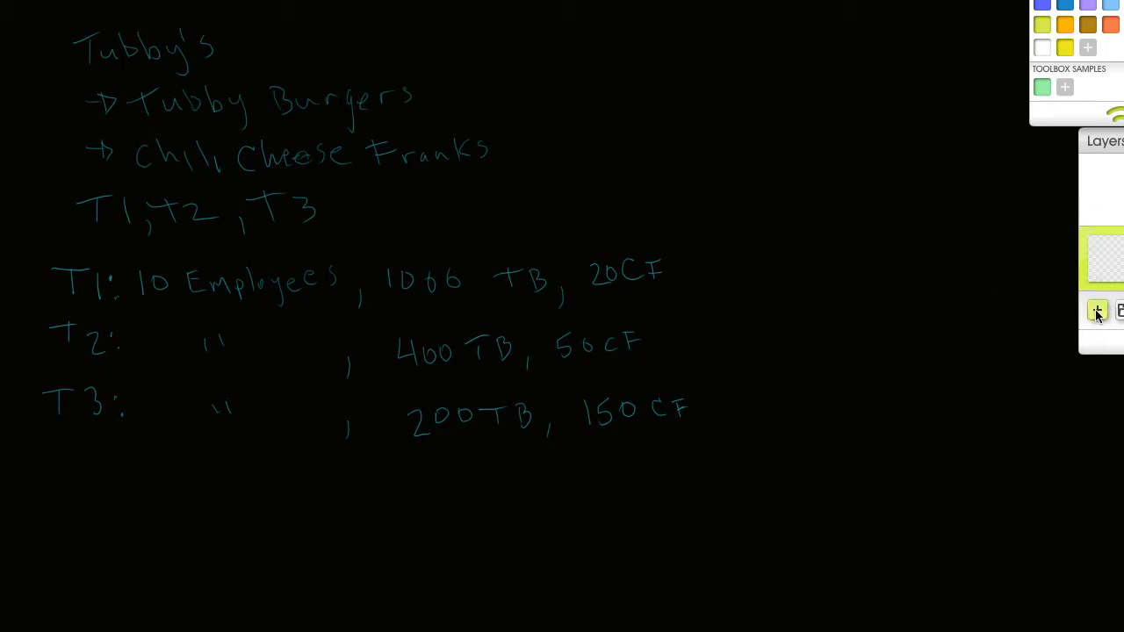
# Step: Add a new layer, hide the notes layer, and draw the L-shaped graph axes
pyautogui.click(1096, 310)
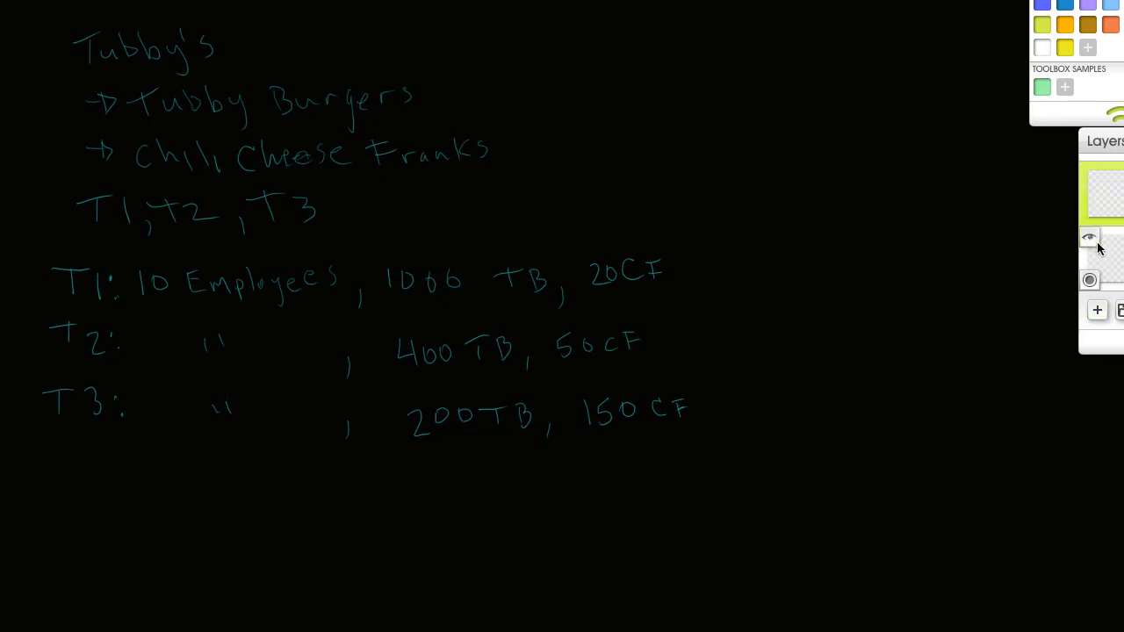
pyautogui.click(1088, 240)
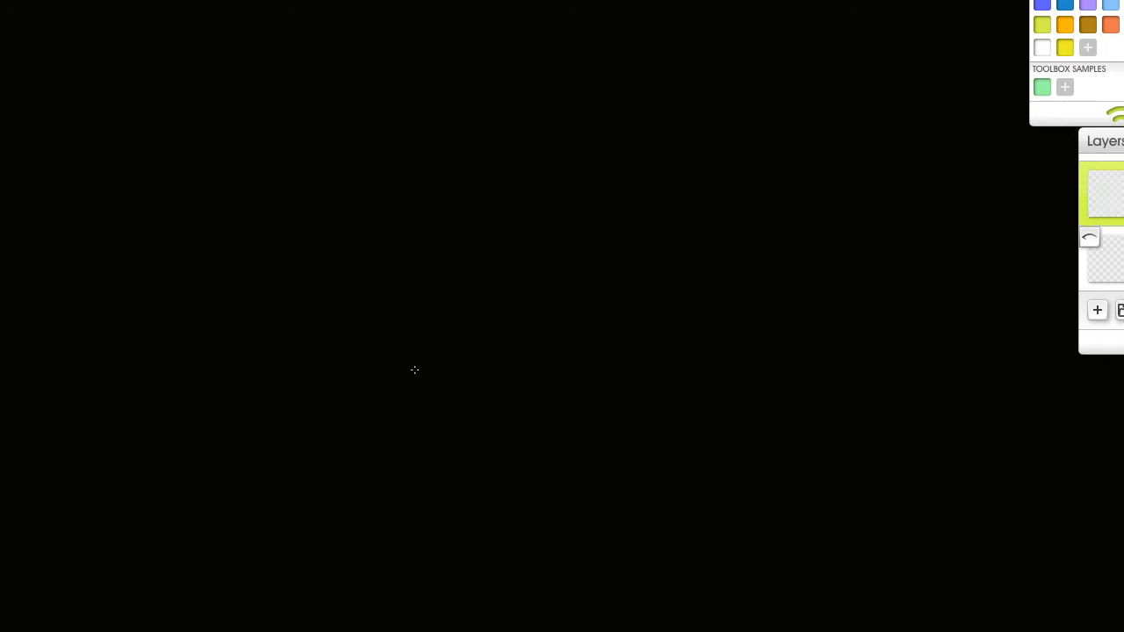
pyautogui.moveTo(806, 197)
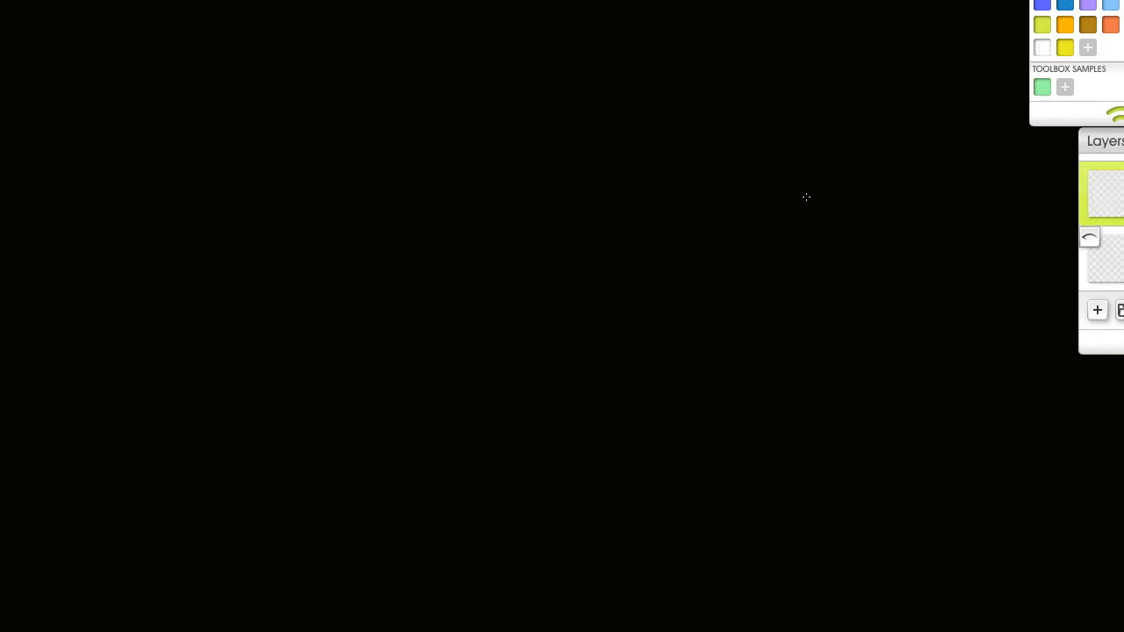
pyautogui.moveTo(270, 103); pyautogui.dragTo(269, 525)
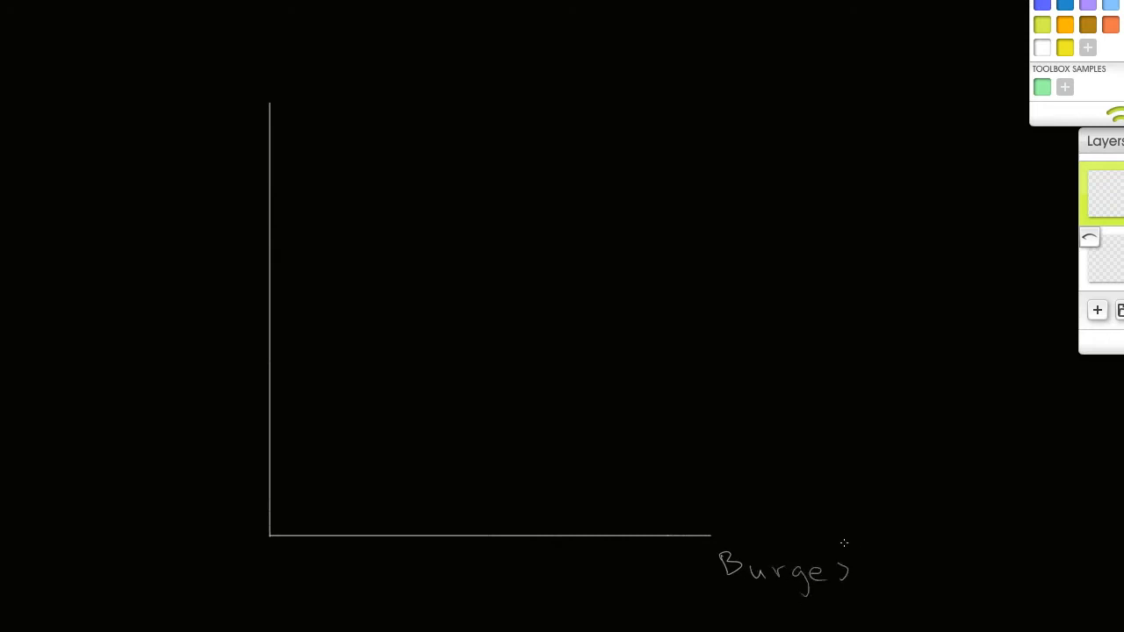
pyautogui.moveTo(717, 469)
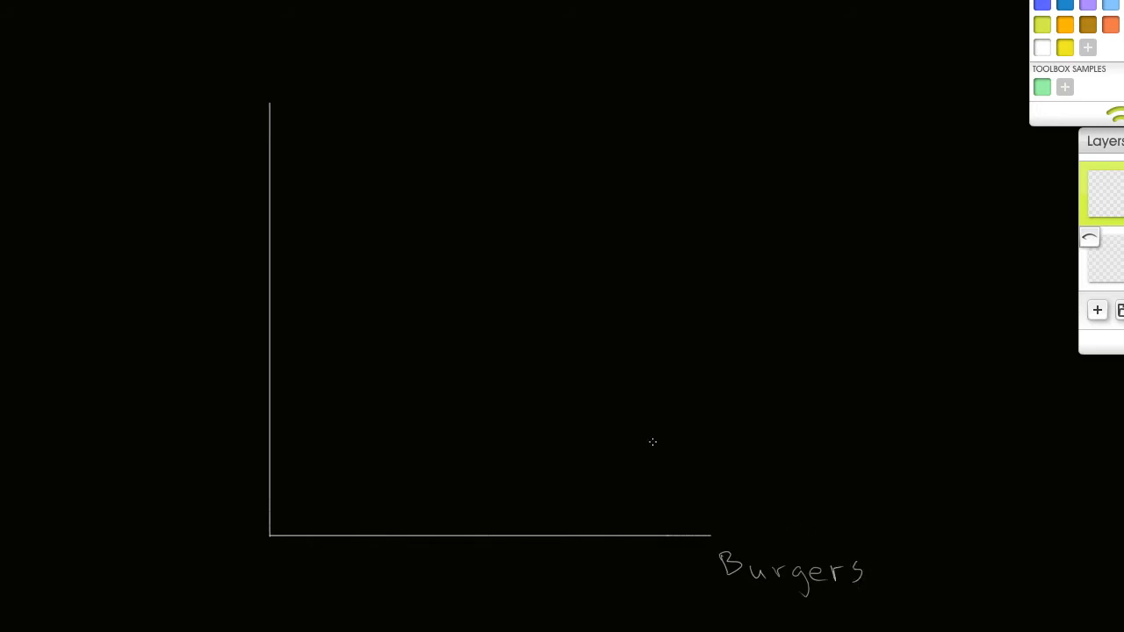
pyautogui.moveTo(137, 93)
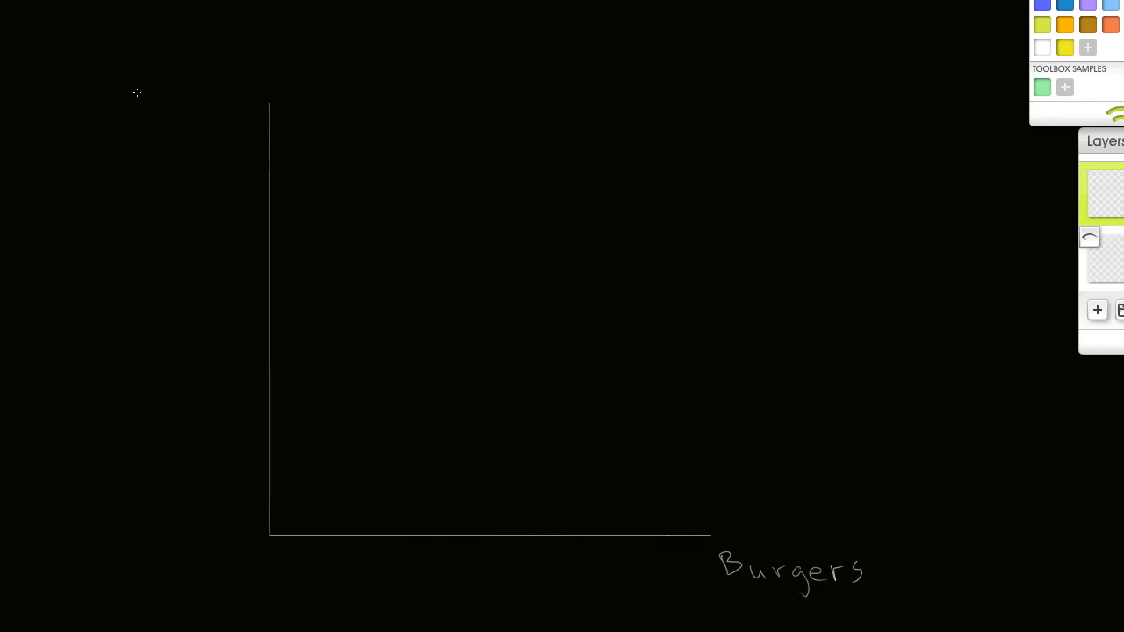
# Step: Label the vertical axis CF and mark Burgers ticks up to 1000 and CF ticks 50–150
pyautogui.moveTo(132, 92); pyautogui.dragTo(176, 93)
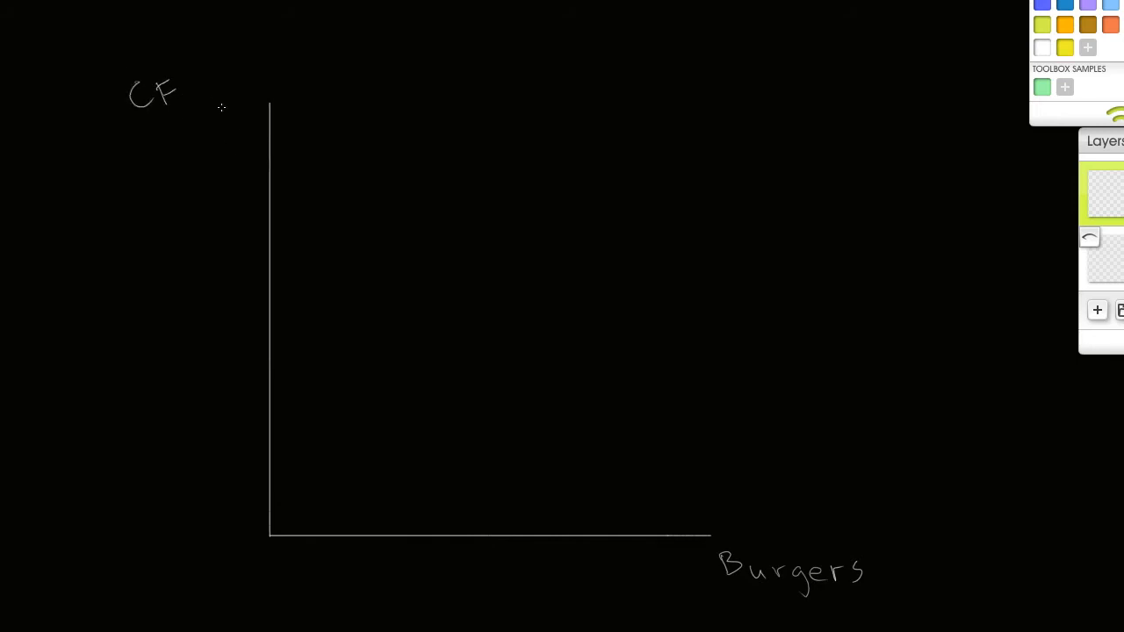
pyautogui.moveTo(399, 543)
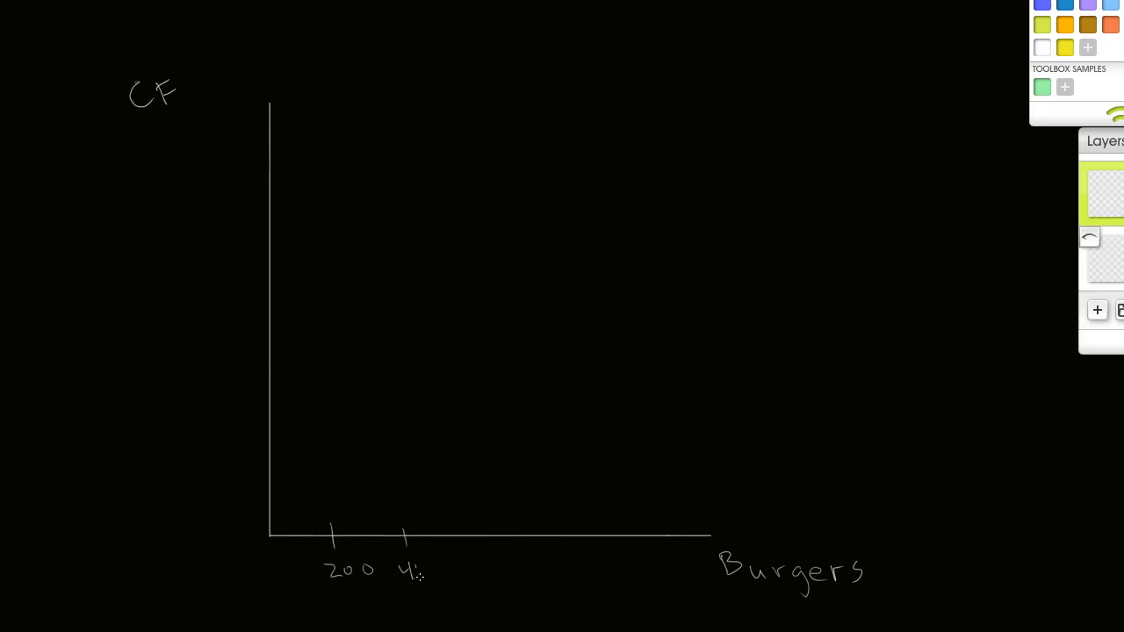
pyautogui.write('400 600 800')
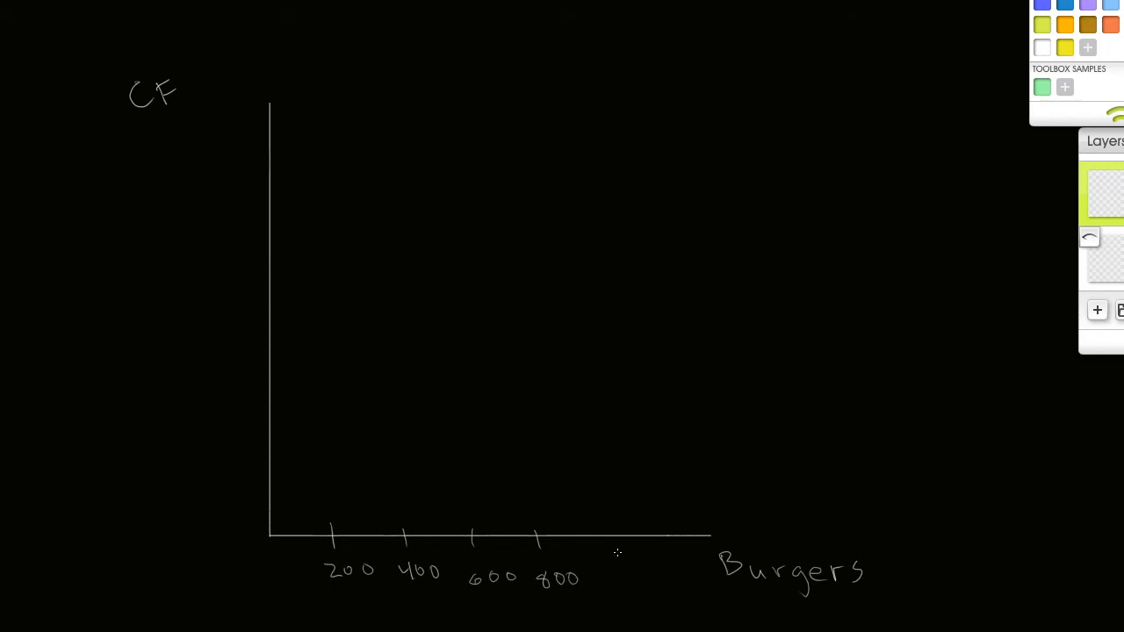
pyautogui.moveTo(604, 527); pyautogui.dragTo(624, 584)
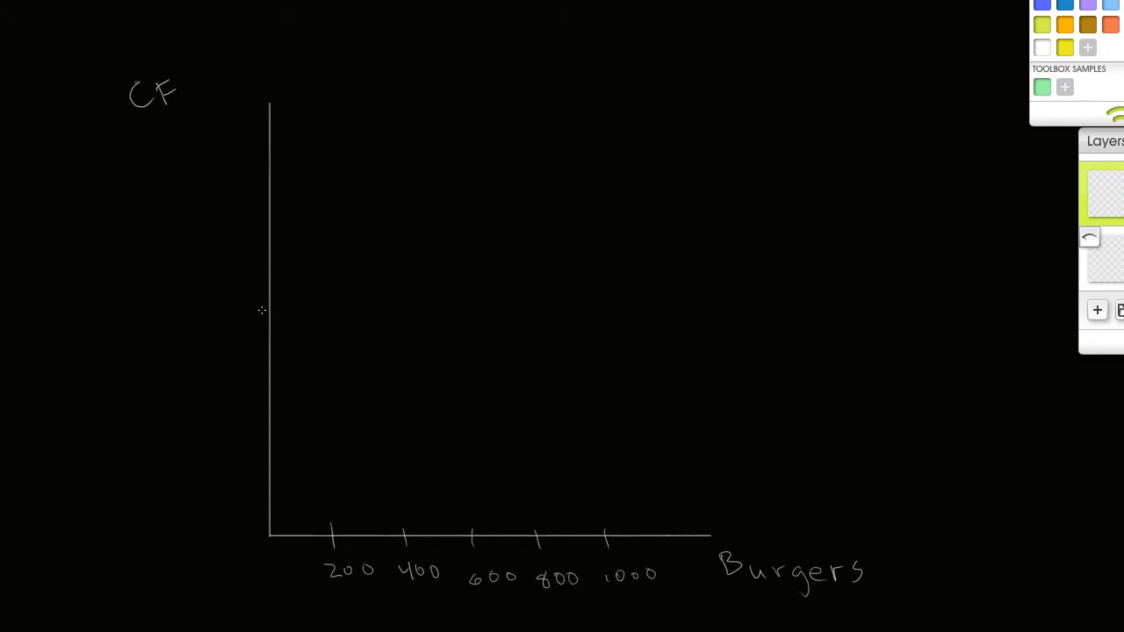
pyautogui.moveTo(260, 441)
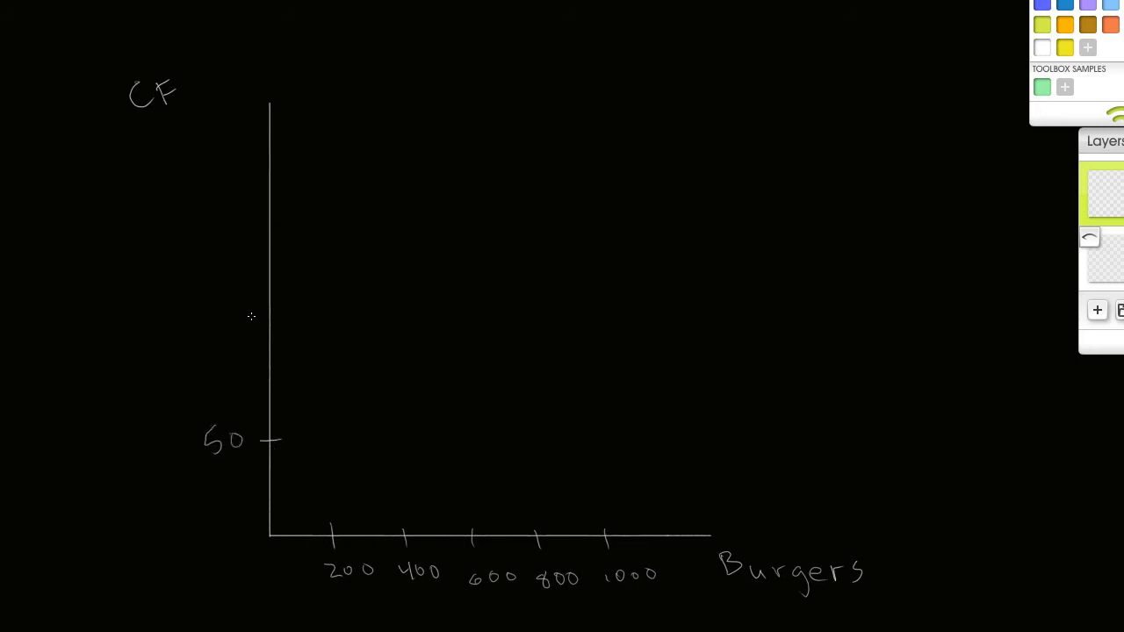
pyautogui.moveTo(184, 329); pyautogui.dragTo(281, 328)
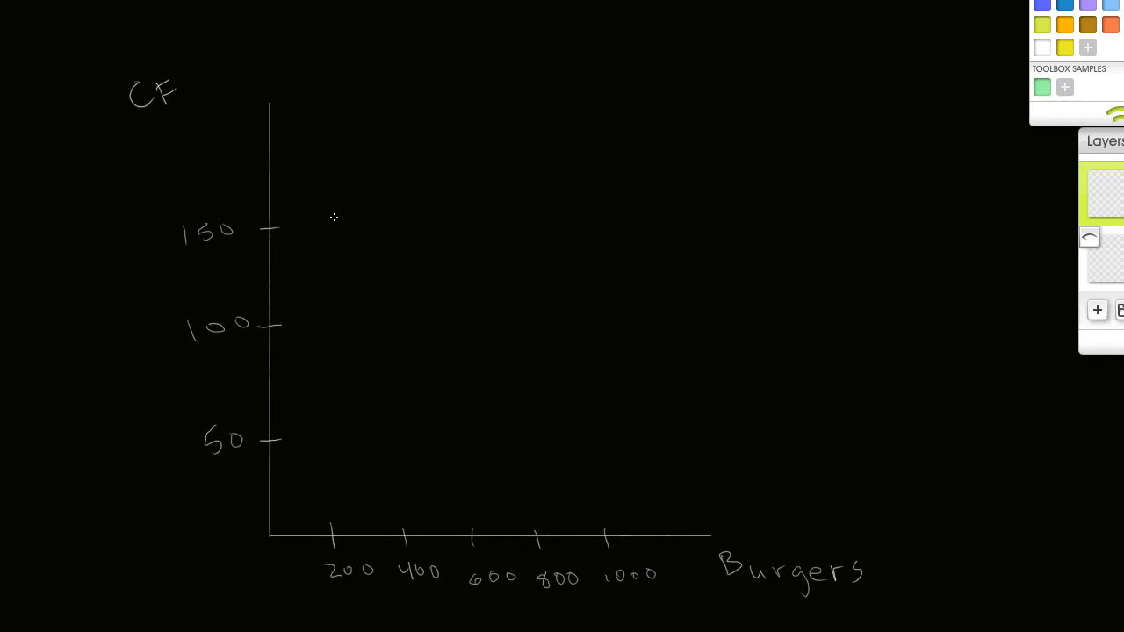
pyautogui.moveTo(323, 211)
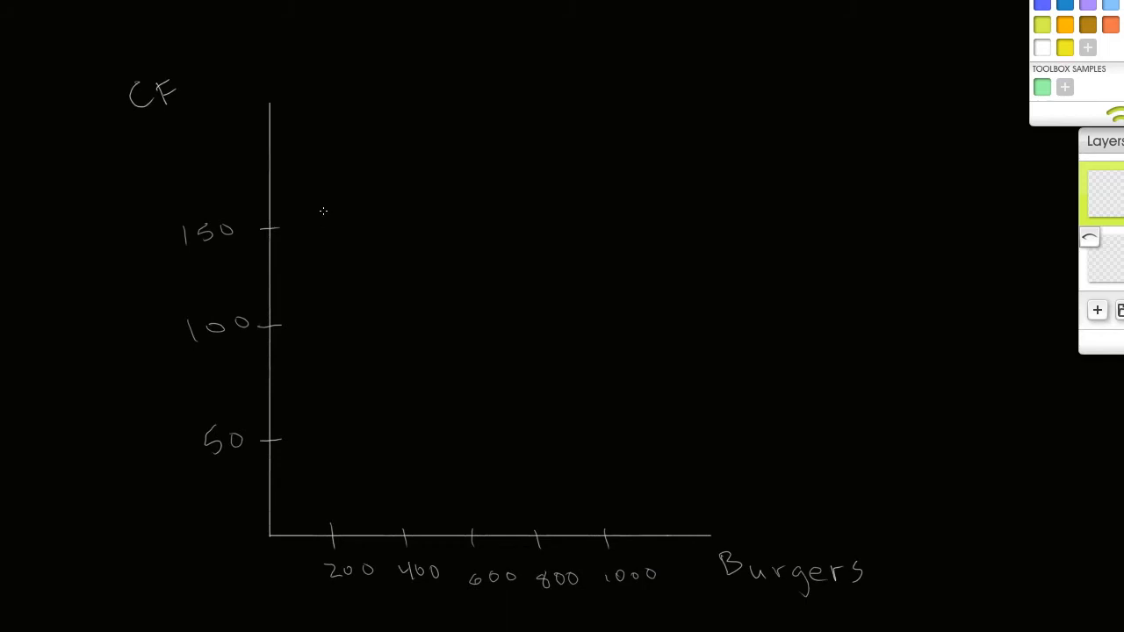
pyautogui.moveTo(325, 208)
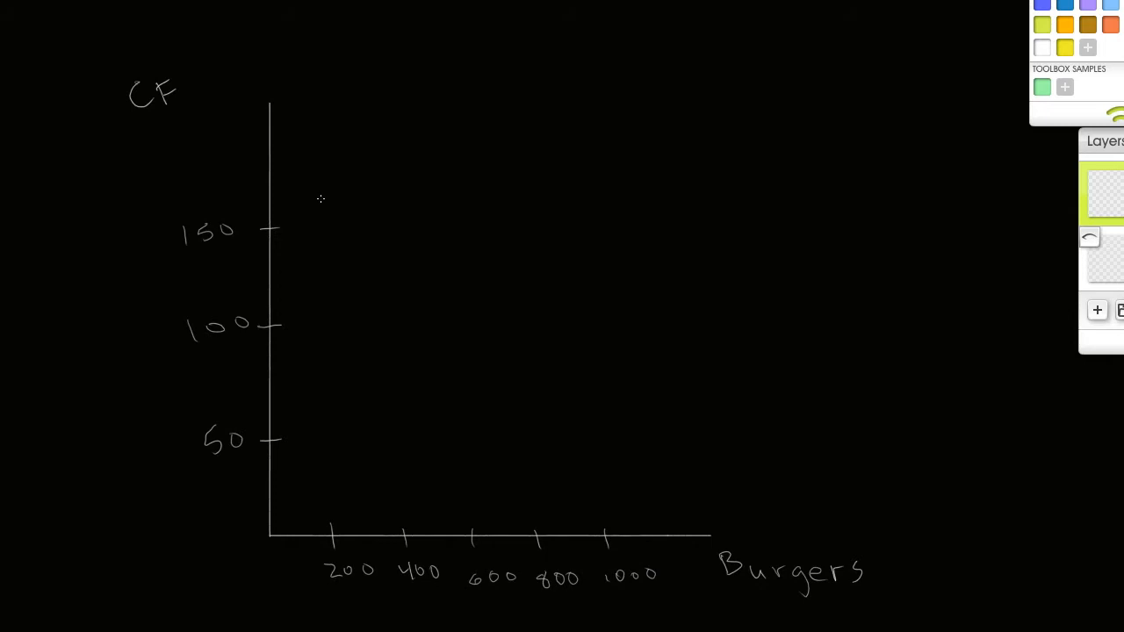
pyautogui.moveTo(664, 358)
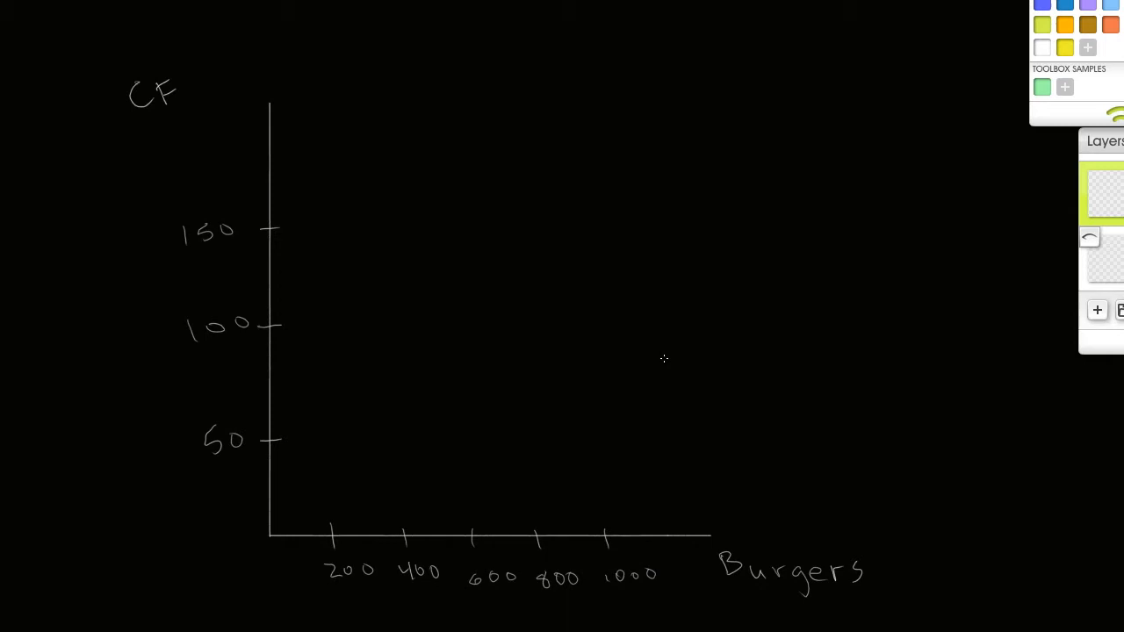
pyautogui.moveTo(664, 482)
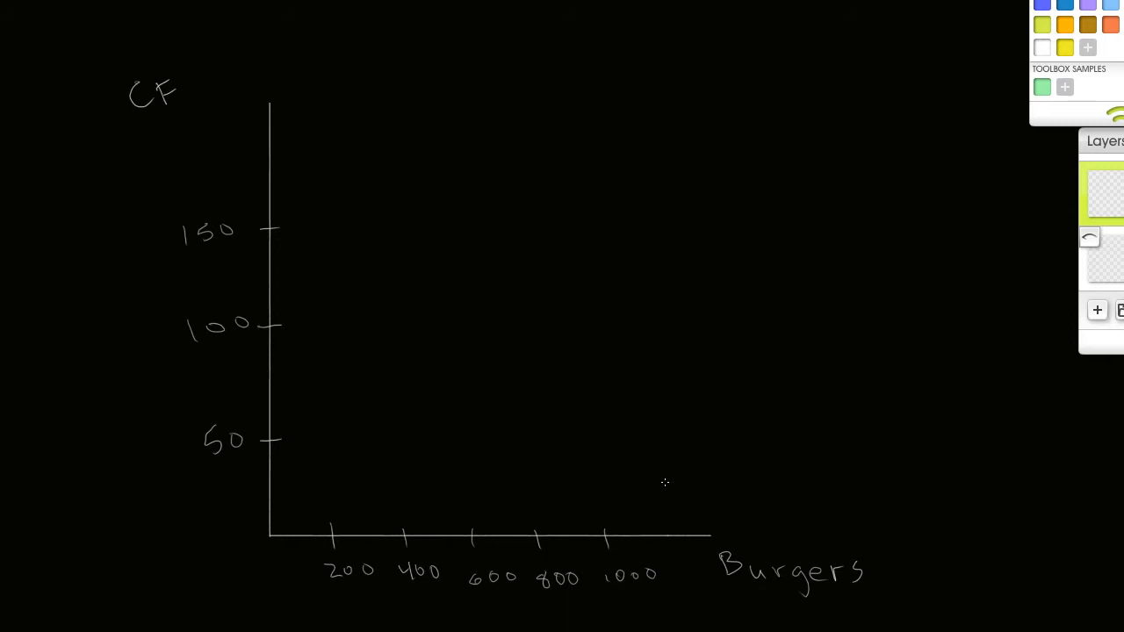
pyautogui.moveTo(640, 521)
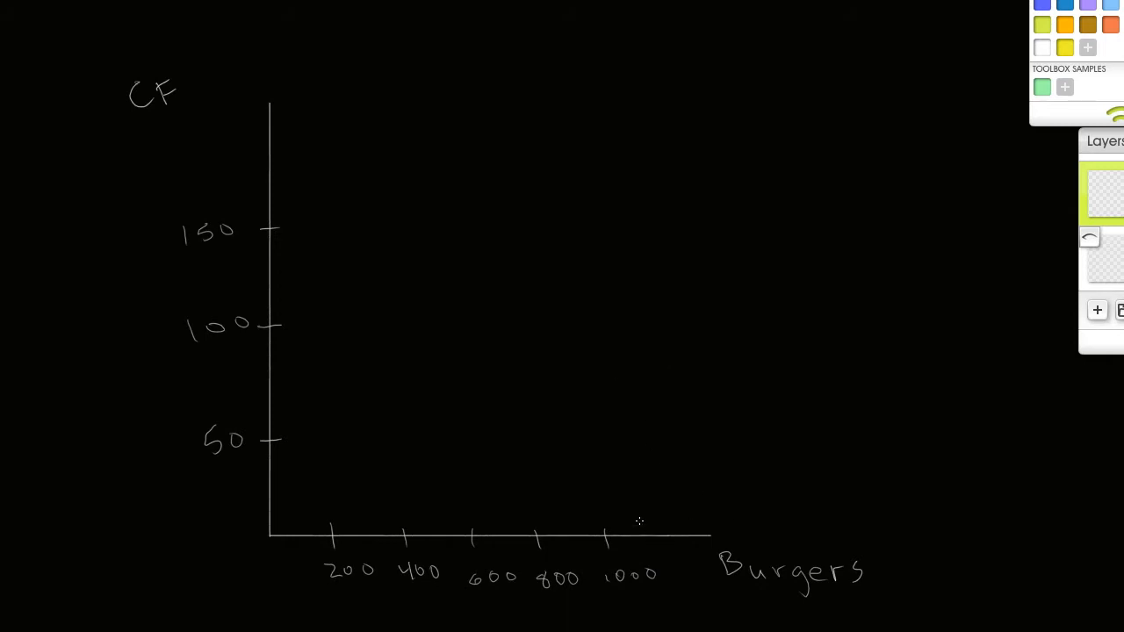
pyautogui.moveTo(603, 488)
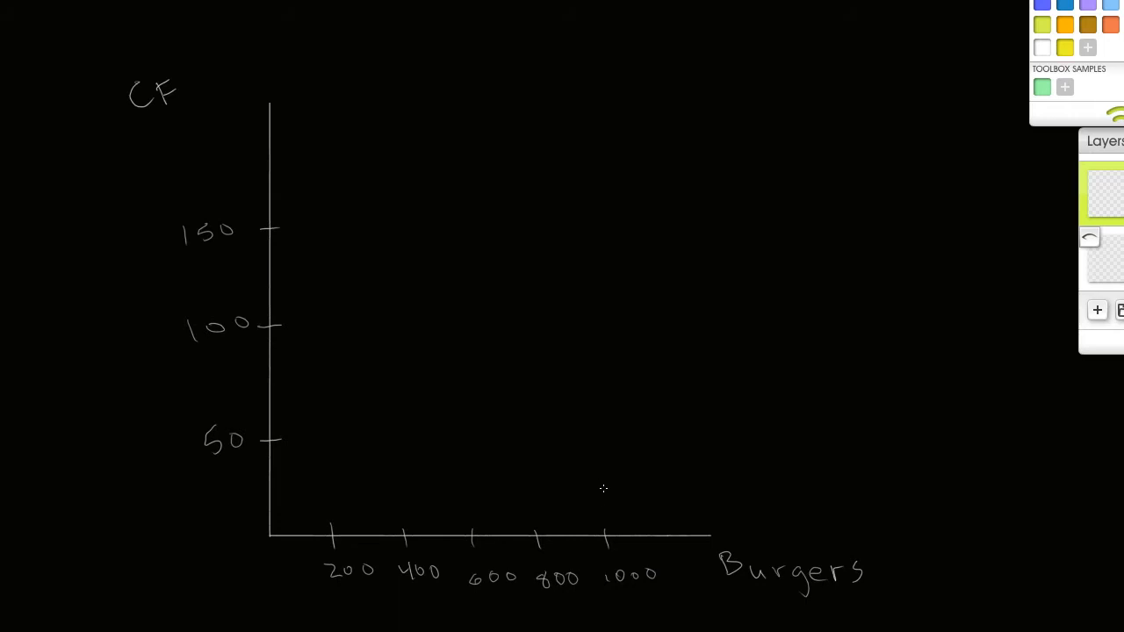
pyautogui.moveTo(602, 496)
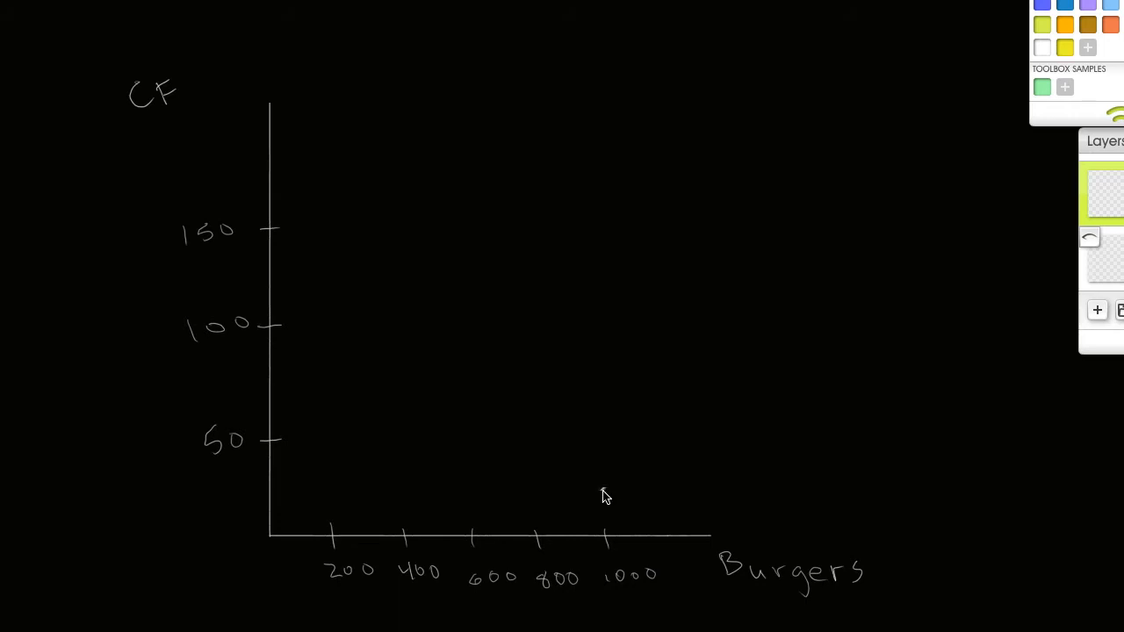
pyautogui.moveTo(604, 494)
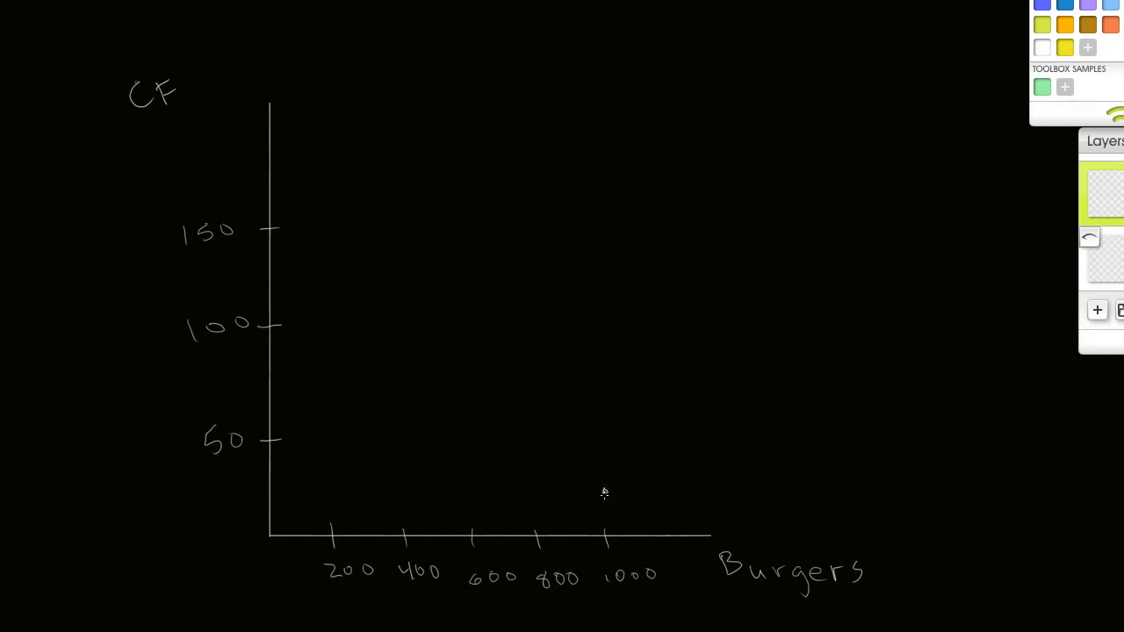
pyautogui.moveTo(662, 467)
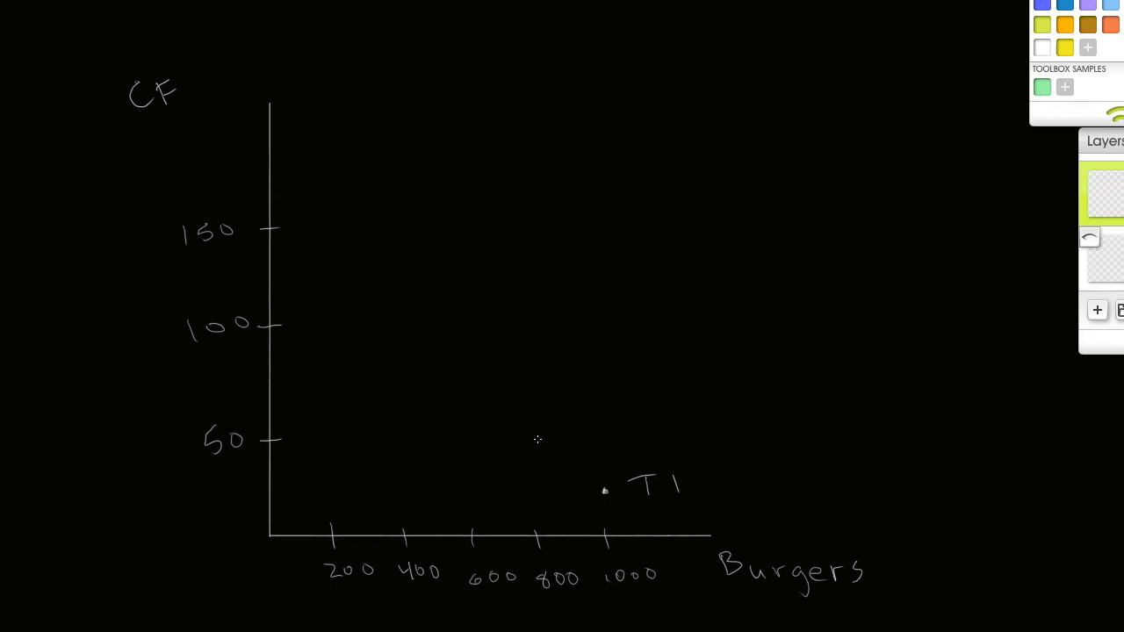
pyautogui.moveTo(542, 425)
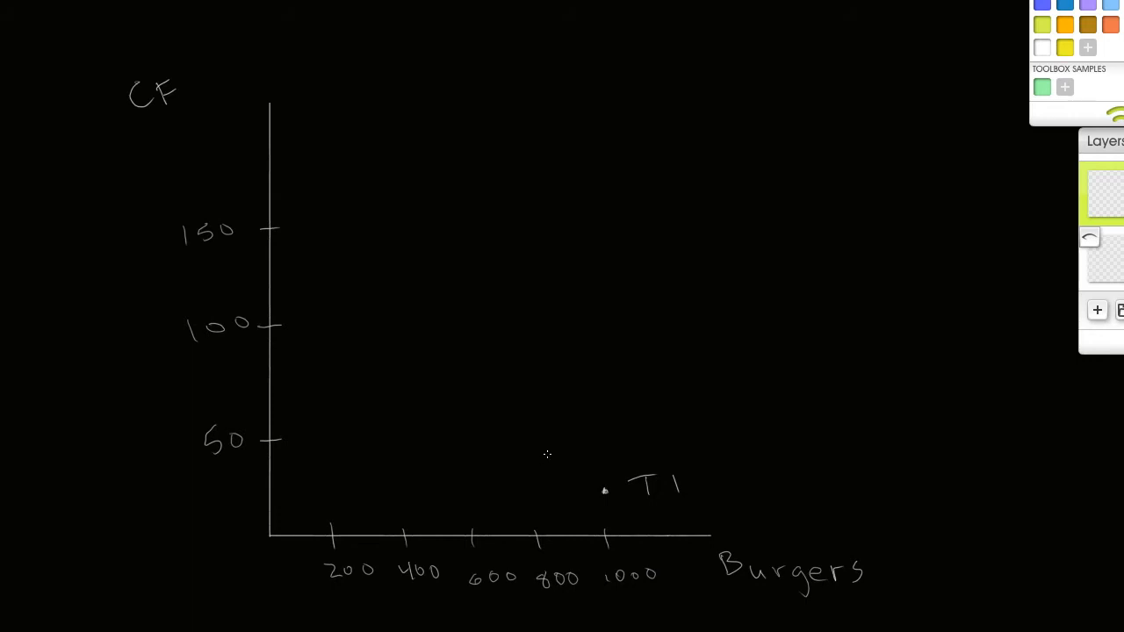
pyautogui.moveTo(459, 374)
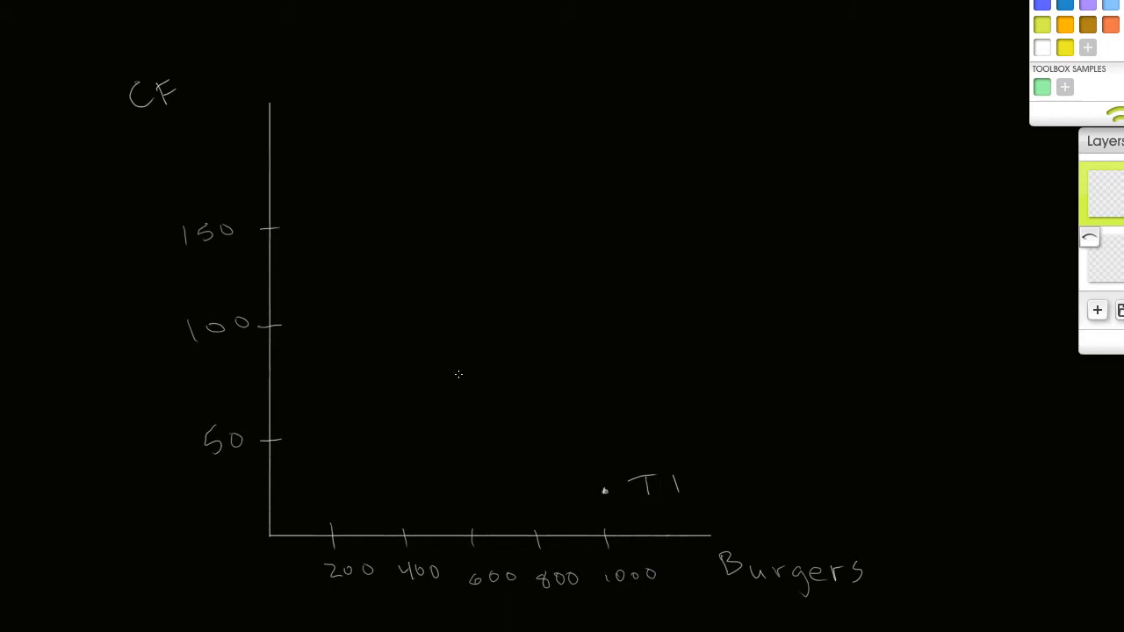
pyautogui.moveTo(397, 476)
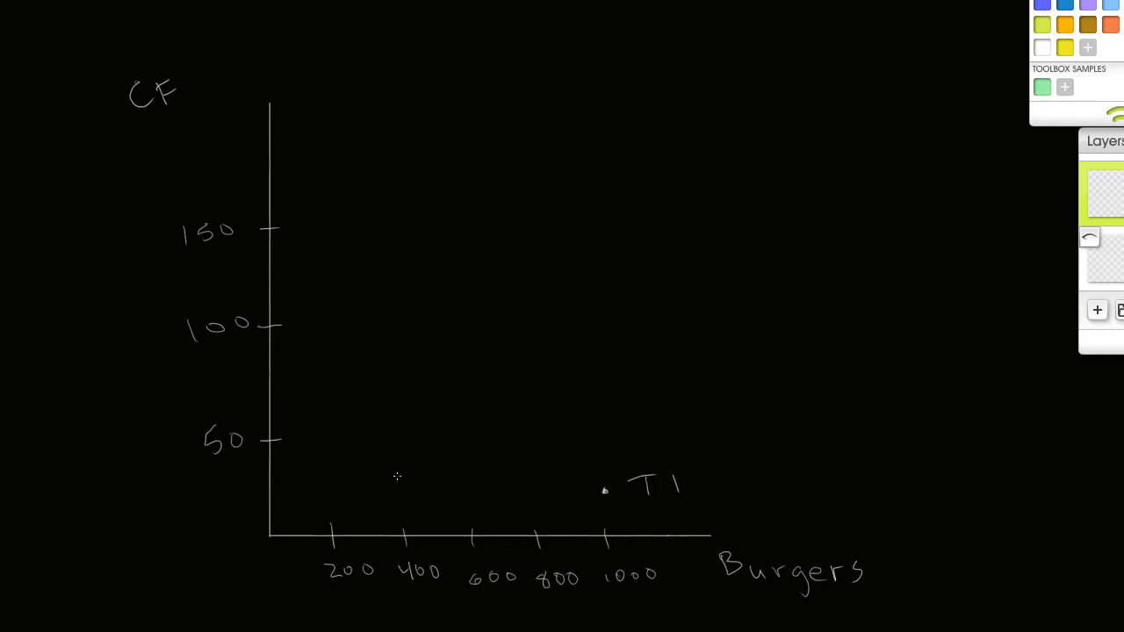
pyautogui.moveTo(401, 431)
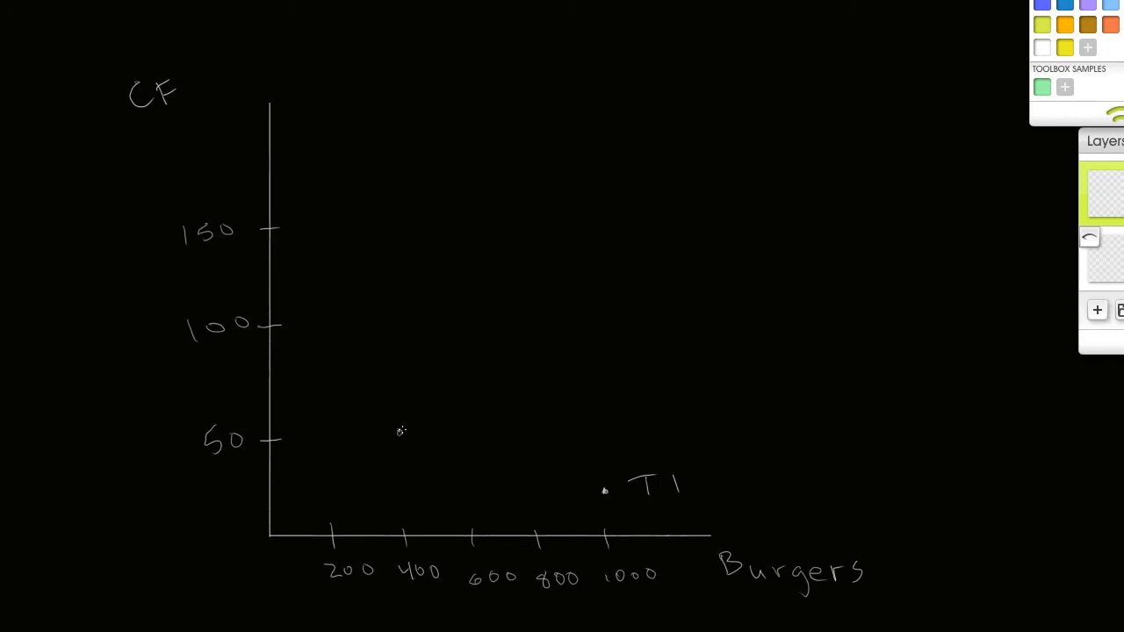
# Step: Label the point above 400 Burgers as T2 and dash a guide from T3 to 150
pyautogui.moveTo(399, 444); pyautogui.dragTo(435, 466)
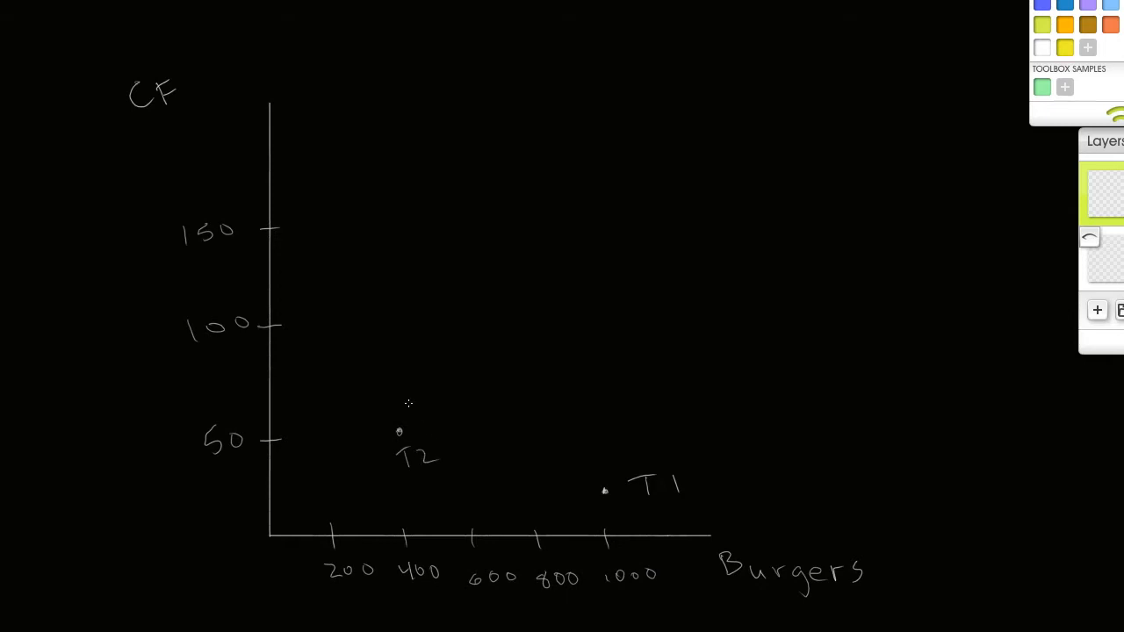
pyautogui.moveTo(318, 314)
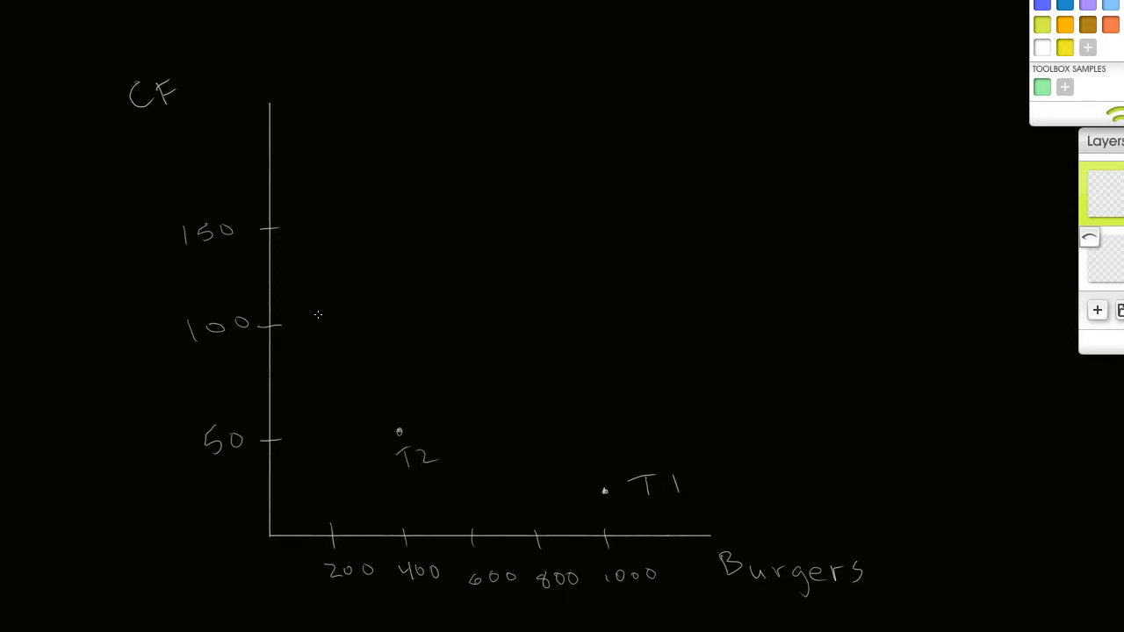
pyautogui.moveTo(339, 343)
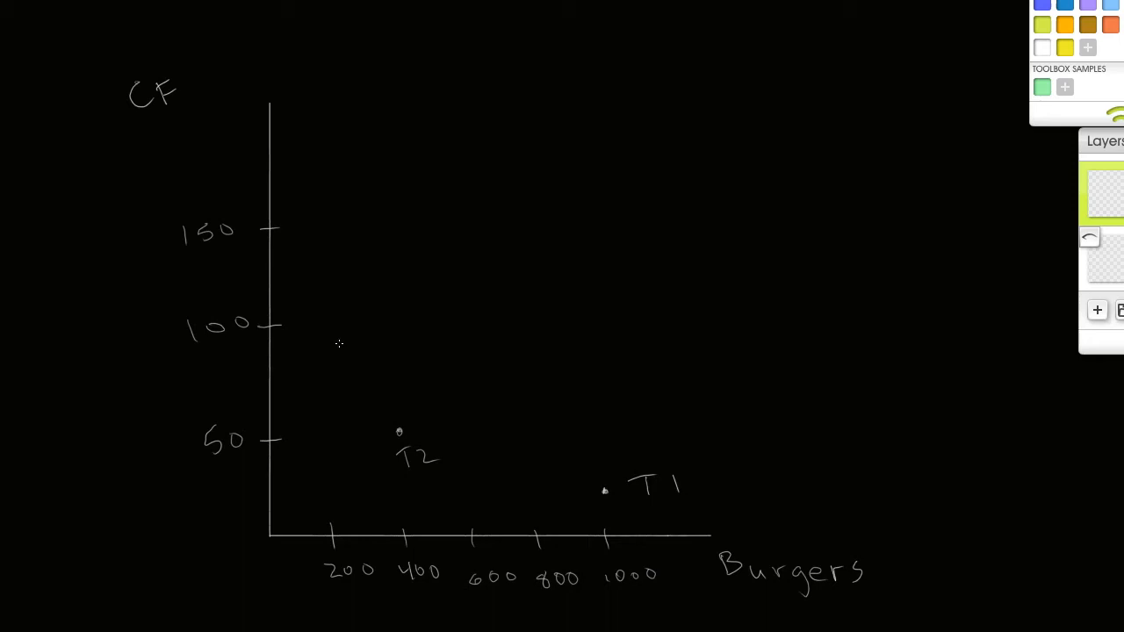
pyautogui.moveTo(326, 228)
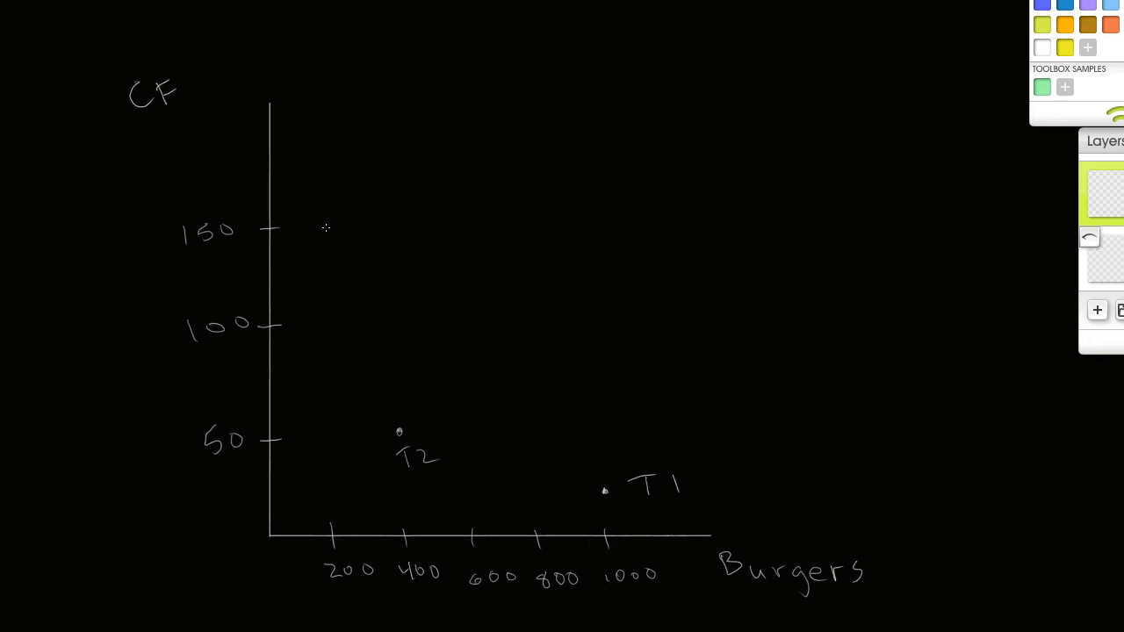
pyautogui.moveTo(333, 180)
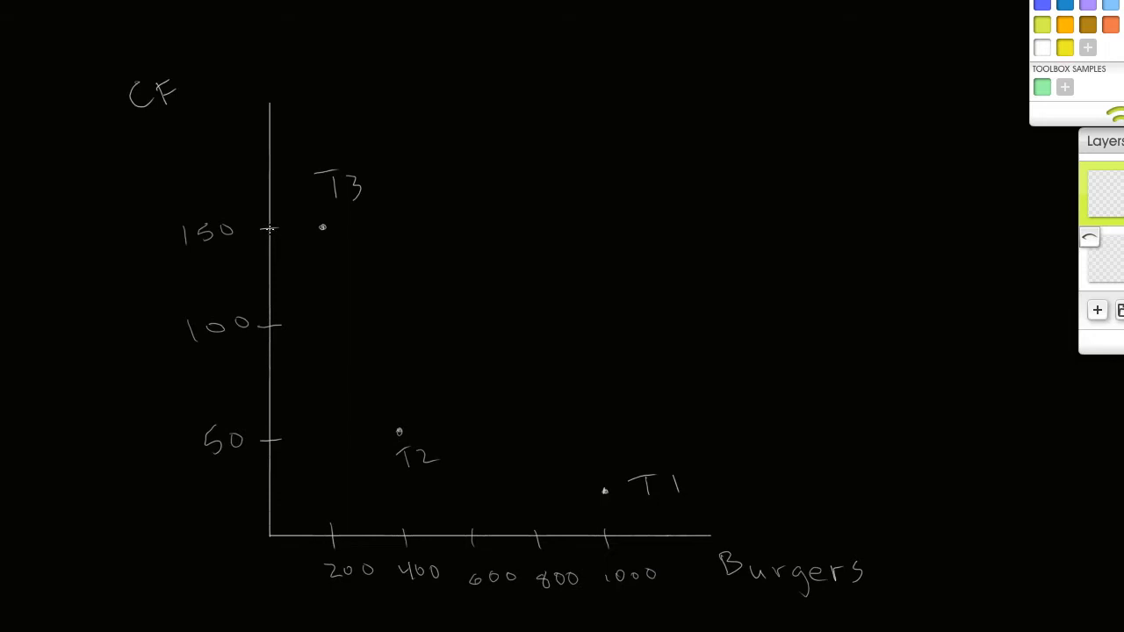
pyautogui.moveTo(270, 228); pyautogui.dragTo(329, 227)
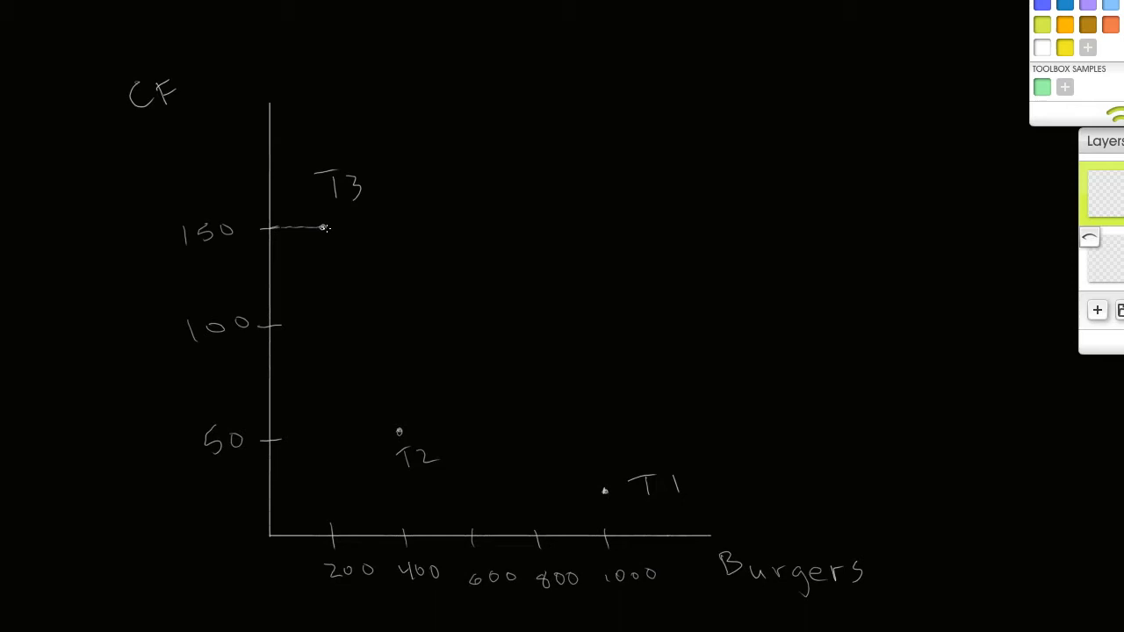
pyautogui.moveTo(323, 228); pyautogui.dragTo(604, 491)
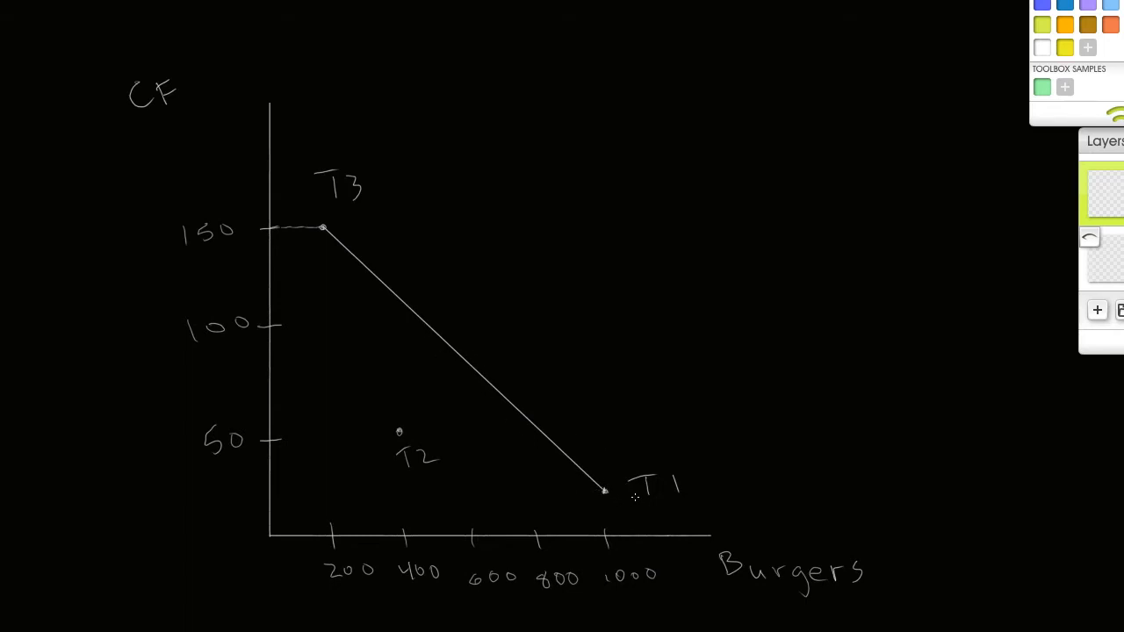
pyautogui.moveTo(604, 493)
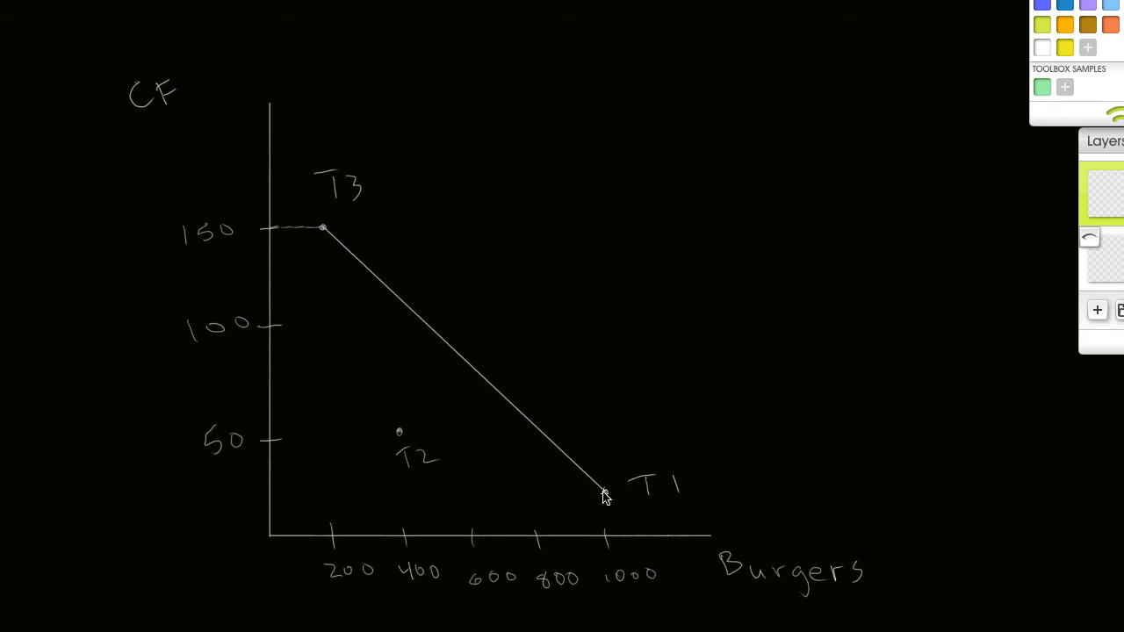
pyautogui.moveTo(604, 490); pyautogui.dragTo(606, 538)
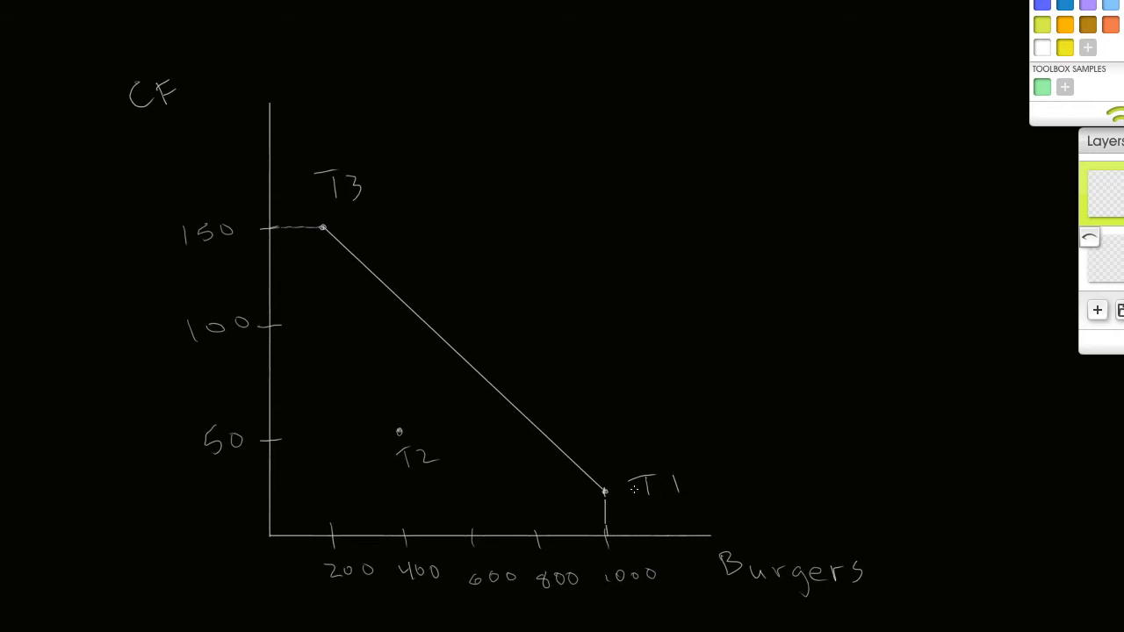
pyautogui.moveTo(559, 426)
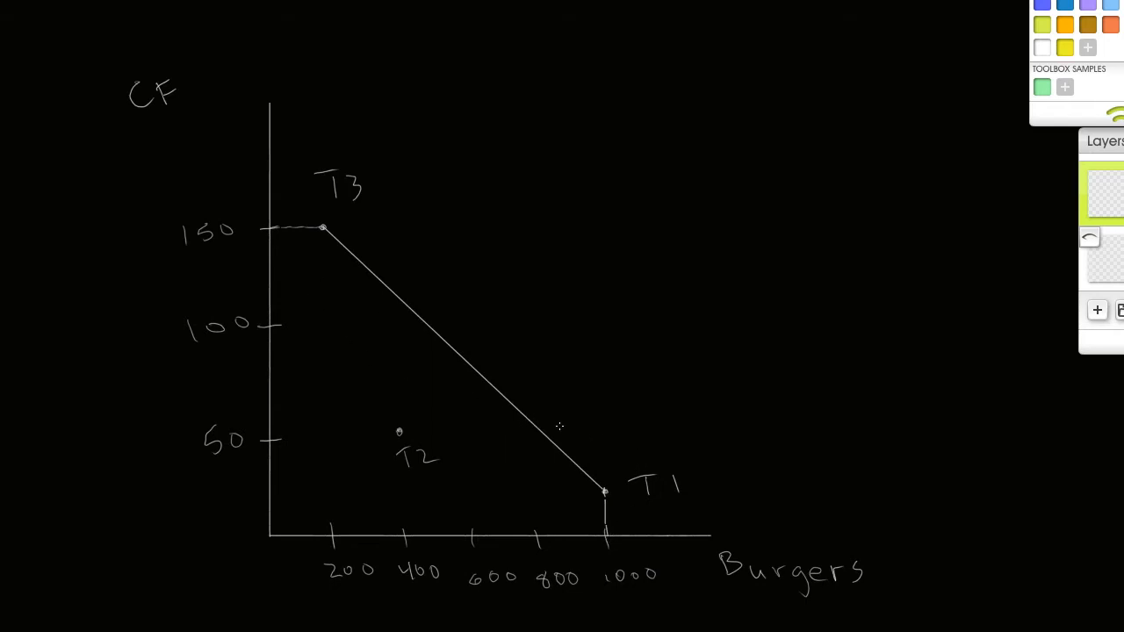
pyautogui.moveTo(579, 400)
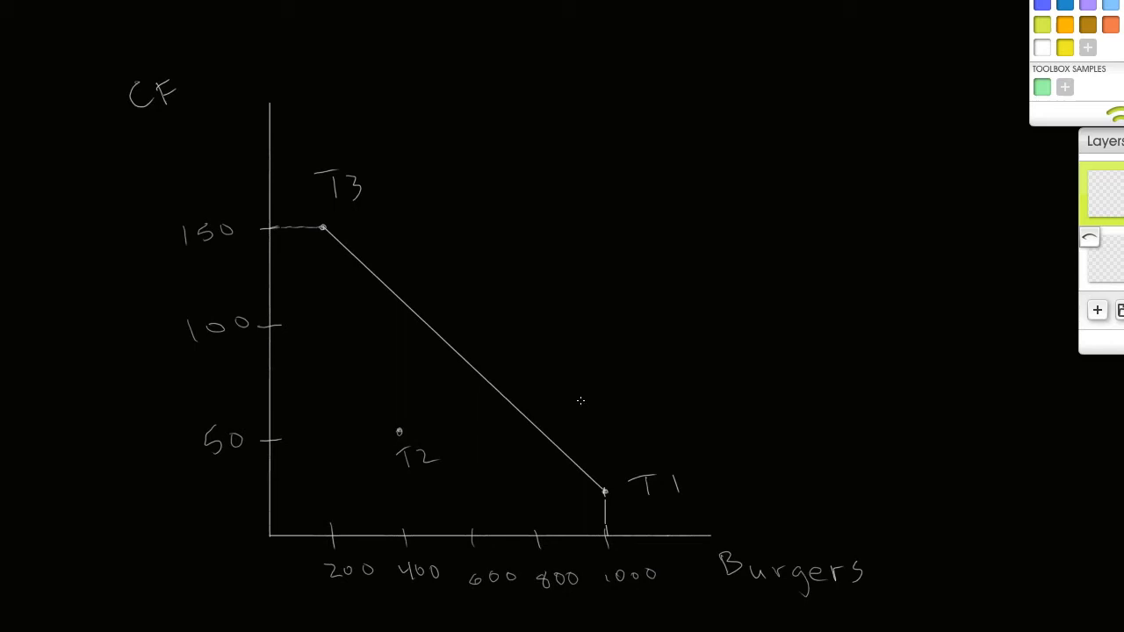
pyautogui.moveTo(533, 395)
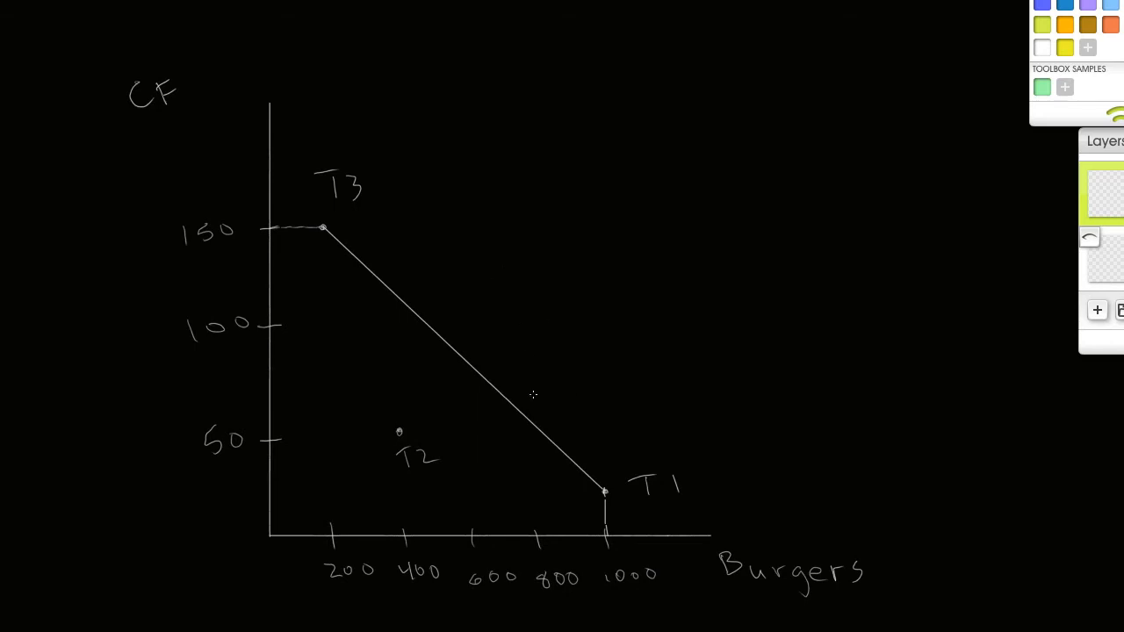
pyautogui.moveTo(565, 458)
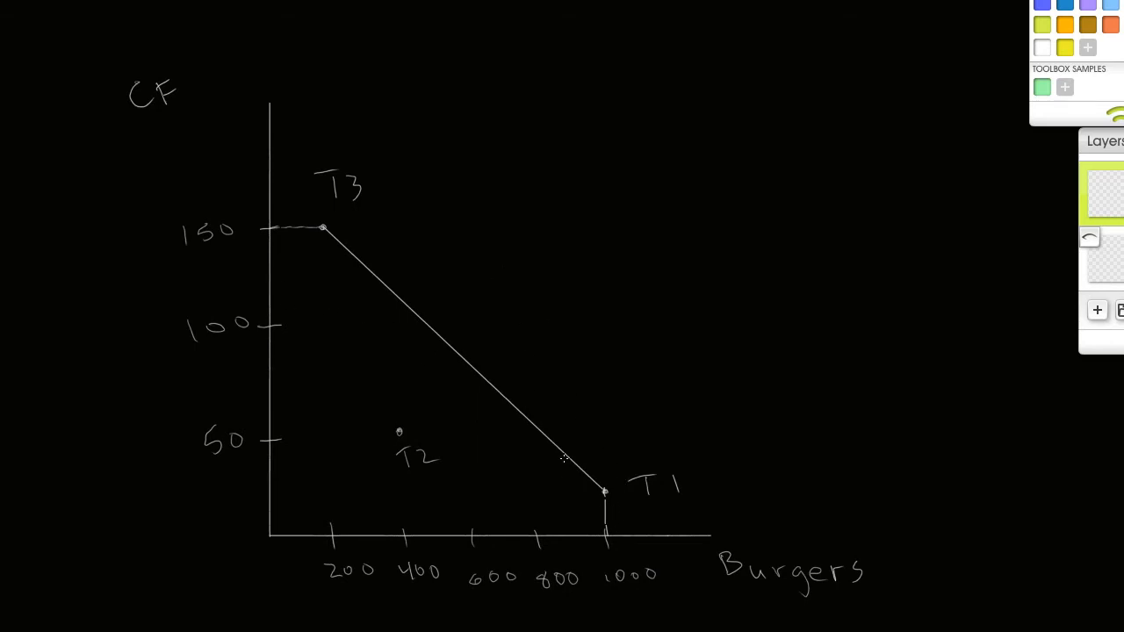
pyautogui.moveTo(404, 432)
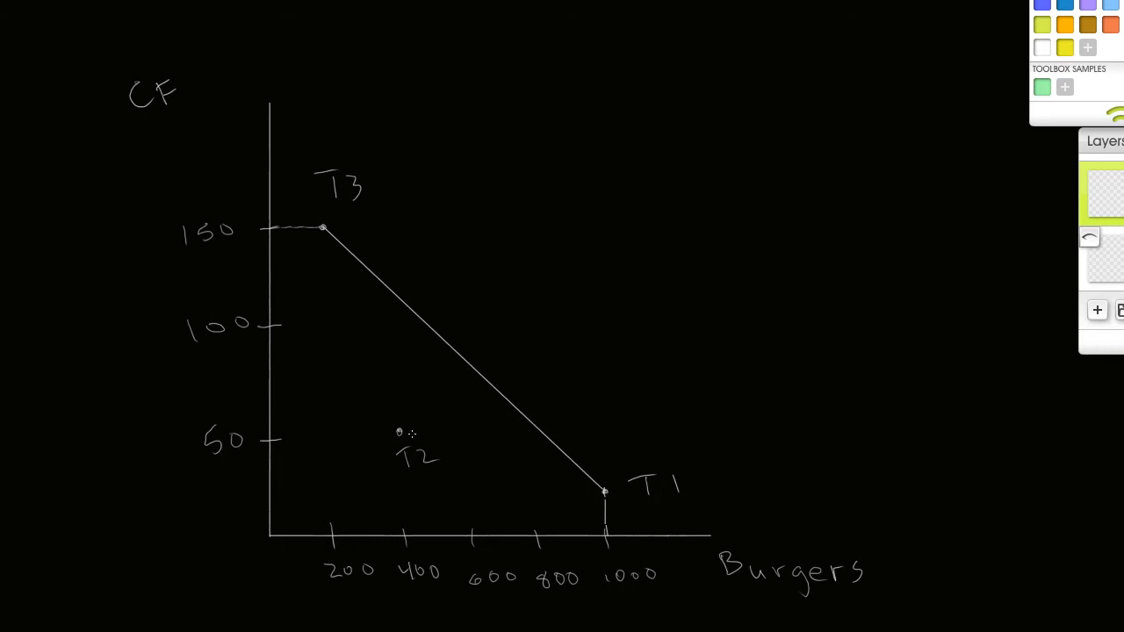
pyautogui.moveTo(414, 437)
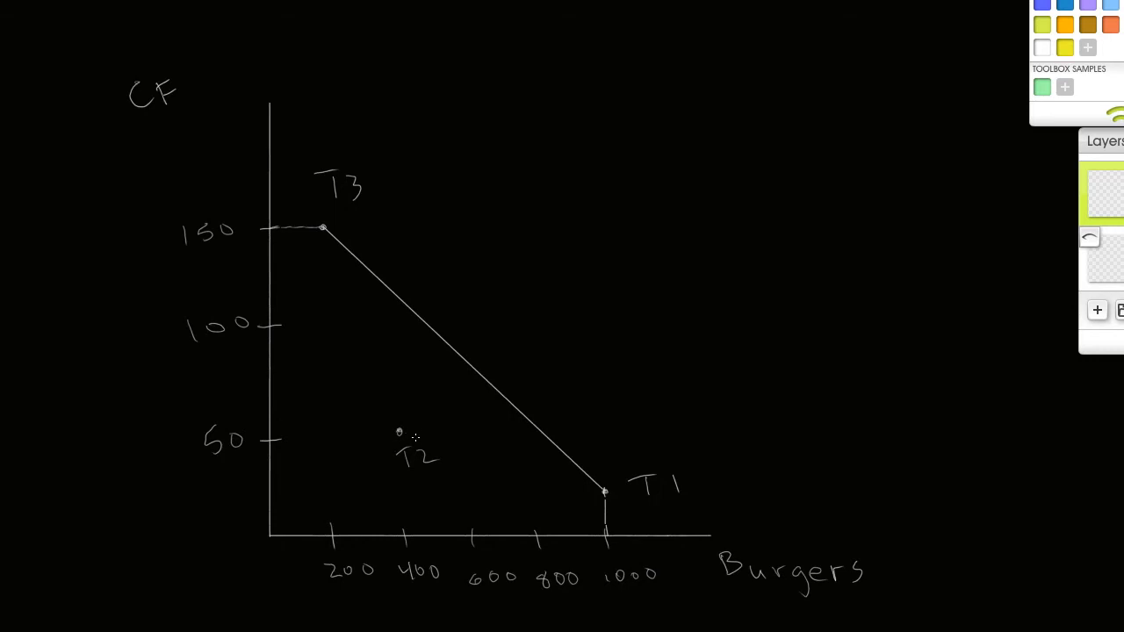
pyautogui.moveTo(422, 386)
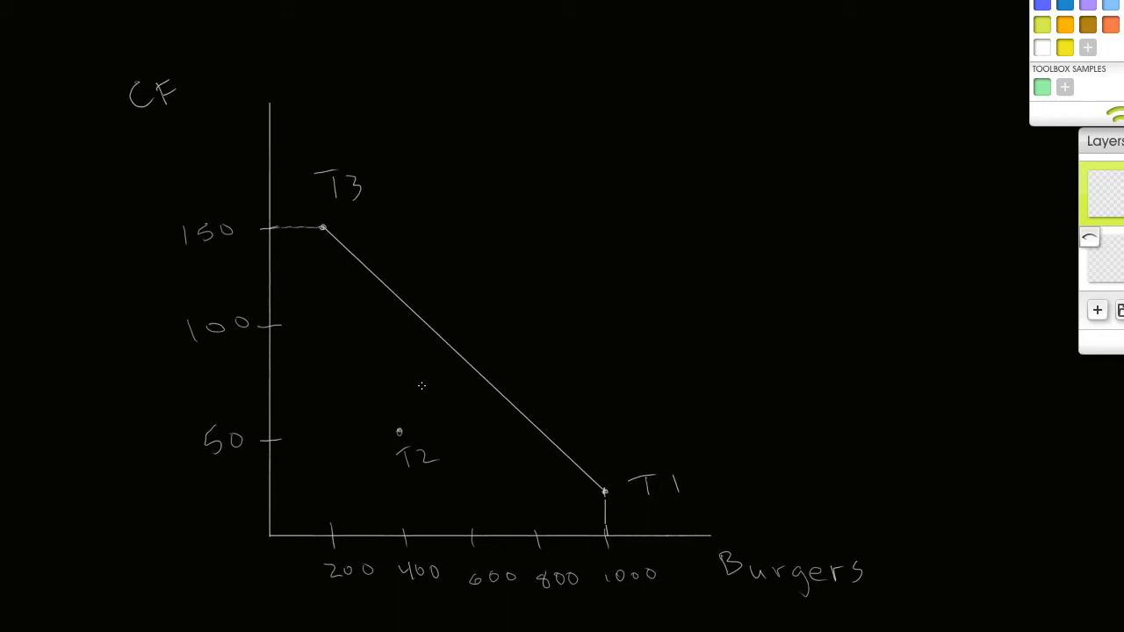
pyautogui.moveTo(439, 319)
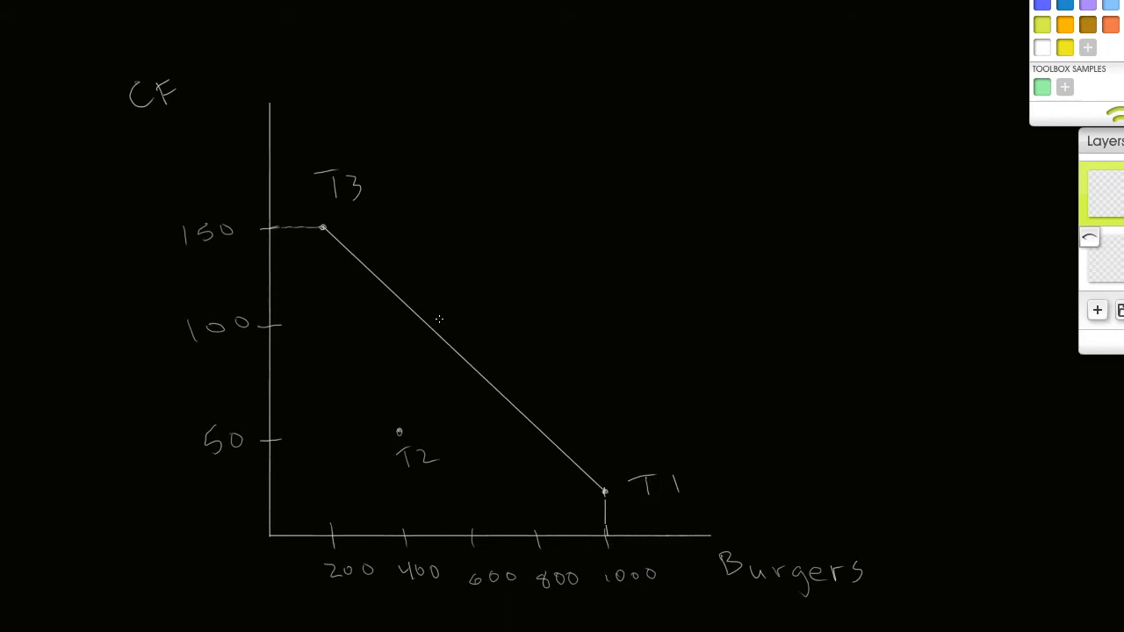
pyautogui.moveTo(782, 114)
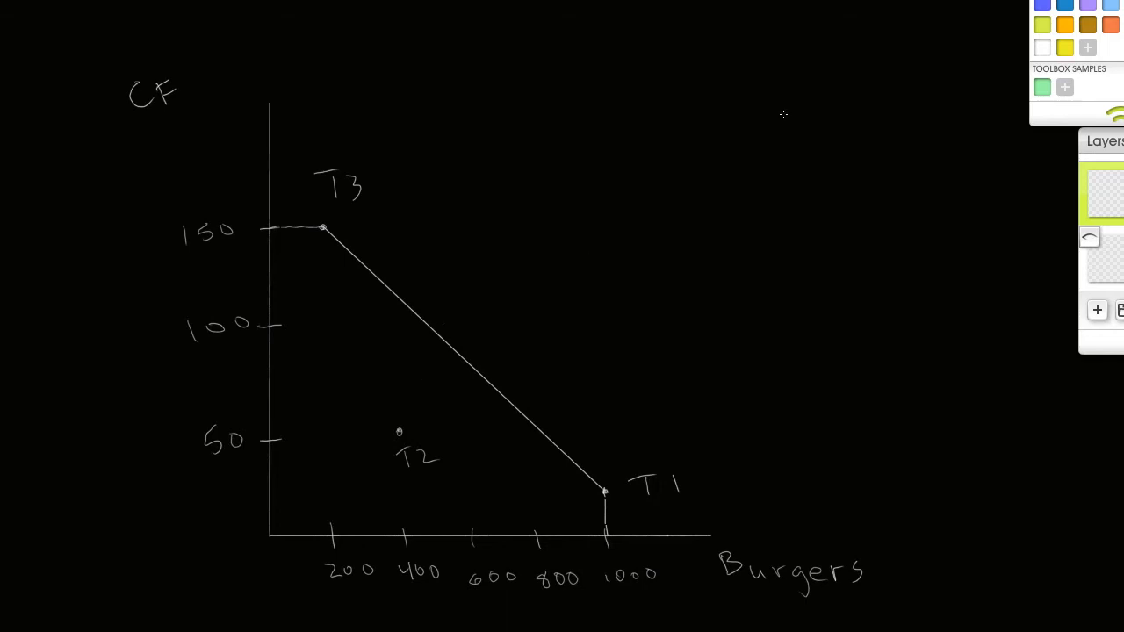
pyautogui.moveTo(762, 246)
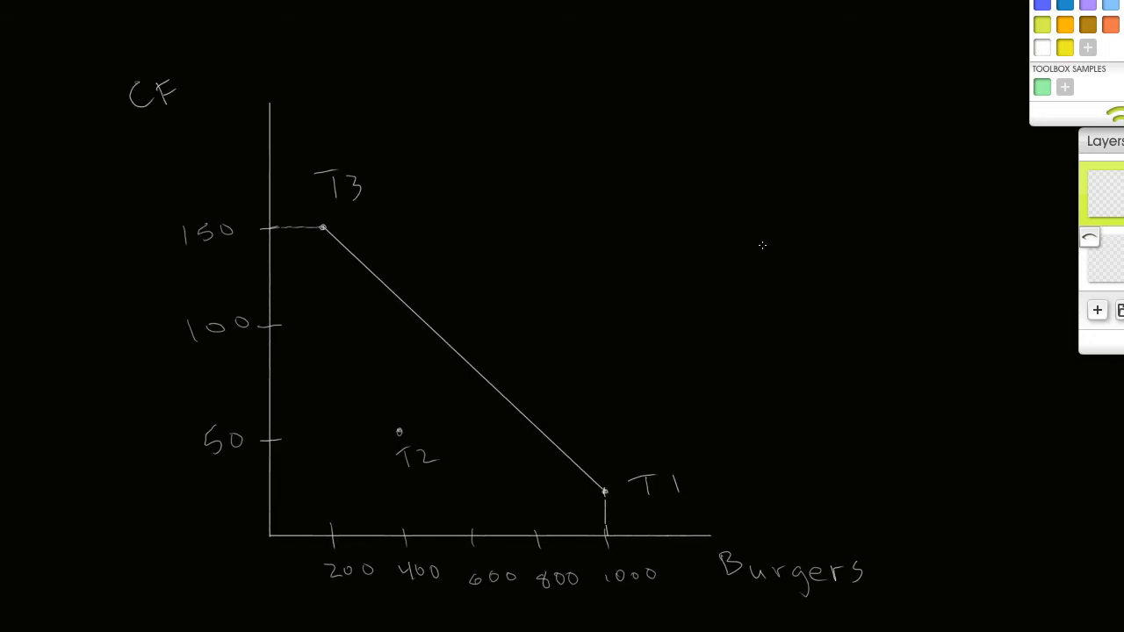
pyautogui.moveTo(272, 536)
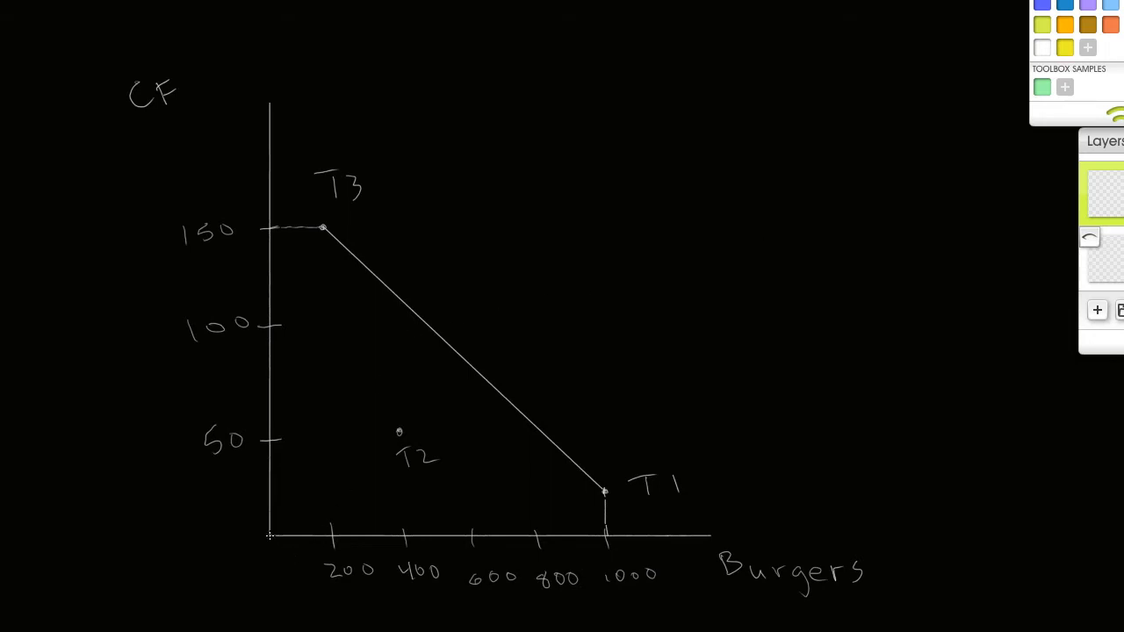
# Step: Draw a green line from the origin through T2 toward the T3–T1 line
pyautogui.moveTo(270, 534); pyautogui.dragTo(343, 466)
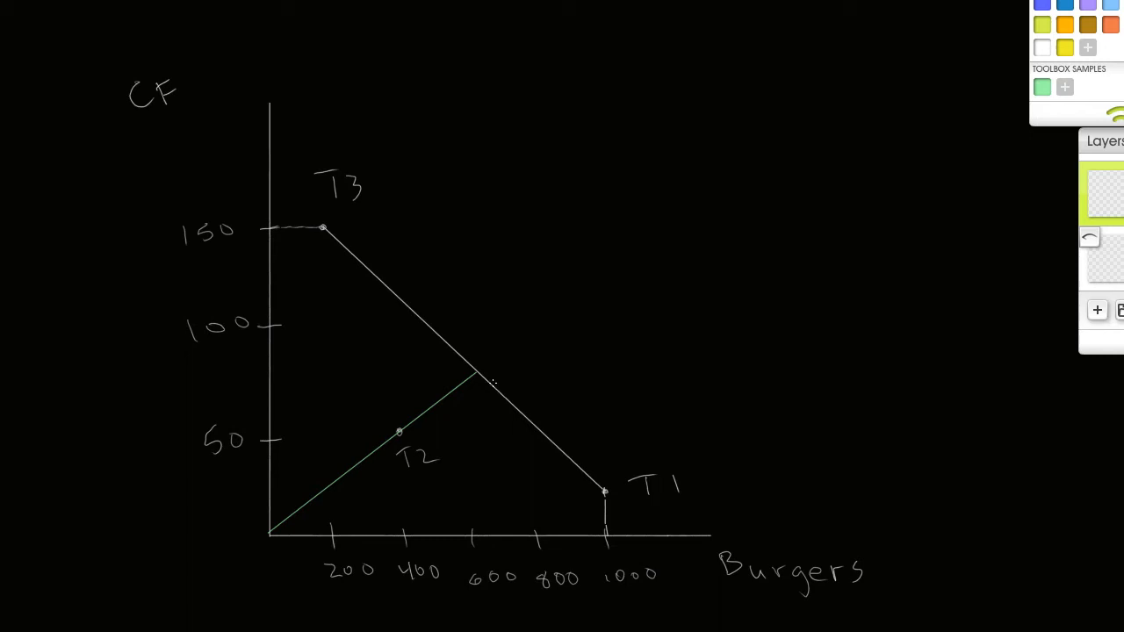
pyautogui.moveTo(475, 376)
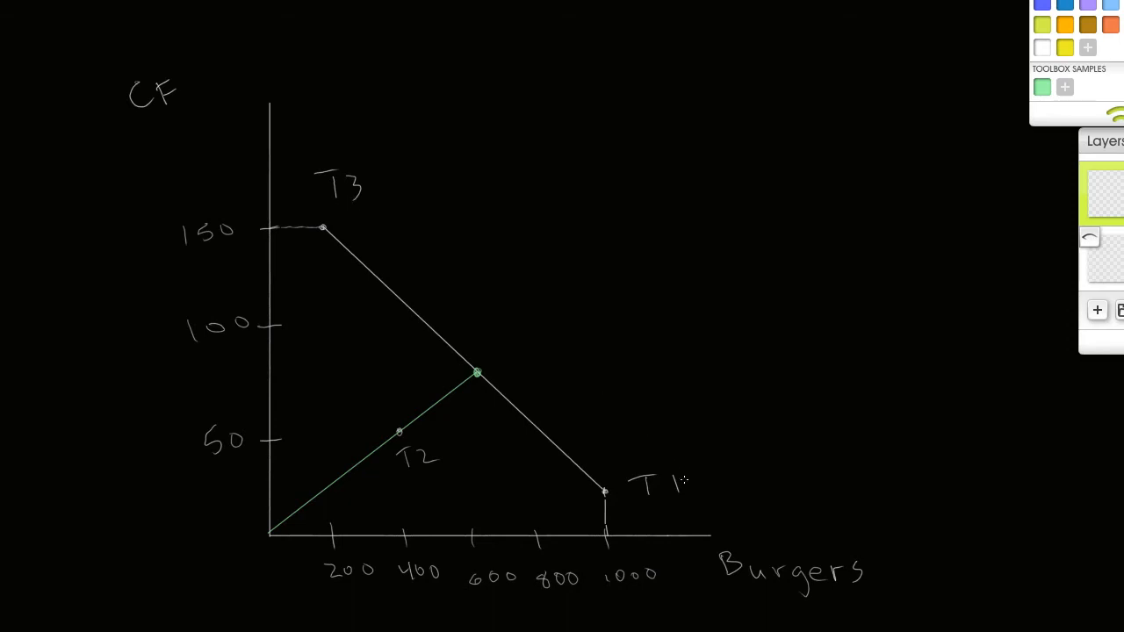
pyautogui.moveTo(490, 340)
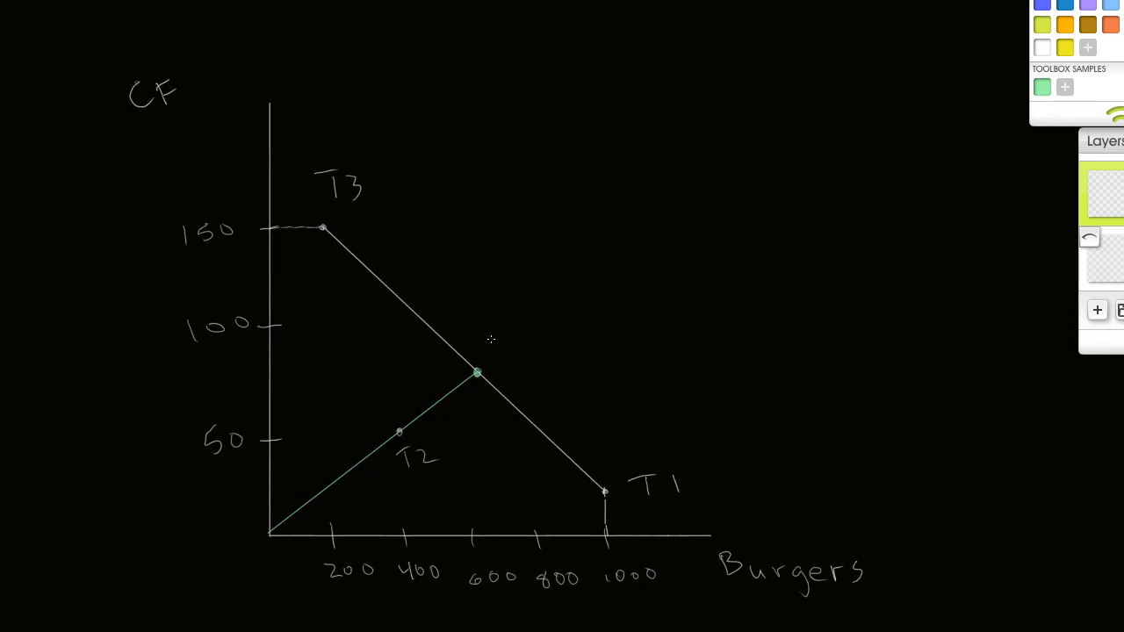
pyautogui.moveTo(517, 361)
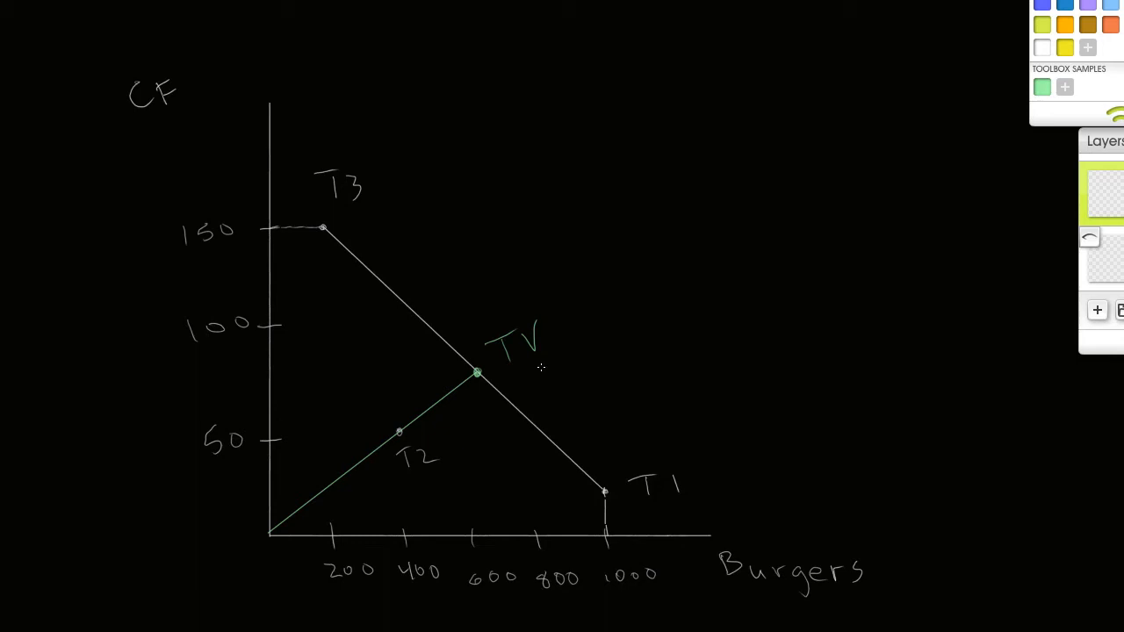
pyautogui.moveTo(441, 465)
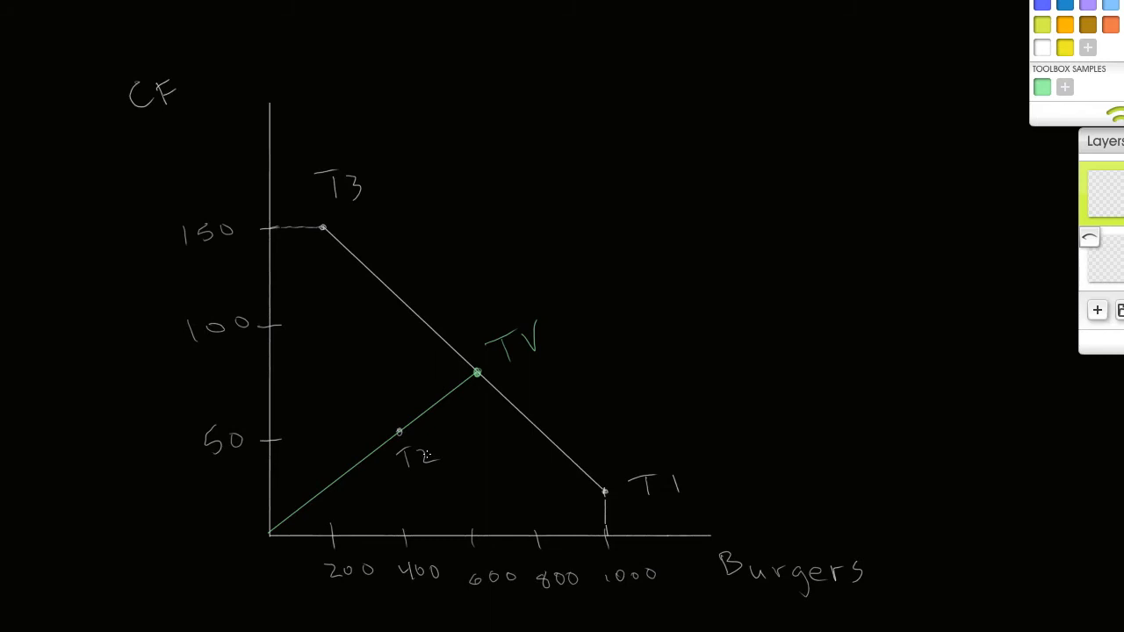
pyautogui.moveTo(549, 296)
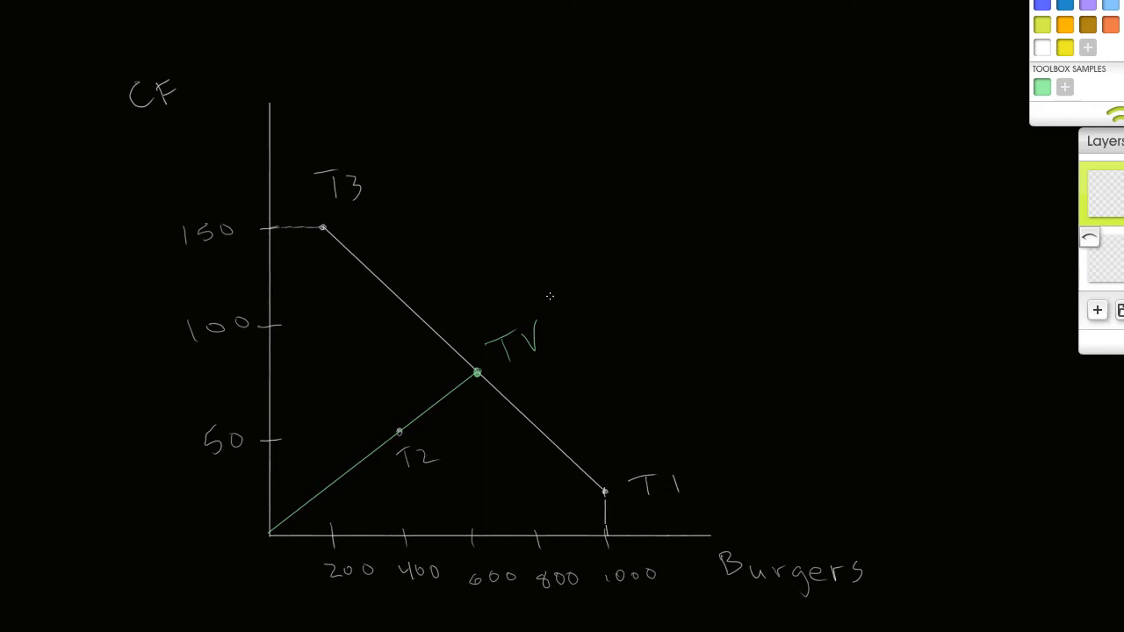
pyautogui.moveTo(582, 324)
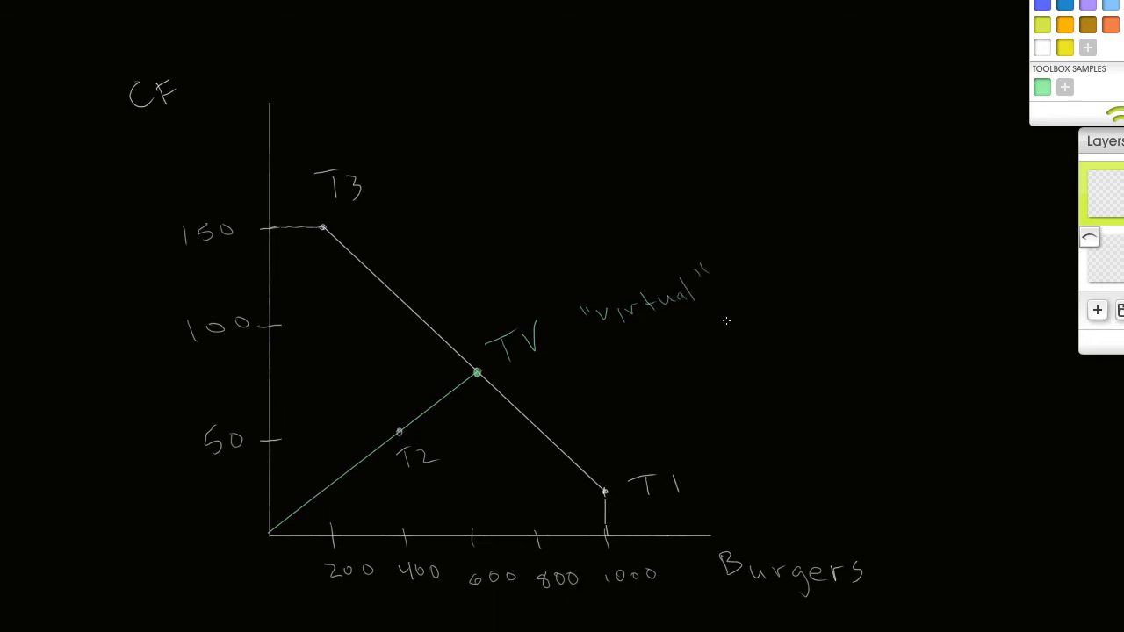
pyautogui.moveTo(650, 380)
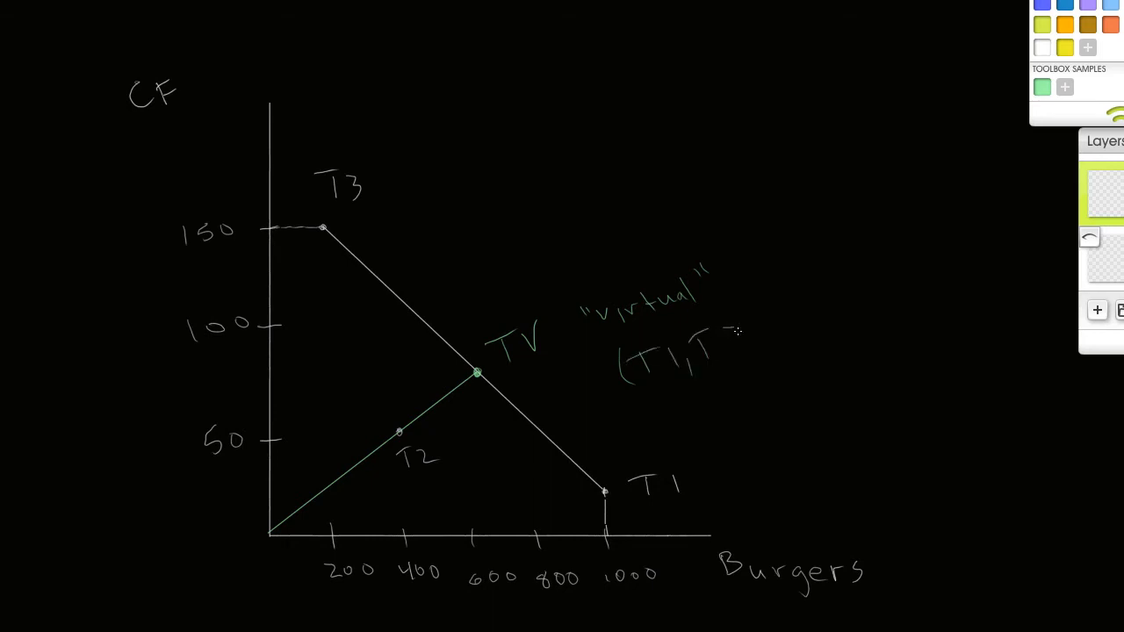
# Step: Write "virtual (T1, T3)" beside the TV point
pyautogui.moveTo(725, 352); pyautogui.dragTo(764, 369)
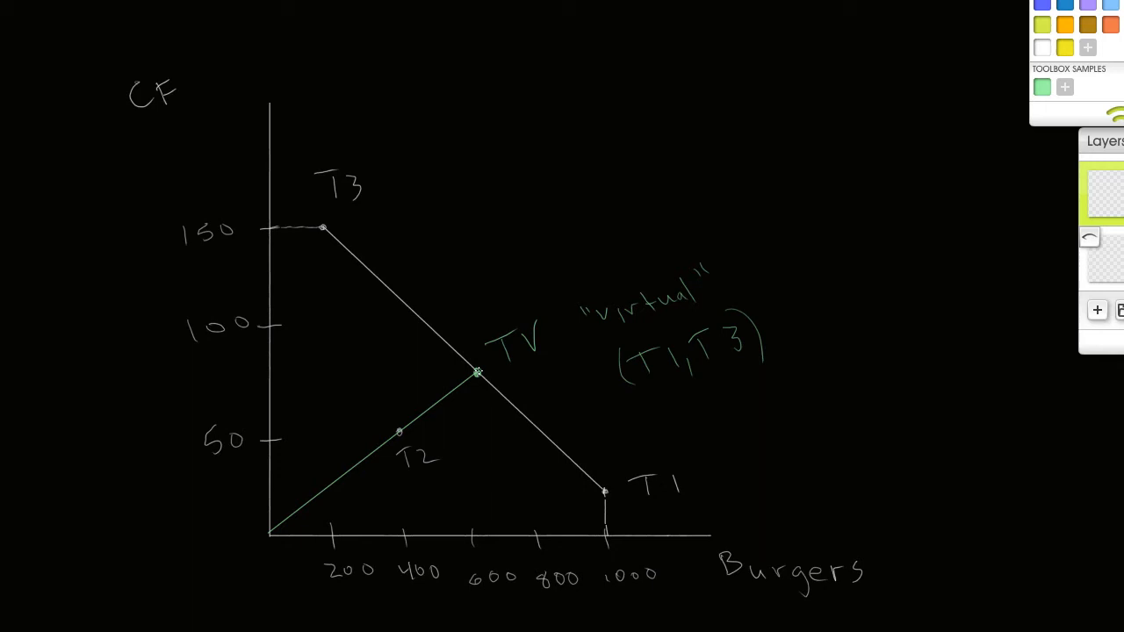
pyautogui.moveTo(464, 454)
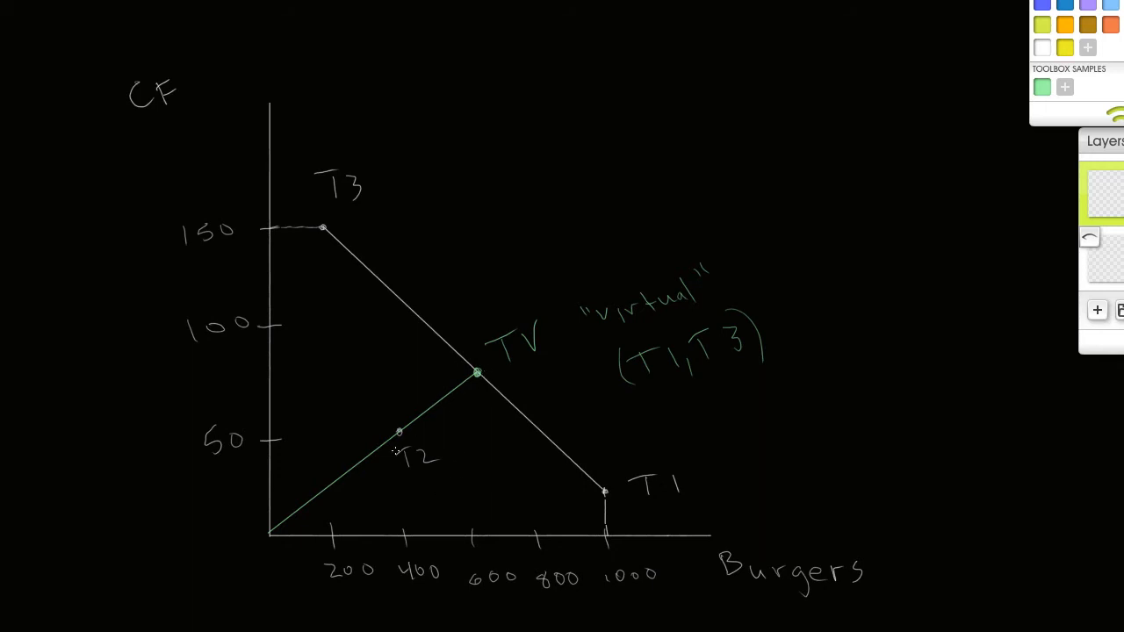
pyautogui.moveTo(446, 431)
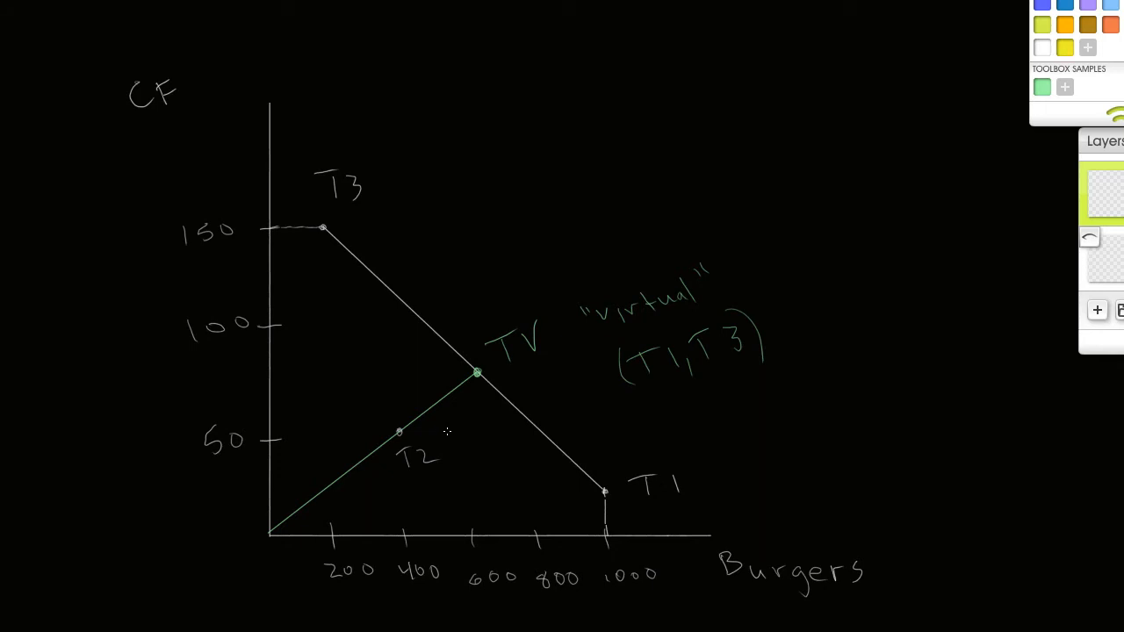
pyautogui.moveTo(572, 440)
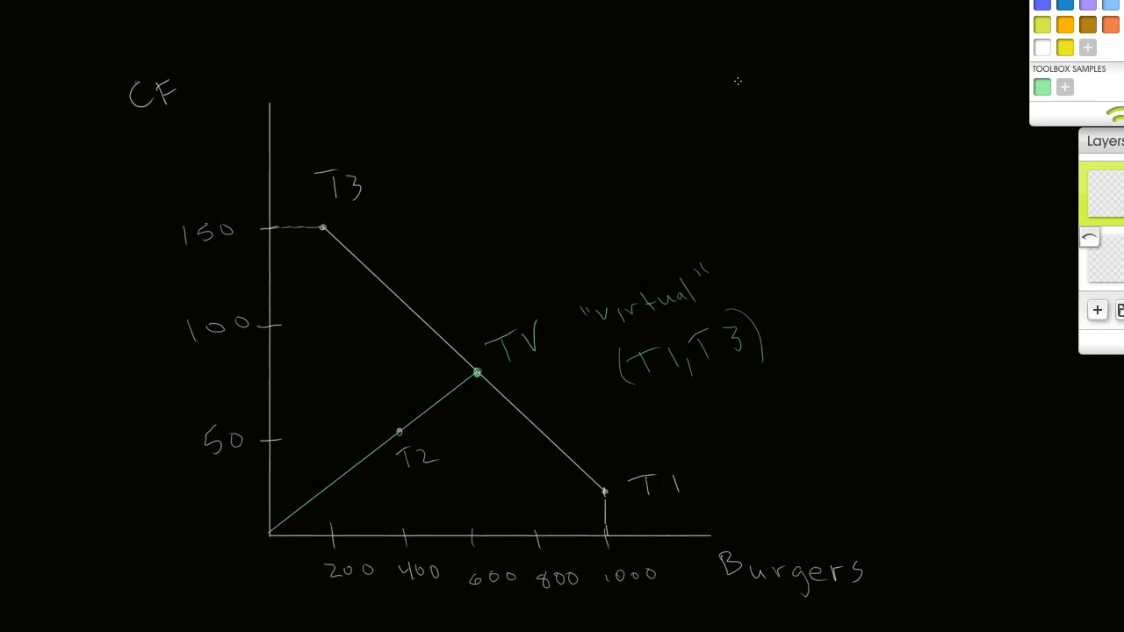
pyautogui.moveTo(501, 400)
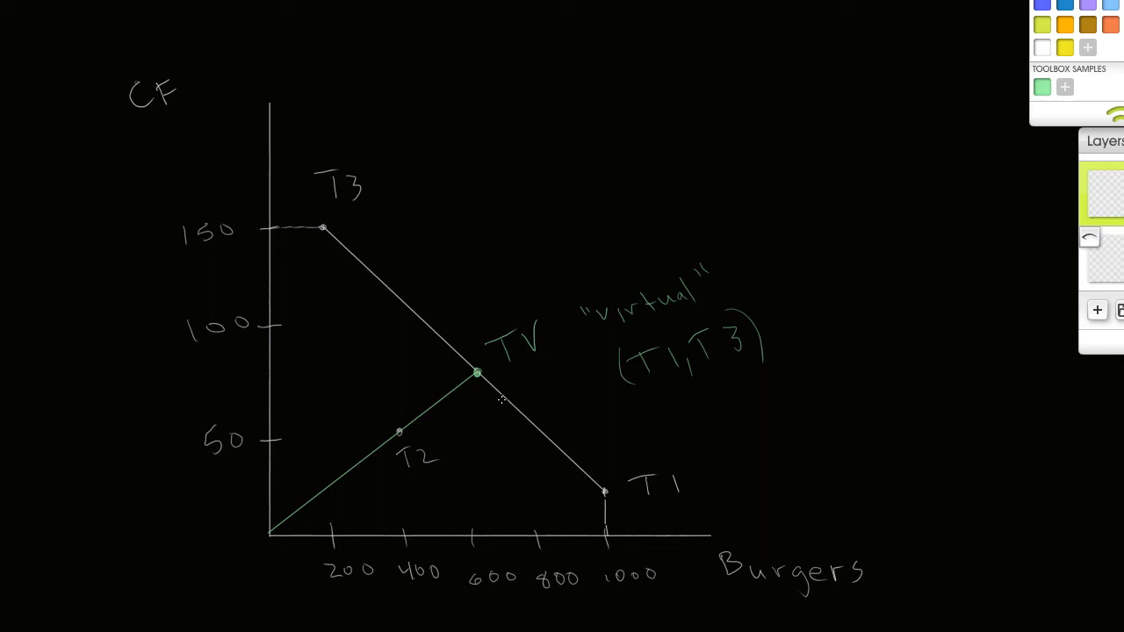
pyautogui.moveTo(472, 306)
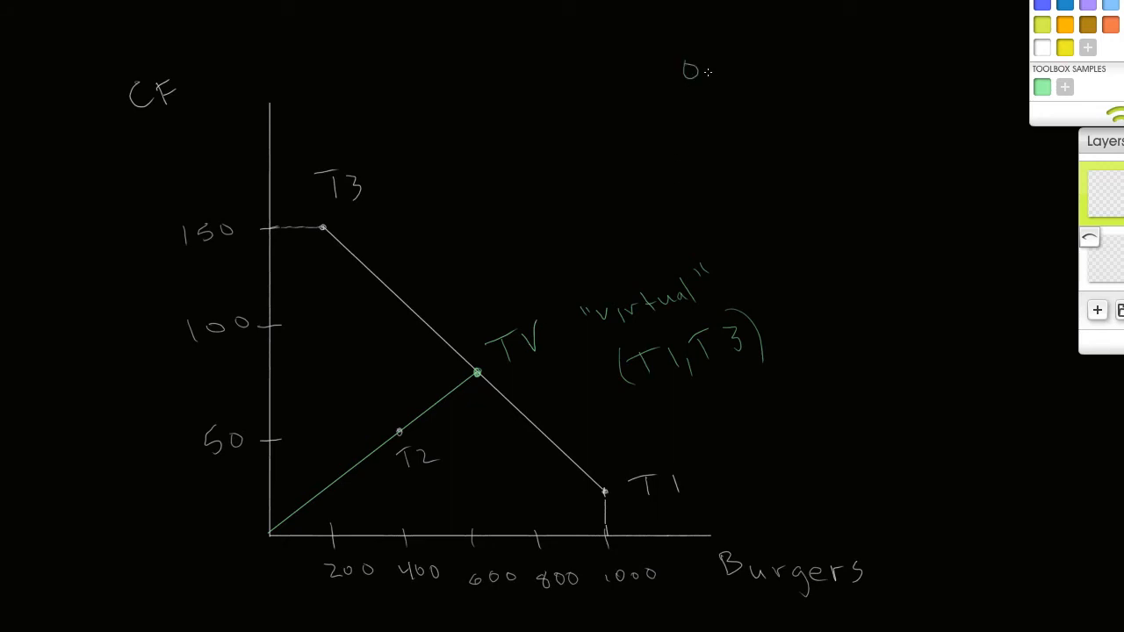
# Step: Handwrite the formula 0.54T1 + 0.46T3 in the upper right of the canvas
pyautogui.write('.54')
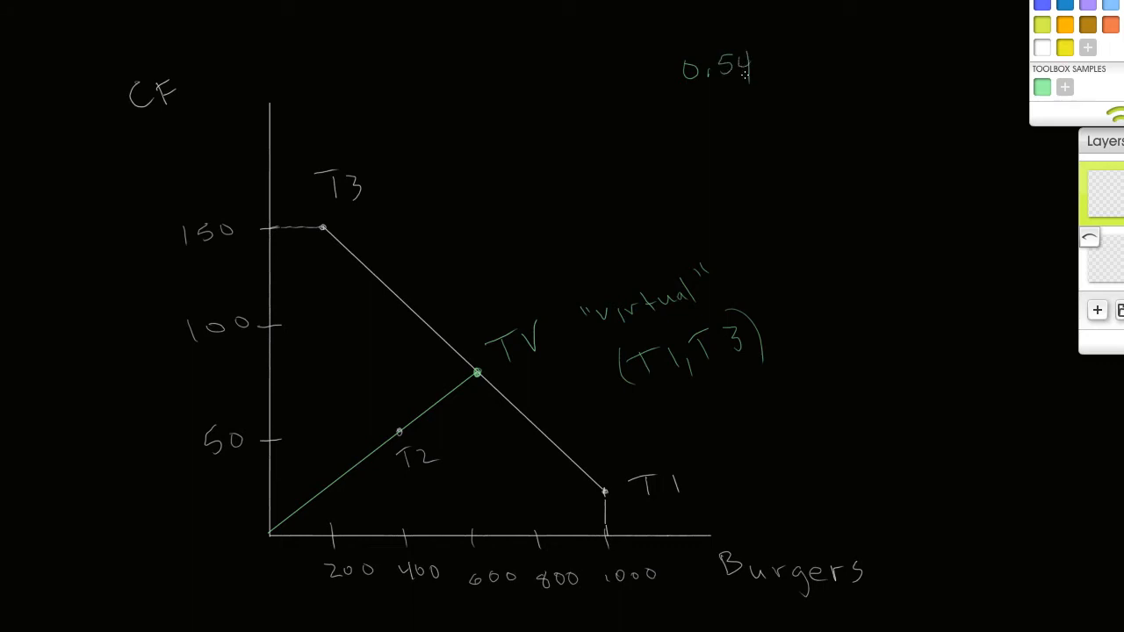
pyautogui.moveTo(779, 89)
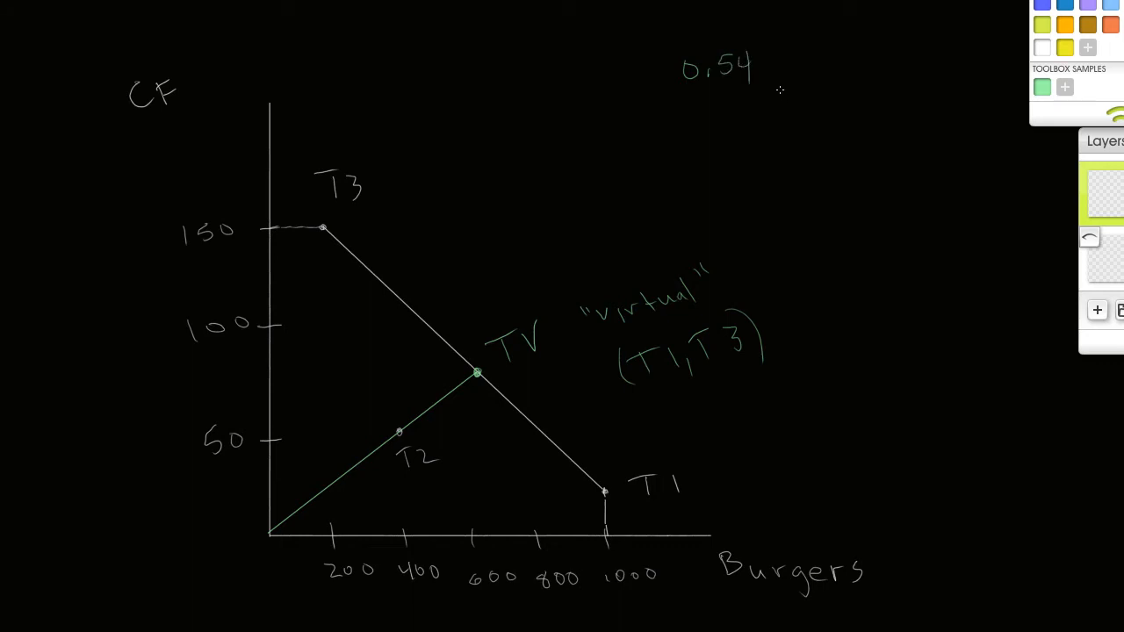
pyautogui.moveTo(764, 79); pyautogui.dragTo(782, 62)
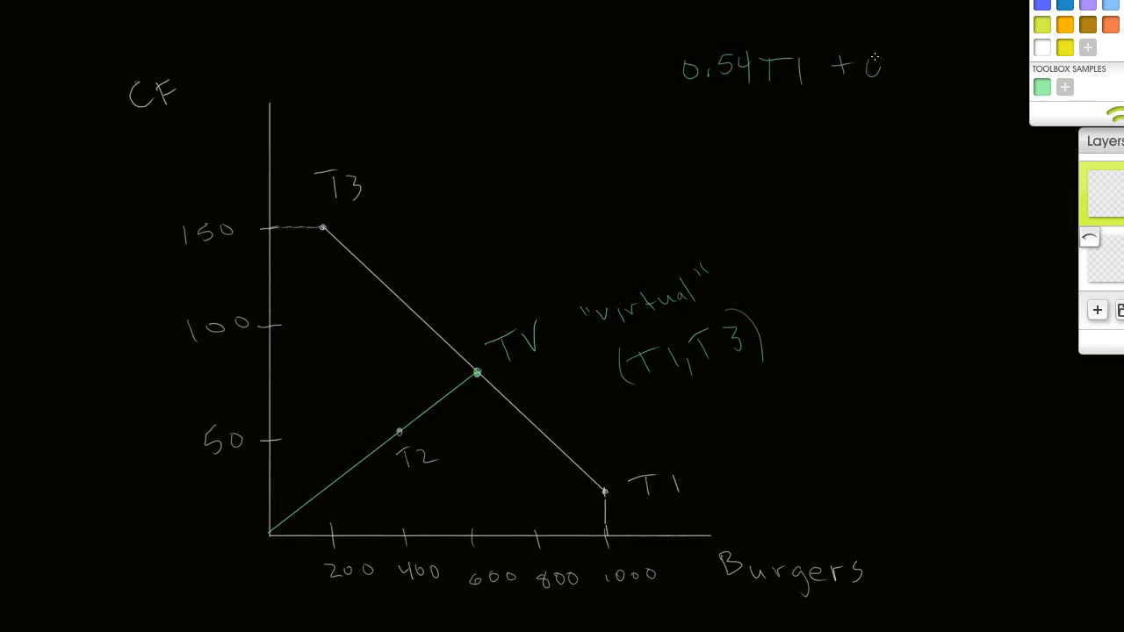
pyautogui.write('0.4')
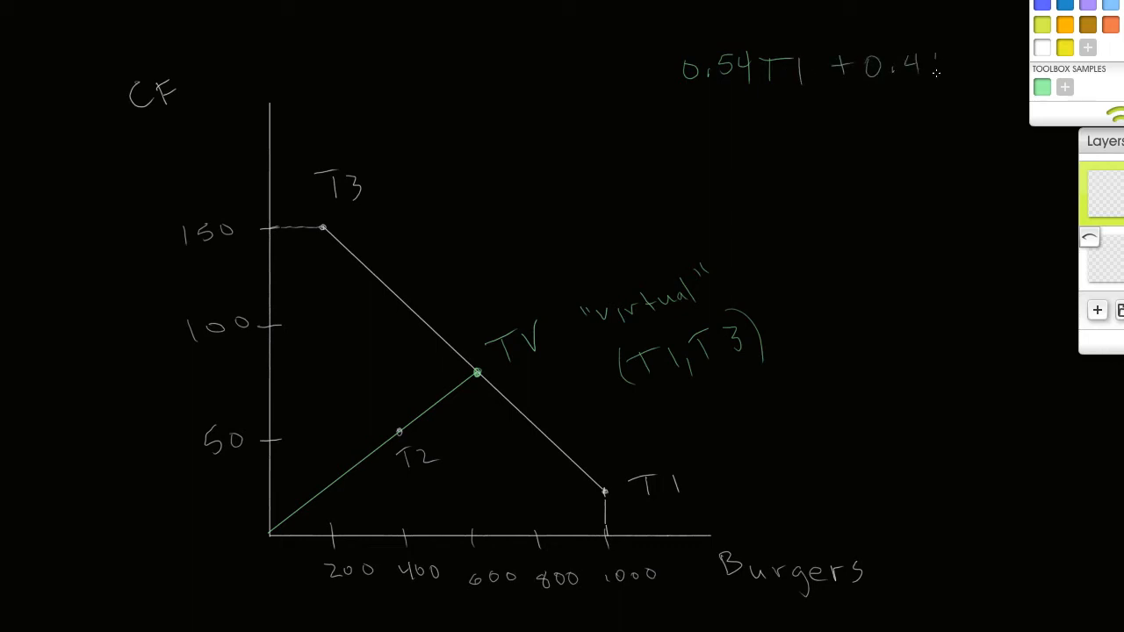
pyautogui.write('6T3')
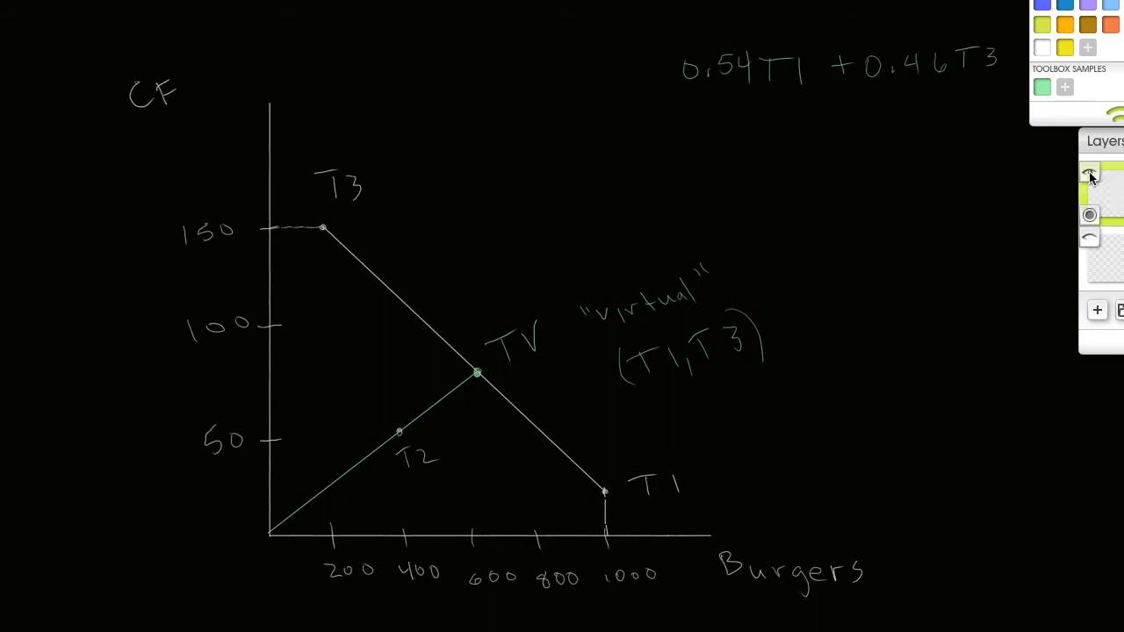
pyautogui.moveTo(1094, 218)
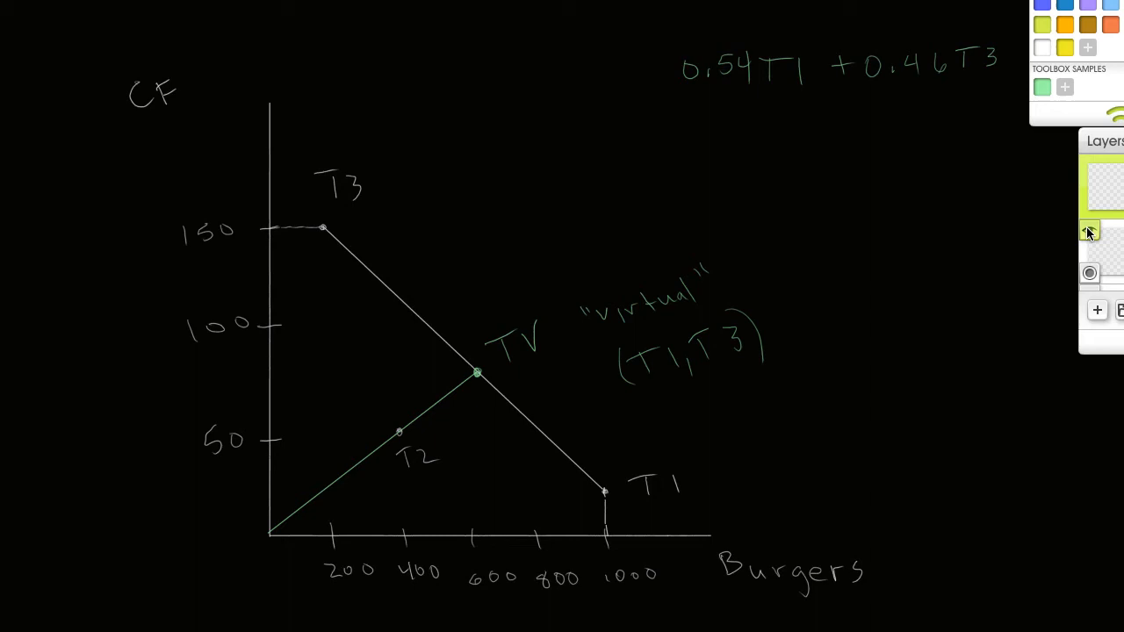
# Step: Hide the graph layer to leave a blank page
pyautogui.click(1090, 167)
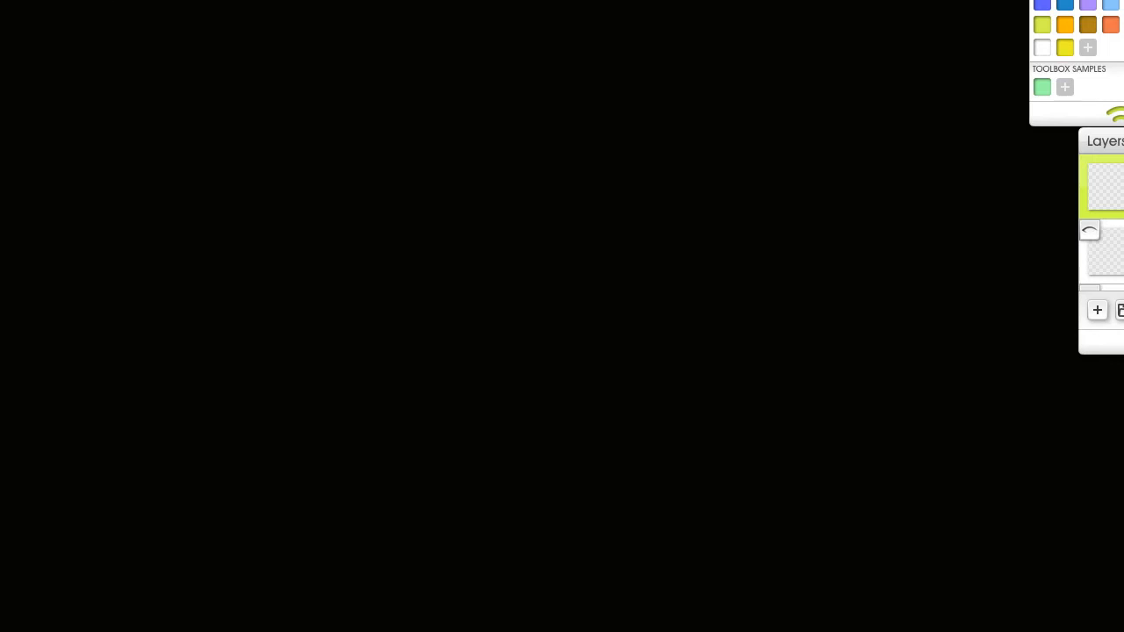
pyautogui.moveTo(181, 41)
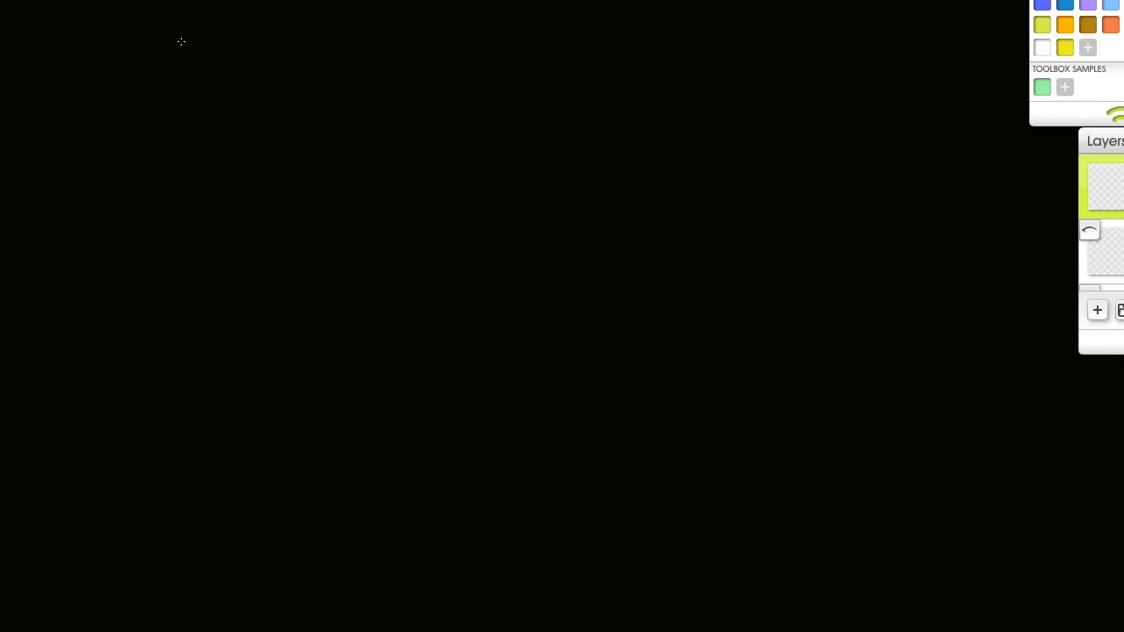
pyautogui.moveTo(196, 28)
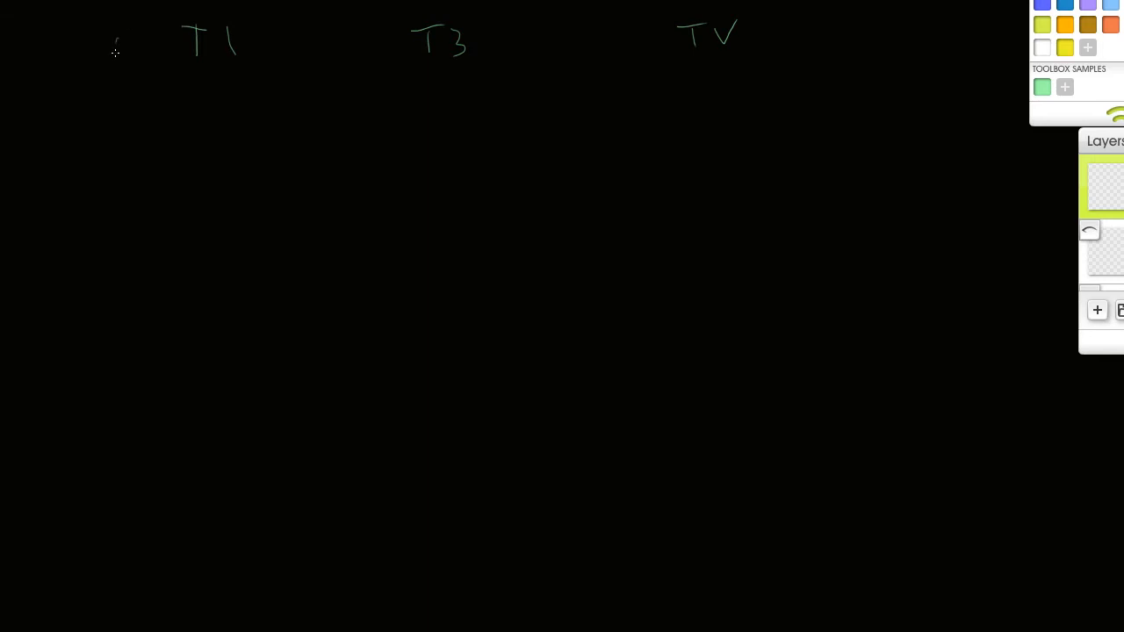
# Step: Write the 0.54 weight before T1 and the row labels Burgers and CF
pyautogui.moveTo(114, 43); pyautogui.dragTo(163, 43)
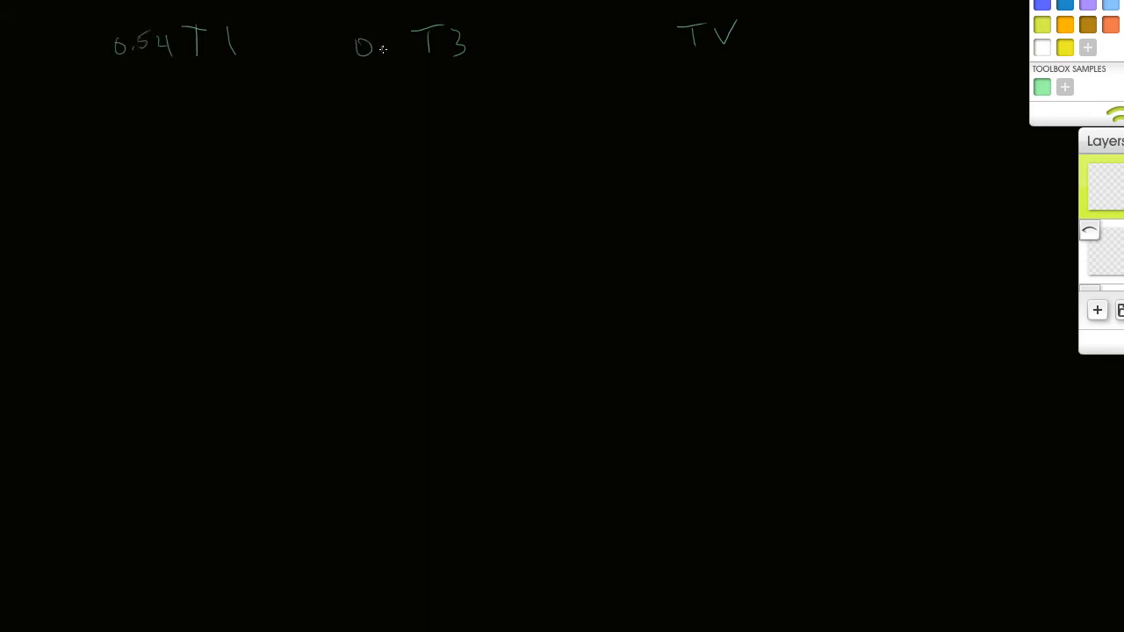
pyautogui.moveTo(365, 46); pyautogui.dragTo(404, 46)
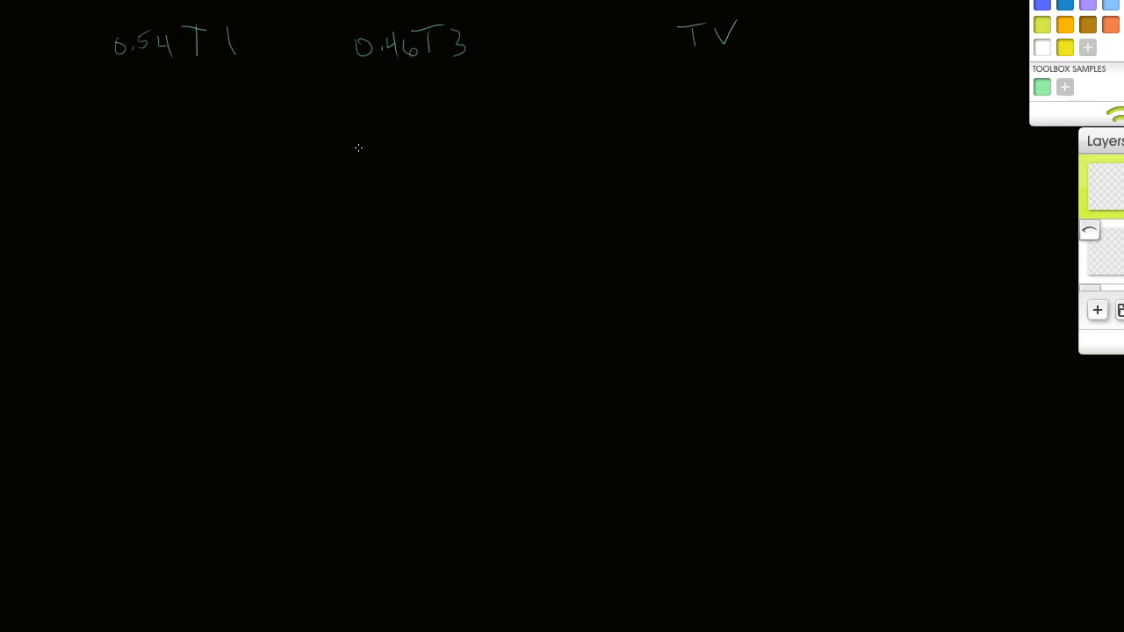
pyautogui.moveTo(13, 110)
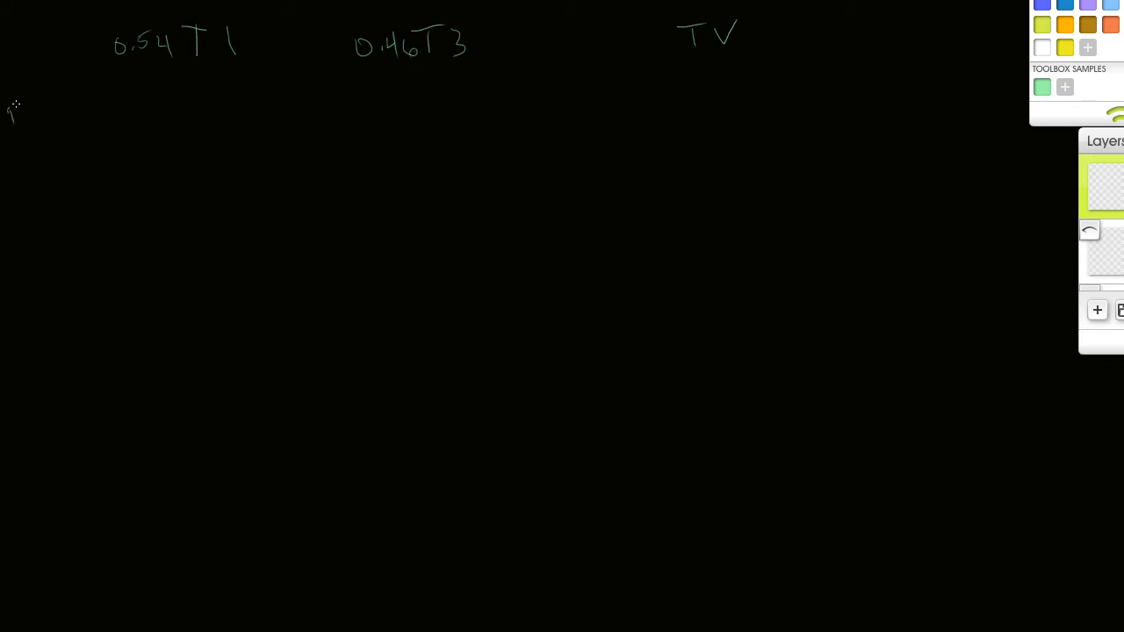
pyautogui.moveTo(9, 114); pyautogui.dragTo(83, 114)
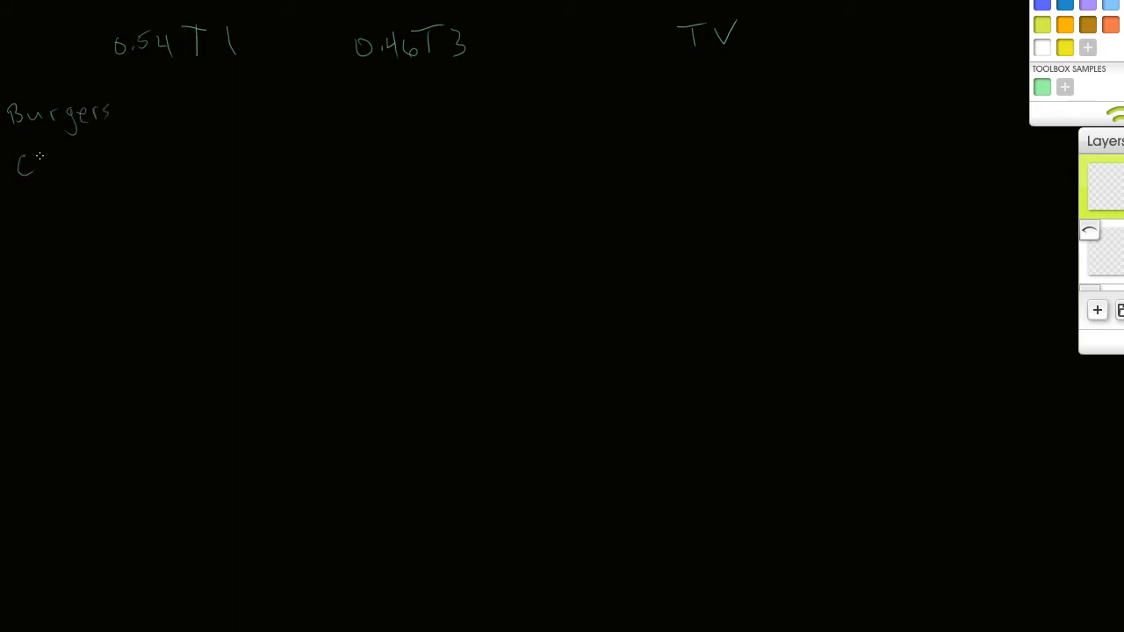
pyautogui.moveTo(42, 158); pyautogui.dragTo(60, 180)
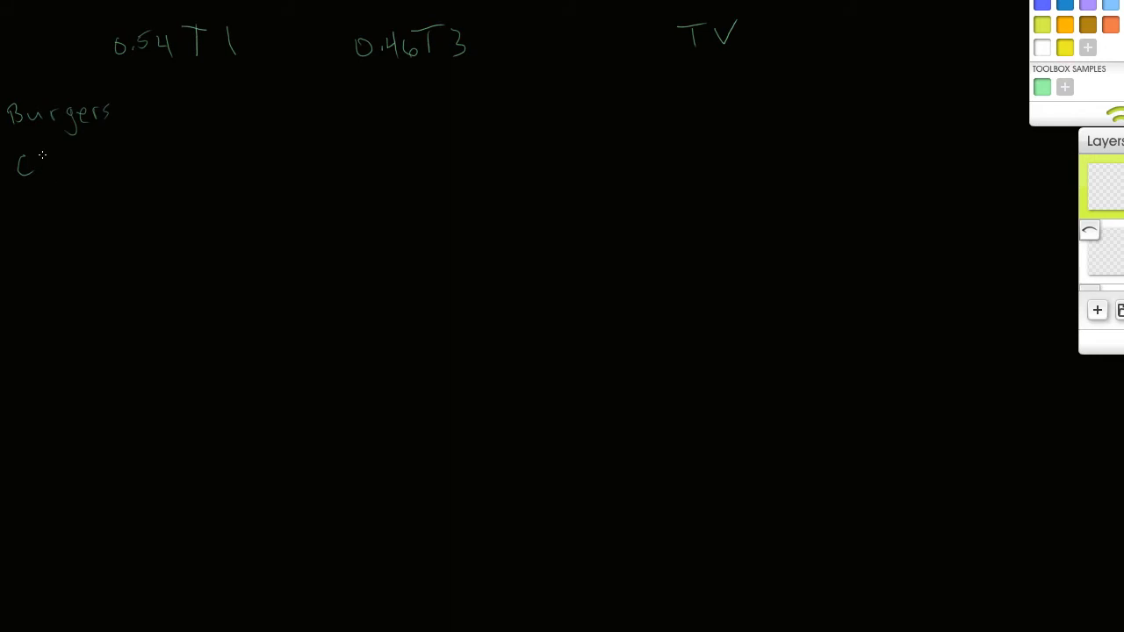
pyautogui.moveTo(42, 154); pyautogui.dragTo(61, 162)
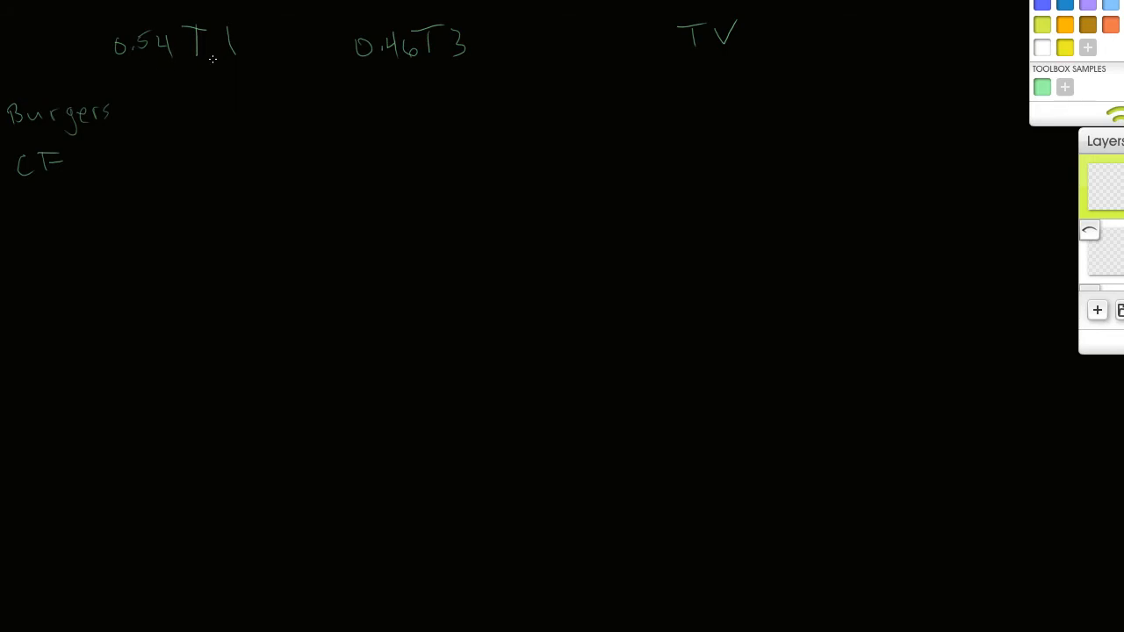
pyautogui.moveTo(168, 99)
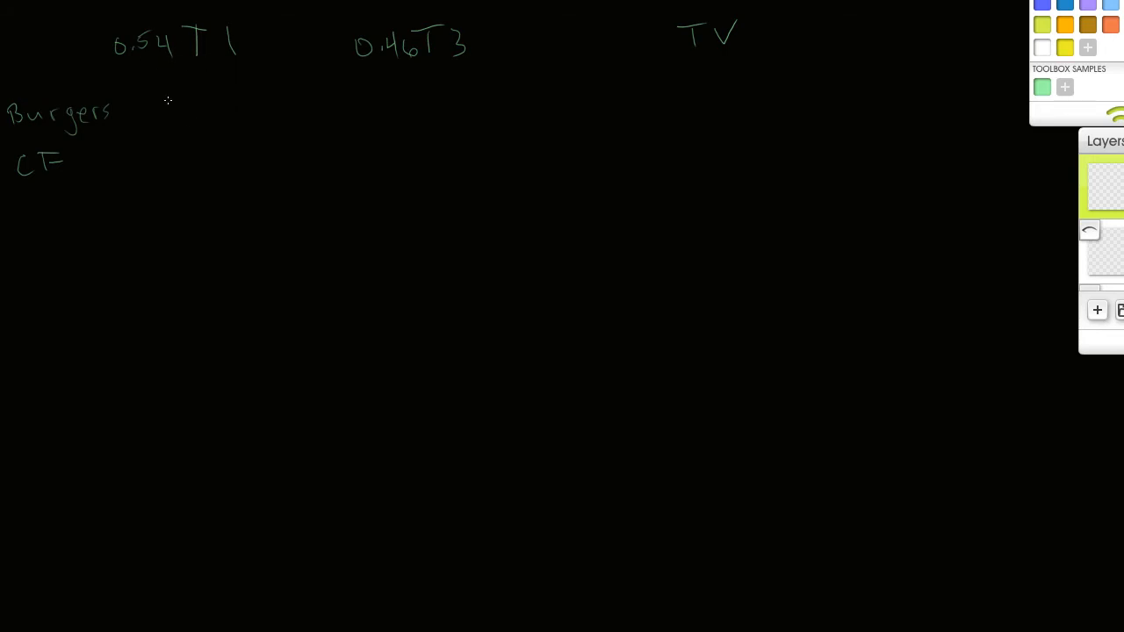
# Step: Fill in 540 Burgers and 10.8 CF under 0.54T1, and 92 and 69 under 0.46T3
pyautogui.moveTo(162, 114); pyautogui.dragTo(198, 106)
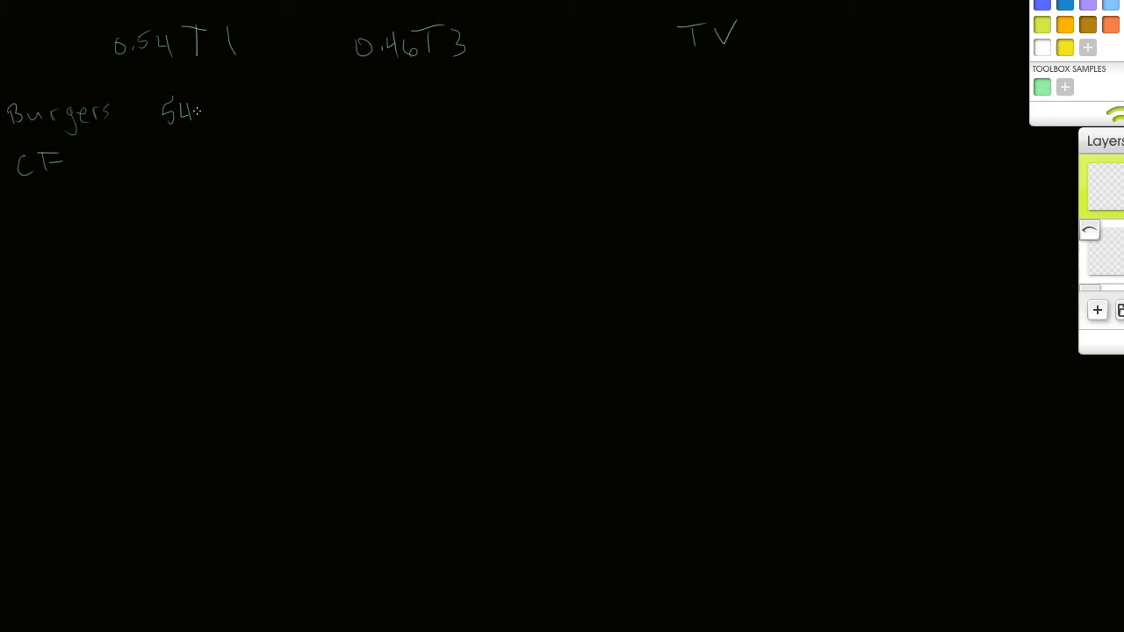
pyautogui.moveTo(198, 105); pyautogui.dragTo(206, 118)
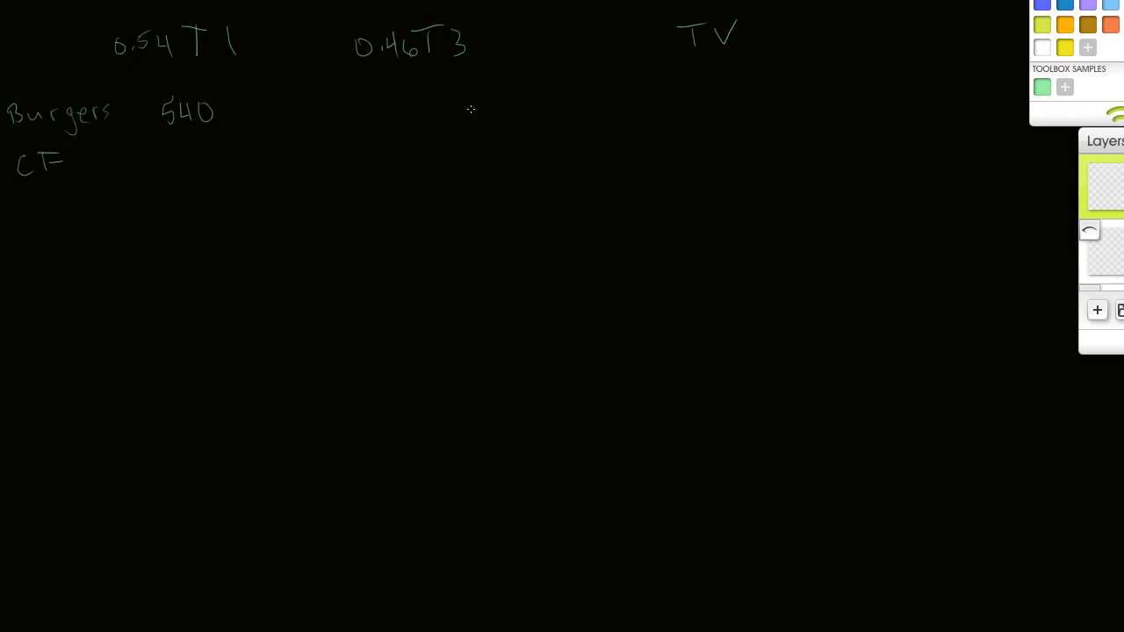
pyautogui.moveTo(171, 149)
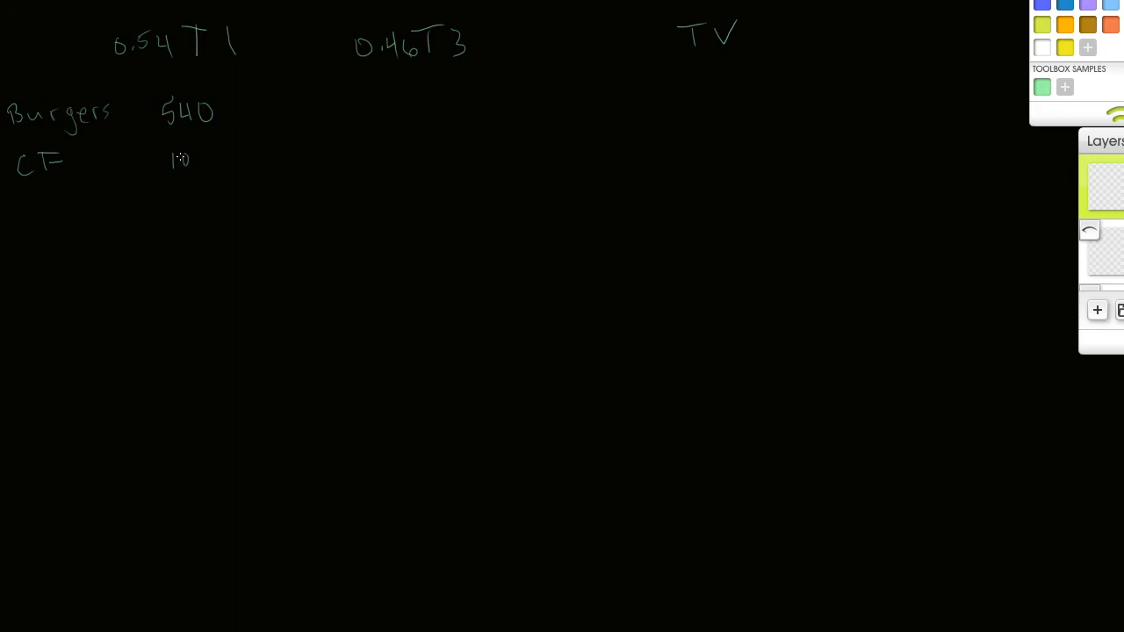
pyautogui.moveTo(176, 160); pyautogui.dragTo(224, 160)
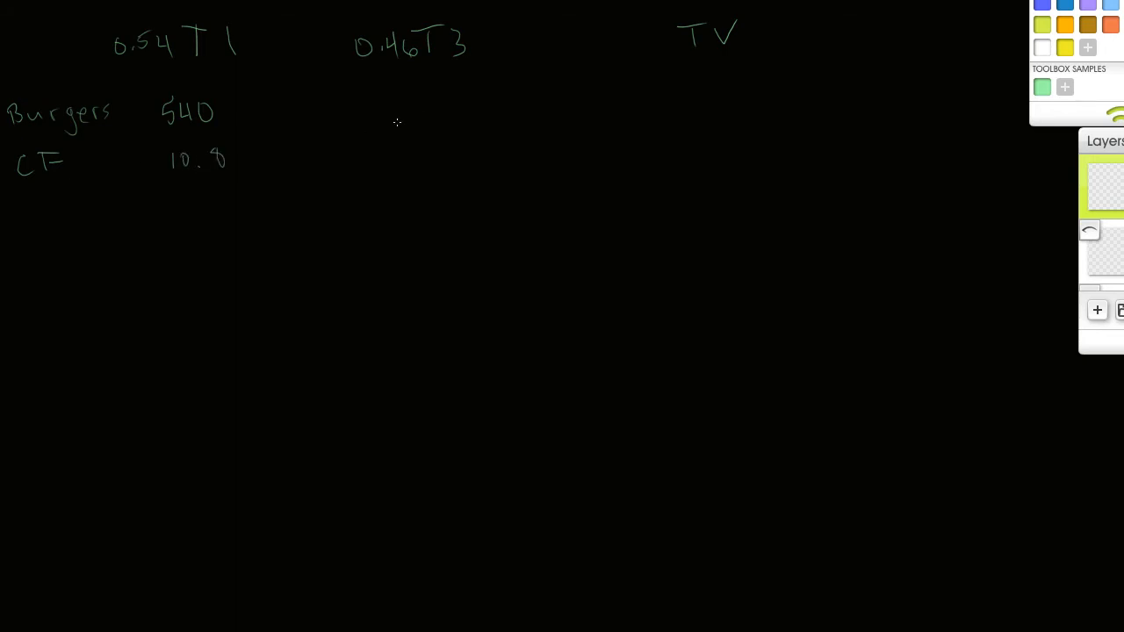
pyautogui.moveTo(440, 87)
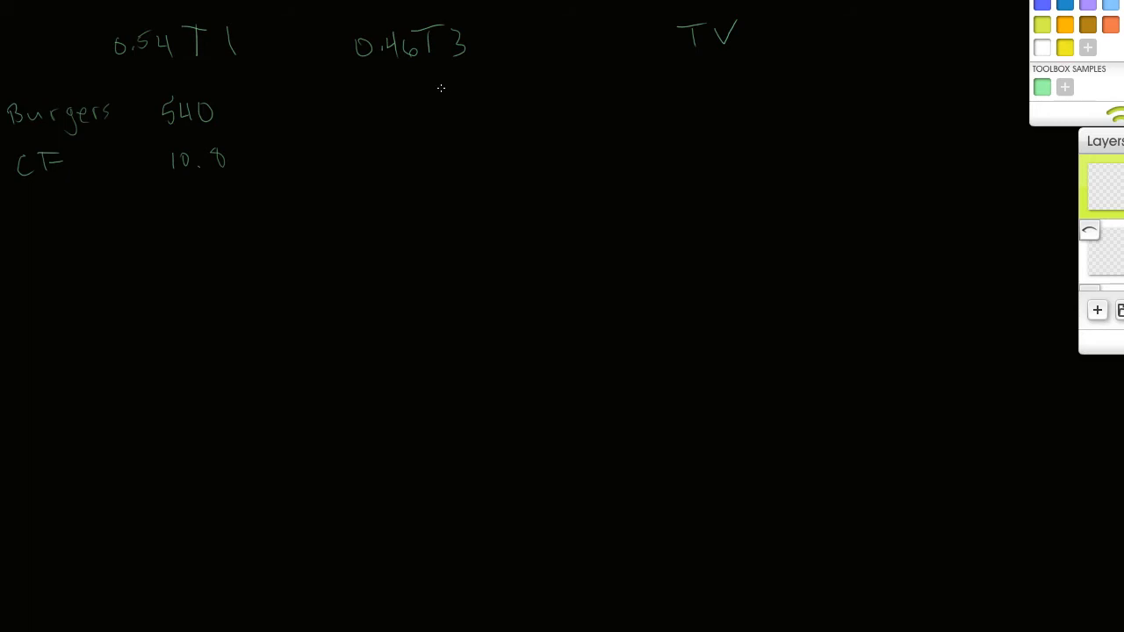
pyautogui.moveTo(374, 99)
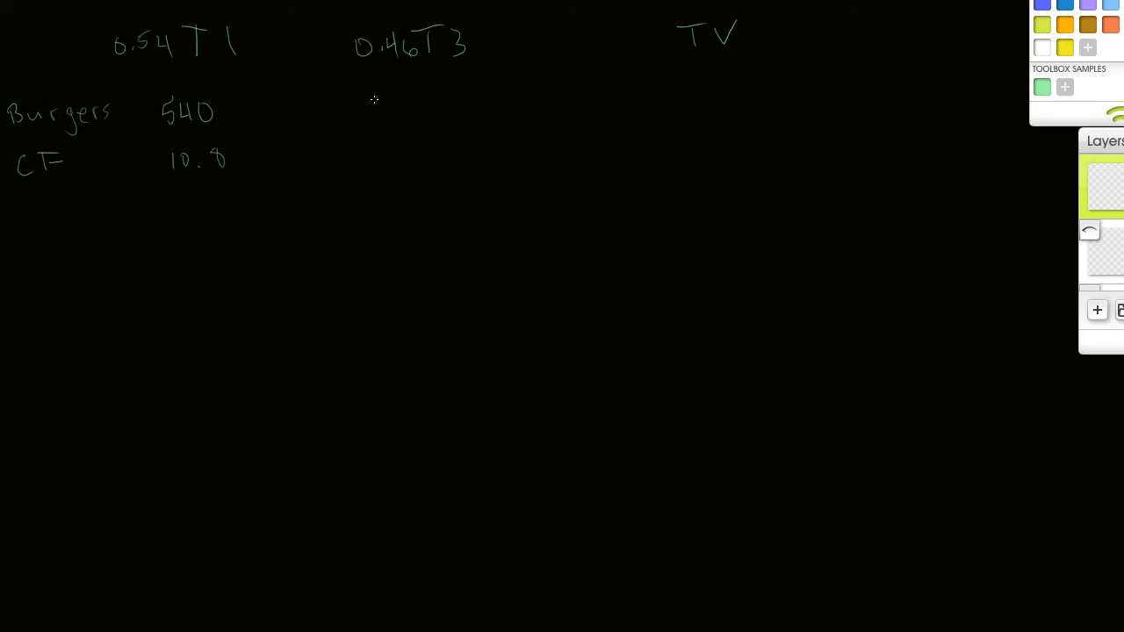
pyautogui.moveTo(360, 101); pyautogui.dragTo(412, 123)
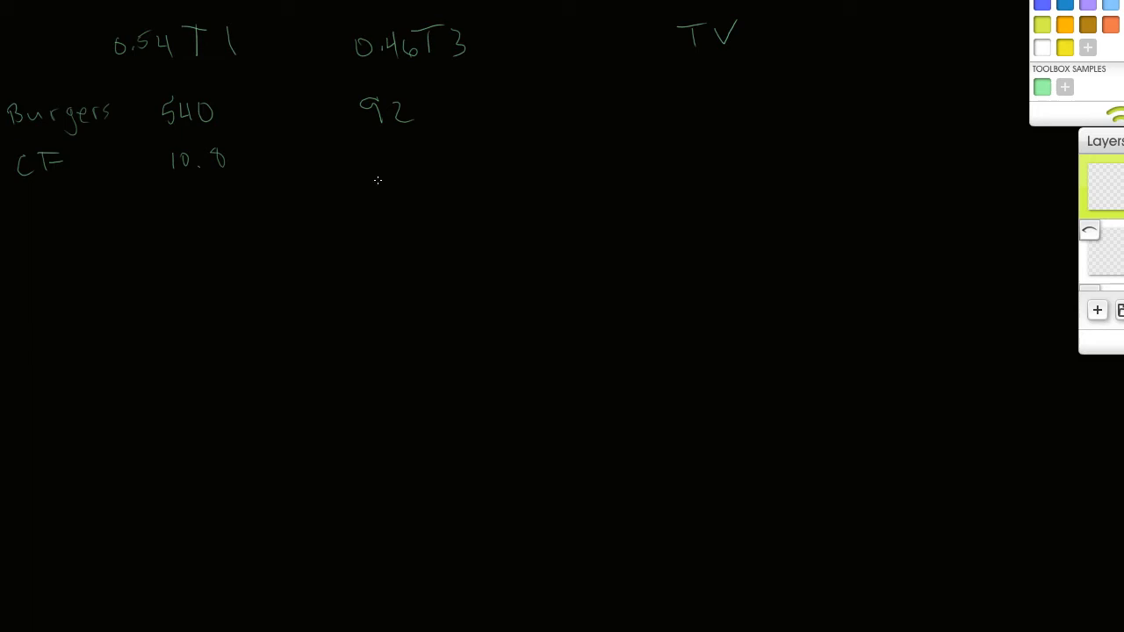
pyautogui.moveTo(368, 171); pyautogui.dragTo(408, 149)
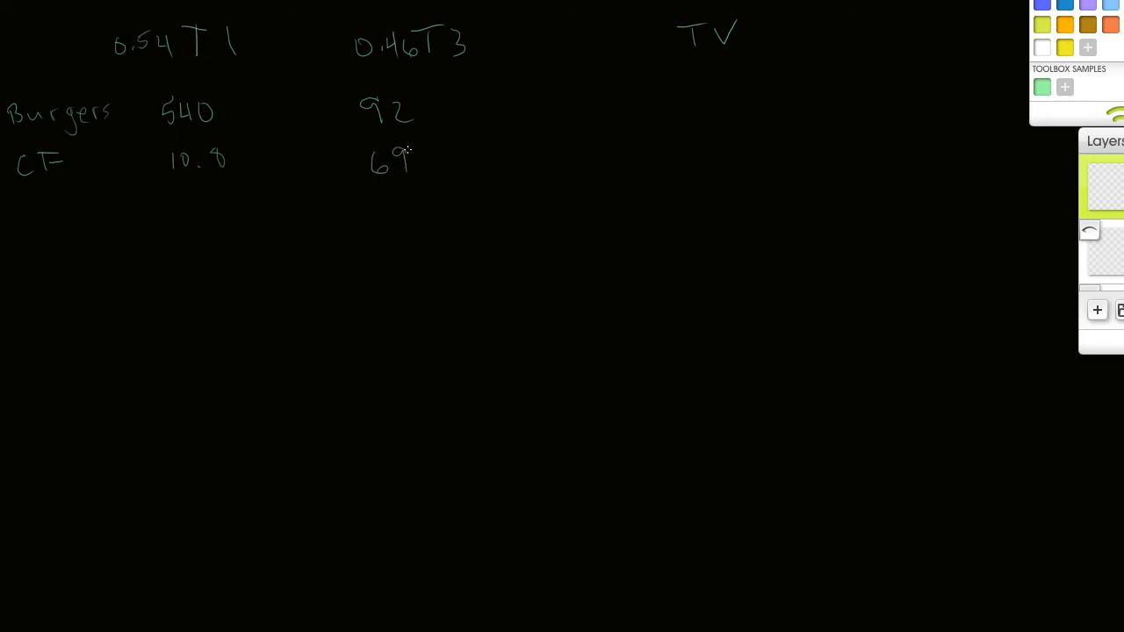
pyautogui.moveTo(553, 142)
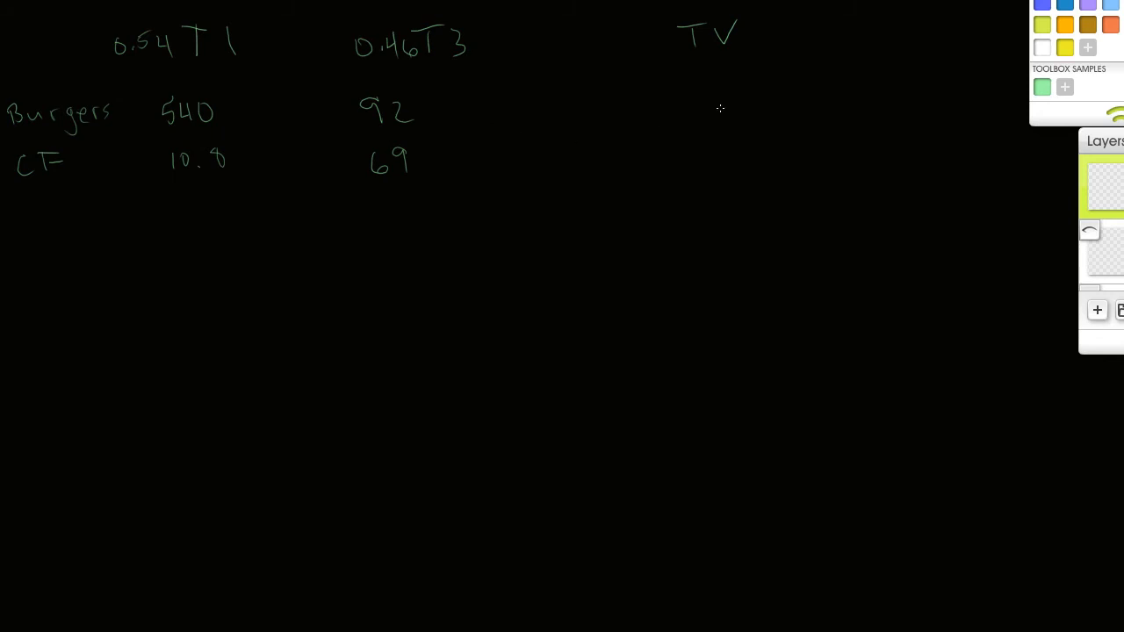
pyautogui.moveTo(684, 95)
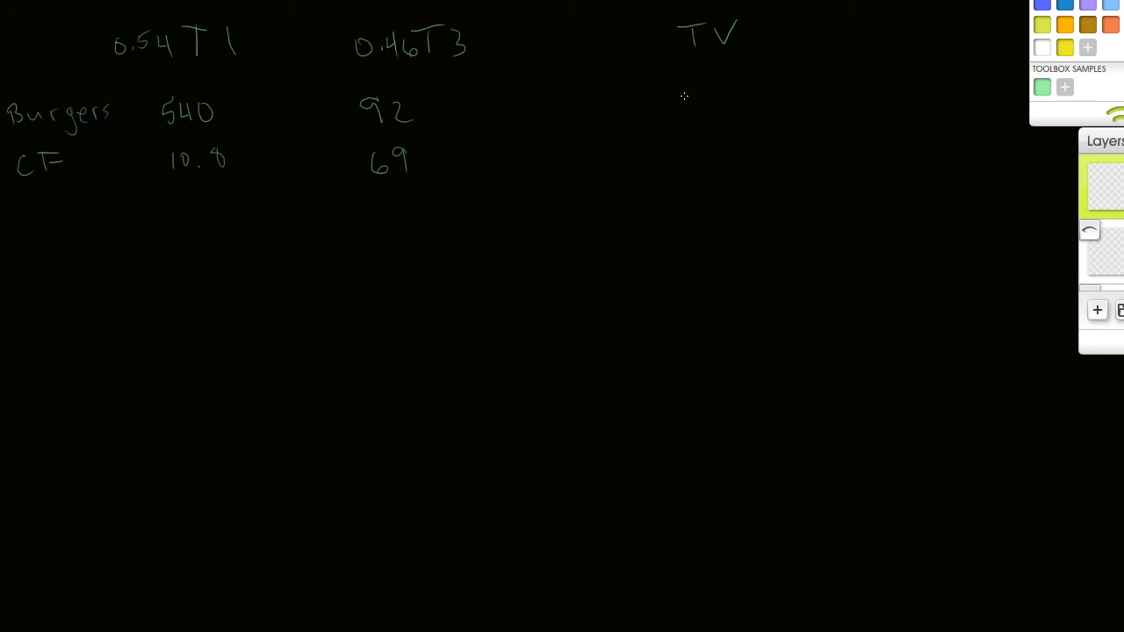
pyautogui.moveTo(670, 101)
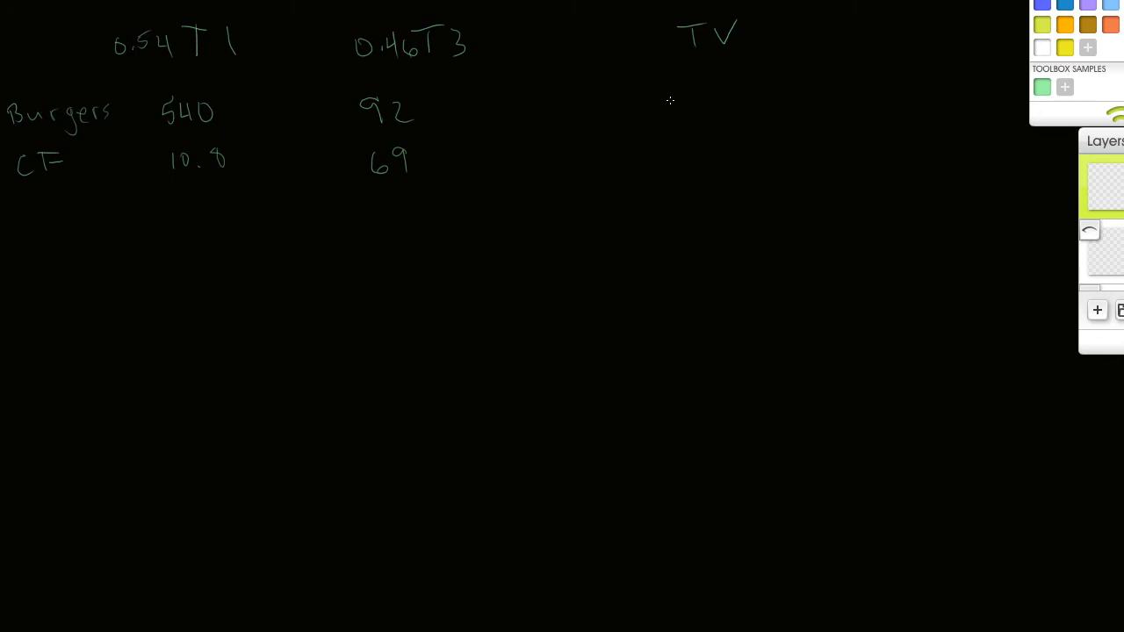
# Step: Write TV totals of 632 Burgers and 79.8 CF, then show the graph layer again
pyautogui.moveTo(668, 97); pyautogui.dragTo(681, 118)
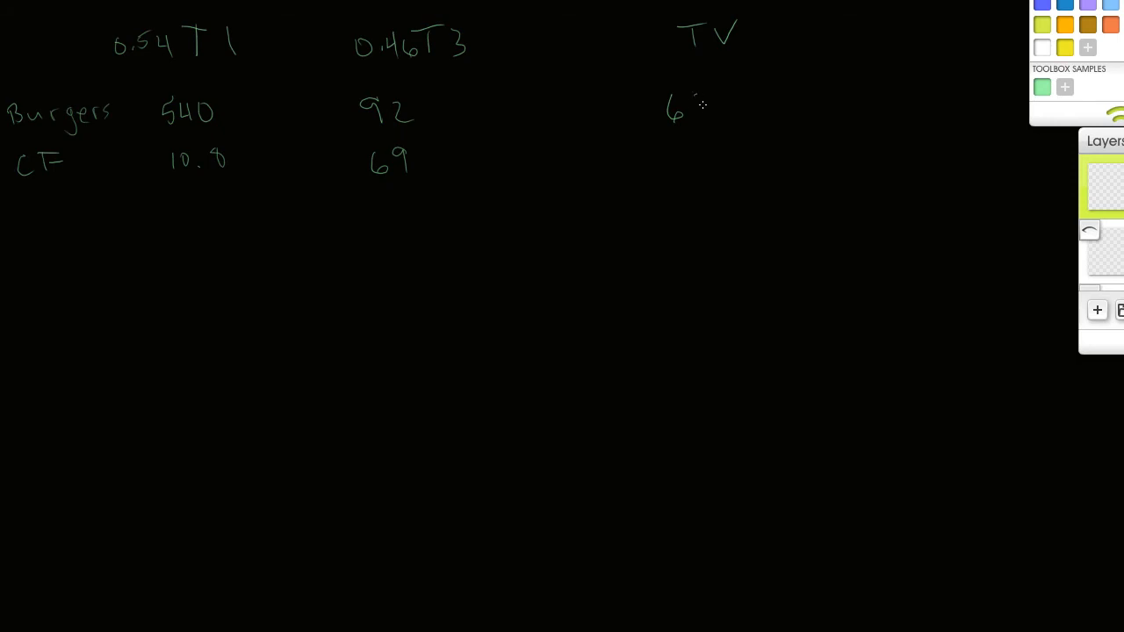
pyautogui.moveTo(693, 105); pyautogui.dragTo(764, 106)
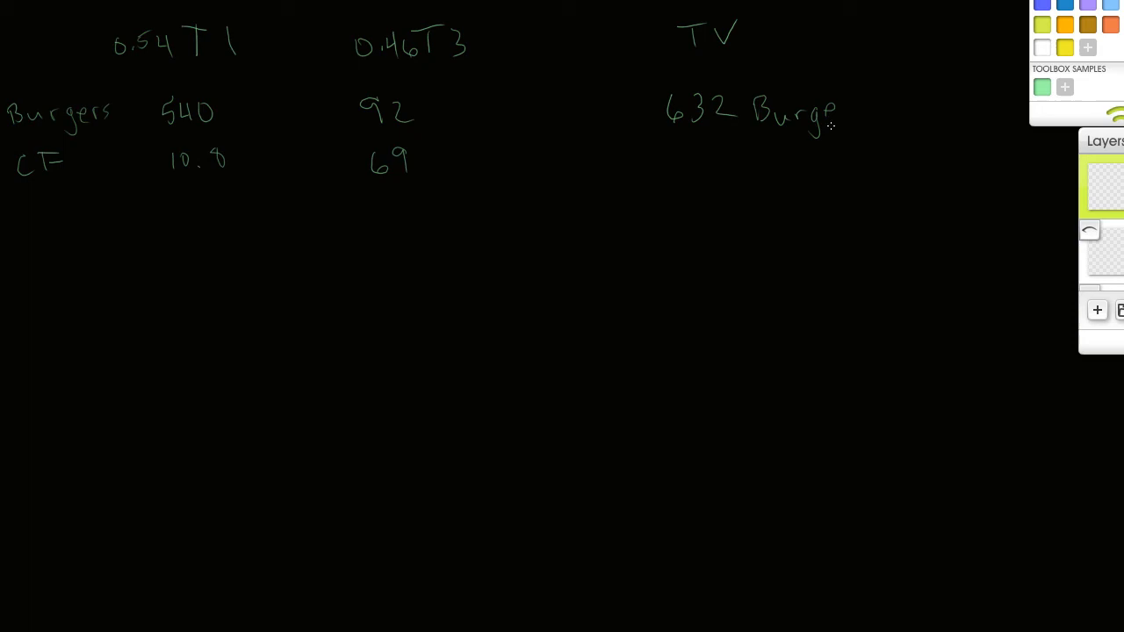
pyautogui.moveTo(817, 113); pyautogui.dragTo(869, 118)
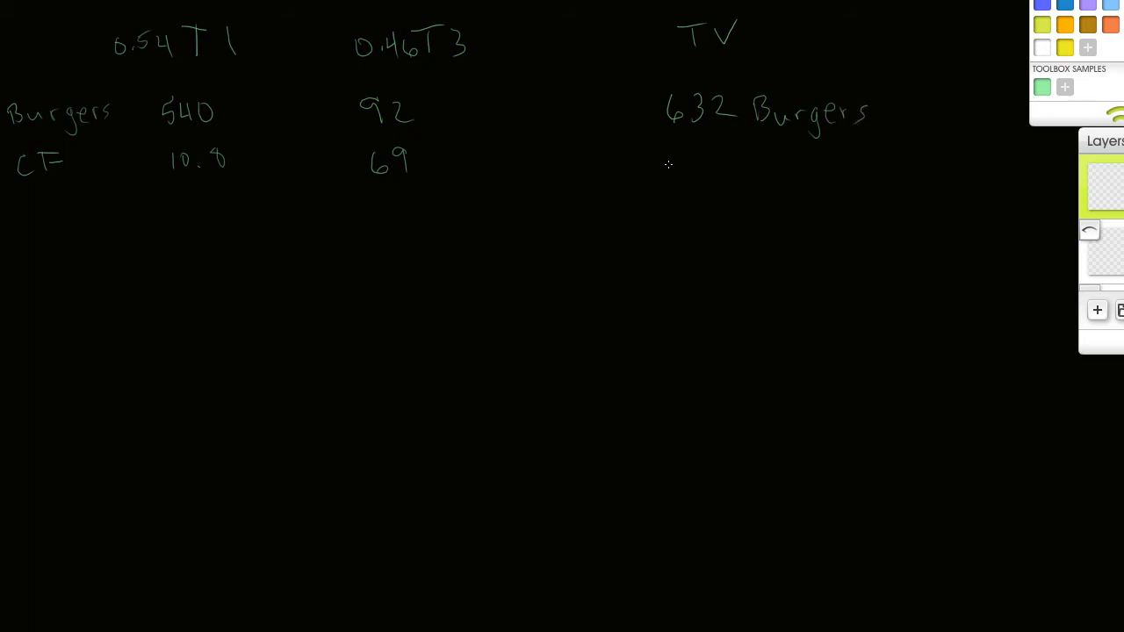
pyautogui.moveTo(669, 180); pyautogui.dragTo(729, 171)
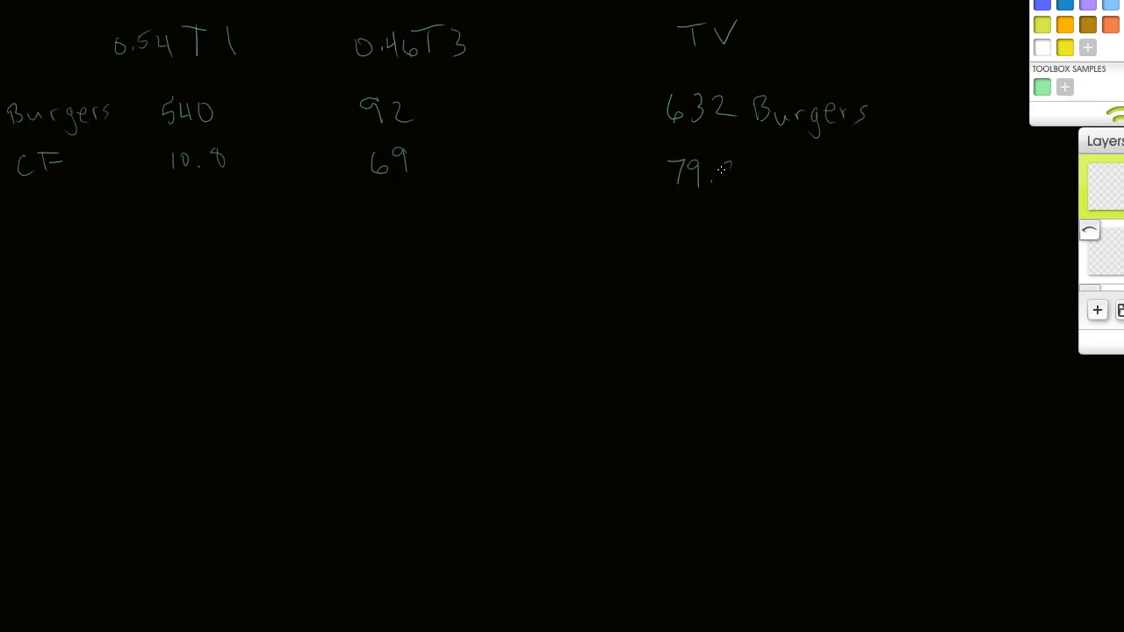
pyautogui.moveTo(720, 171); pyautogui.dragTo(807, 172)
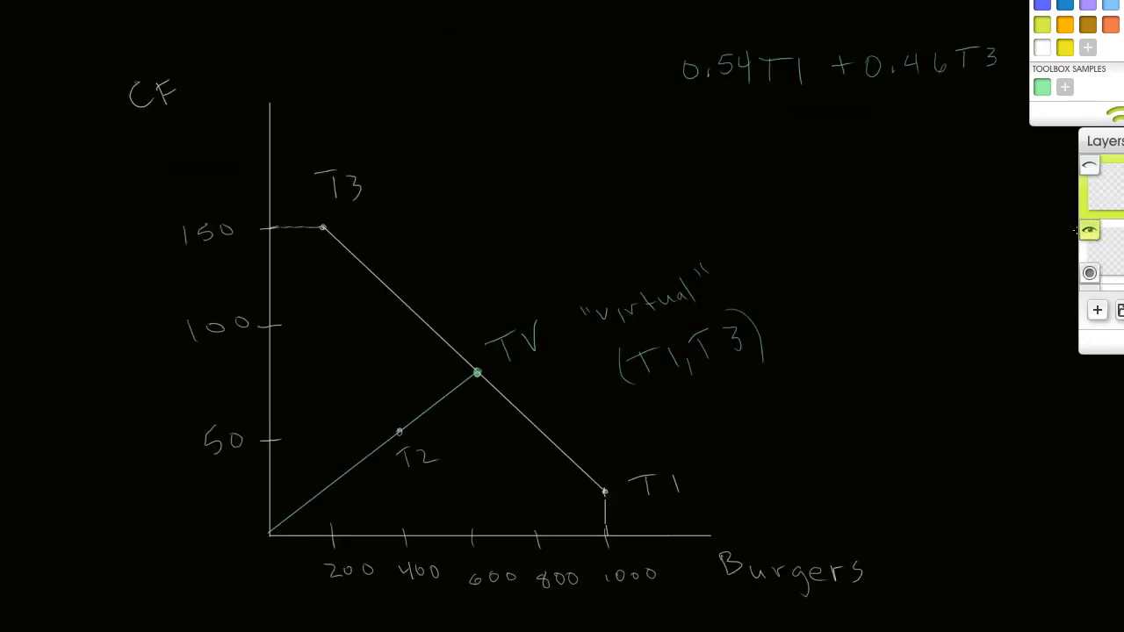
pyautogui.click(1089, 230)
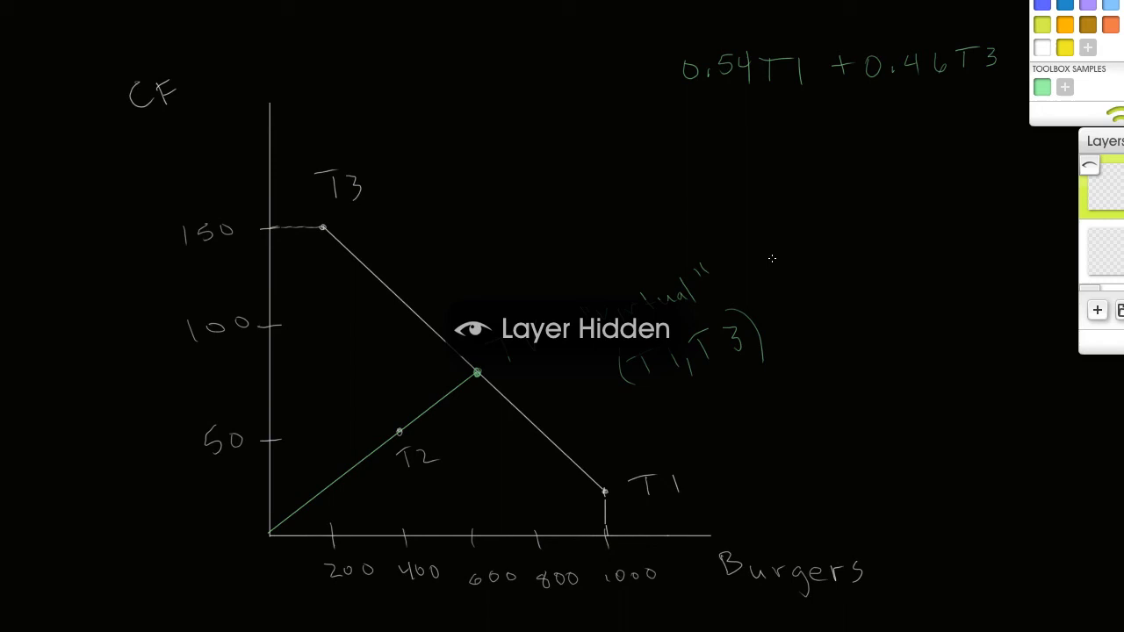
# Step: Select the graph layer to annotate the virtual TV point
pyautogui.click(1088, 230)
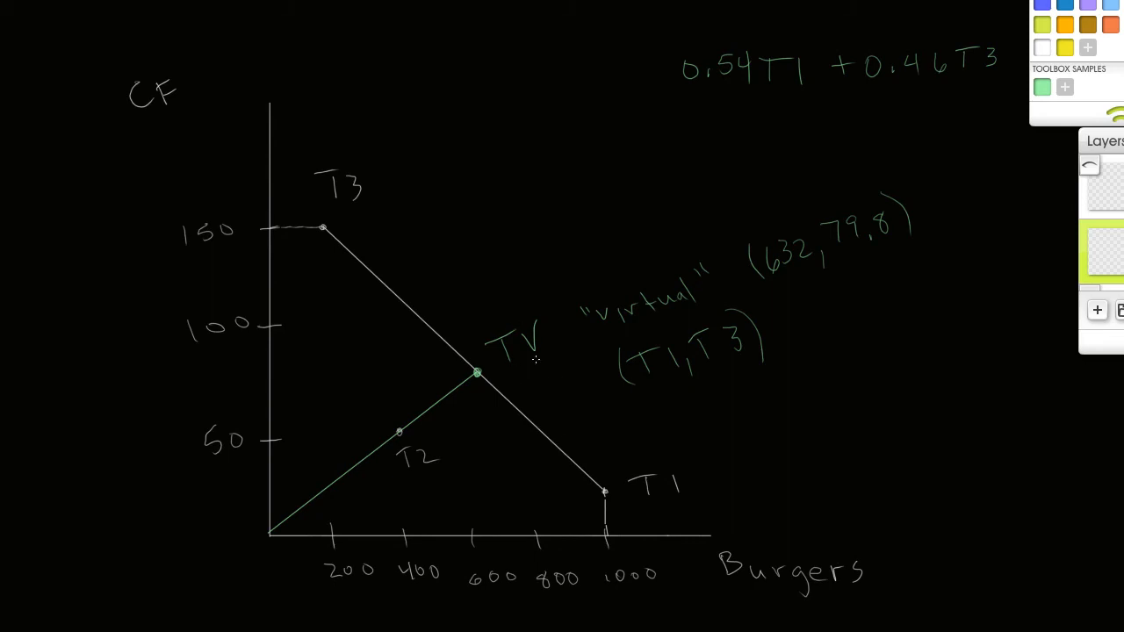
pyautogui.moveTo(795, 271)
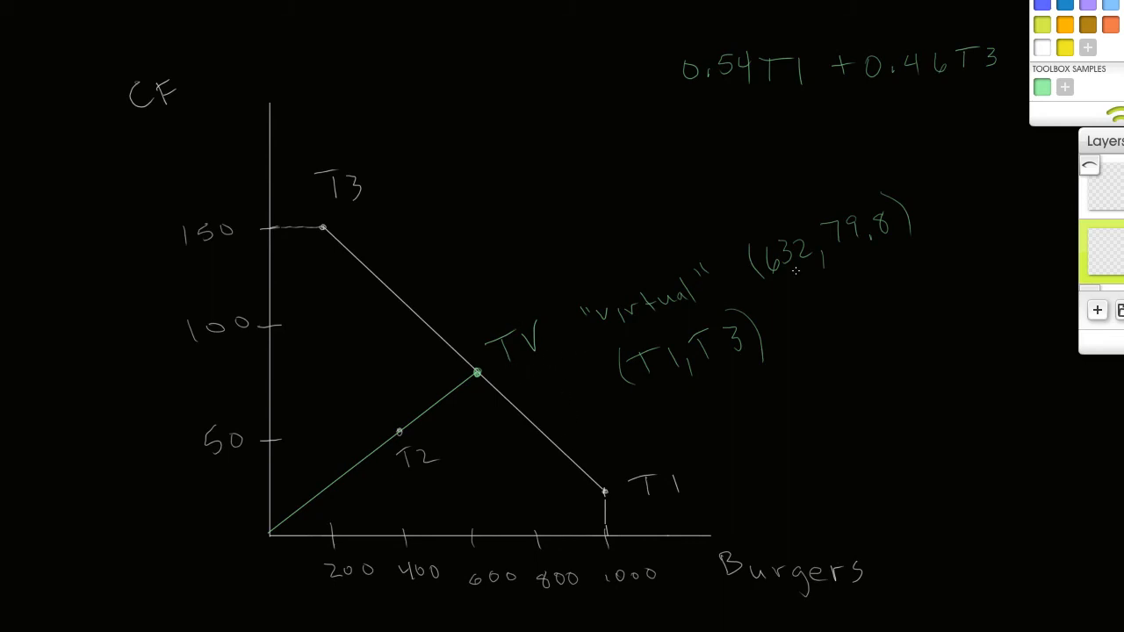
pyautogui.moveTo(865, 245)
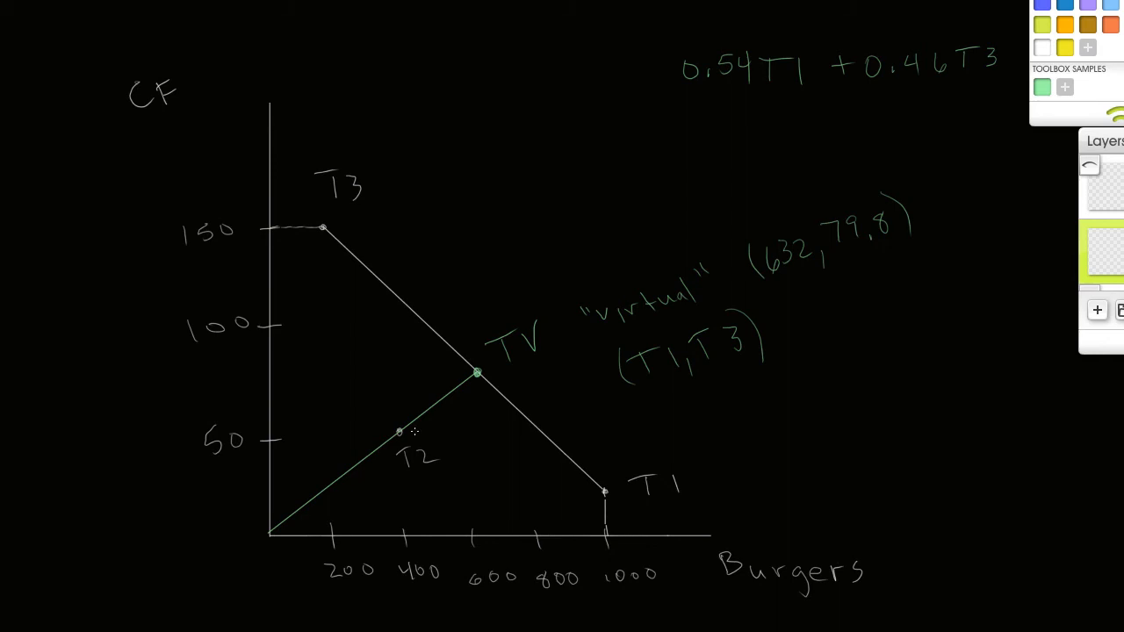
pyautogui.moveTo(705, 512)
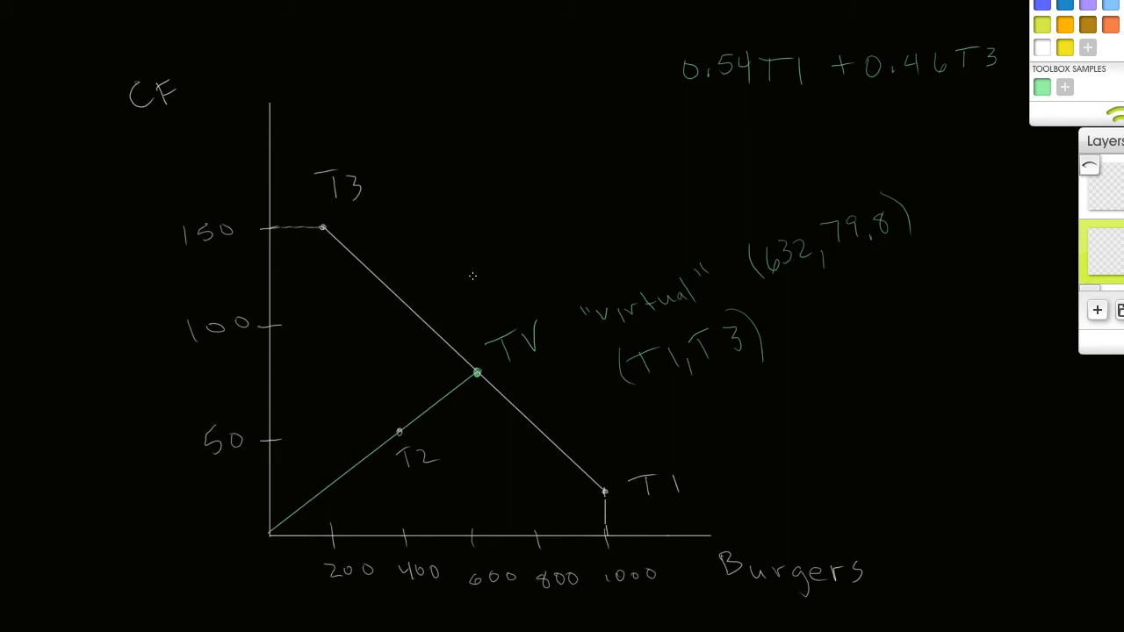
pyautogui.moveTo(392, 475)
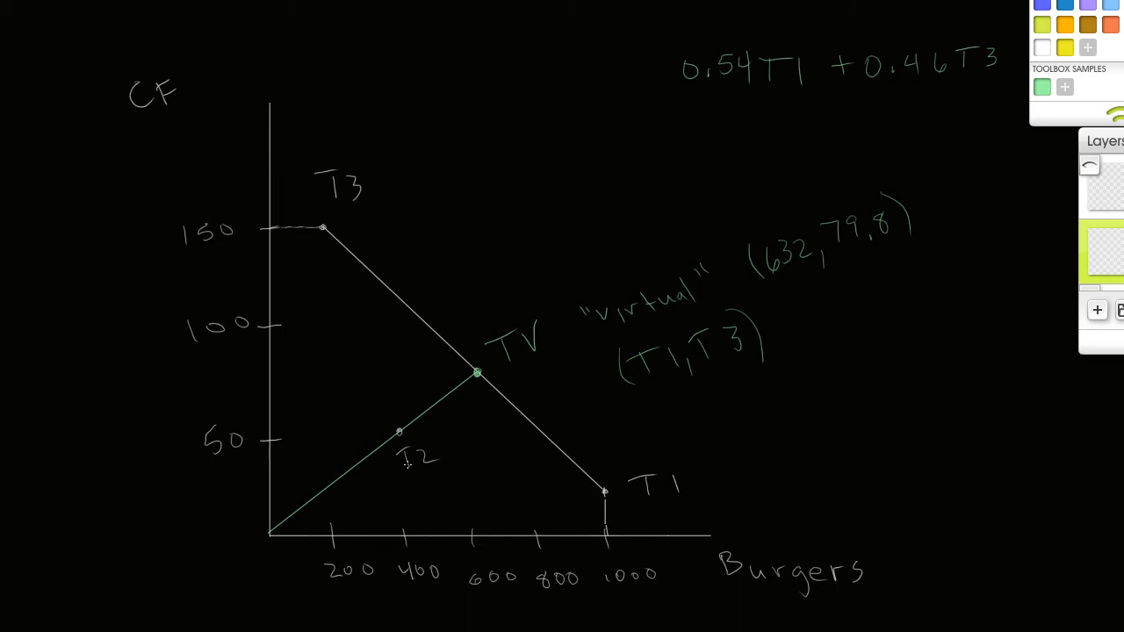
pyautogui.moveTo(964, 253)
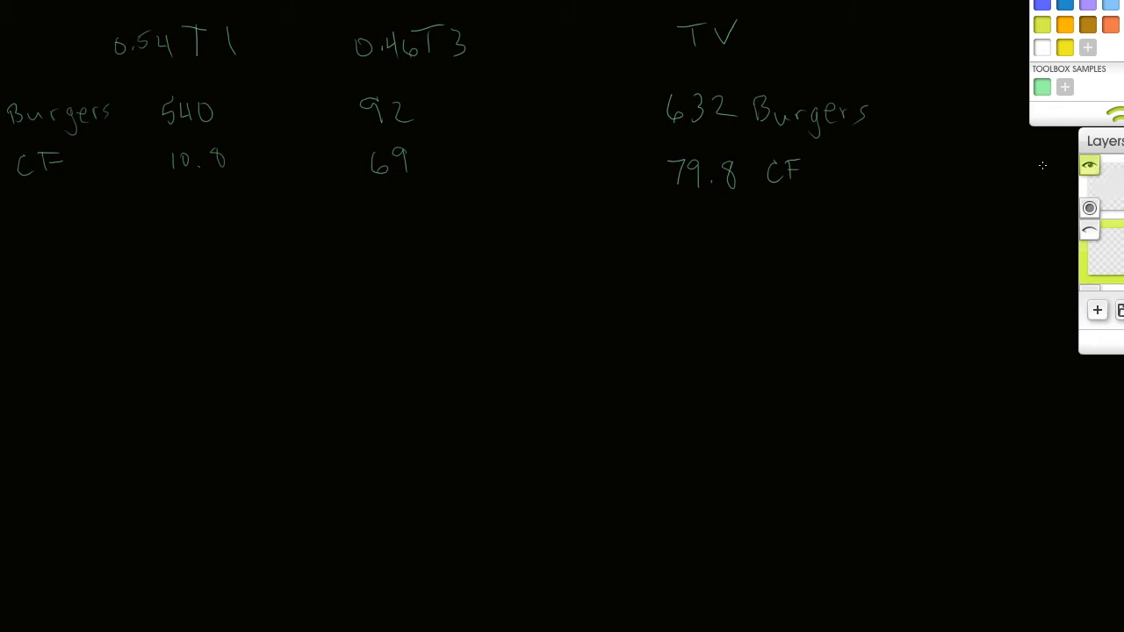
pyautogui.click(1089, 165)
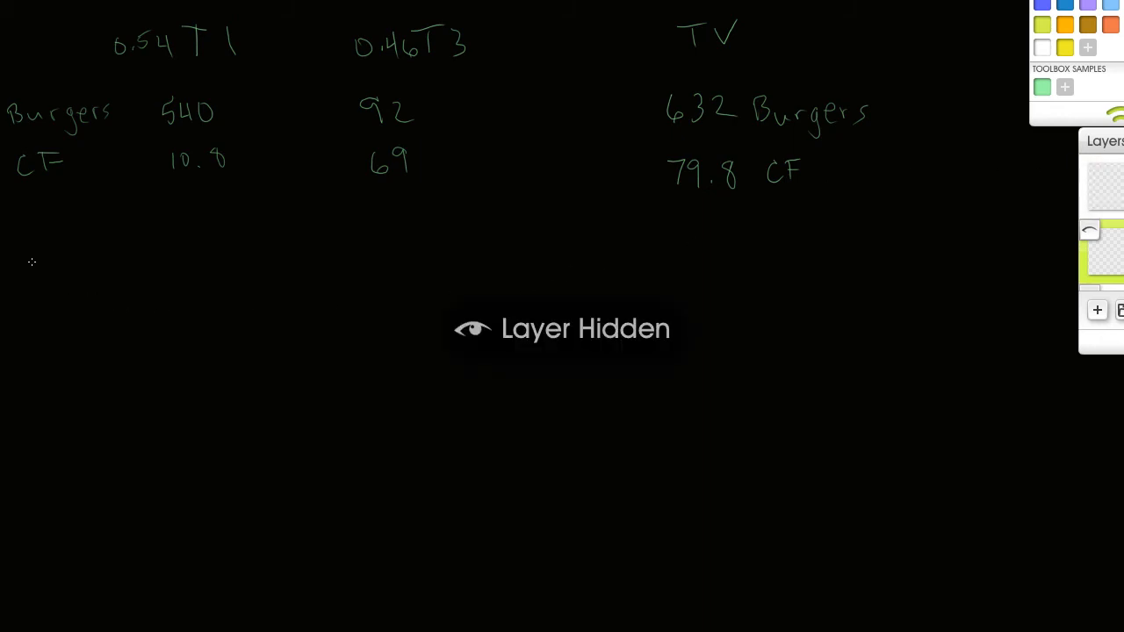
pyautogui.click(1089, 165)
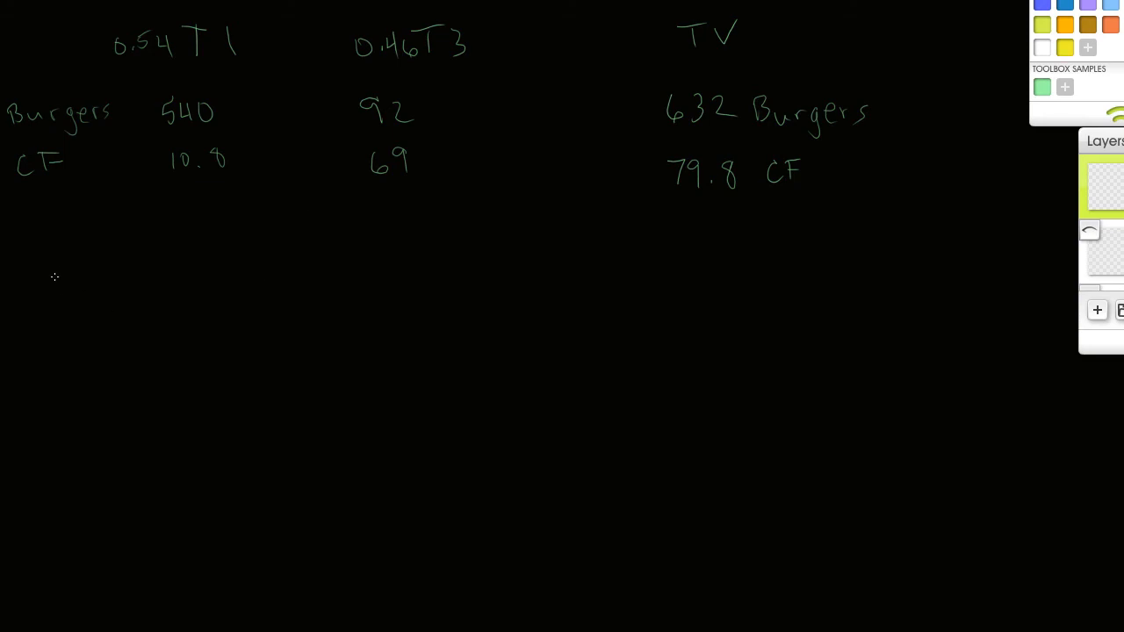
pyautogui.moveTo(70, 266)
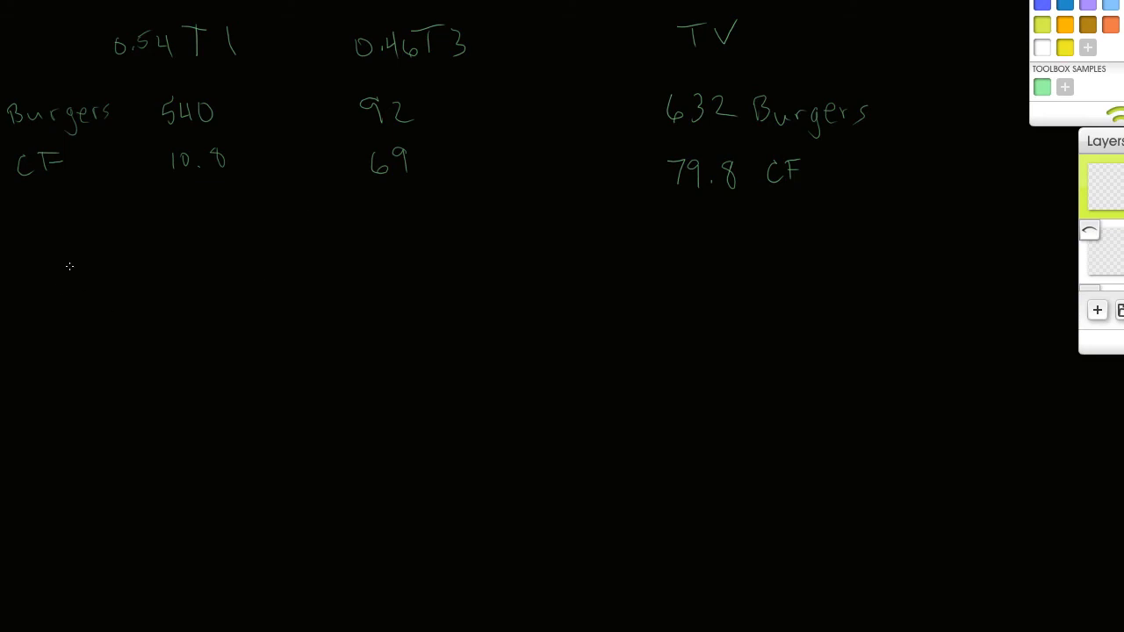
pyautogui.moveTo(743, 363)
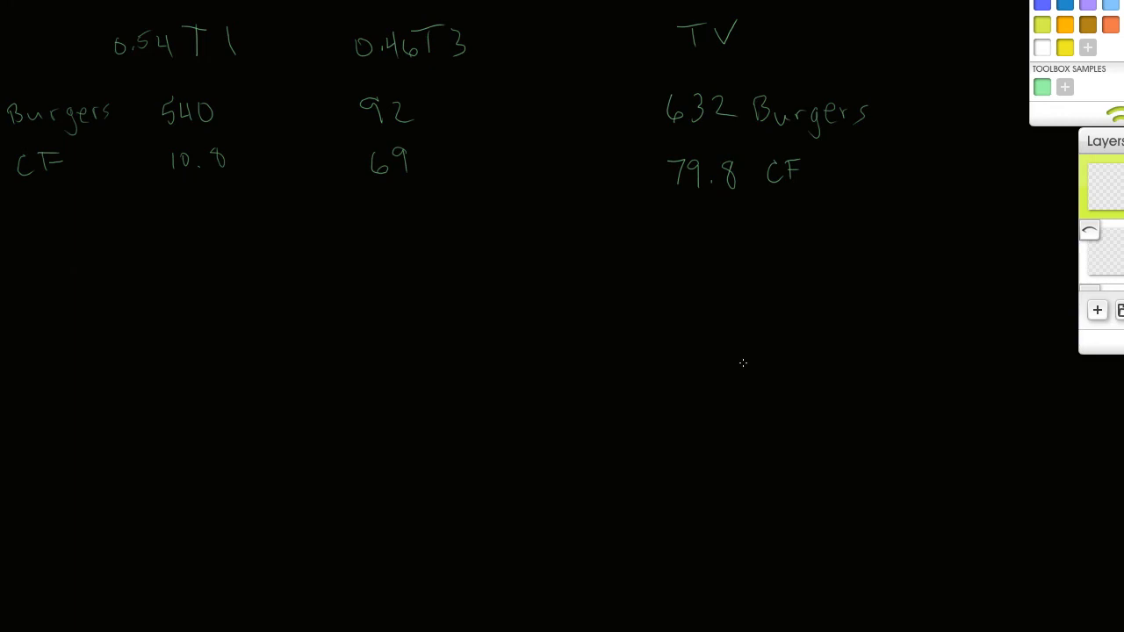
pyautogui.moveTo(753, 374)
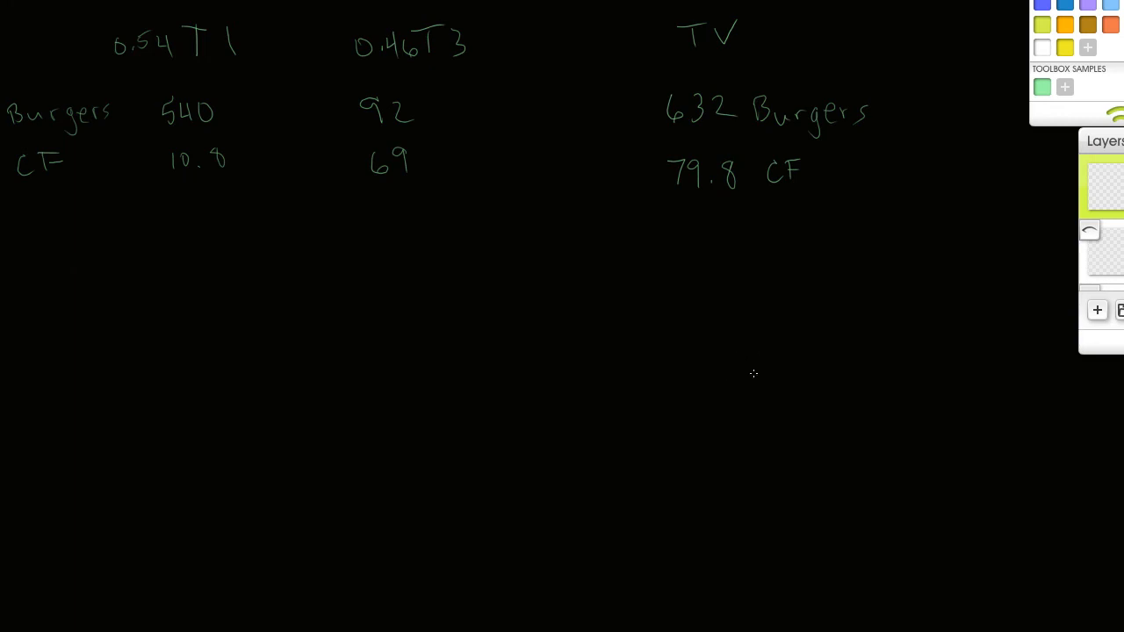
pyautogui.moveTo(398, 264)
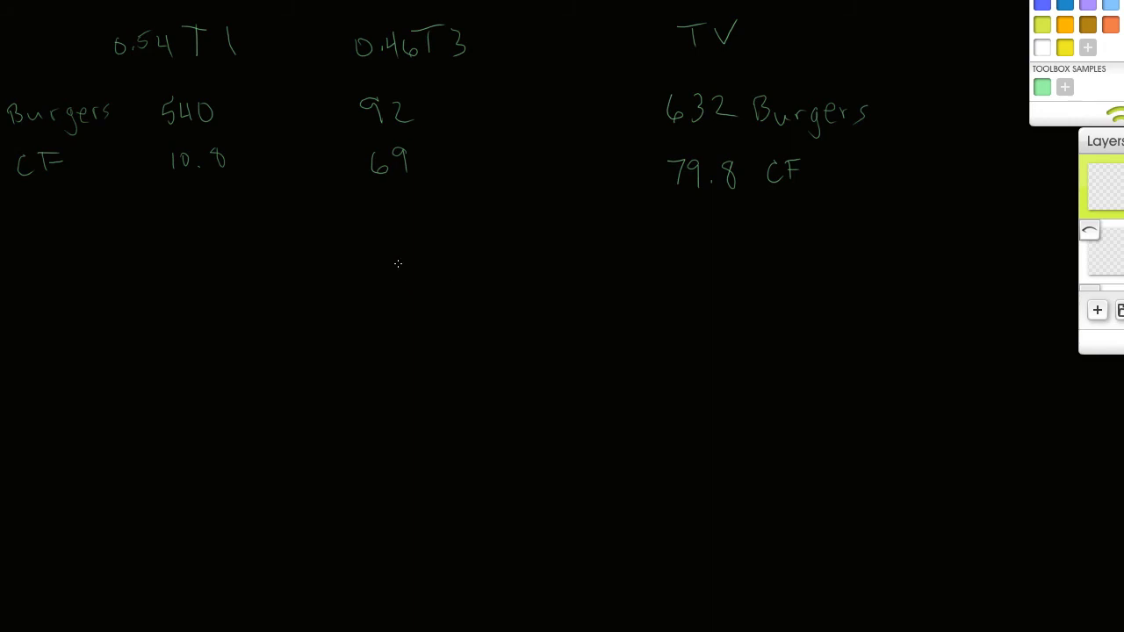
pyautogui.moveTo(287, 241)
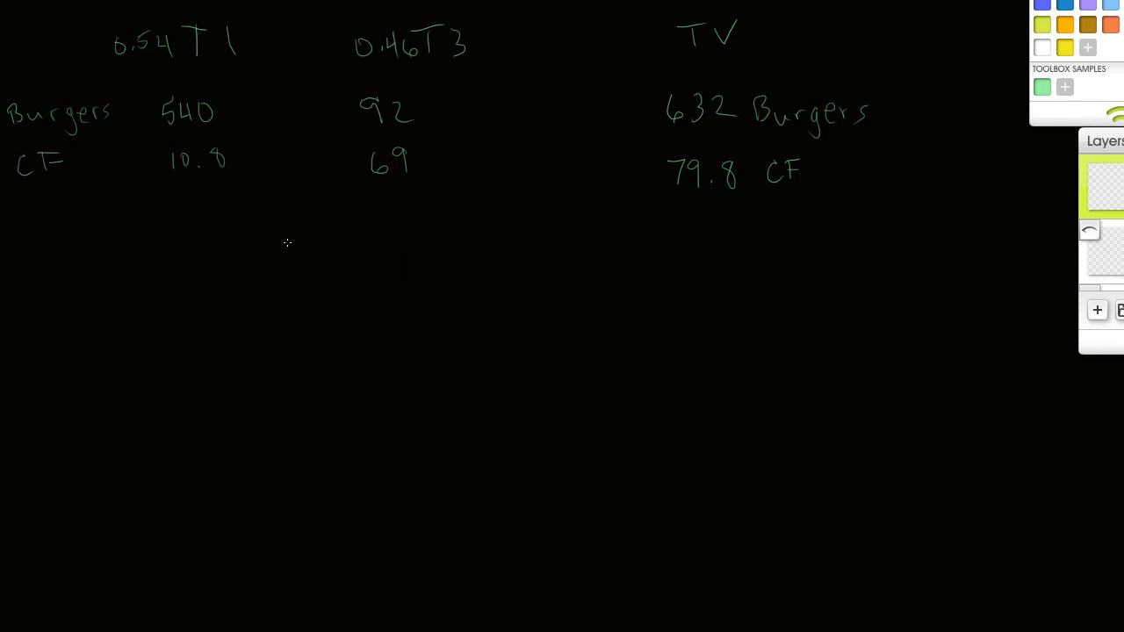
# Step: Handwrite the question's first line: "What % of inputs are required for TV to"
pyautogui.moveTo(70, 290); pyautogui.dragTo(123, 264)
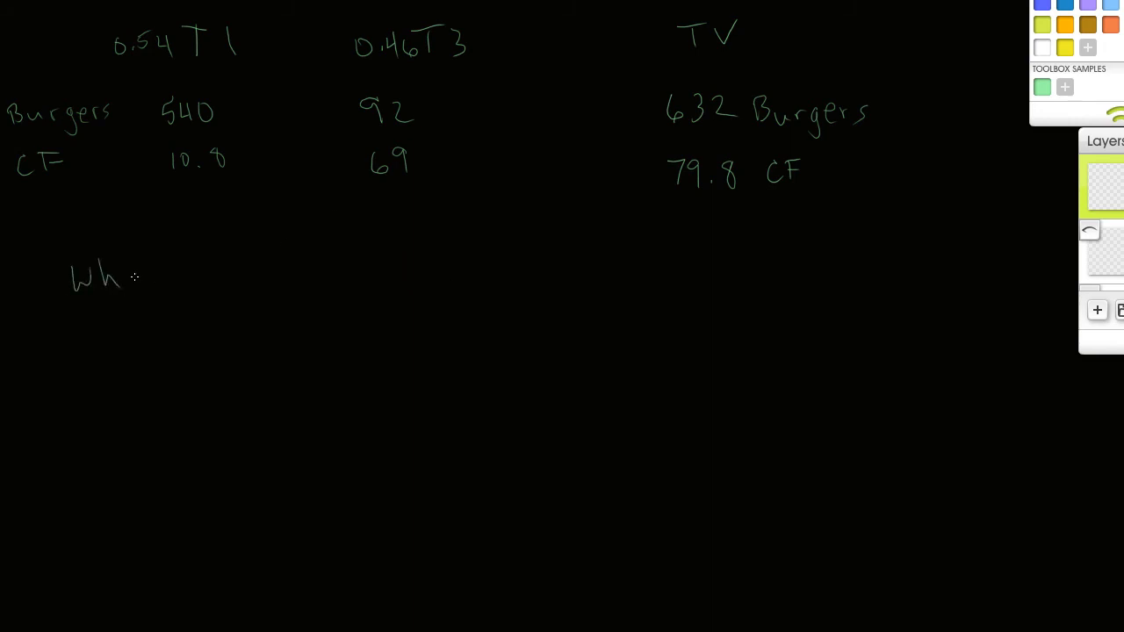
pyautogui.moveTo(114, 276); pyautogui.dragTo(158, 281)
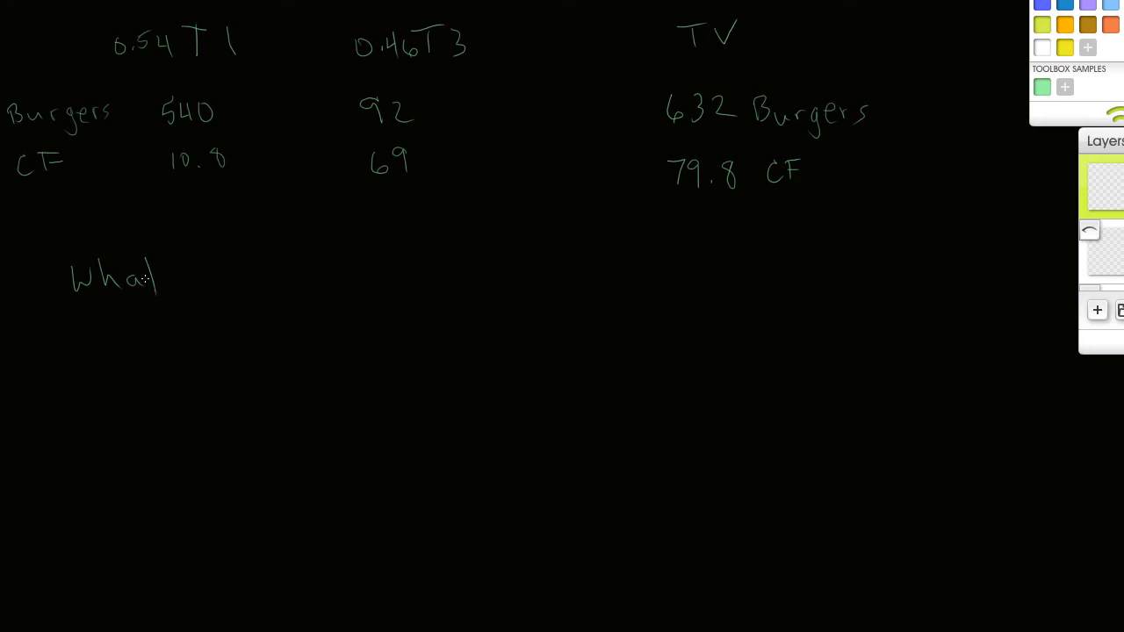
pyautogui.moveTo(202, 255); pyautogui.dragTo(241, 285)
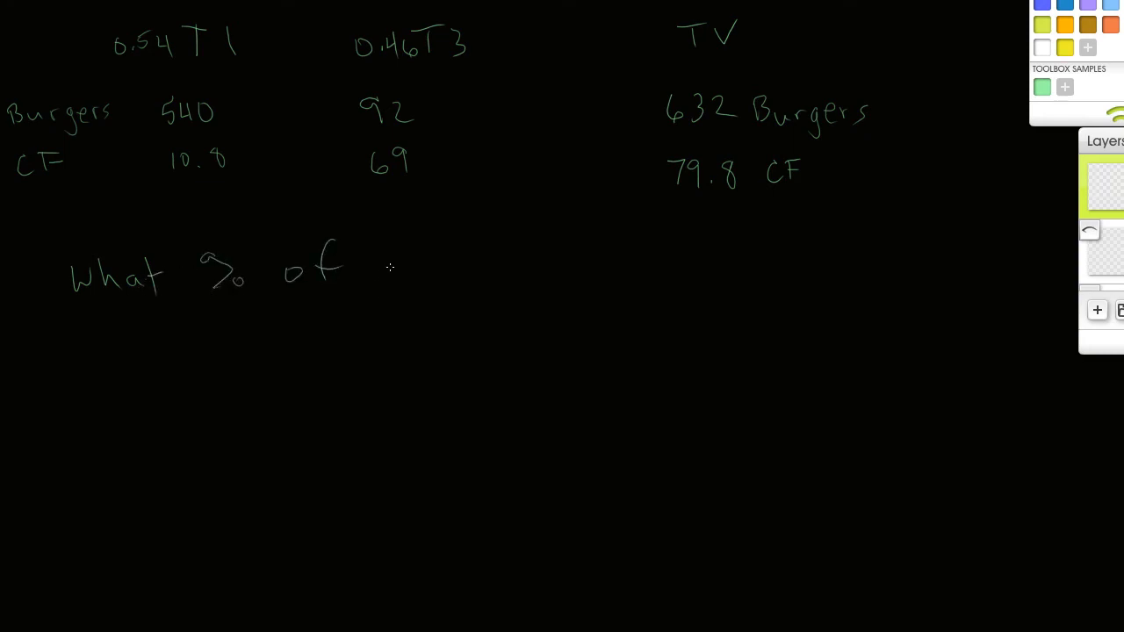
pyautogui.moveTo(386, 272); pyautogui.dragTo(479, 277)
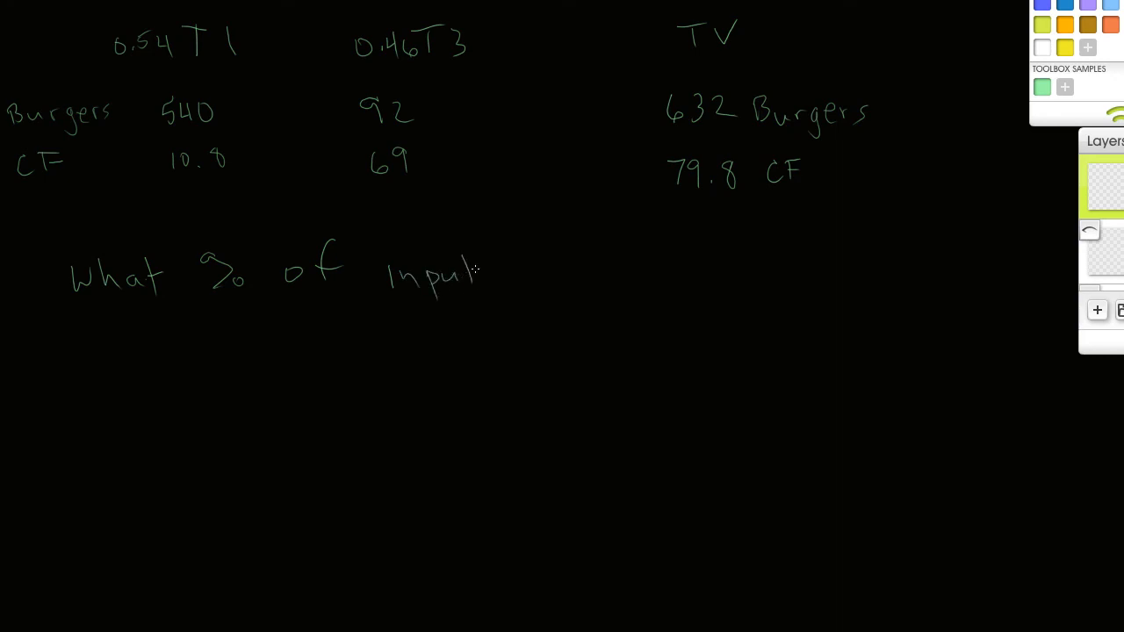
pyautogui.moveTo(470, 268); pyautogui.dragTo(492, 285)
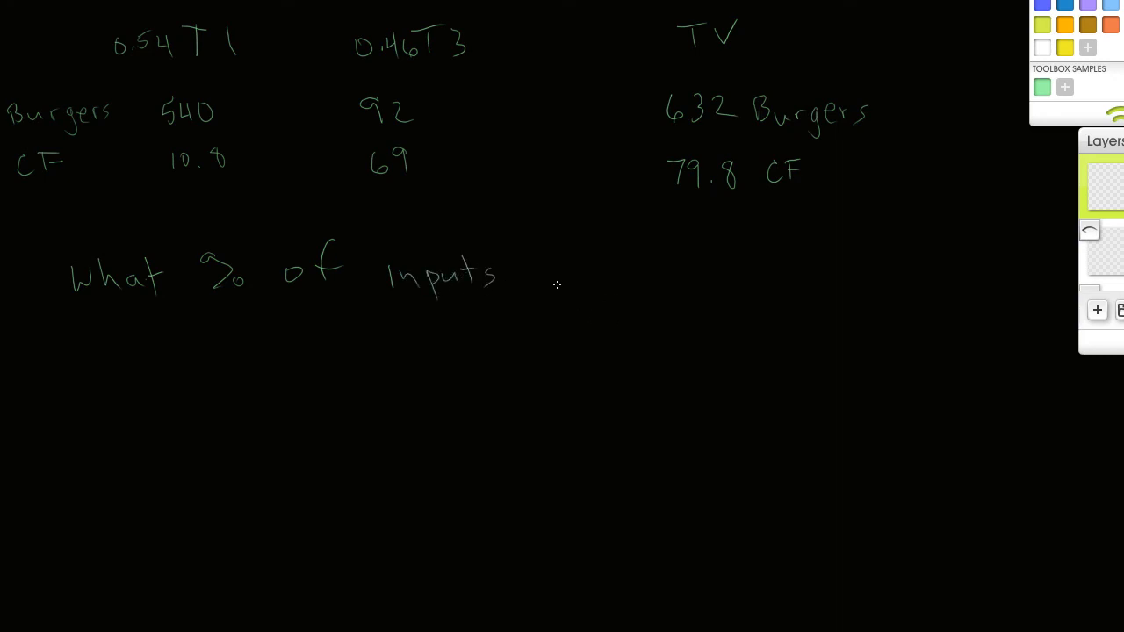
pyautogui.moveTo(526, 277); pyautogui.dragTo(580, 281)
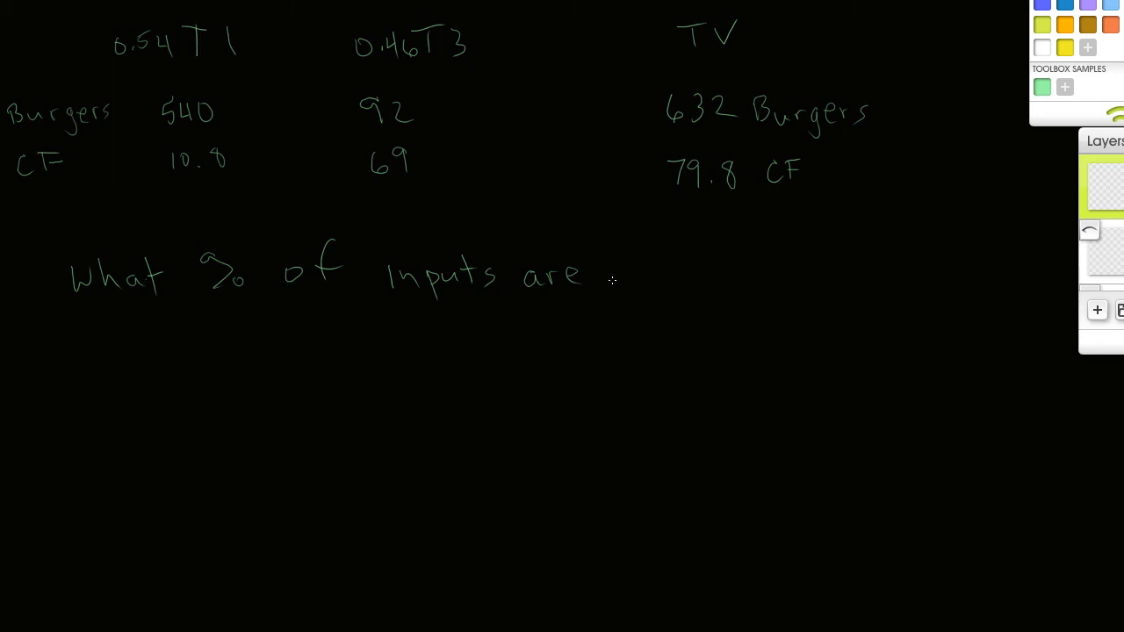
pyautogui.moveTo(614, 277); pyautogui.dragTo(663, 281)
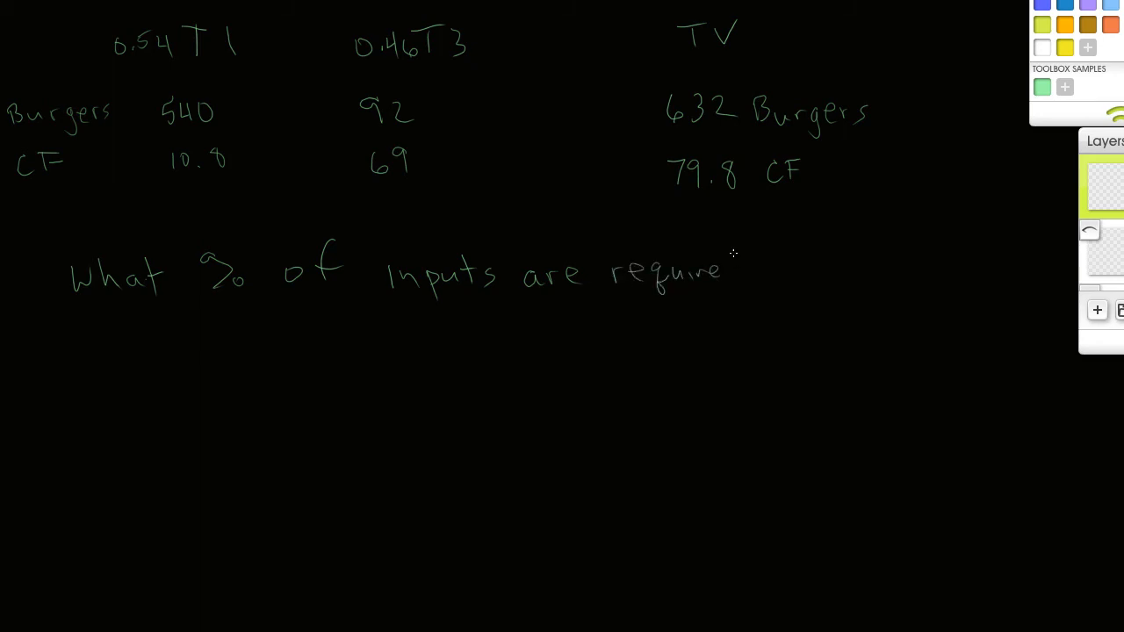
pyautogui.moveTo(724, 272); pyautogui.dragTo(746, 277)
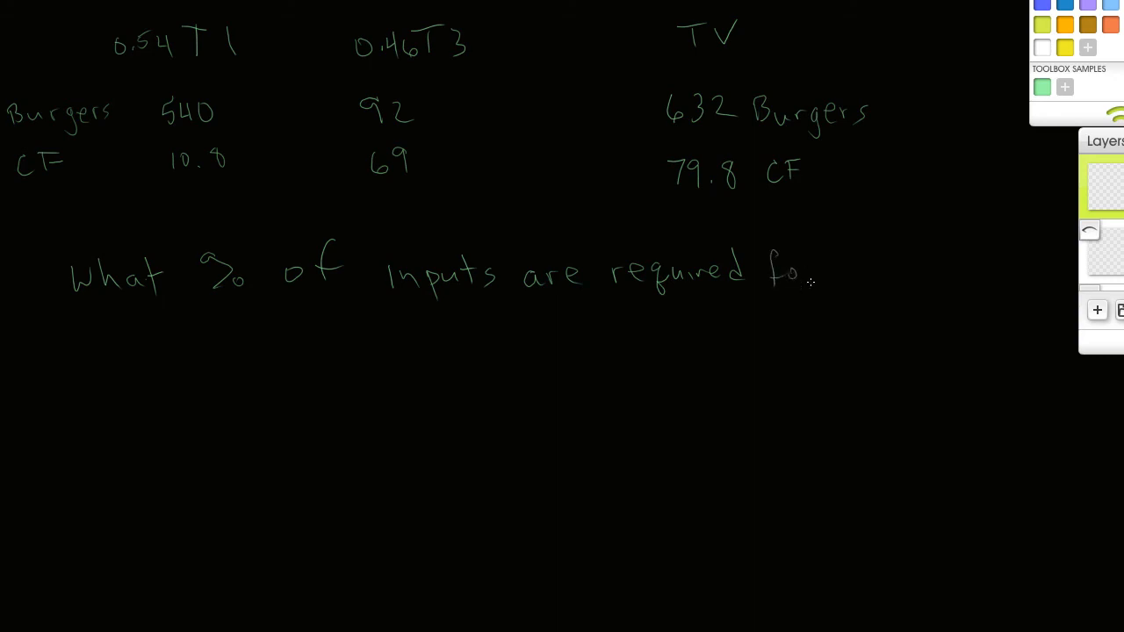
pyautogui.moveTo(804, 273); pyautogui.dragTo(948, 272)
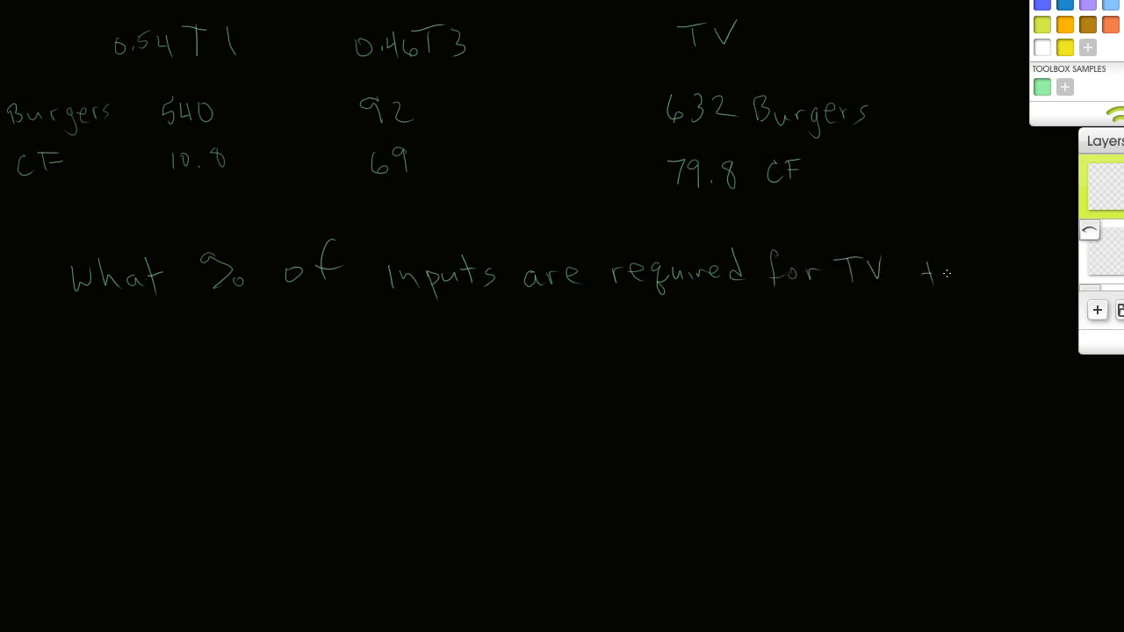
pyautogui.moveTo(922, 272); pyautogui.dragTo(114, 320)
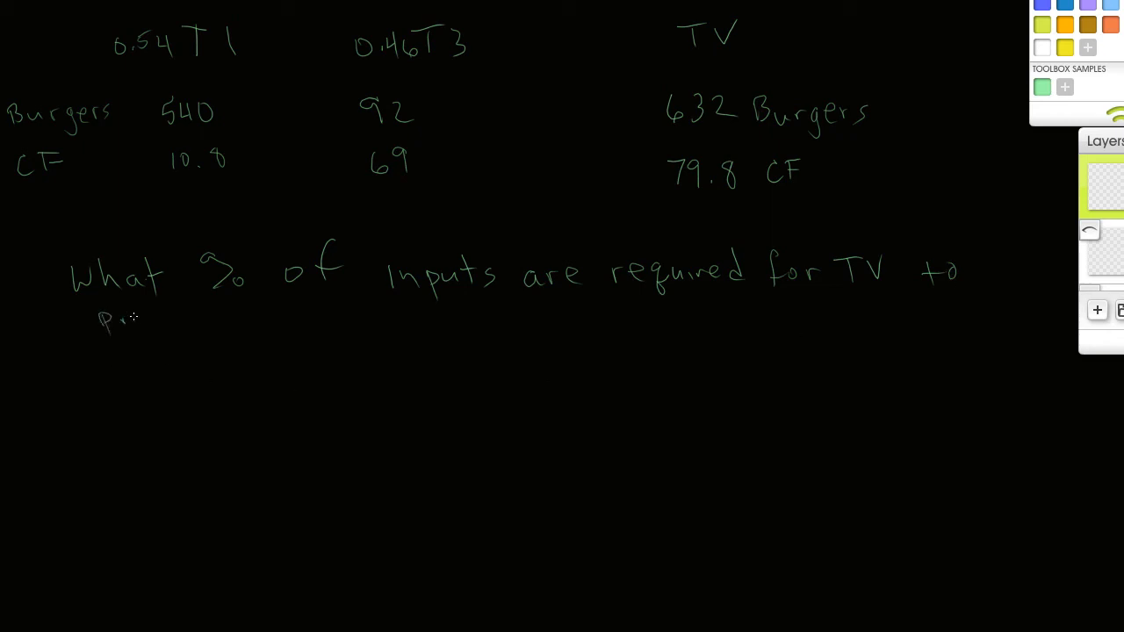
# Step: Handwrite the second line: "produce only T2's production level?"
pyautogui.moveTo(114, 320); pyautogui.dragTo(198, 316)
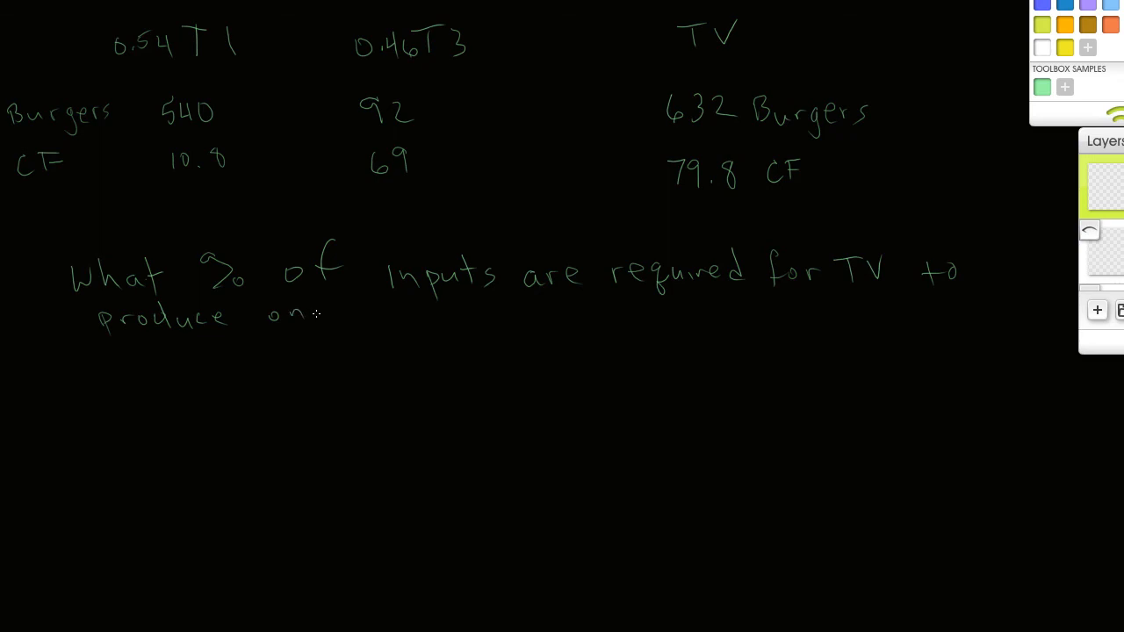
pyautogui.moveTo(308, 316); pyautogui.dragTo(439, 317)
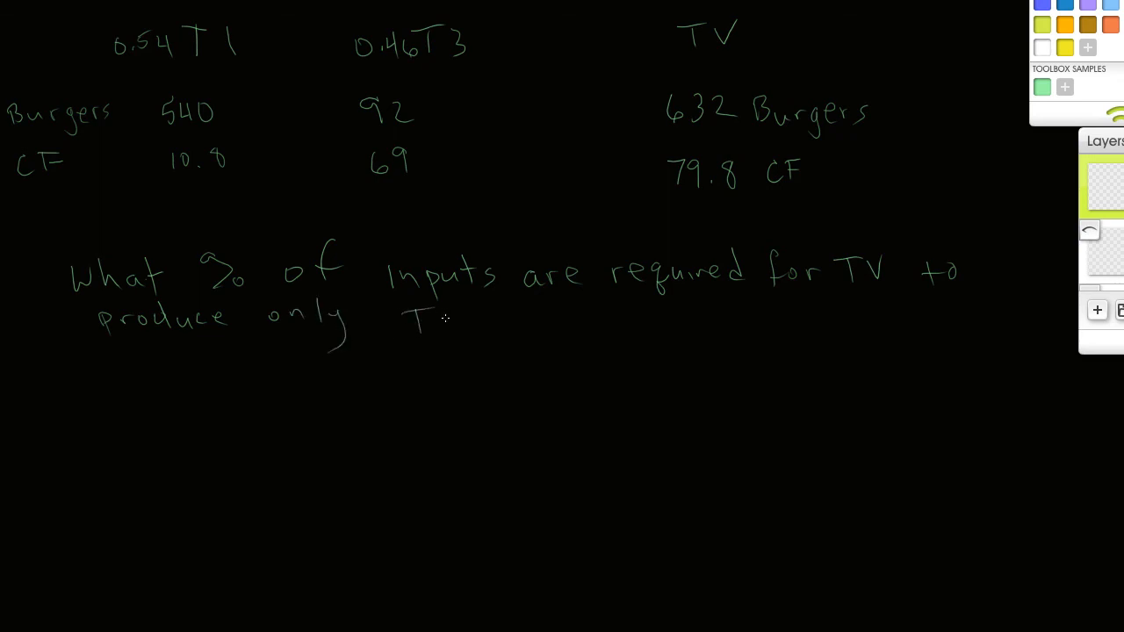
pyautogui.moveTo(439, 320); pyautogui.dragTo(492, 325)
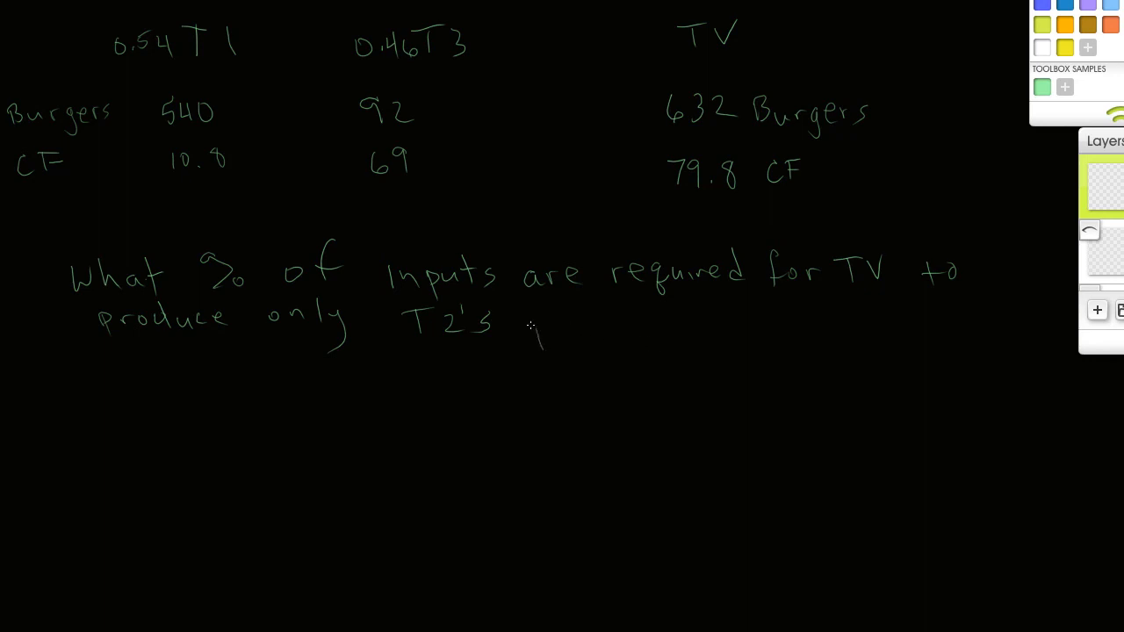
pyautogui.moveTo(532, 325); pyautogui.dragTo(623, 329)
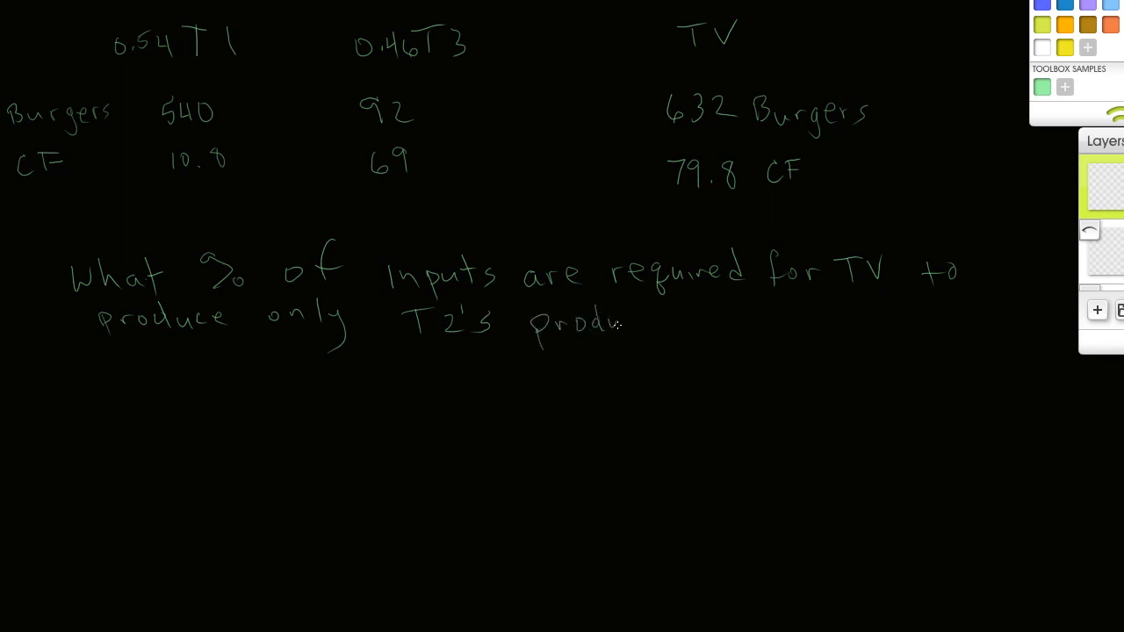
pyautogui.moveTo(624, 321); pyautogui.dragTo(699, 321)
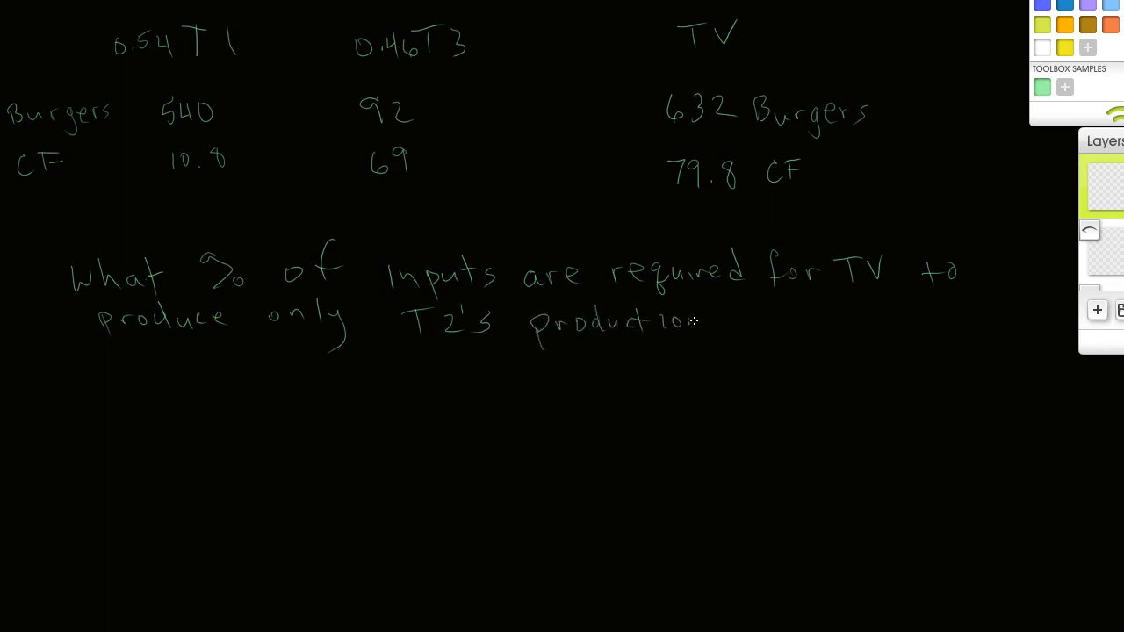
pyautogui.moveTo(702, 316); pyautogui.dragTo(804, 316)
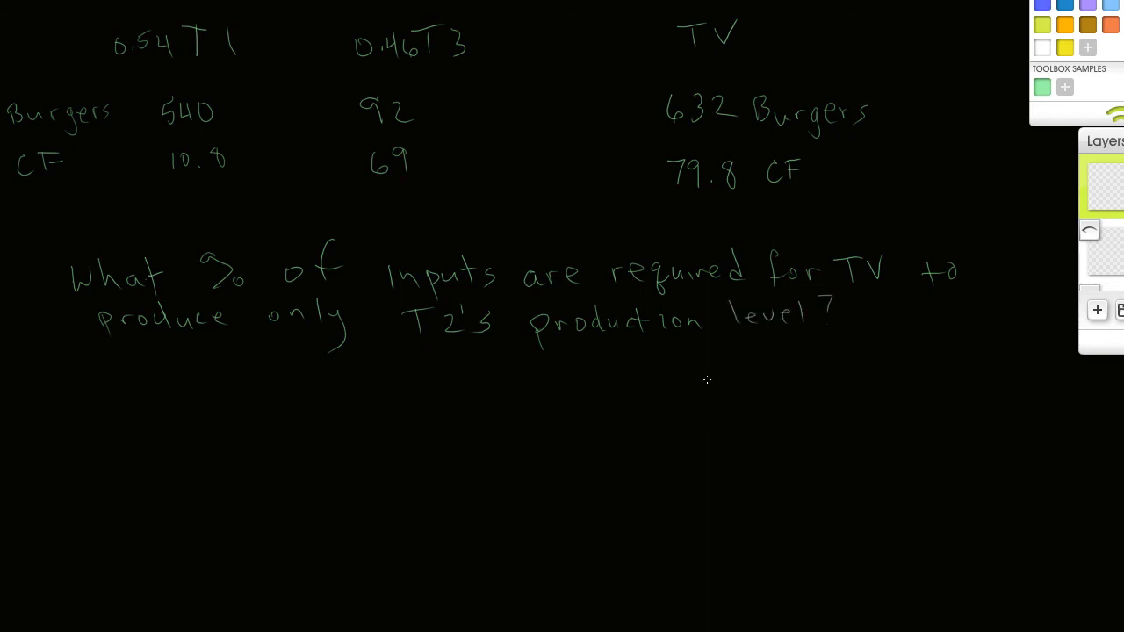
pyautogui.moveTo(887, 281)
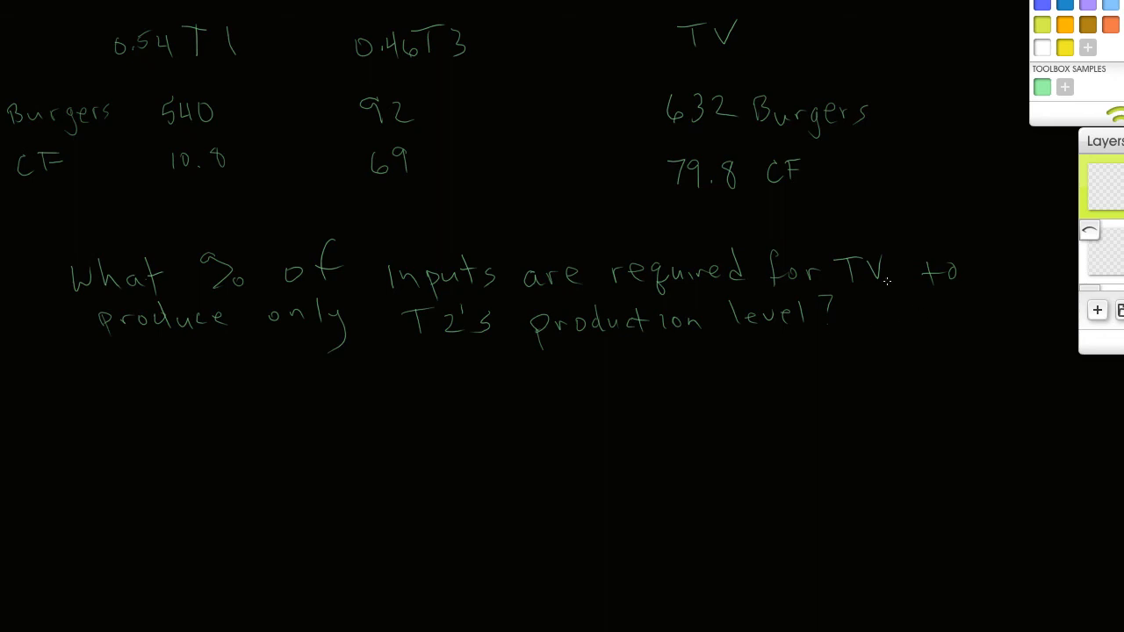
pyautogui.moveTo(829, 325)
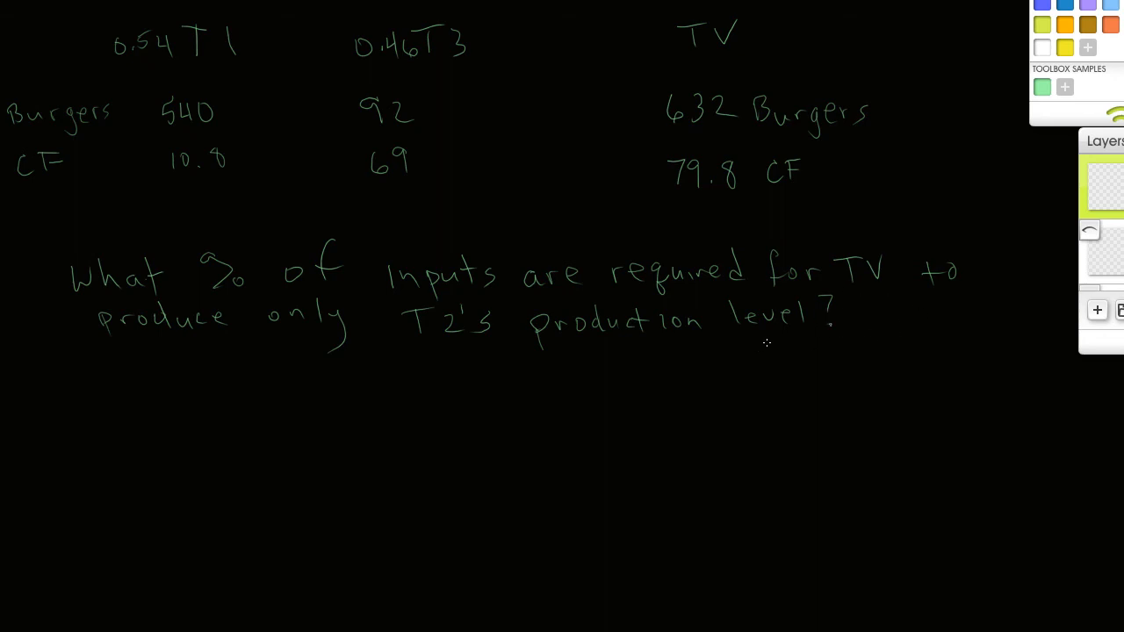
pyautogui.moveTo(191, 356)
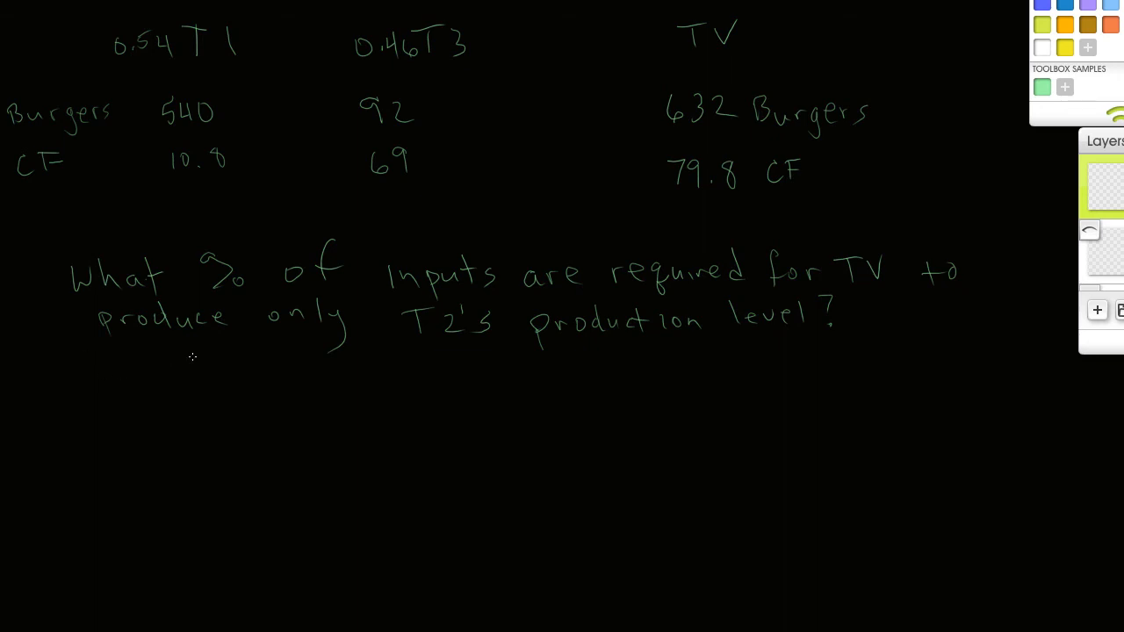
pyautogui.moveTo(151, 378)
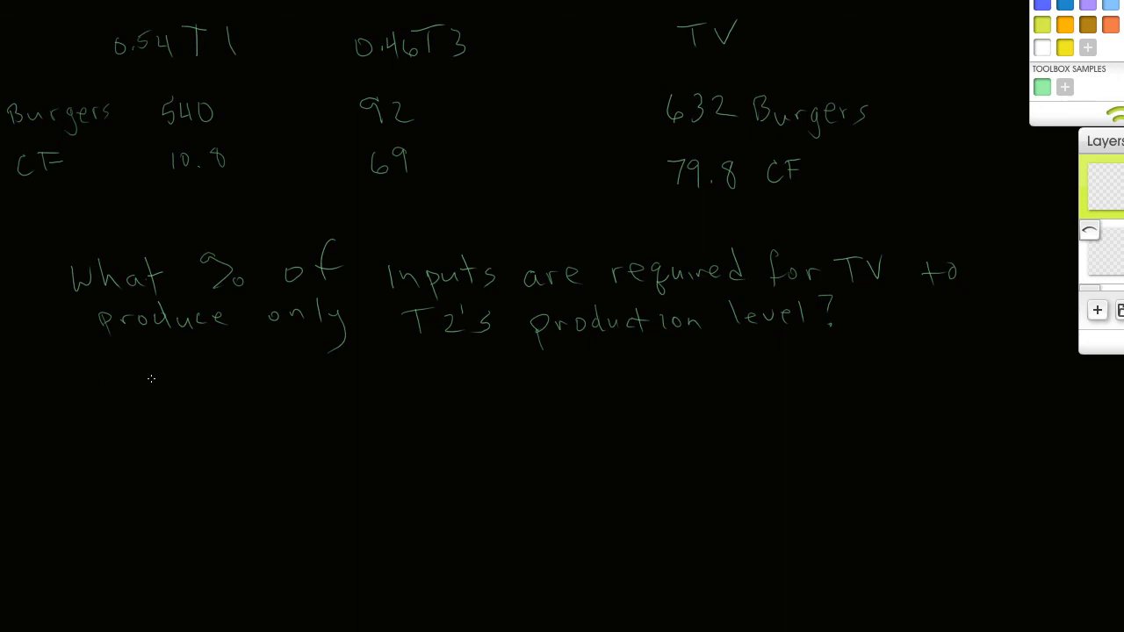
# Step: Handwrite 400/632 = 0.63, 63%, with an arrow to T2's efficiency index of 0.63
pyautogui.moveTo(149, 369); pyautogui.dragTo(180, 399)
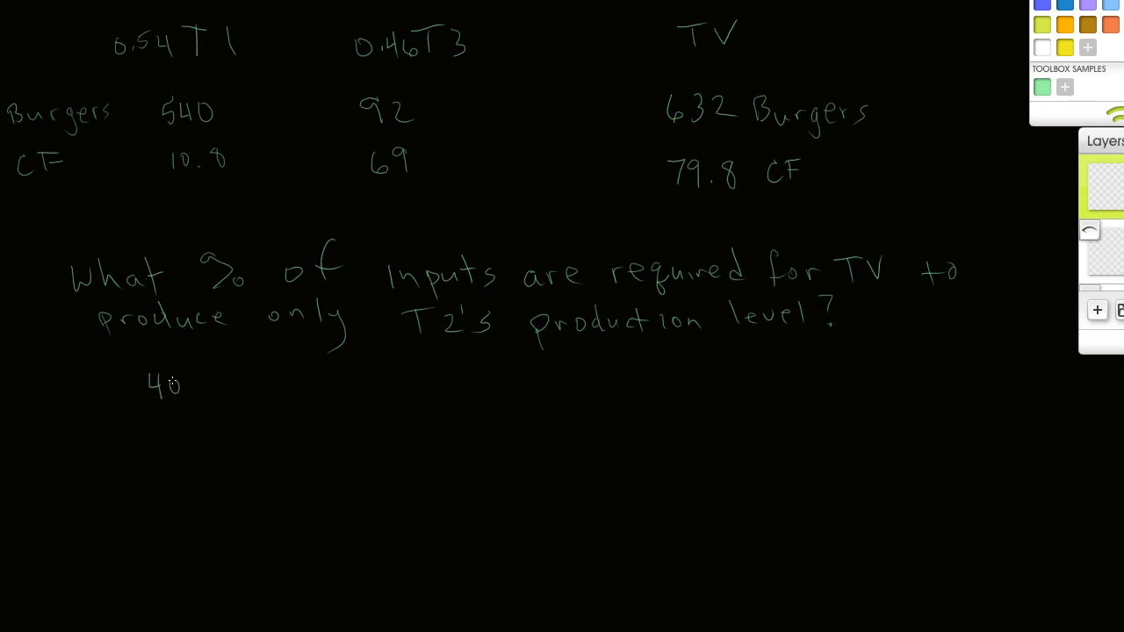
pyautogui.moveTo(180, 386); pyautogui.dragTo(210, 399)
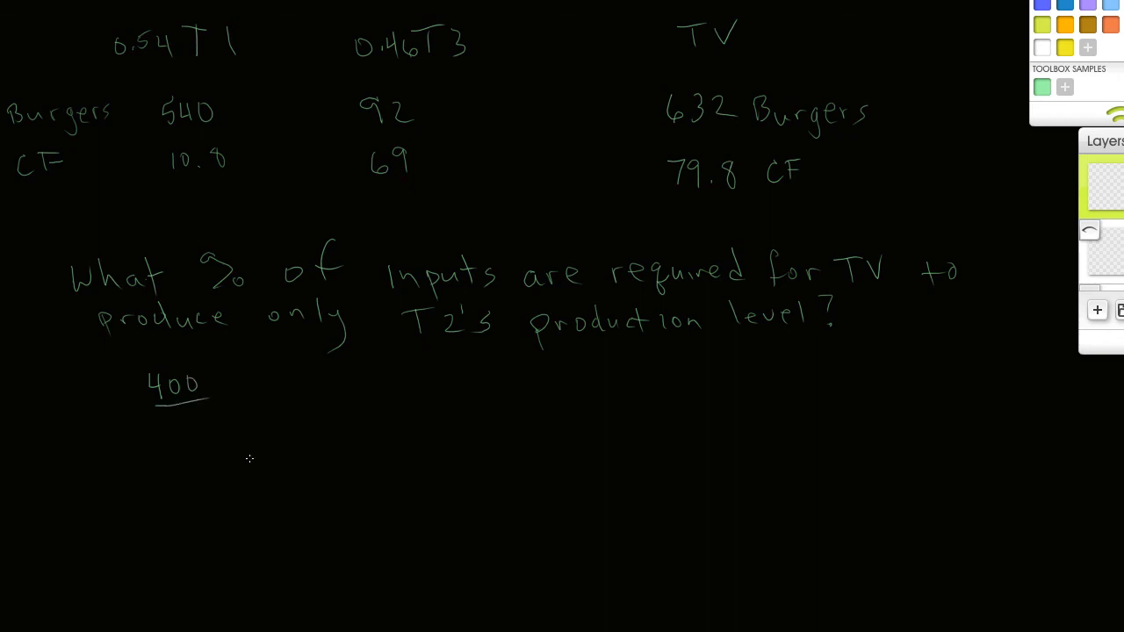
pyautogui.moveTo(155, 433)
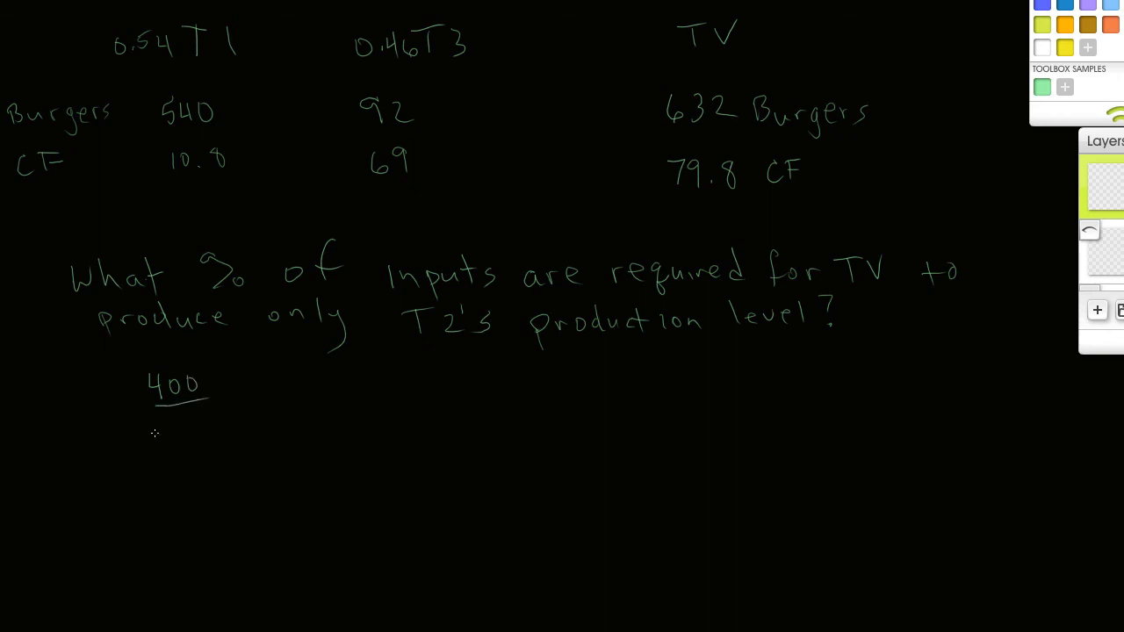
pyautogui.moveTo(158, 435); pyautogui.dragTo(211, 434)
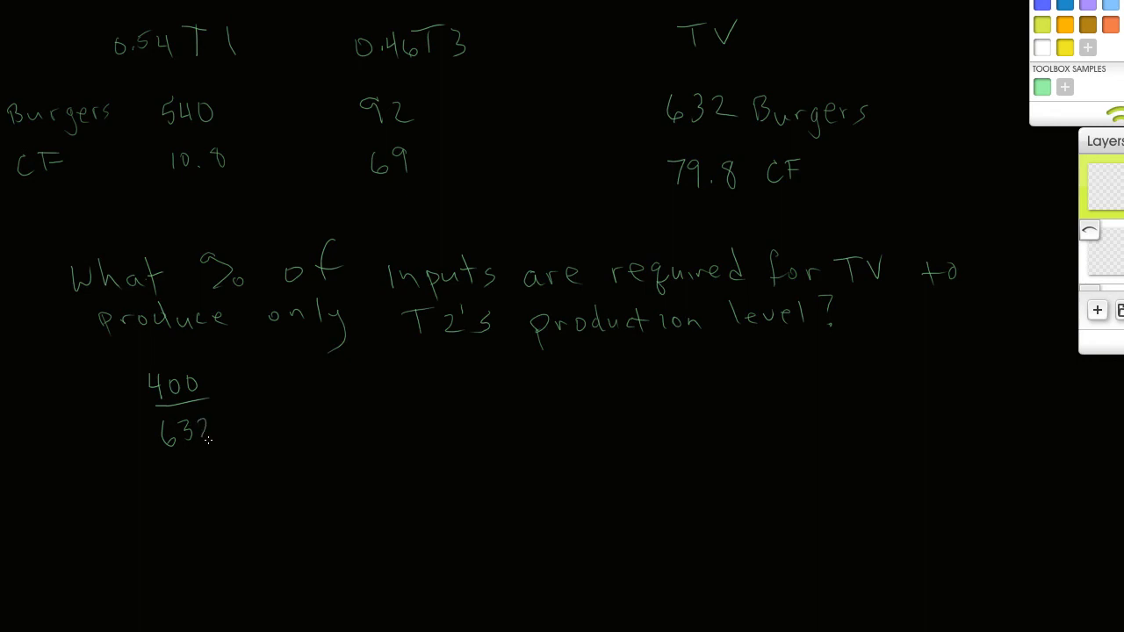
pyautogui.moveTo(237, 404); pyautogui.dragTo(254, 417)
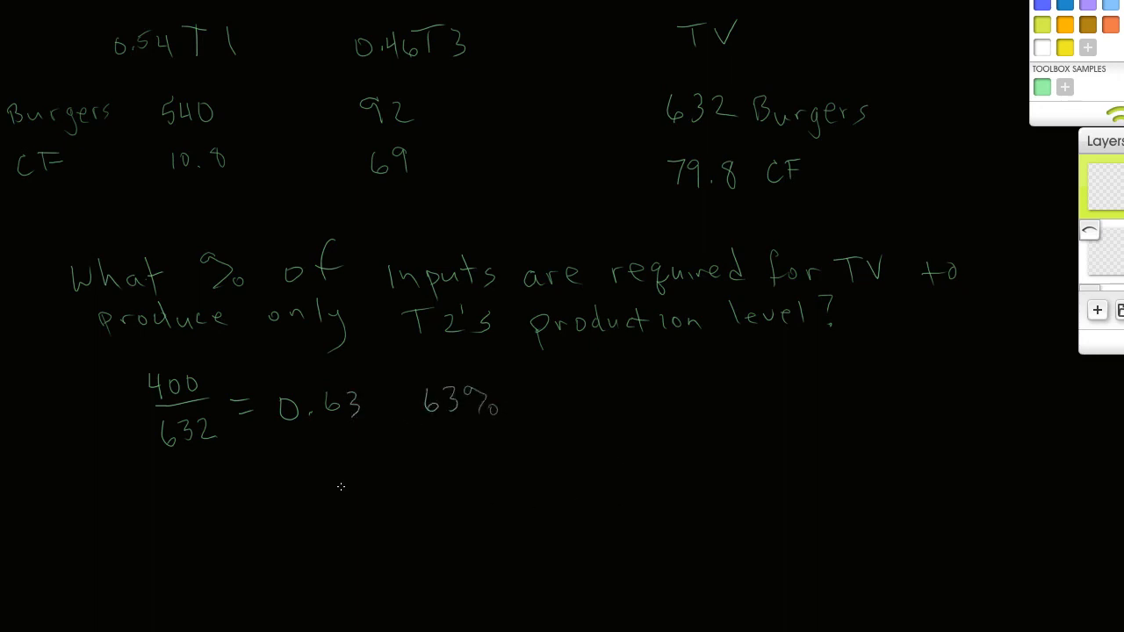
pyautogui.moveTo(329, 461); pyautogui.dragTo(369, 497)
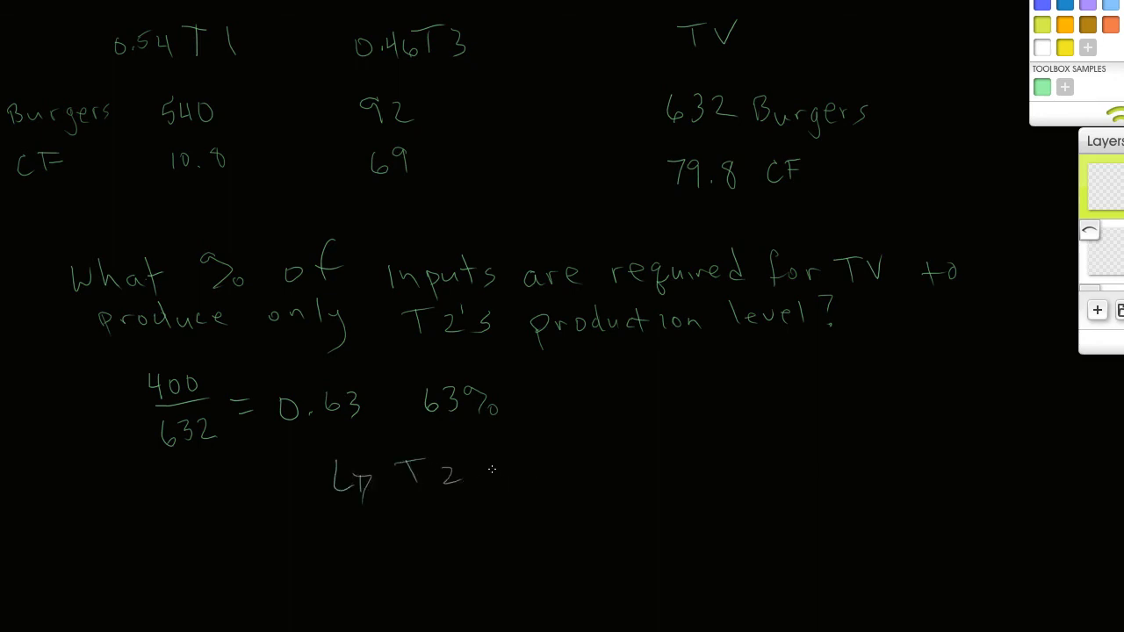
pyautogui.write('is')
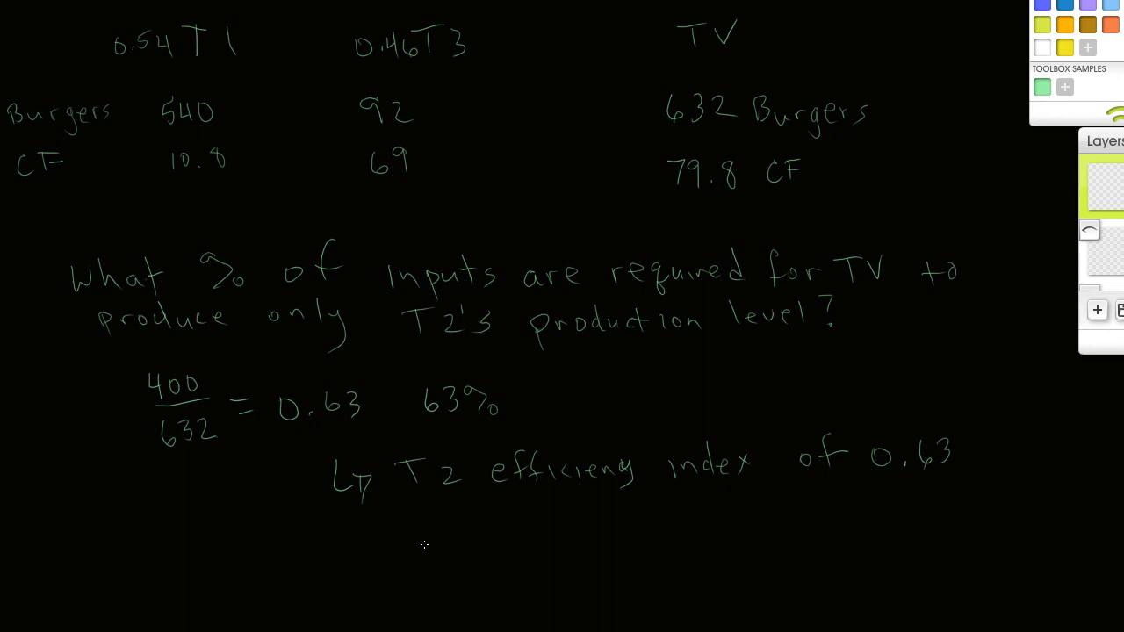
pyautogui.moveTo(331, 528)
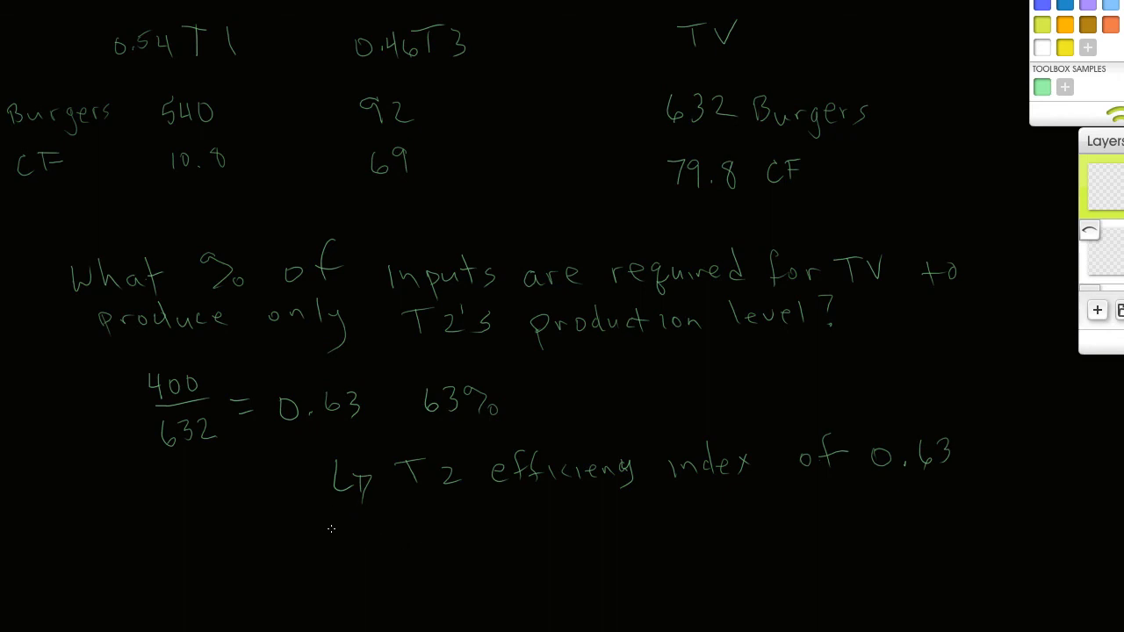